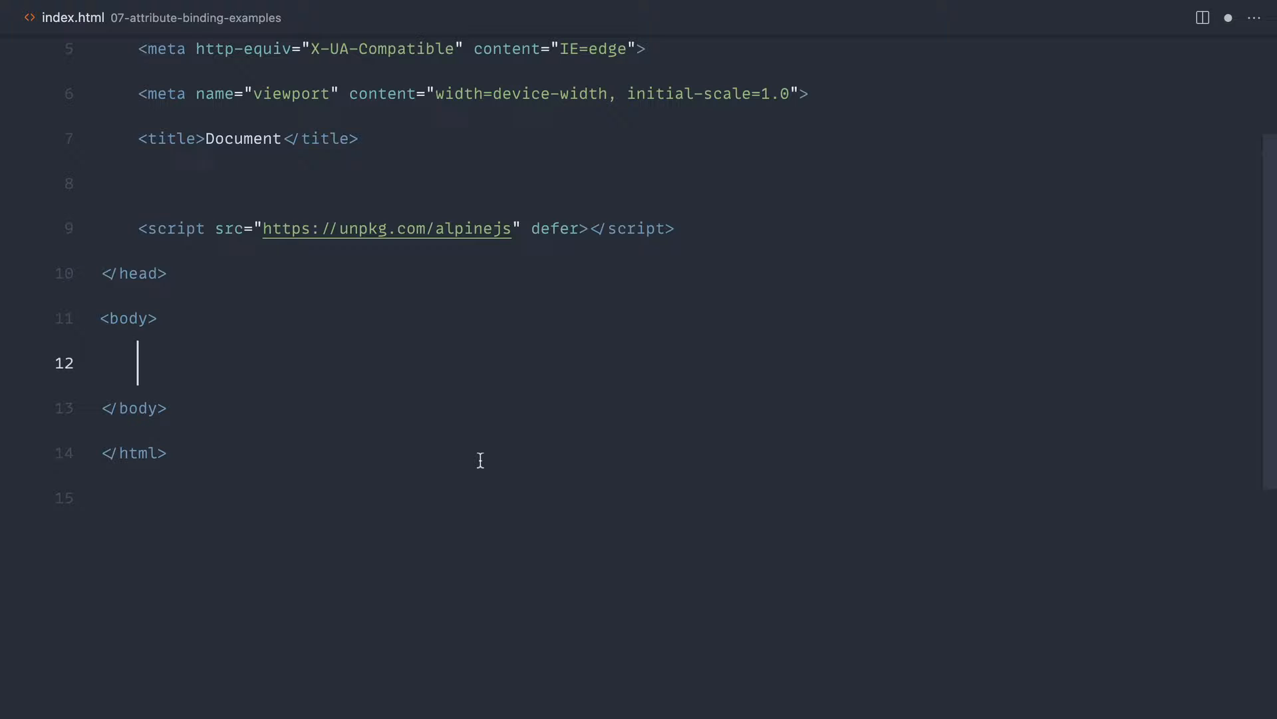
Step: Add a div with an empty x-data attribute inside the body
text(<div>)
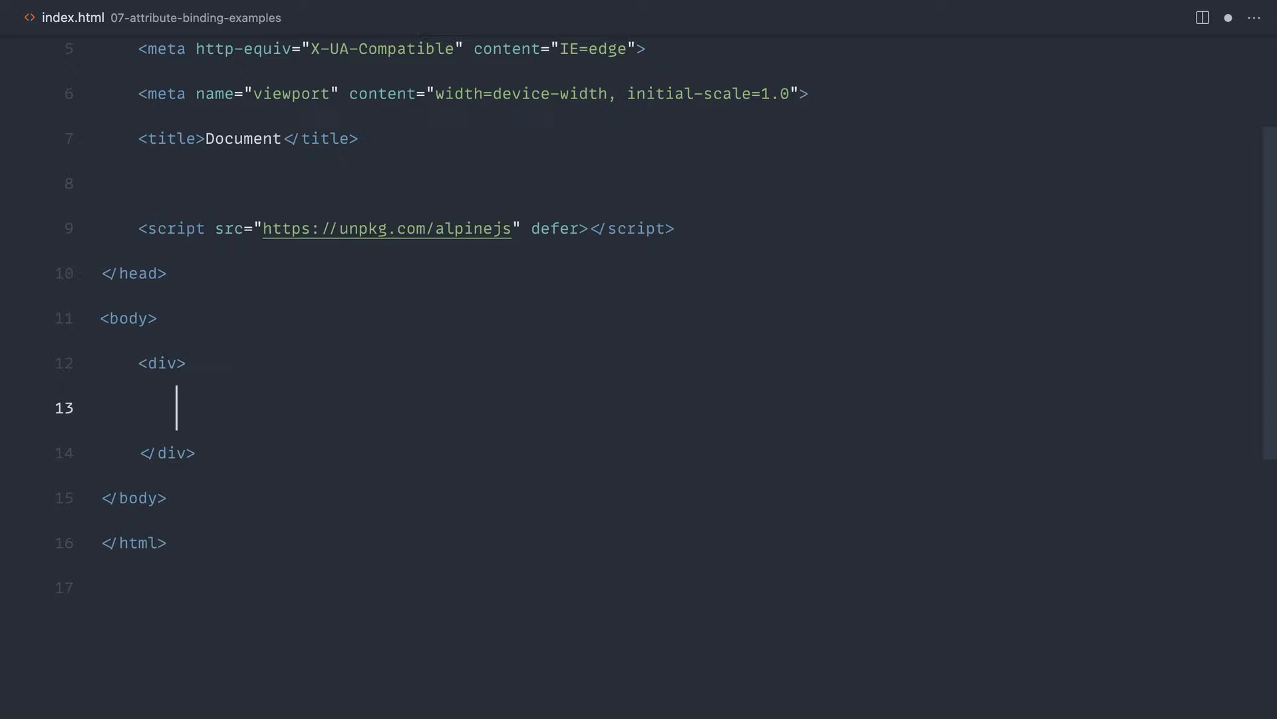
text(x-dat)
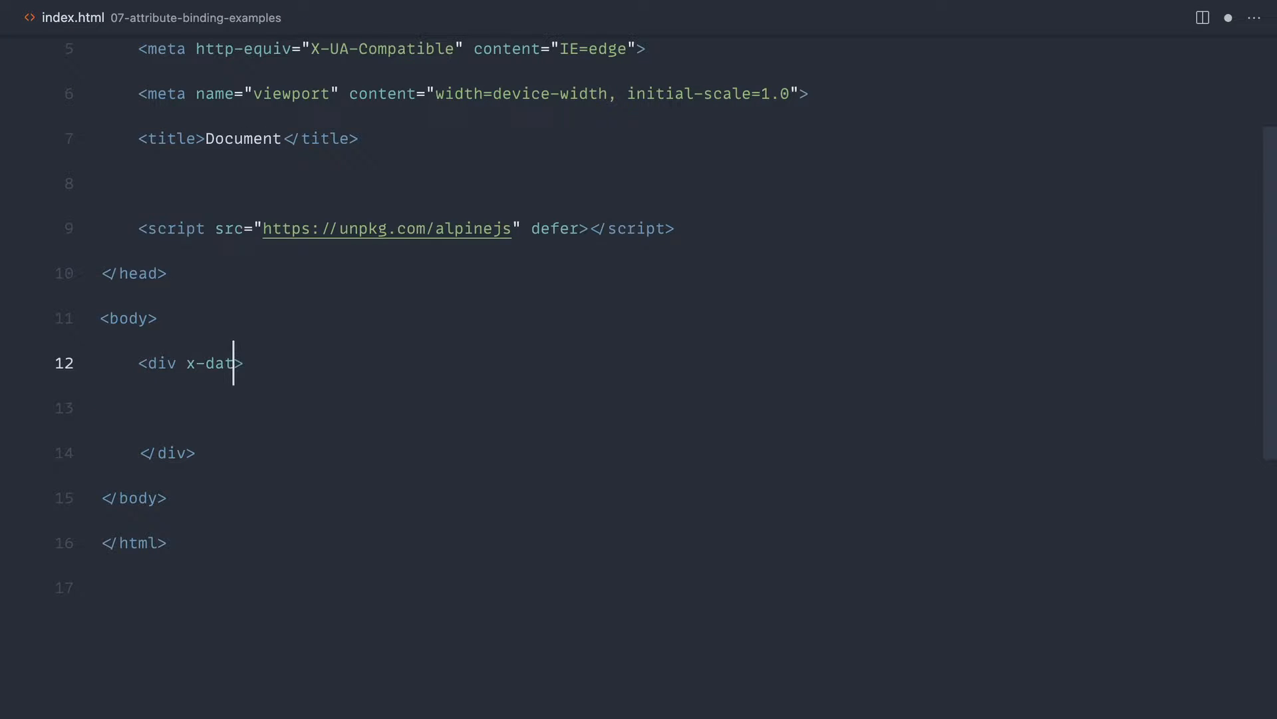
text(a="")
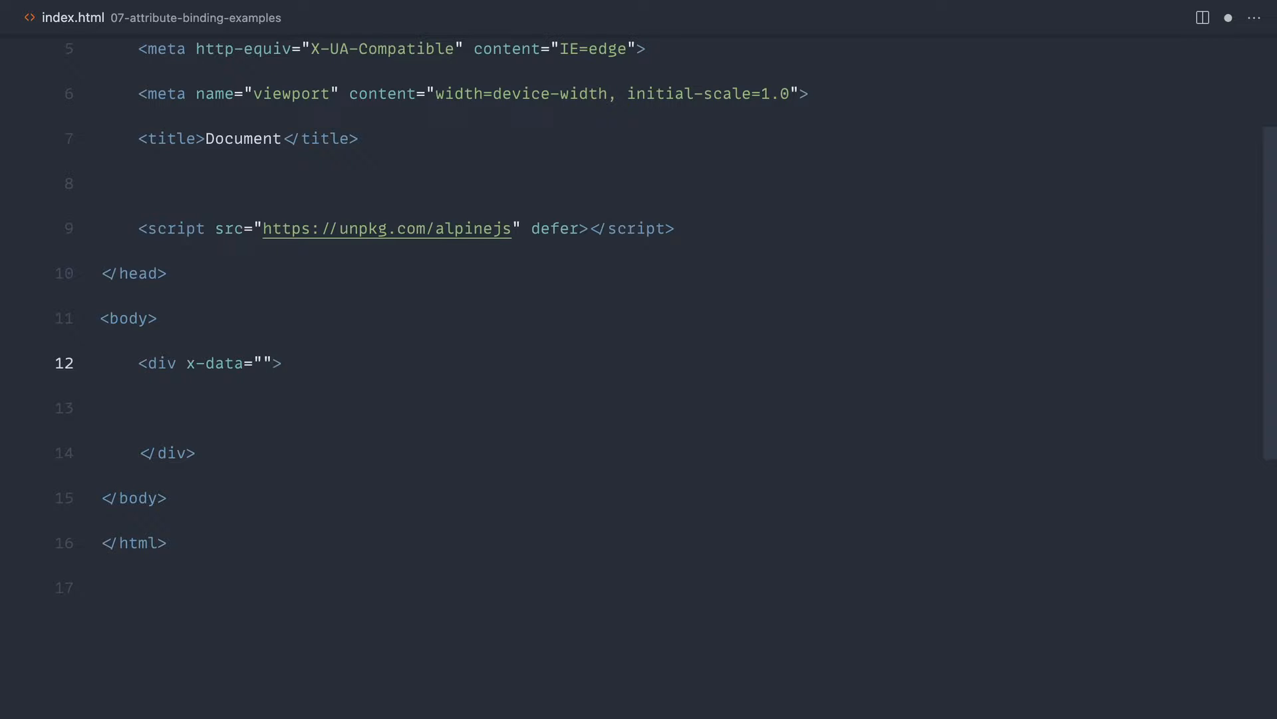
Step: Nest a div holding a checkbox input and a span labelled Alex
click(175, 407)
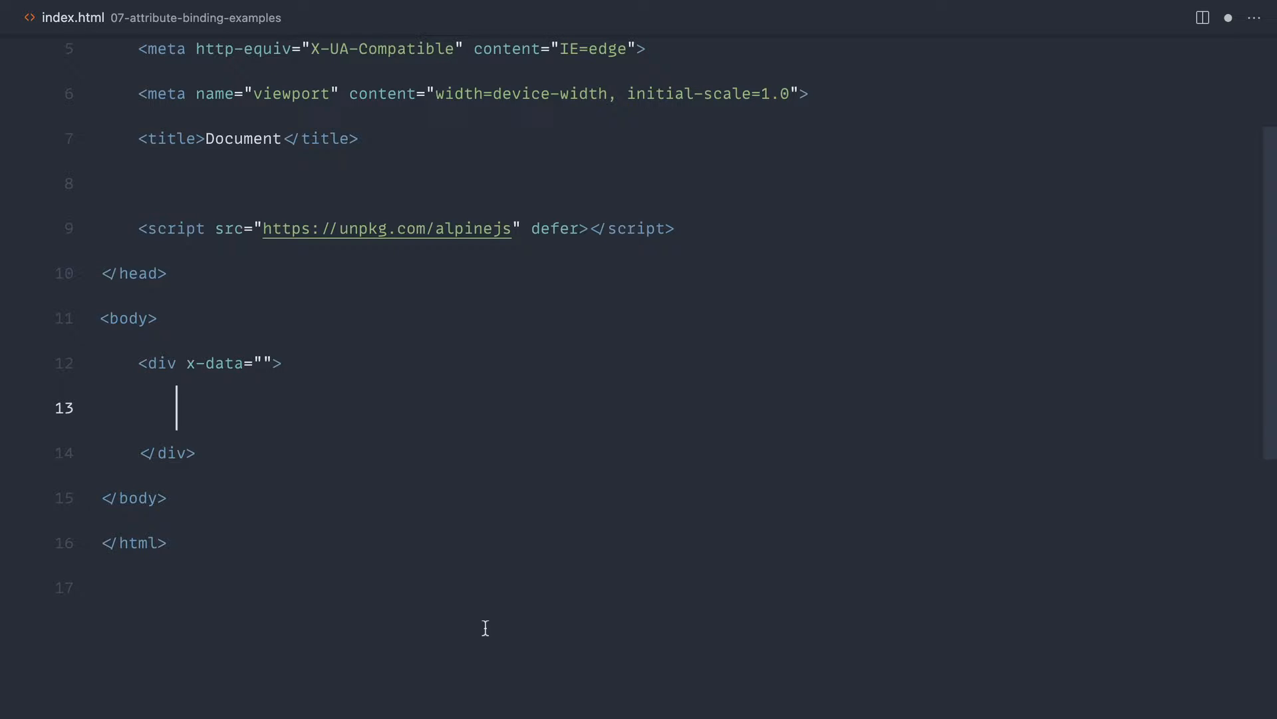
text(div>)
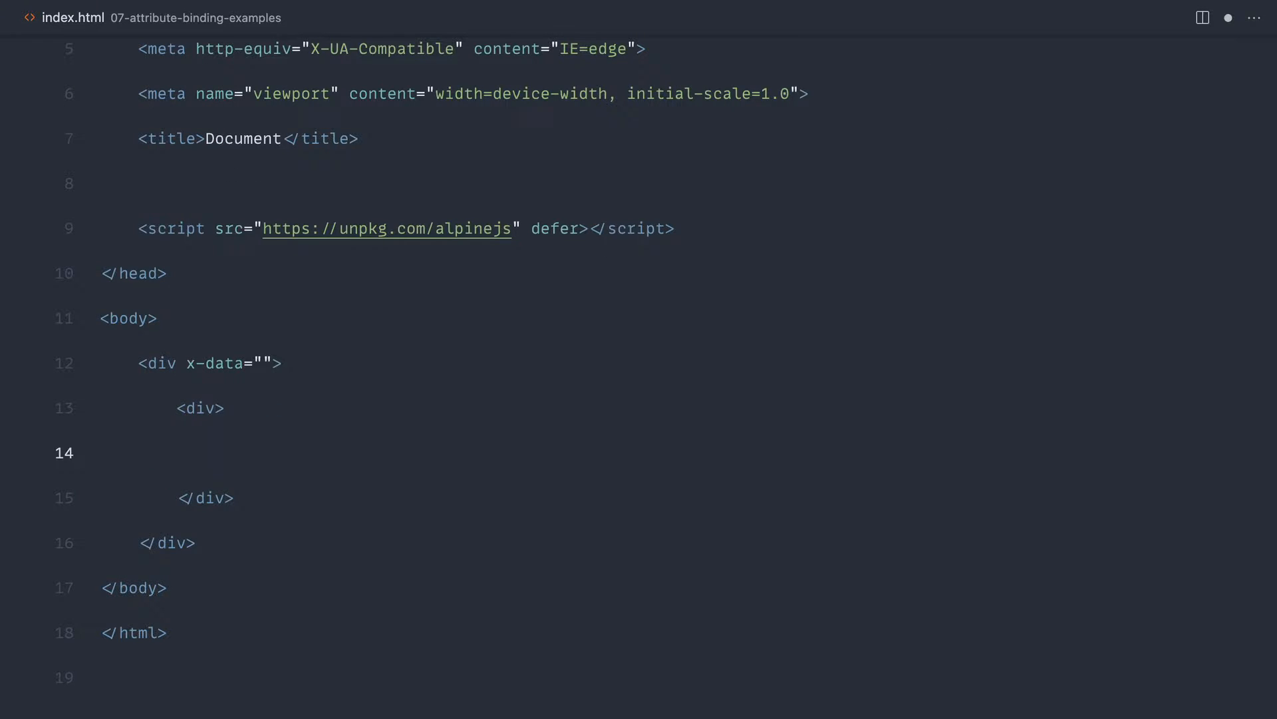
text(input:che)
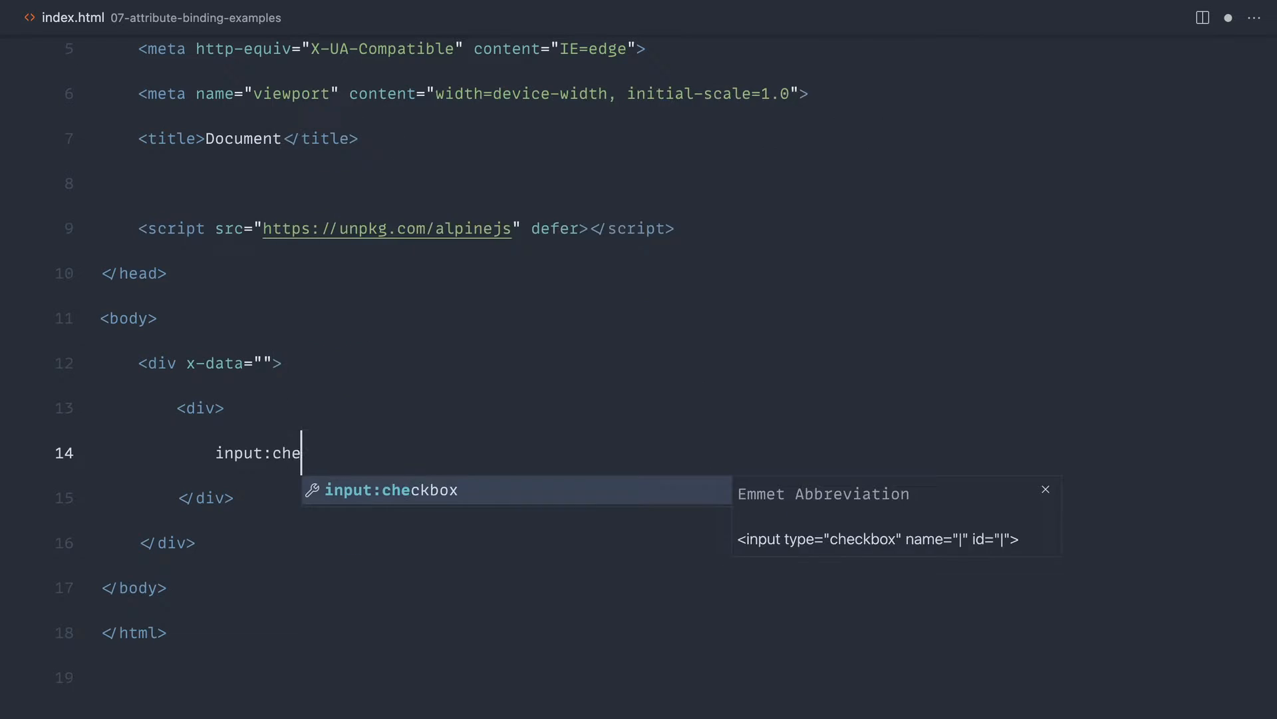
key(Tab)
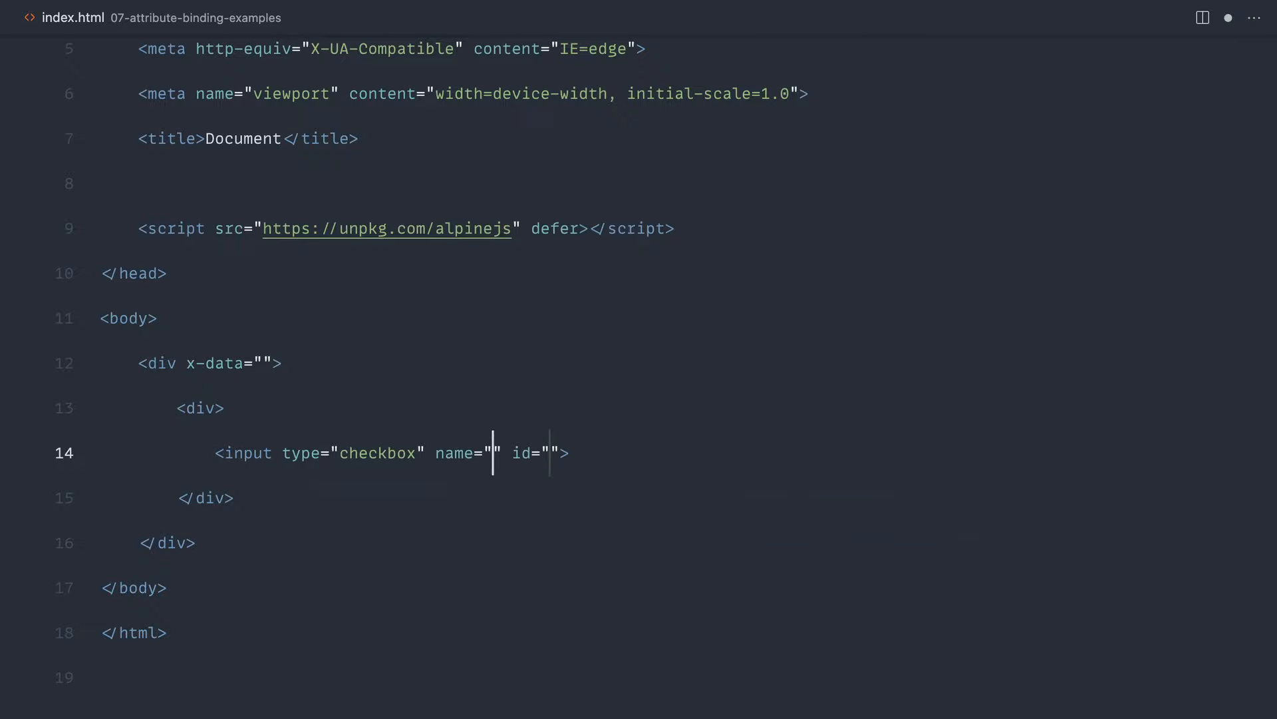
key(Backspace)
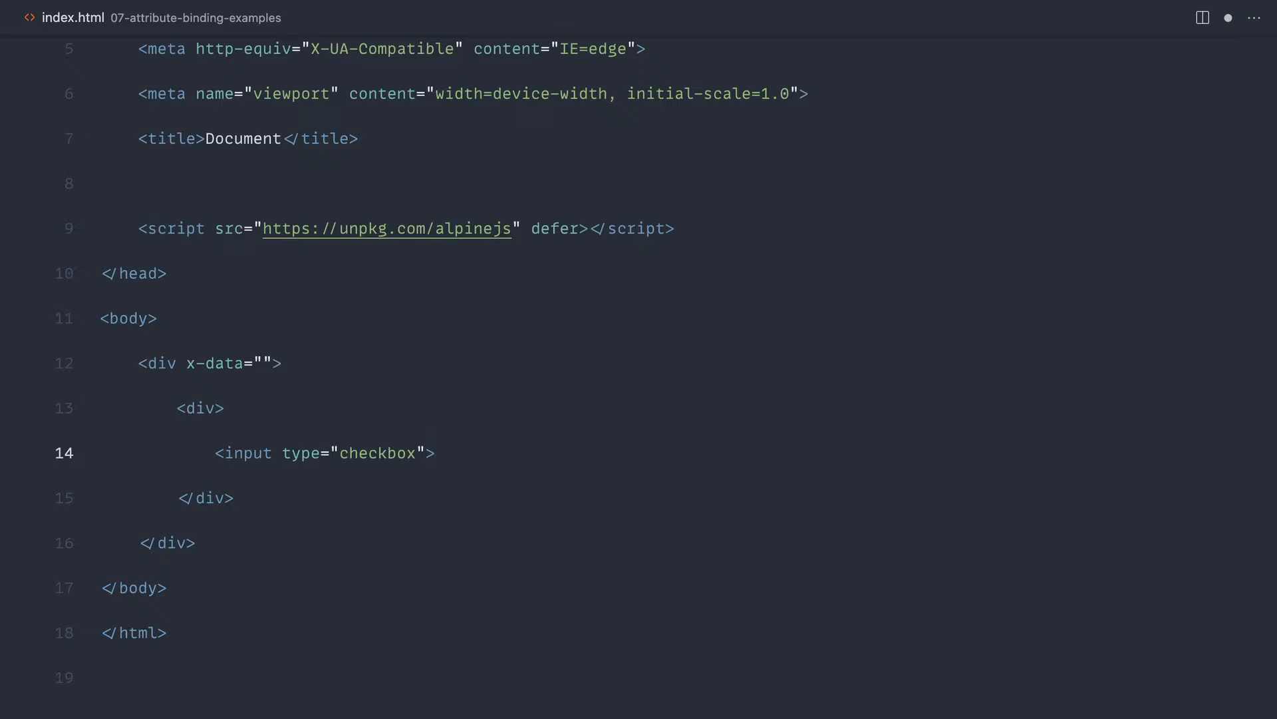
text(<span></span>)
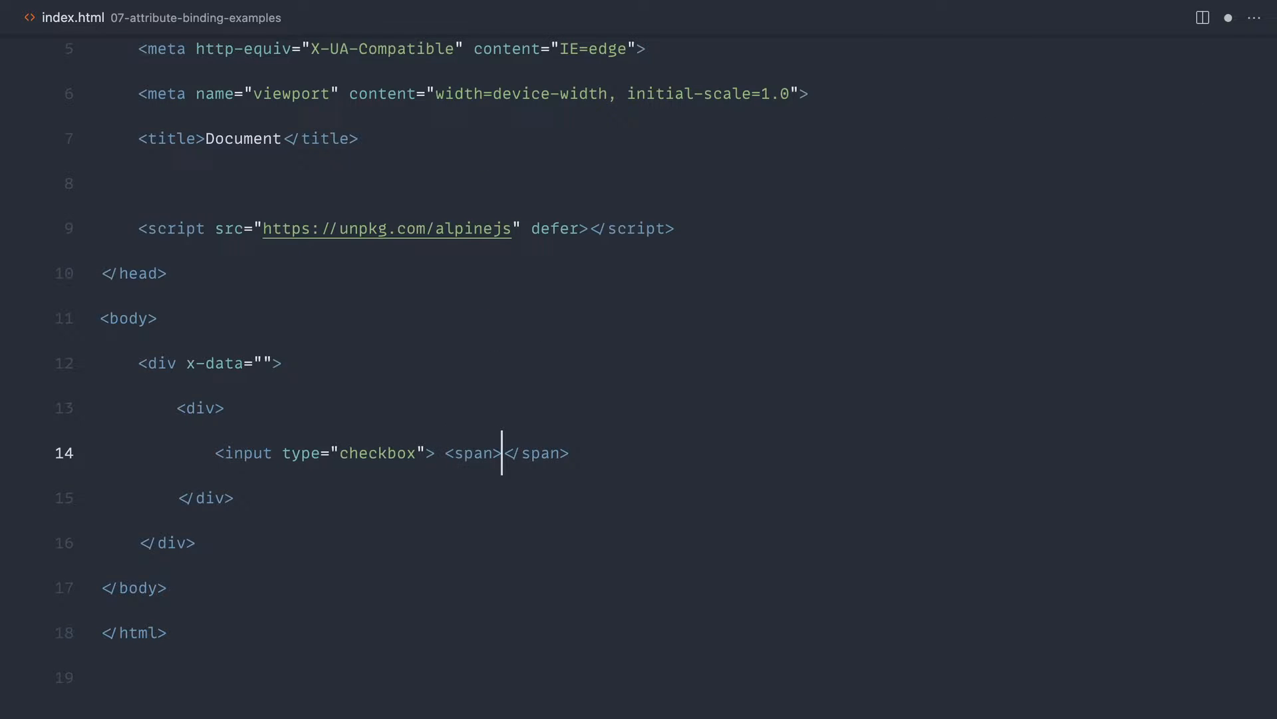
text(Alex)
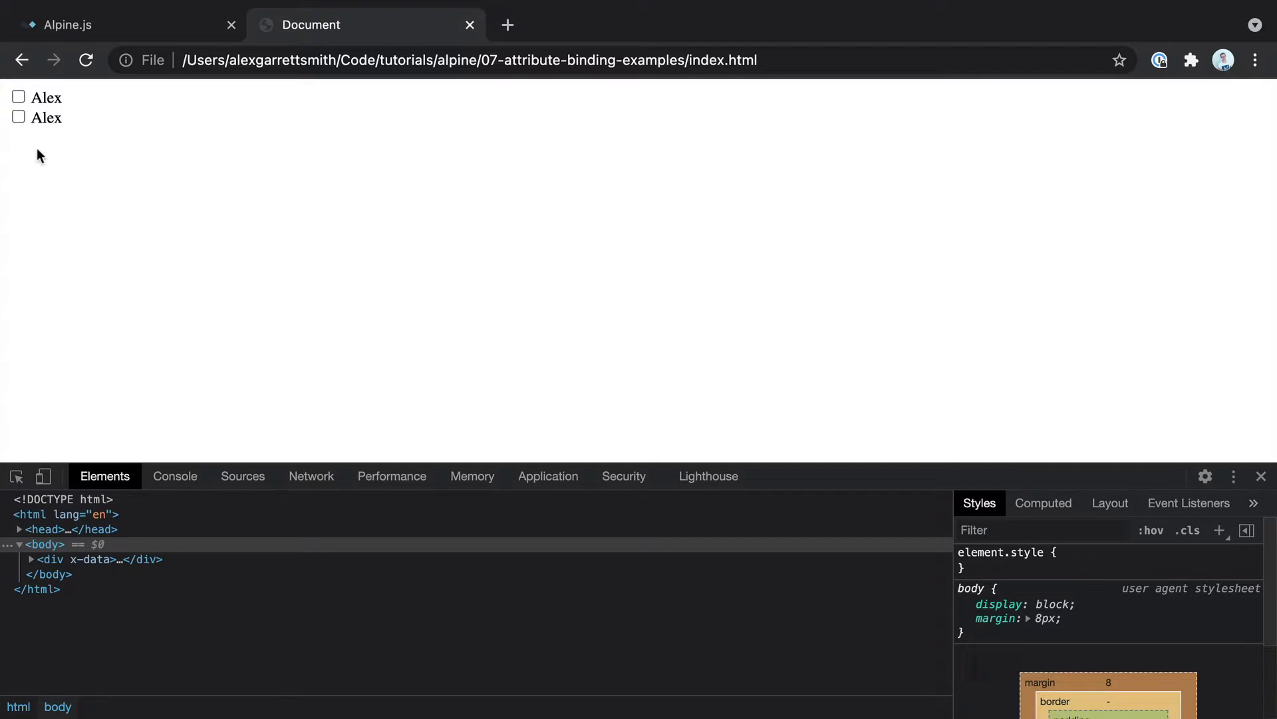
click(18, 117)
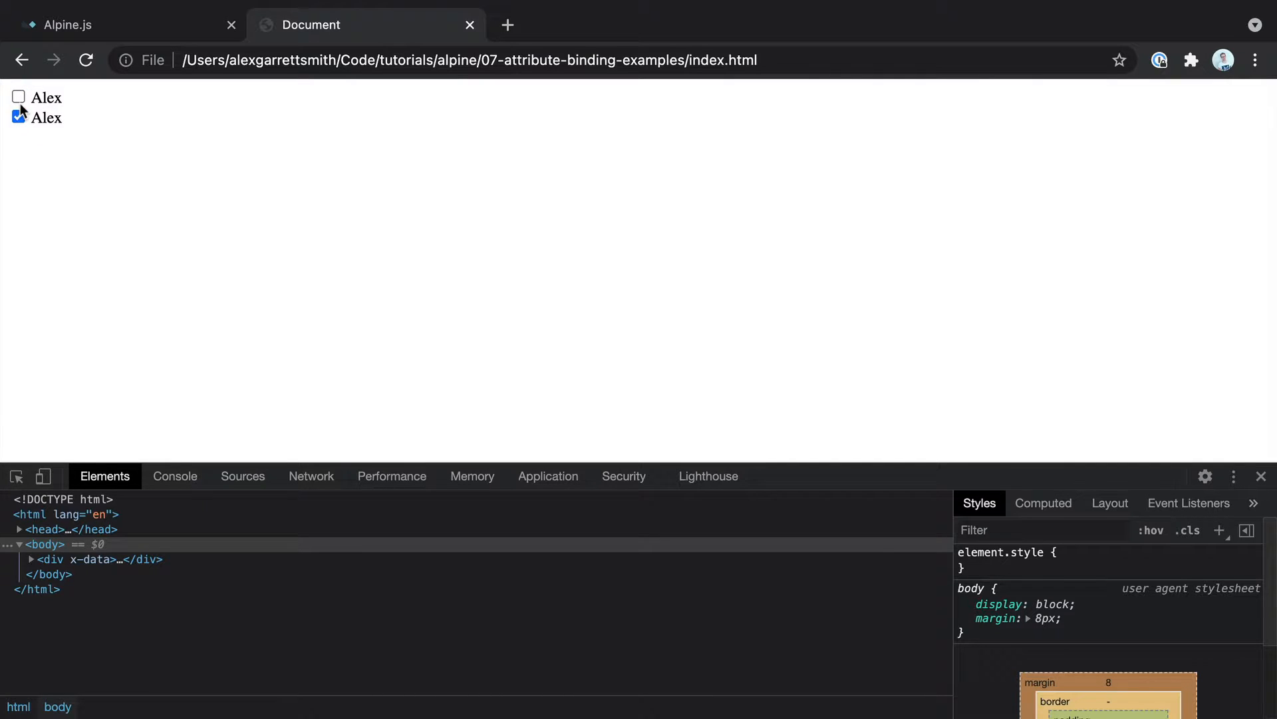
click(18, 116)
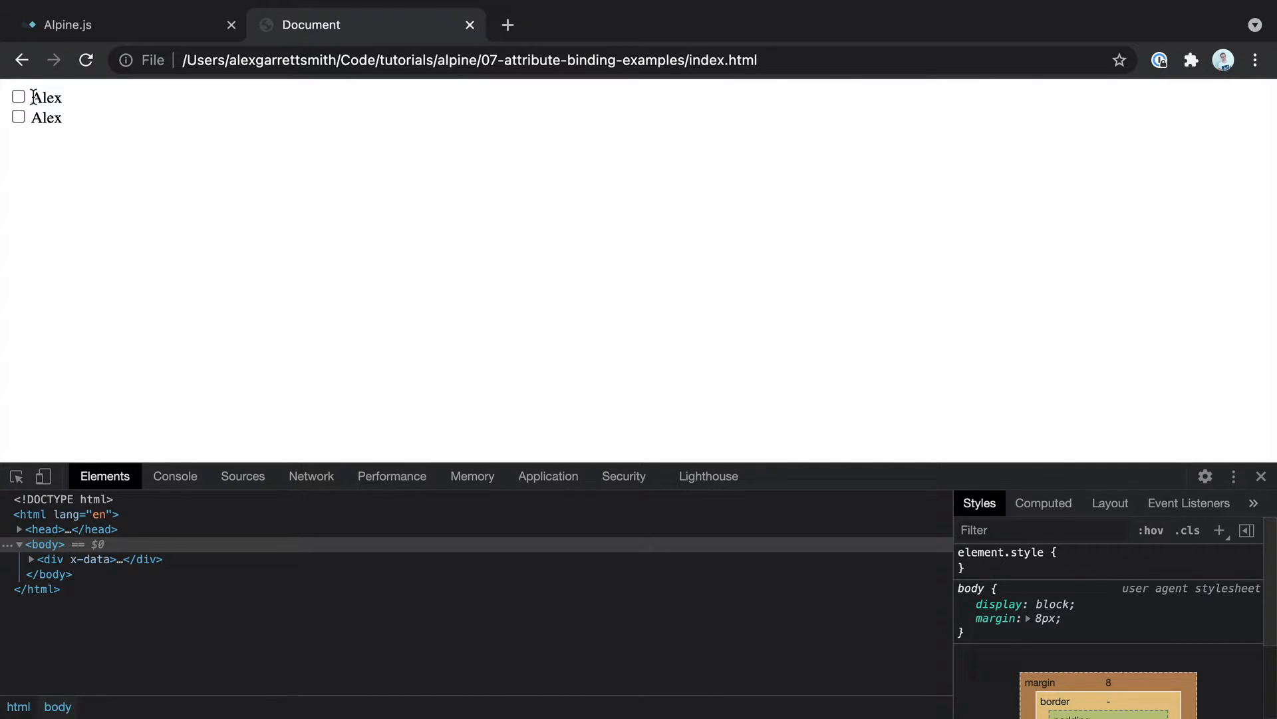
mouse_move(128, 127)
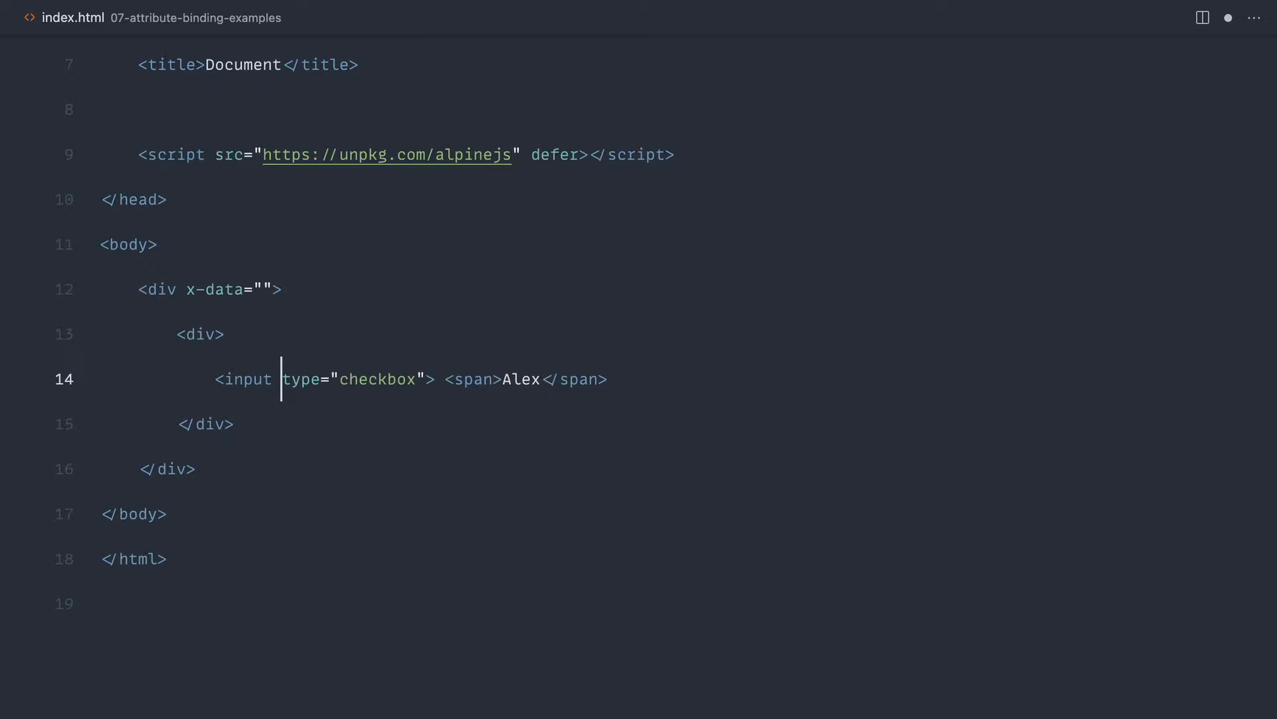
Step: Split the div tag across lines and set x-data to people: Alex, Billy, Mabel (ids 1-3)
key(enter)
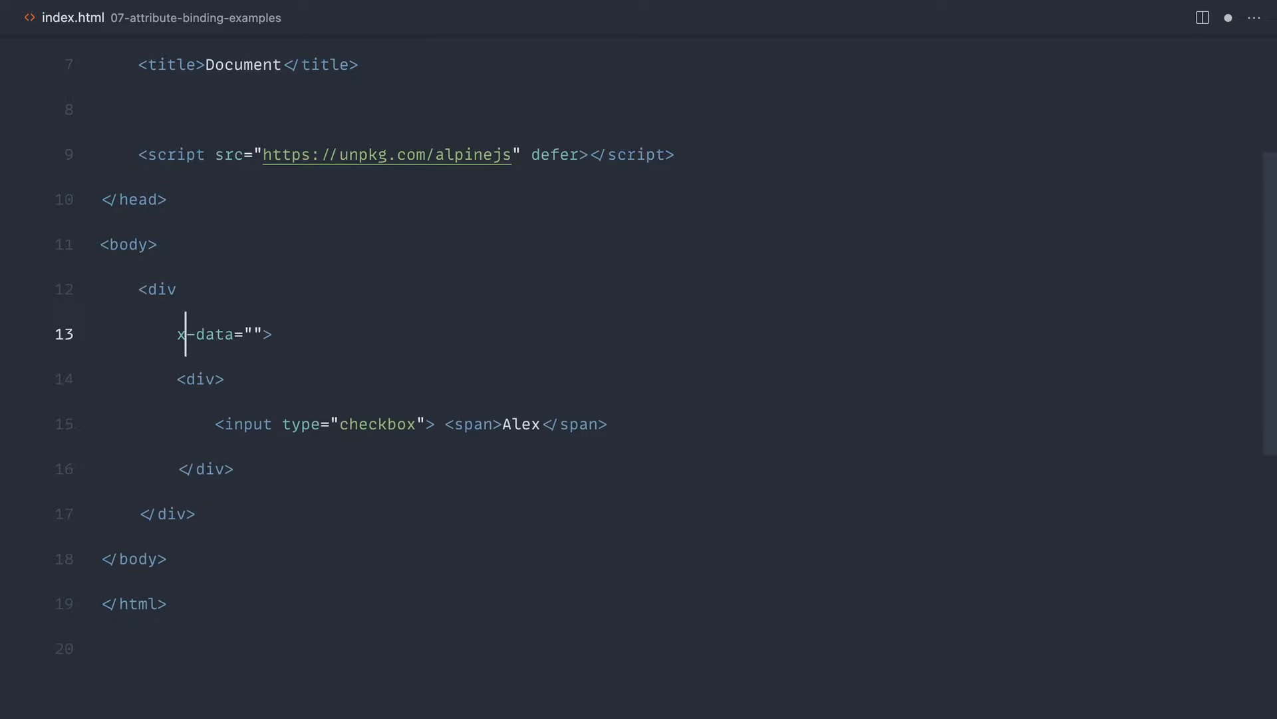
key(Enter)
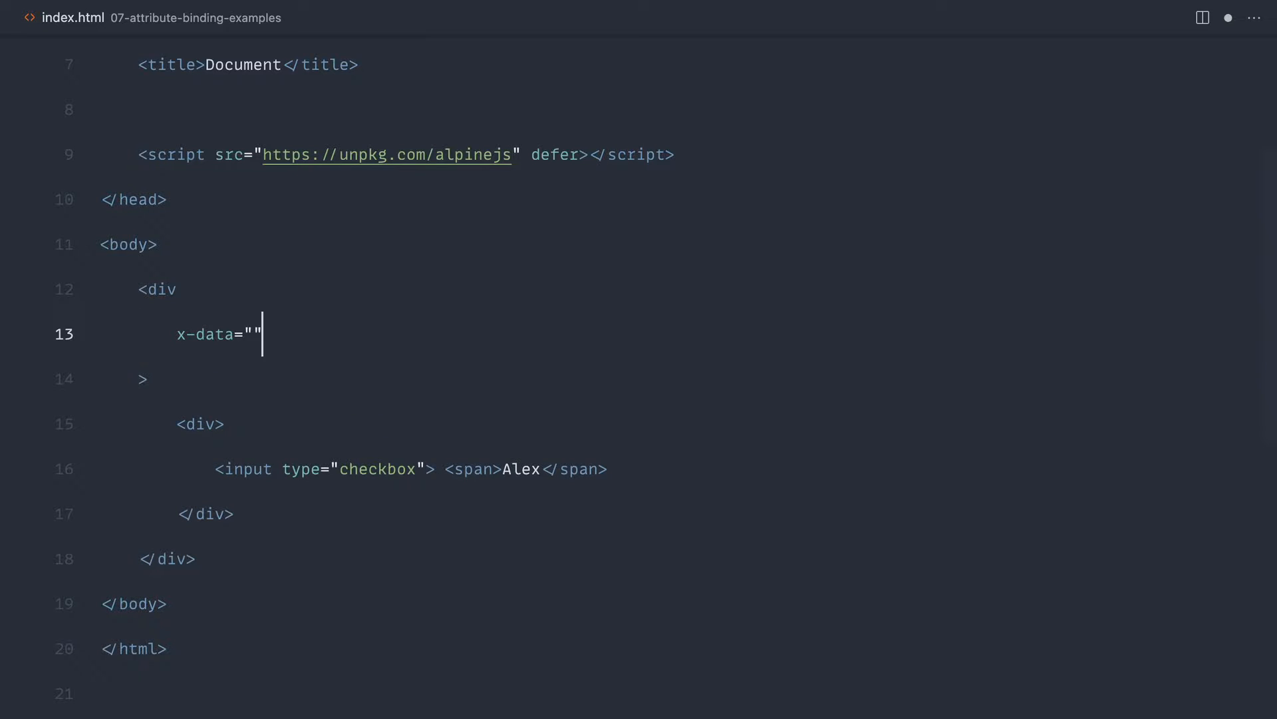
text({)
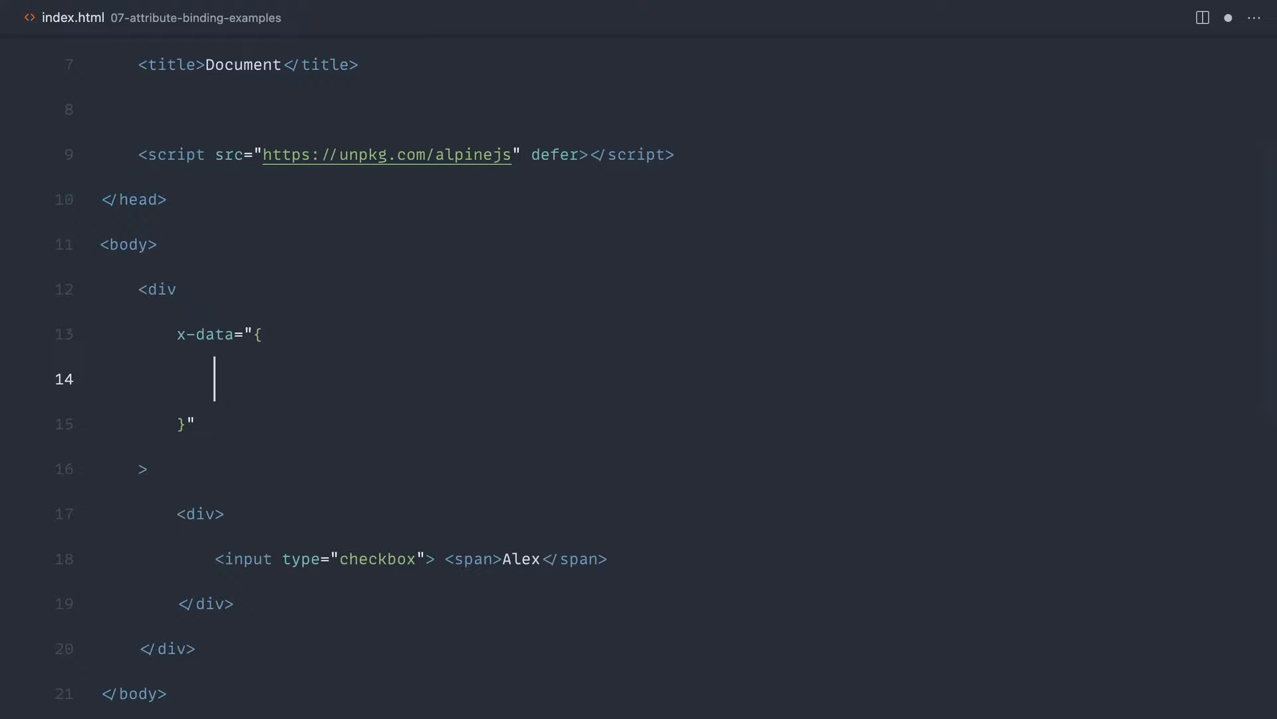
text(people: [)
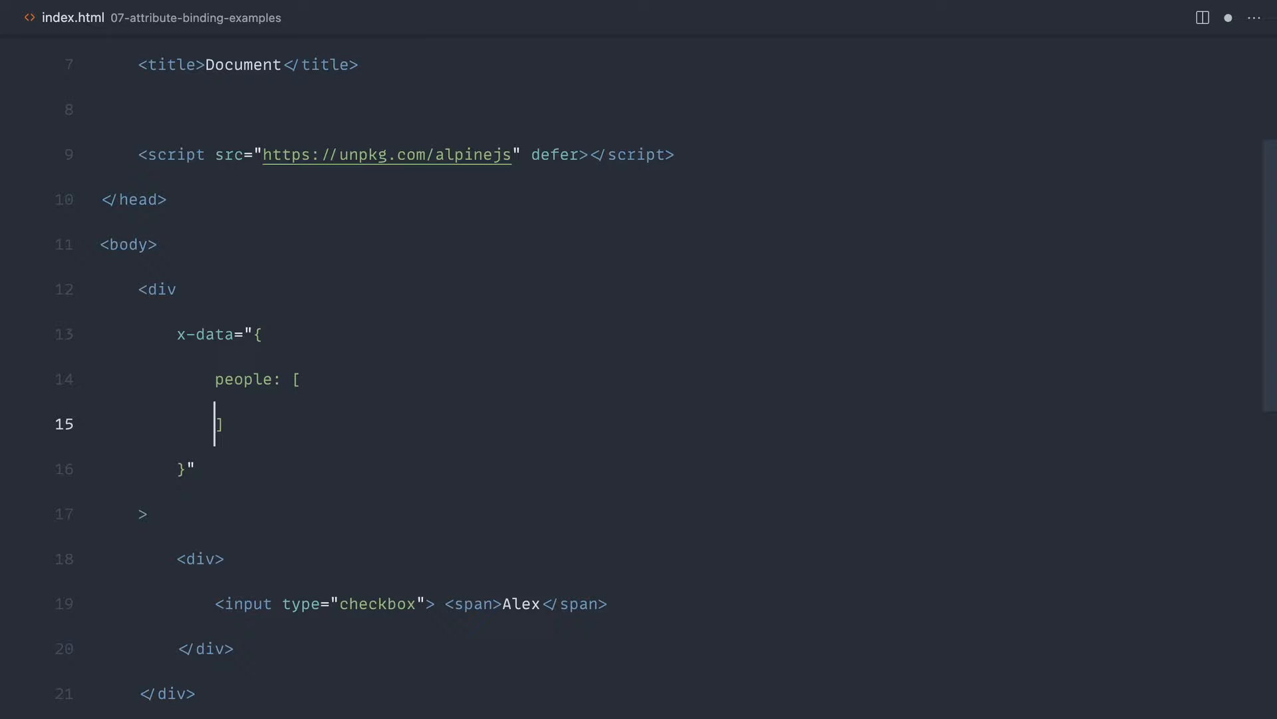
text({ })
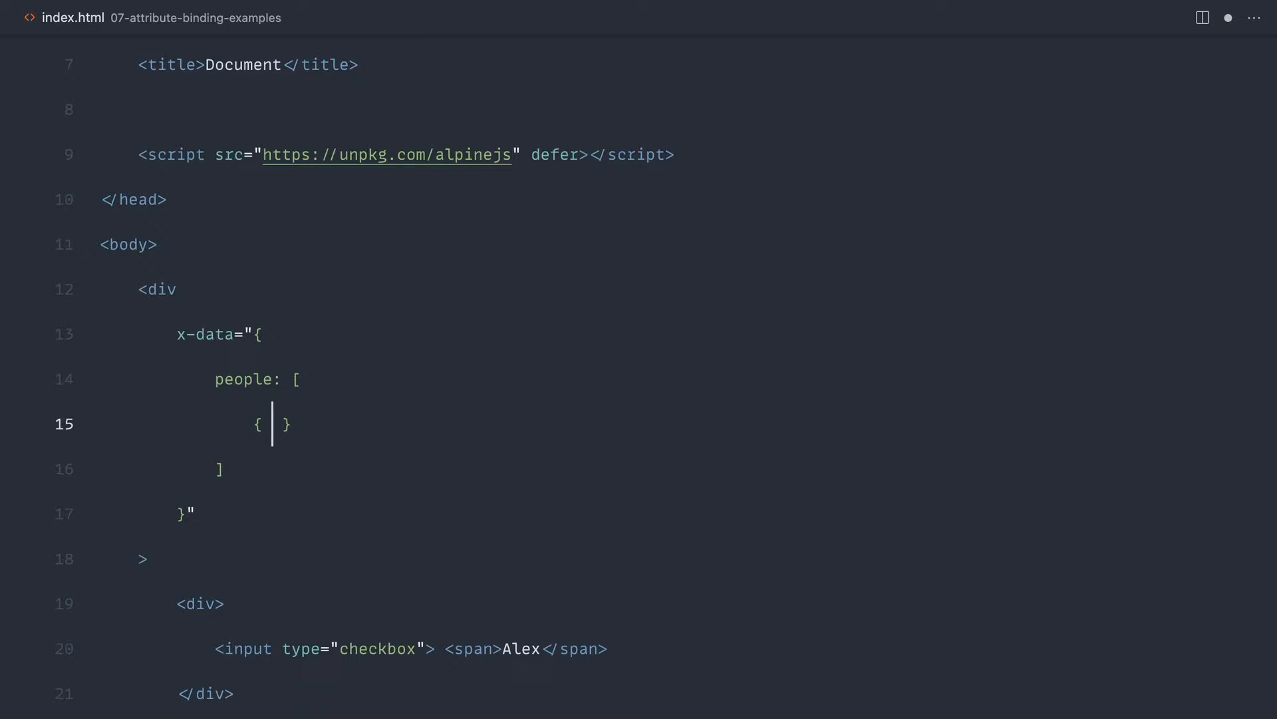
text(id: 1,)
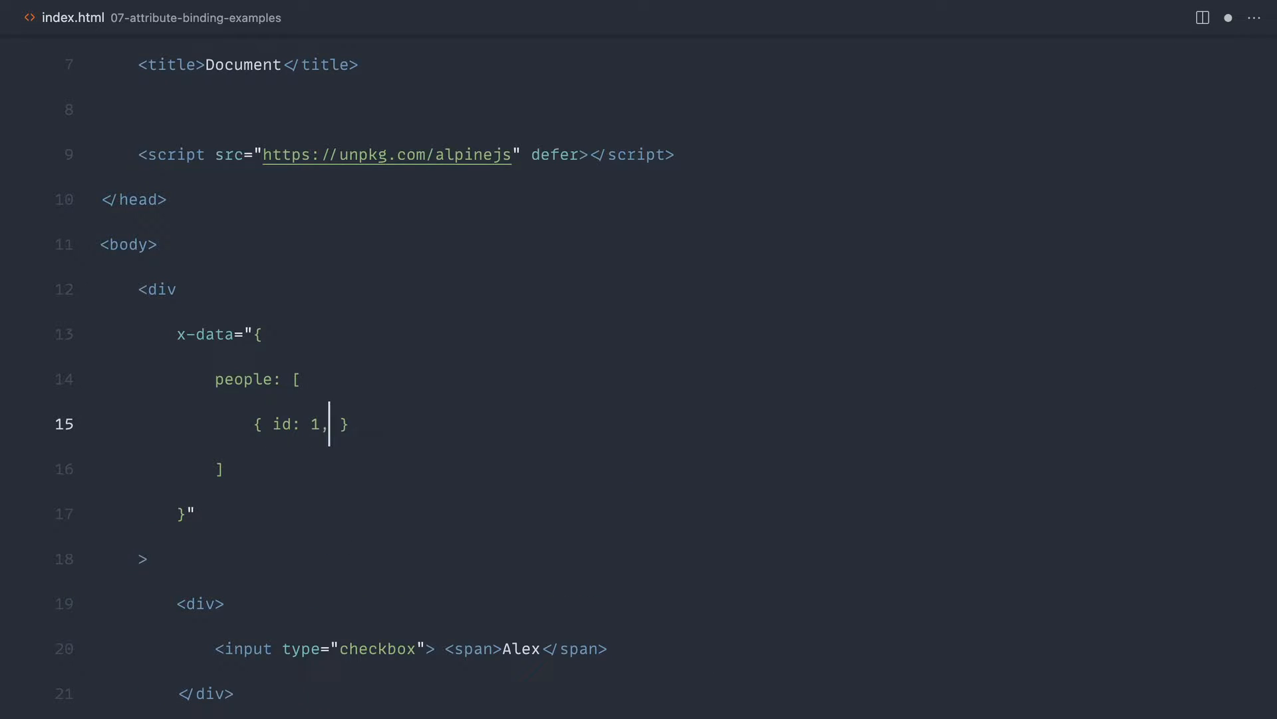
text(name: 'Alex')
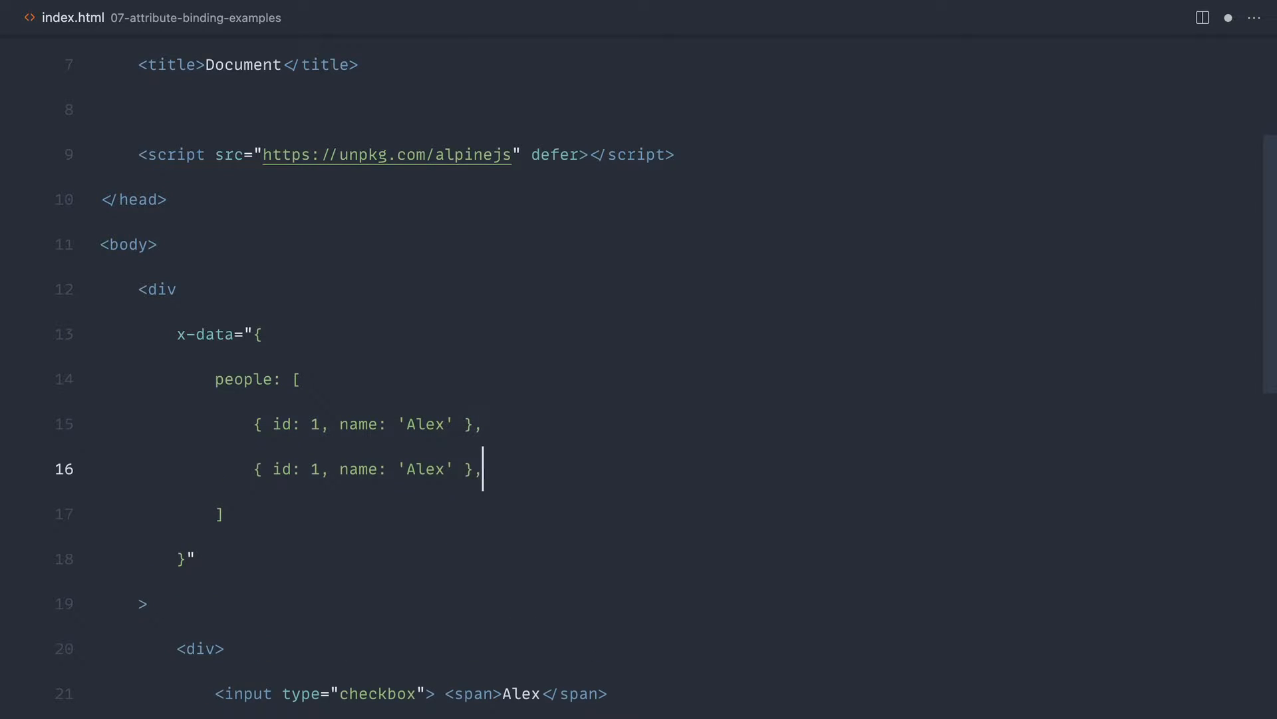
text(Billy)
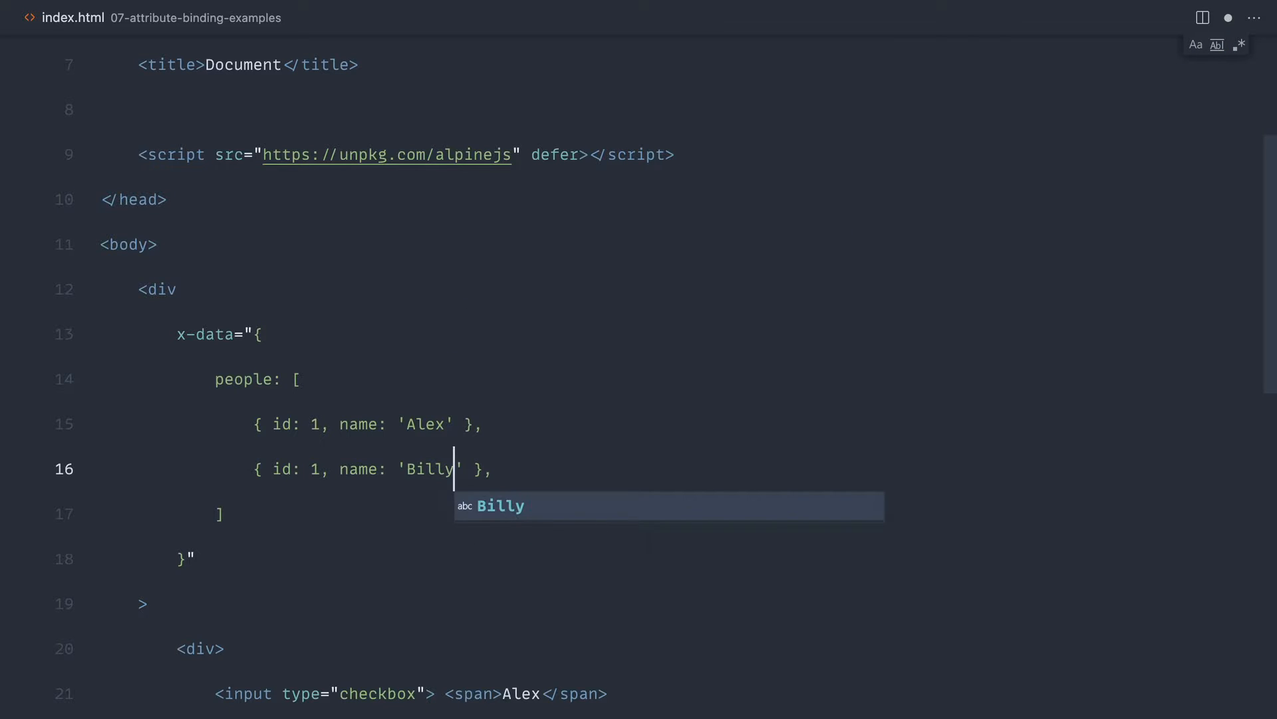
text(2)
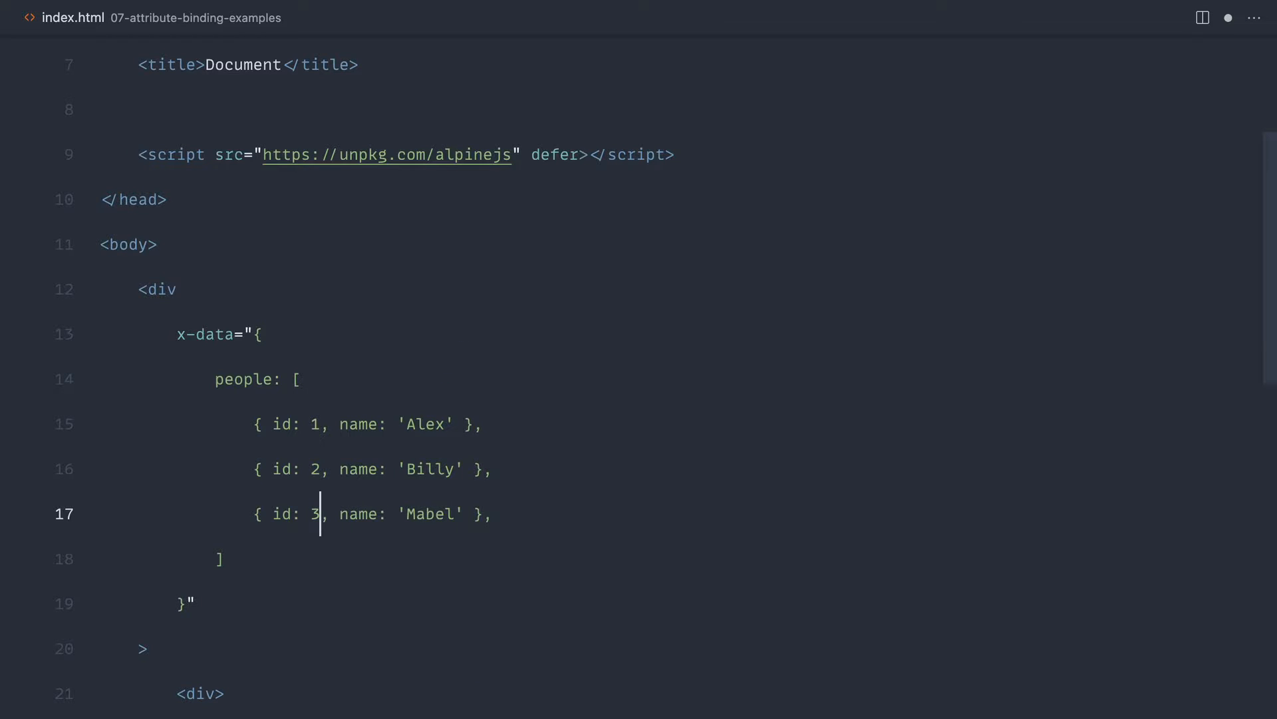
scroll(down, 3)
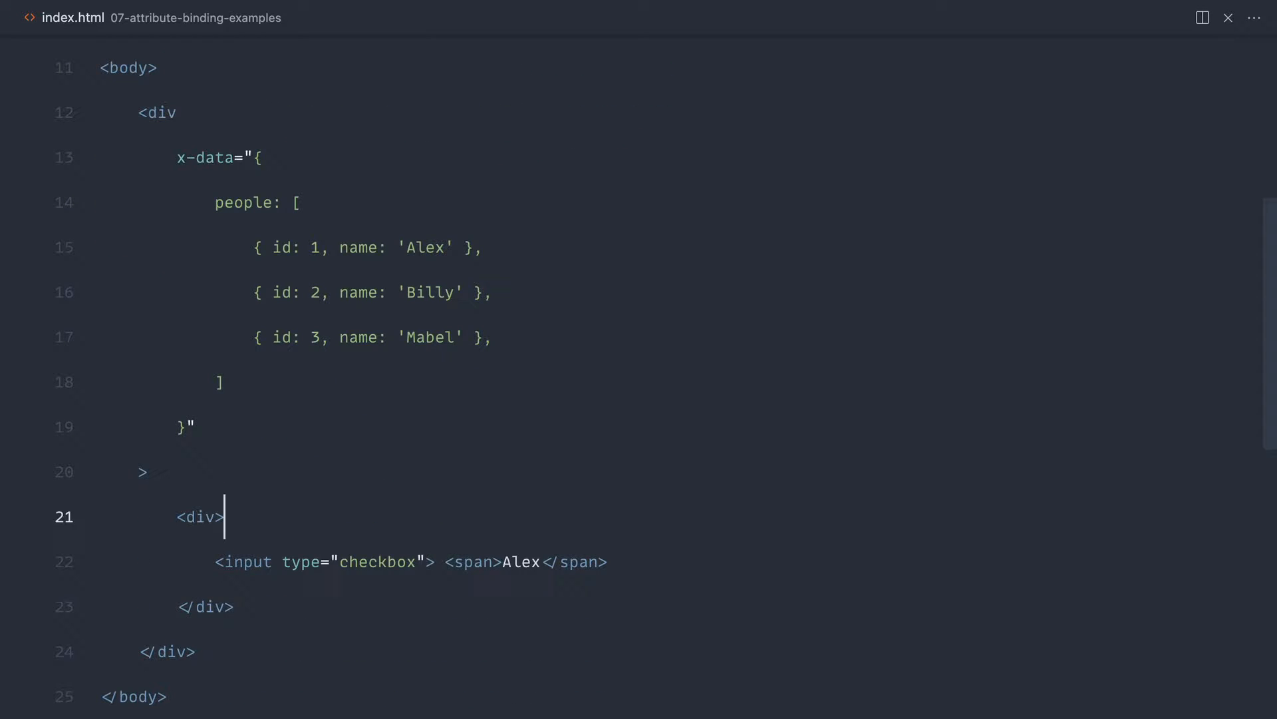
text(" ")
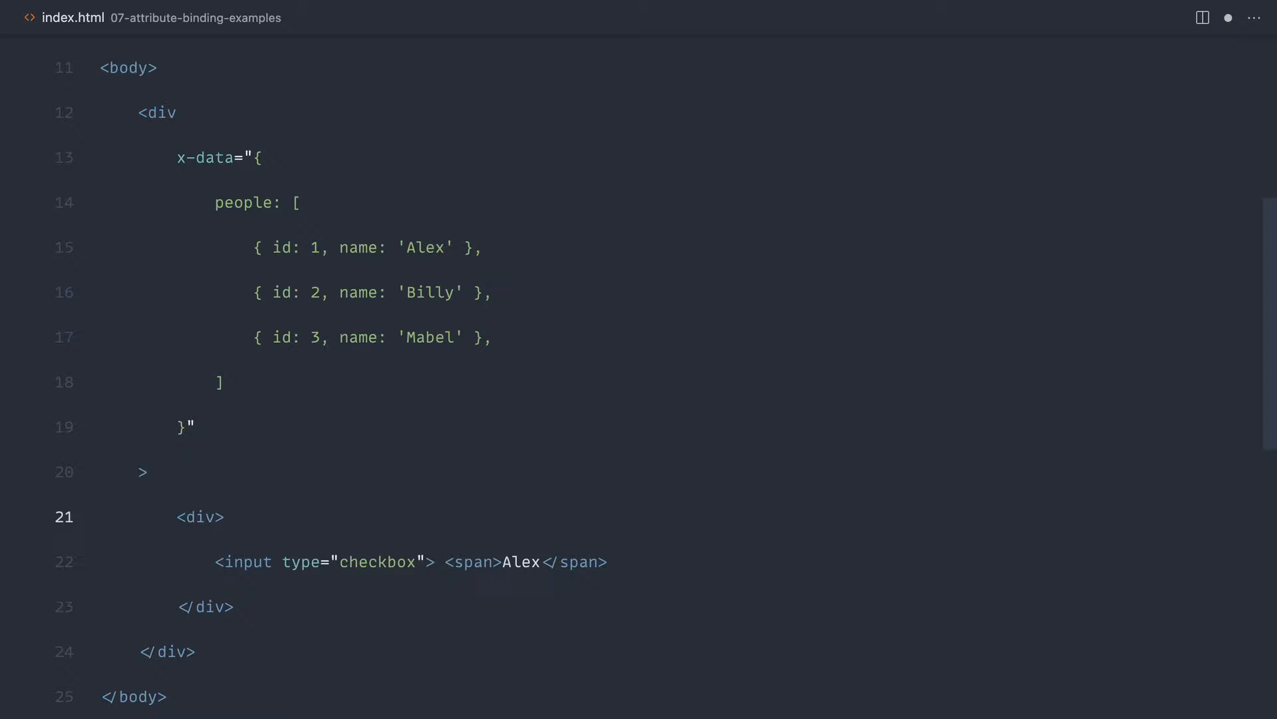
Step: Add x-for="person in people" to the checkbox div and check the page's console errors
text(x-fo)
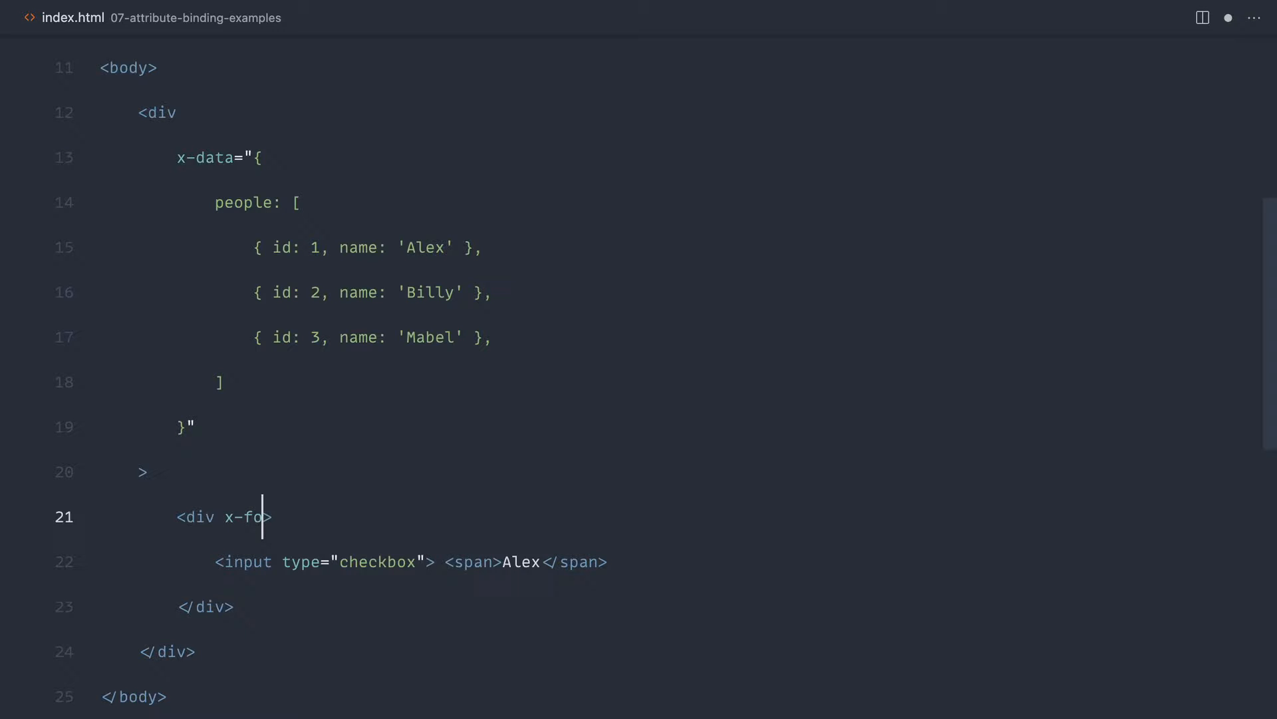
text(r="")
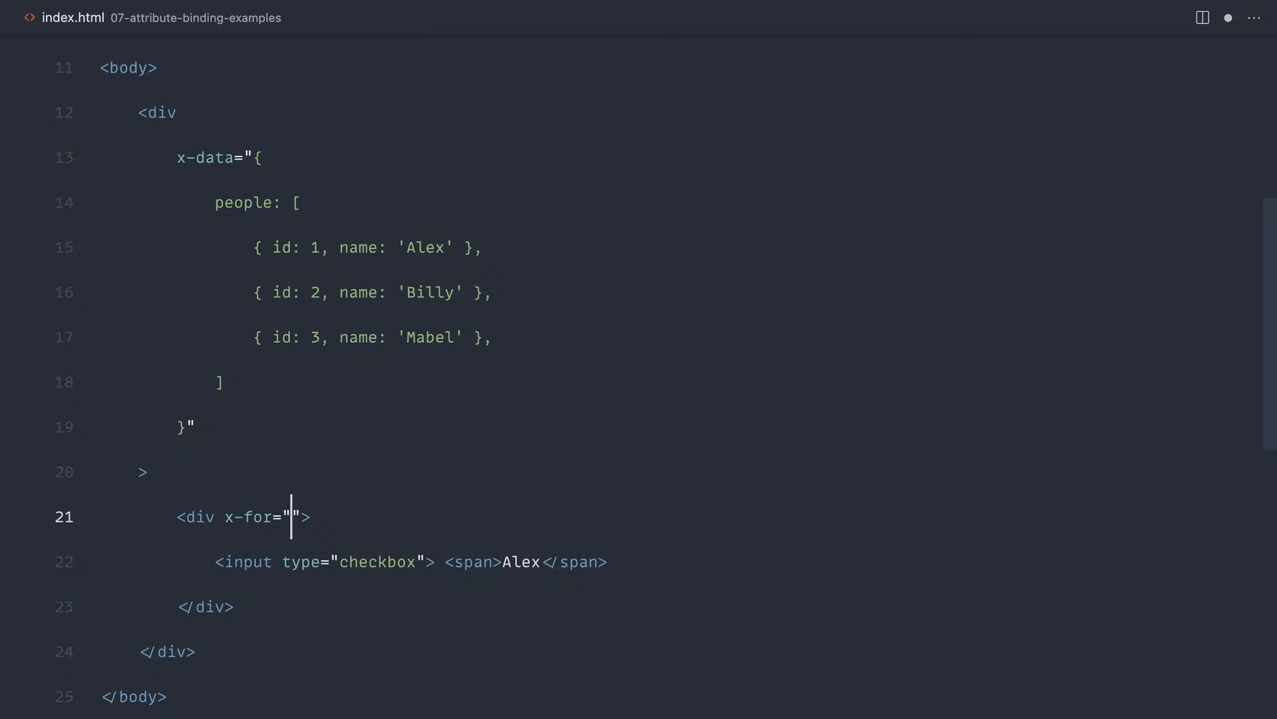
text(p)
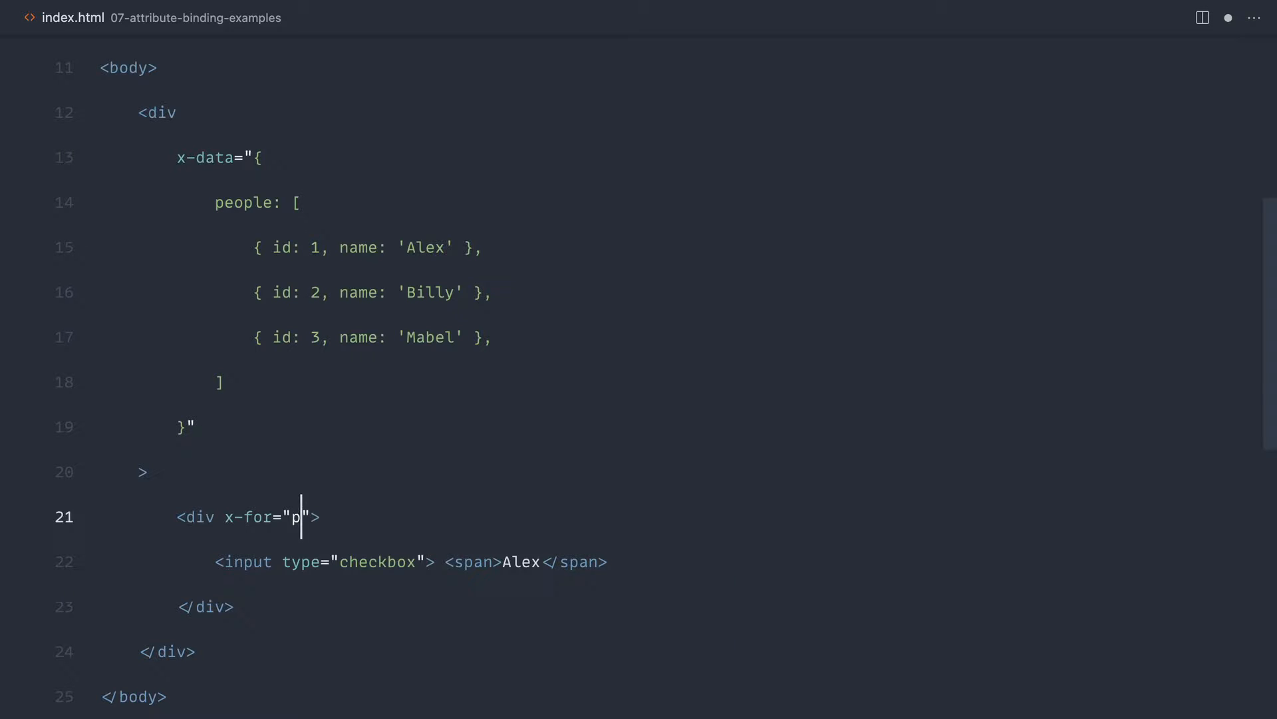
text(erson in)
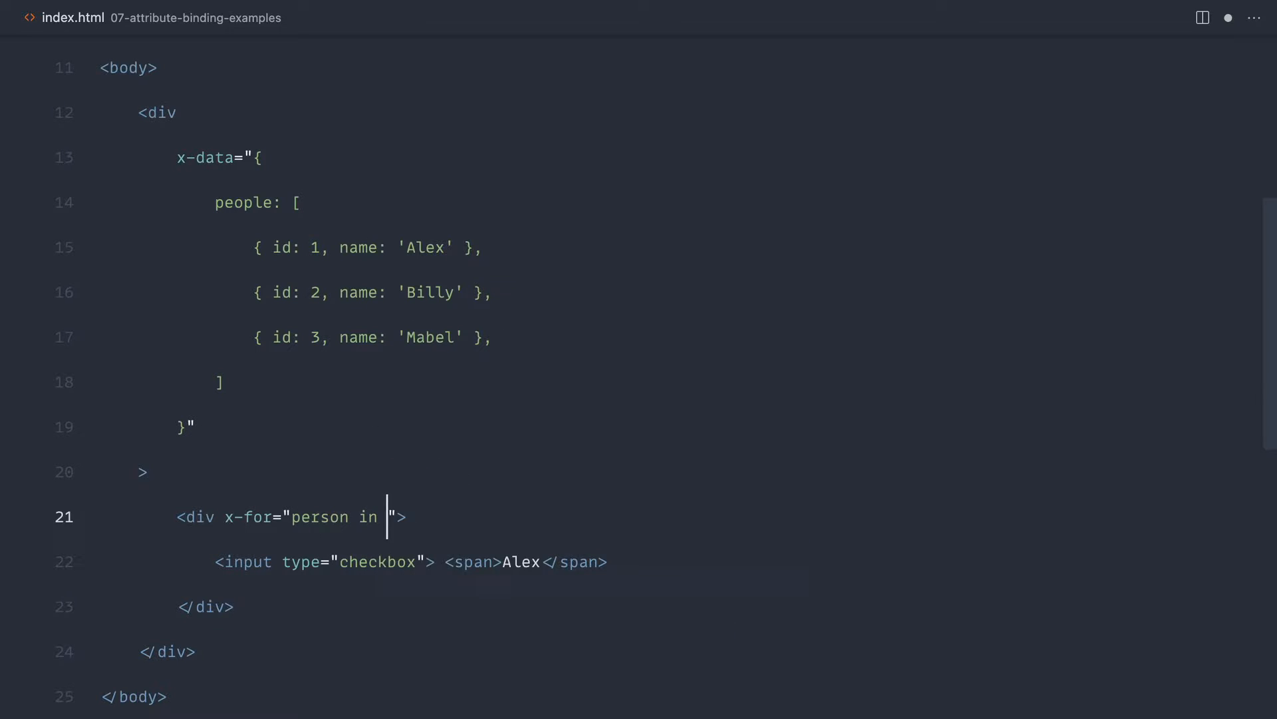
text(people)
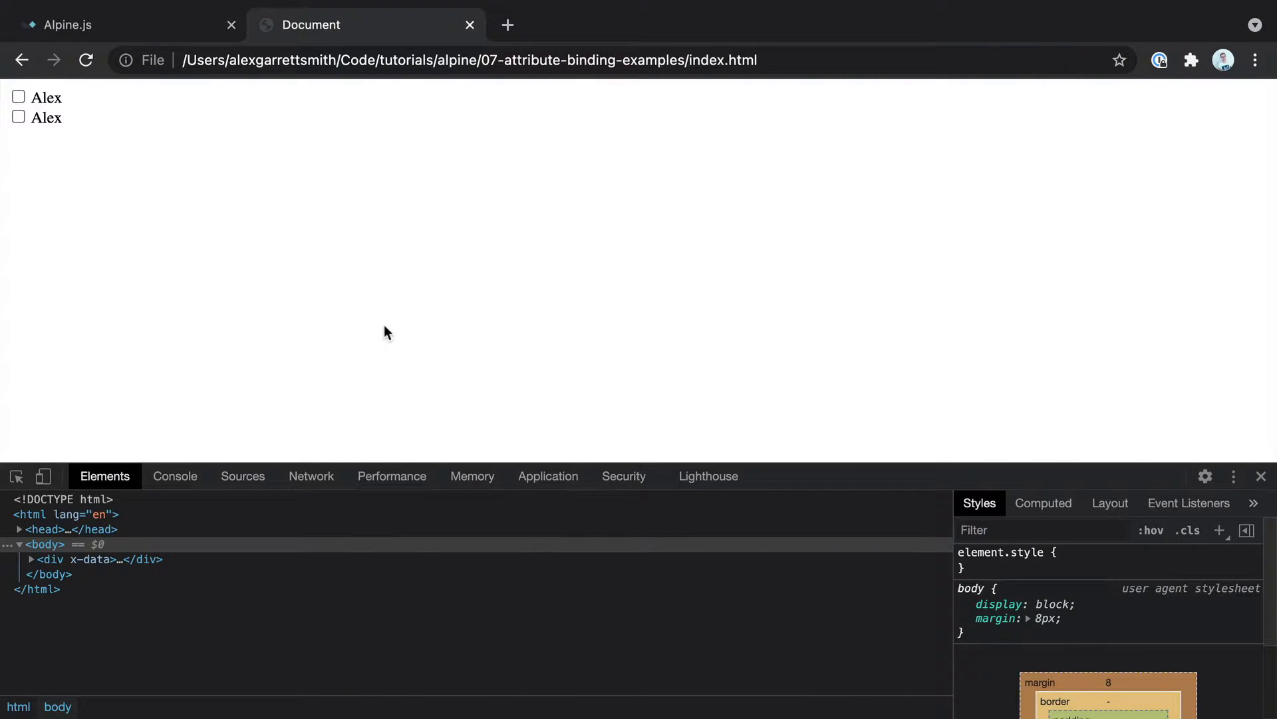
click(175, 475)
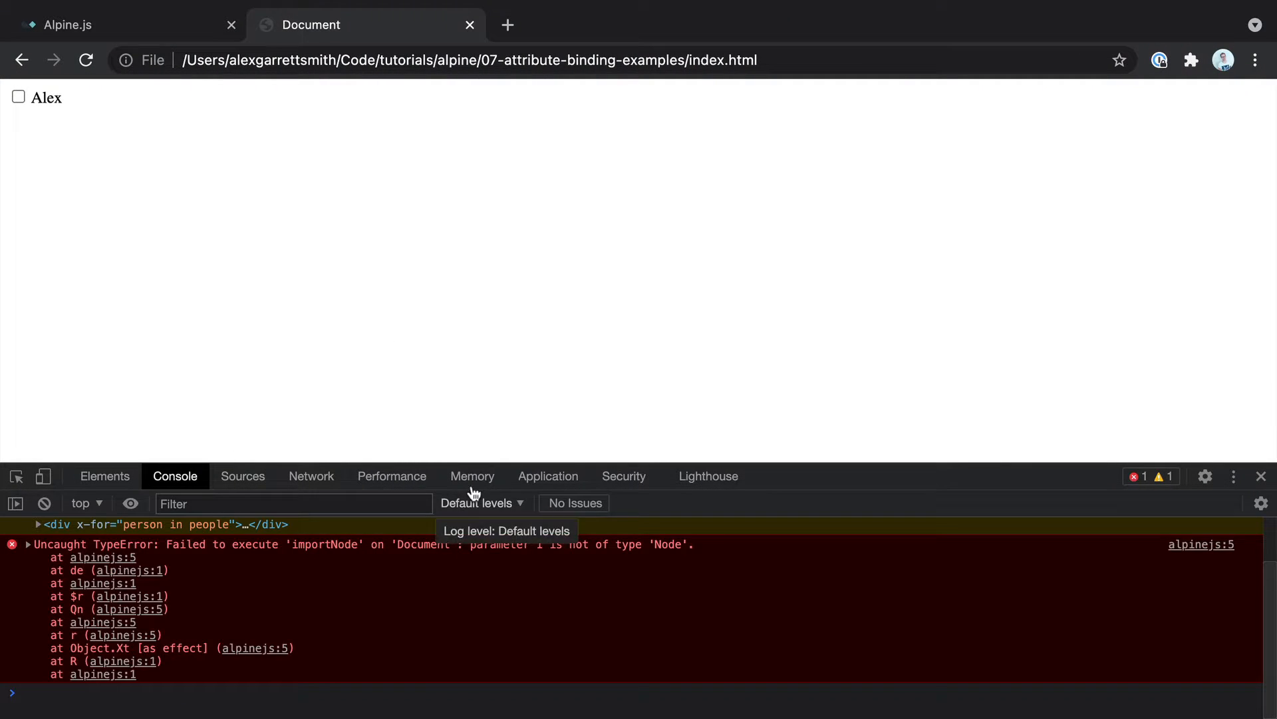
mouse_move(370, 570)
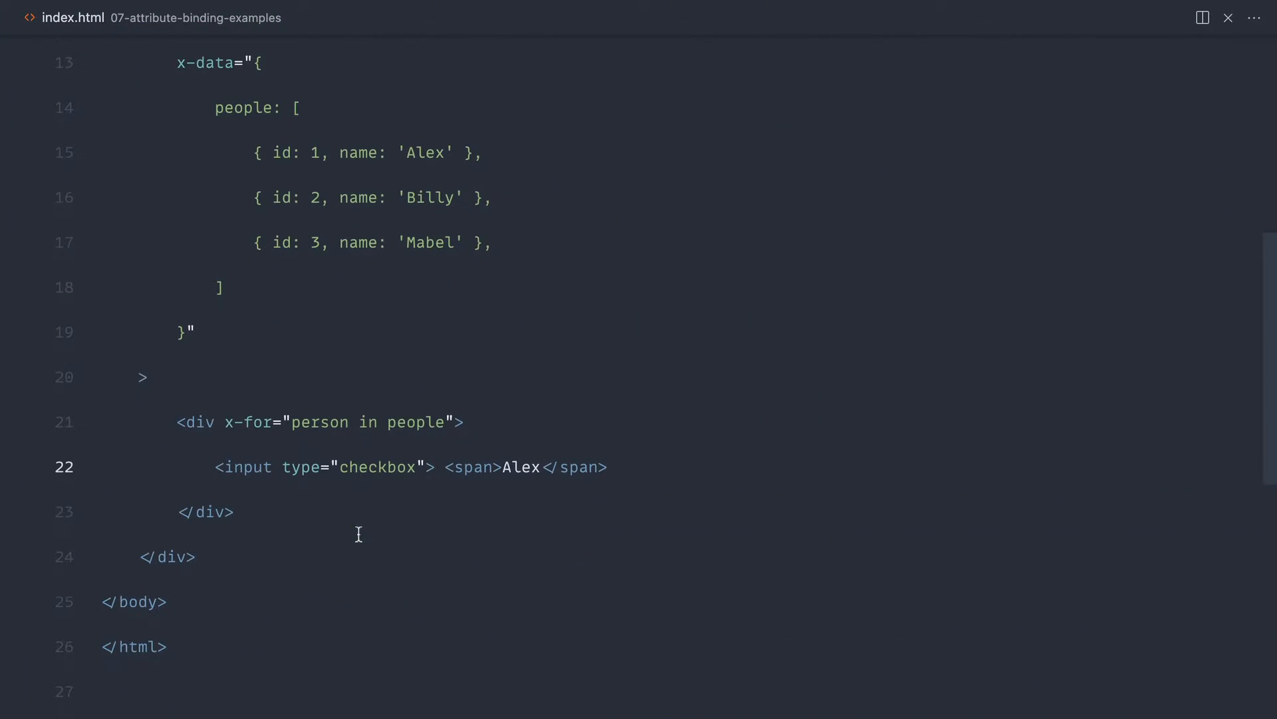
Step: Move x-for="person in people" from the div onto a wrapping template
drag(226, 422, 454, 422)
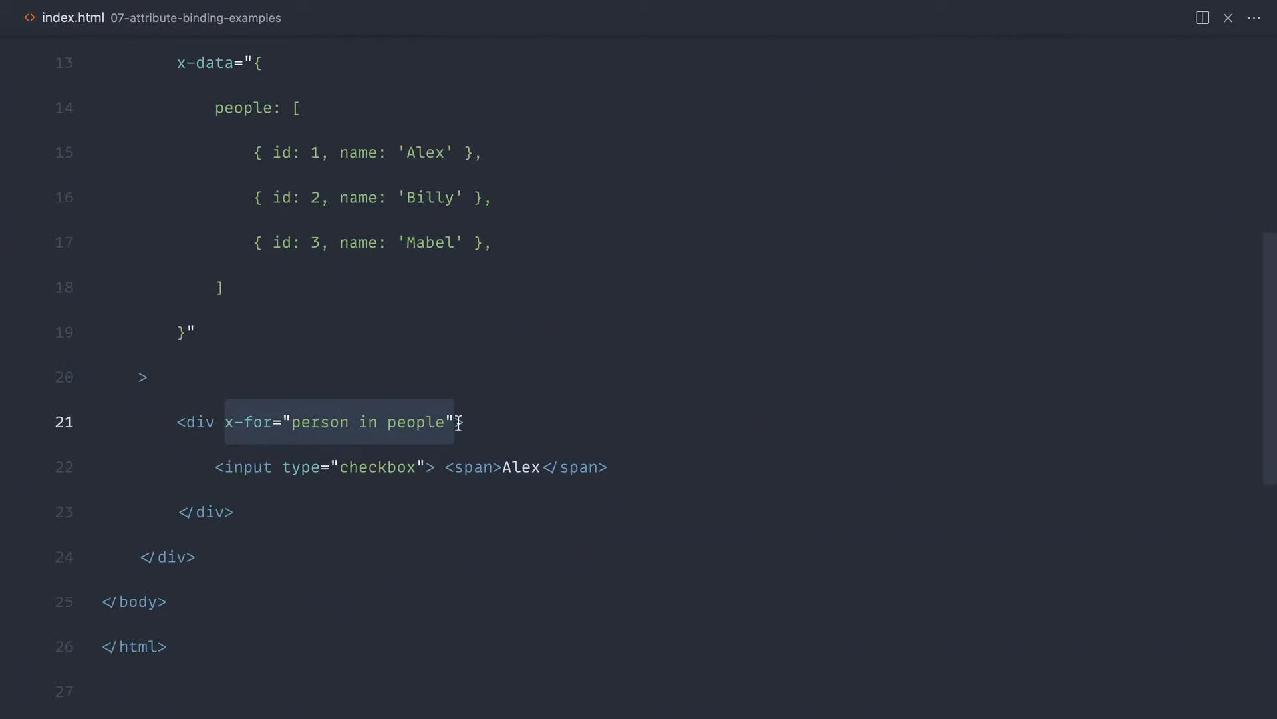
key(Delete)
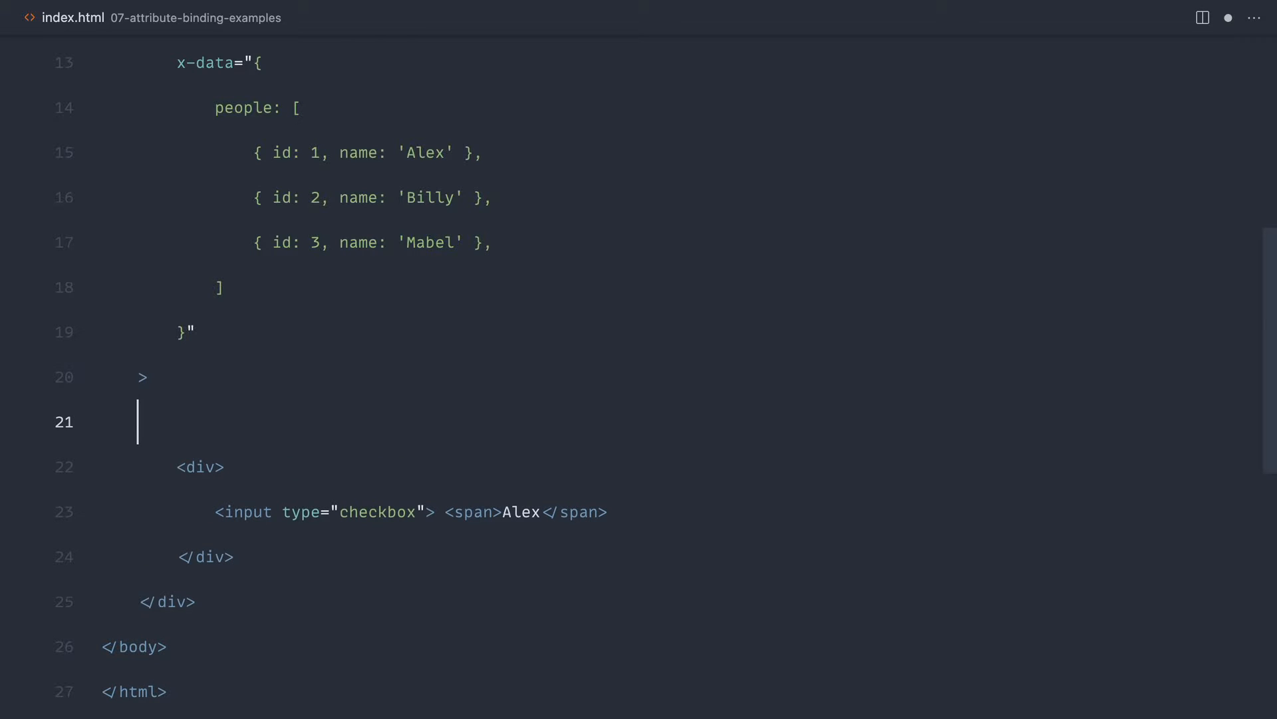
text(<template>)
text(</template>)
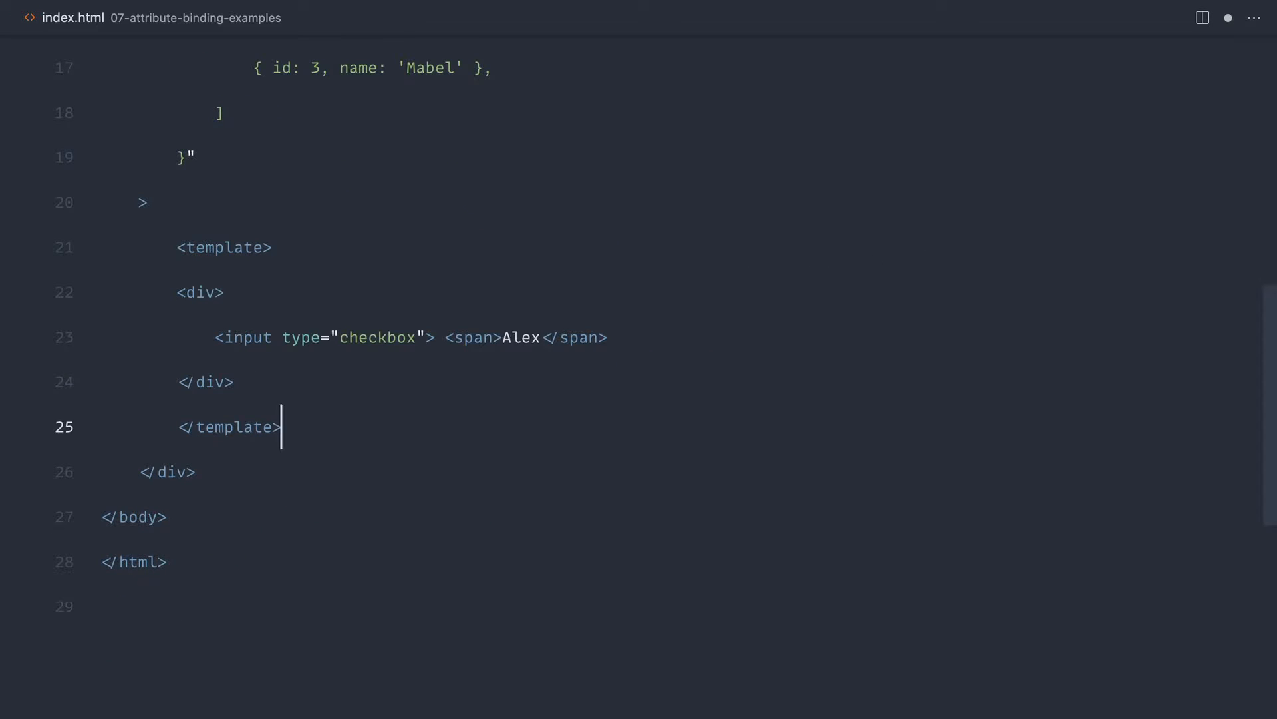
text(x-for="person in people")
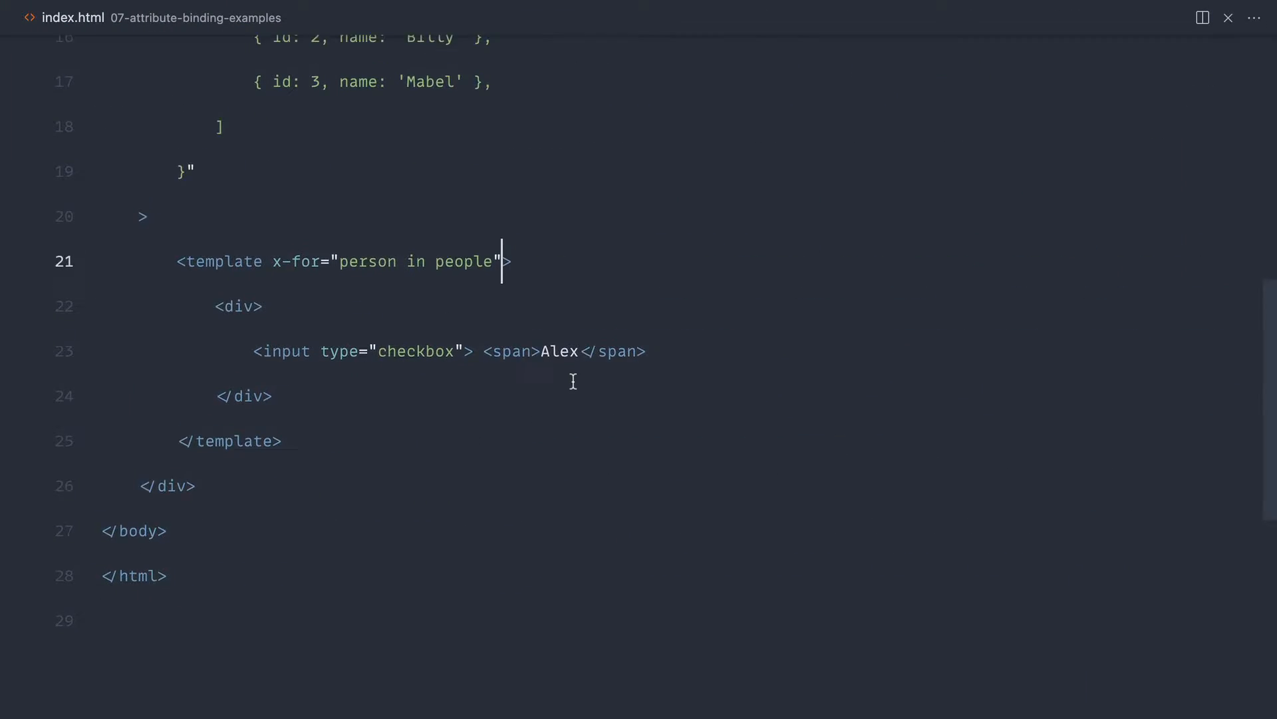
Step: Replace the hard-coded Alex with an x-text="person." binding on the span
double_click(559, 454)
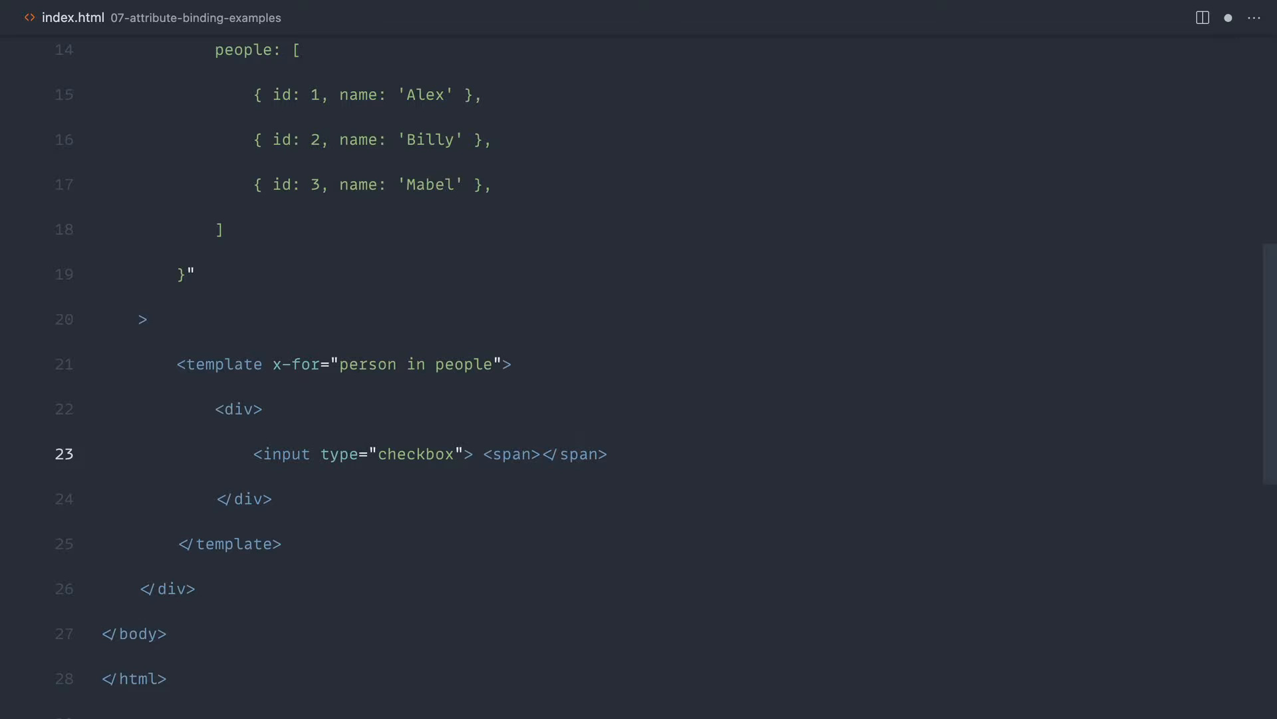
text(x-text="")
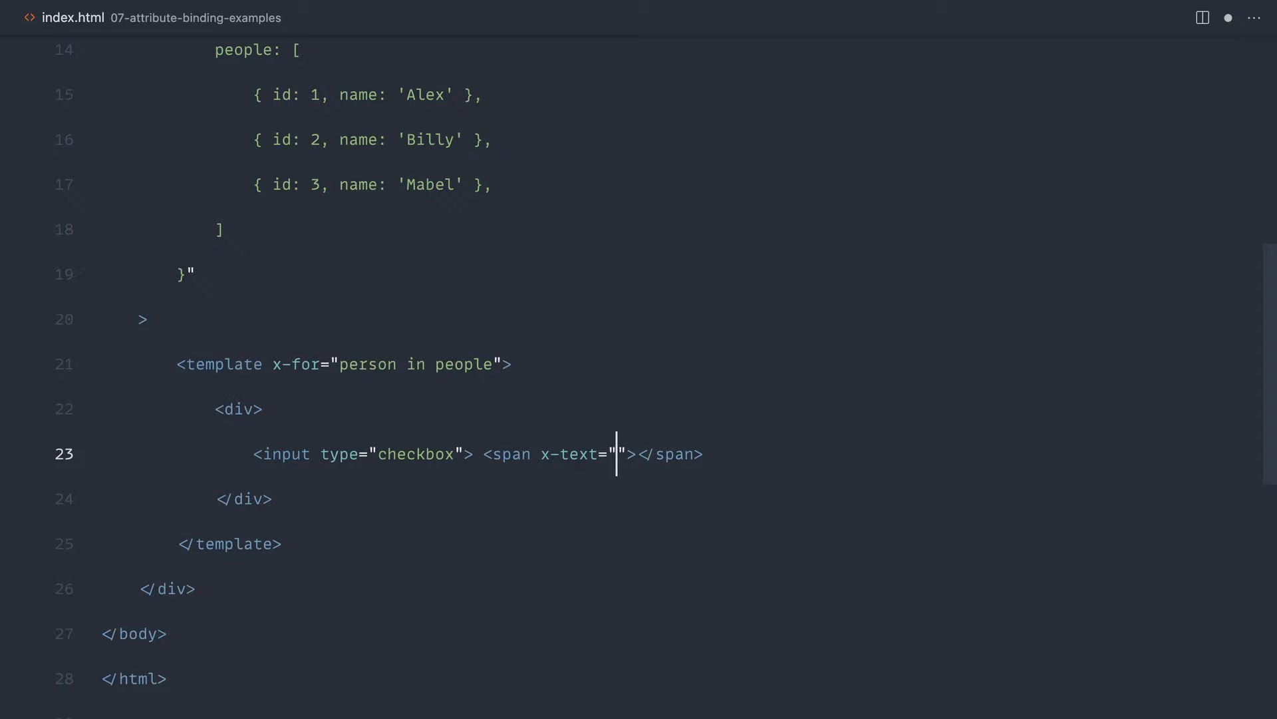
text(person.)
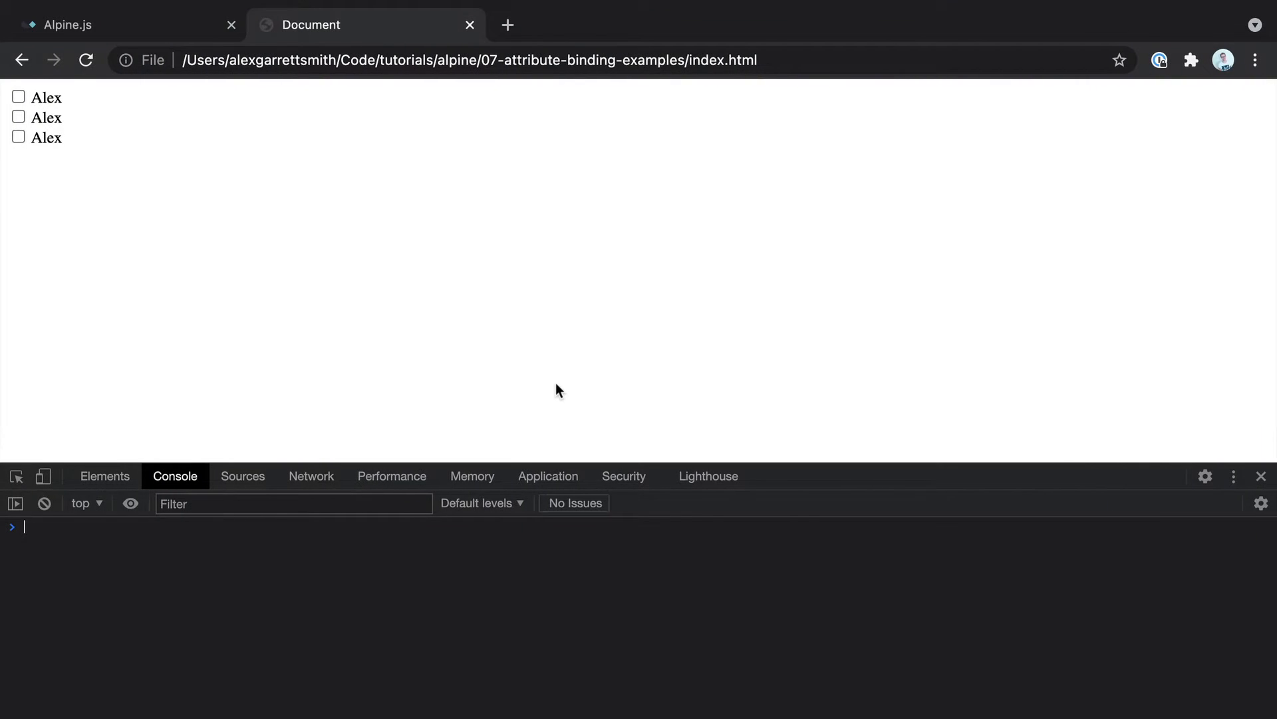
Step: Reload the page in Chrome to check the checkbox rows and console
click(18, 96)
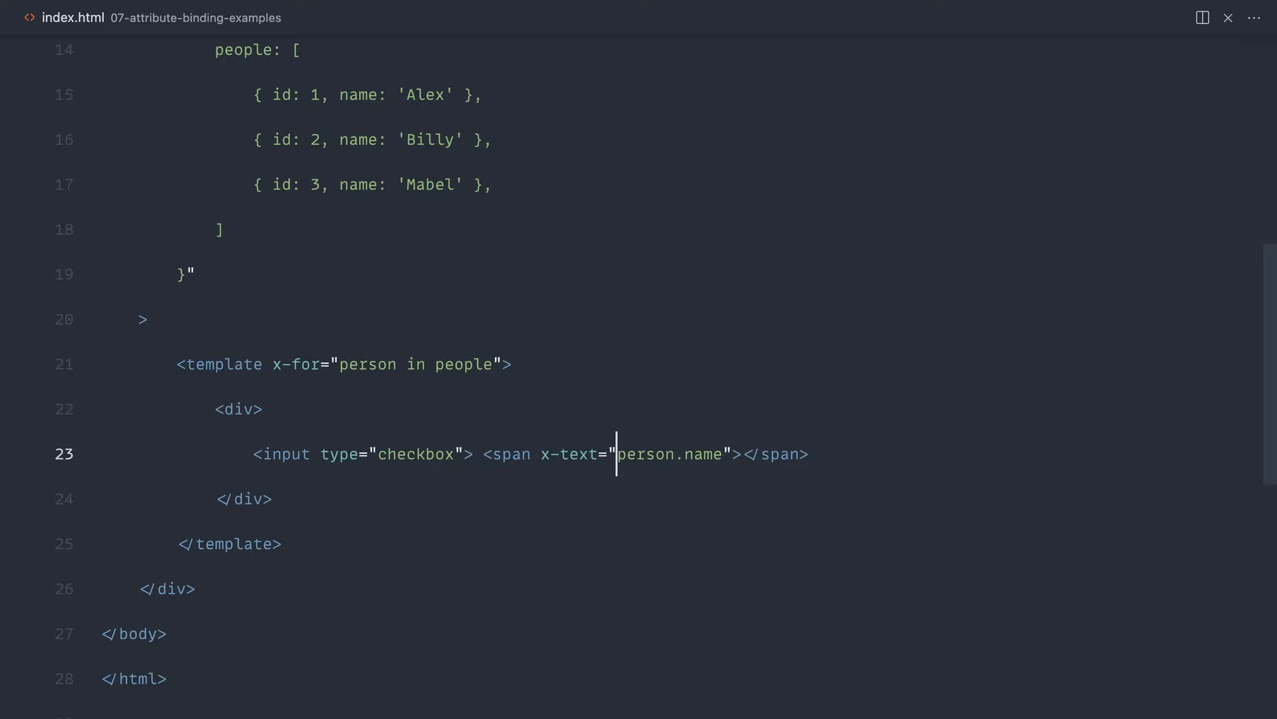
Step: Break the checkbox input's attributes onto separate lines
key(Enter)
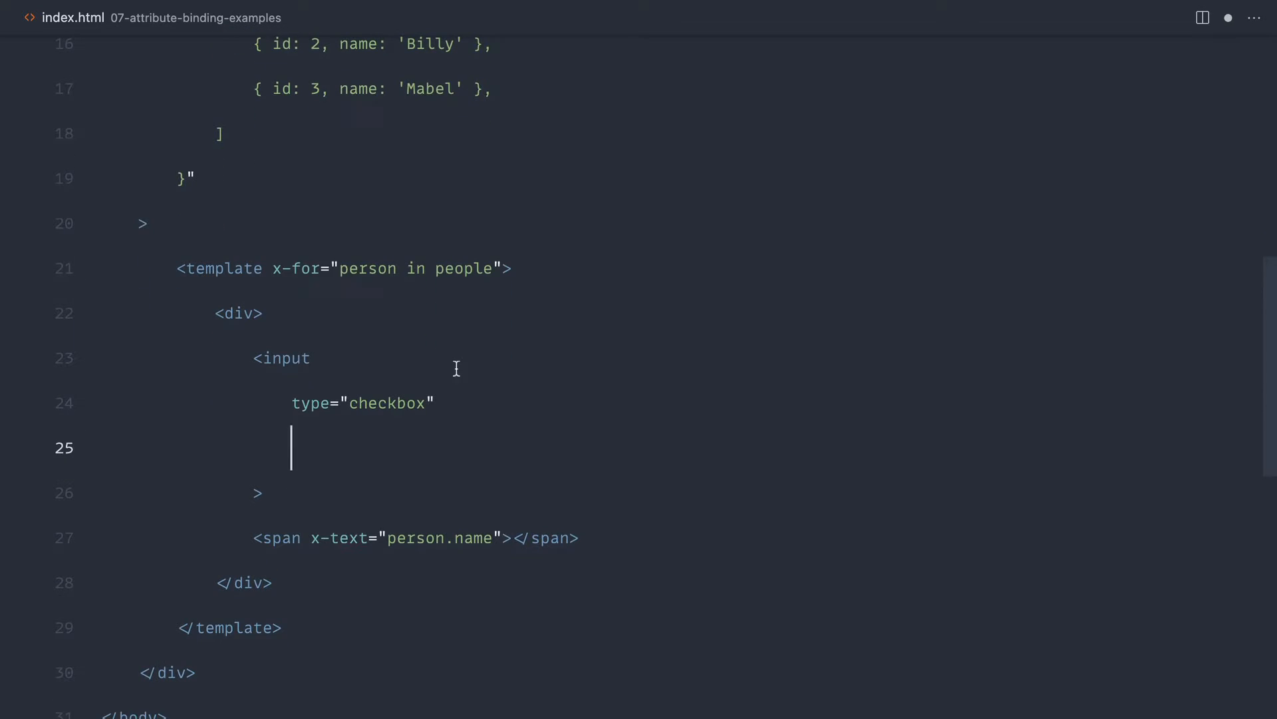
Step: Add x-model="selected" to the checkbox input
text(x-mod)
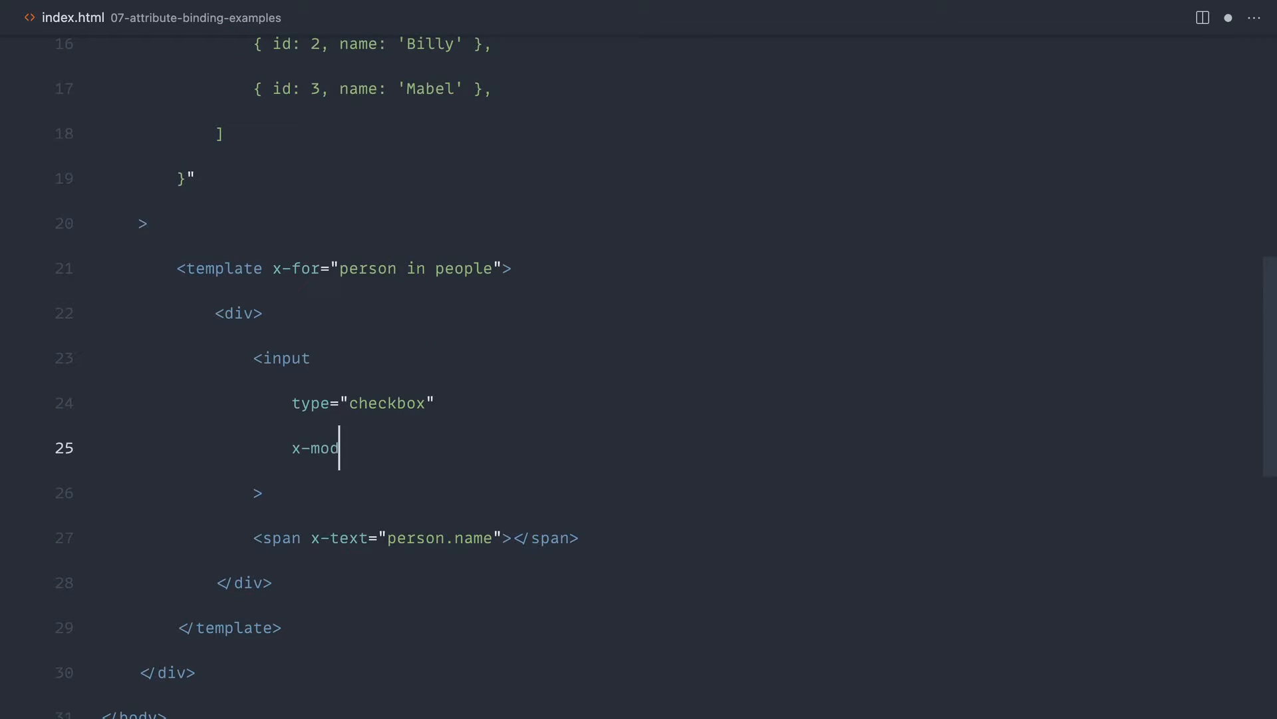
text(el=")
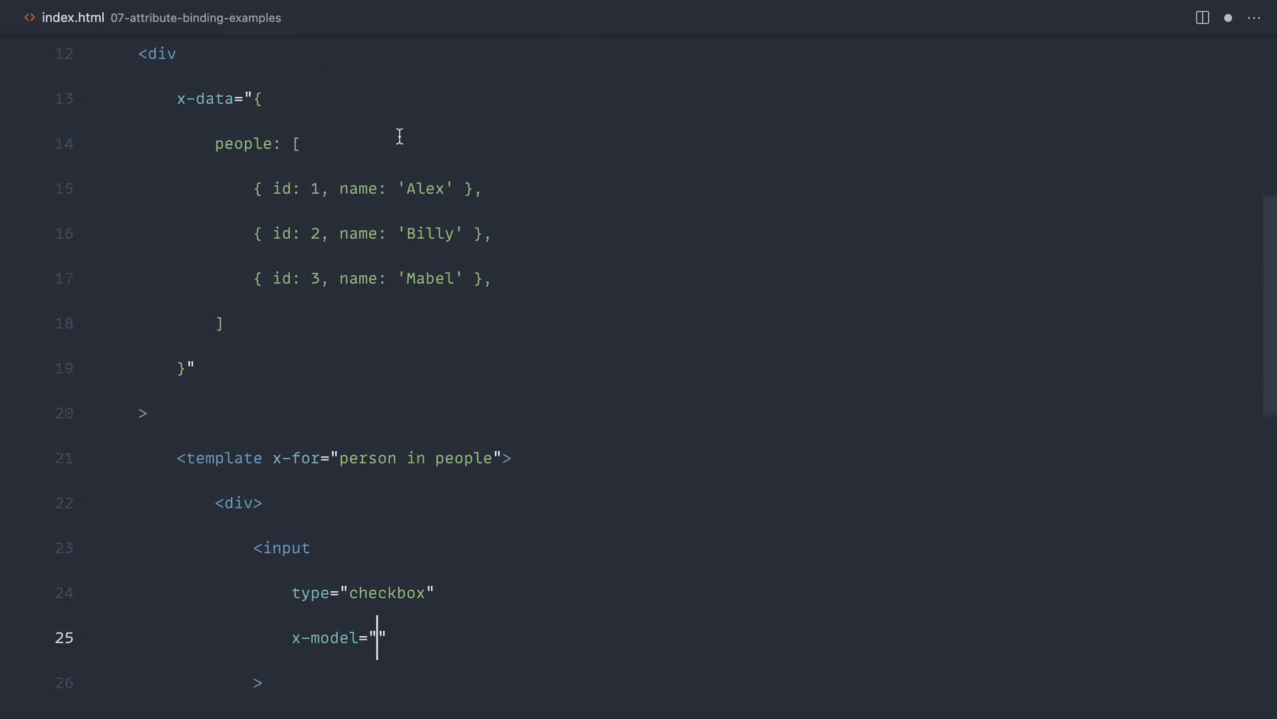
text(selected)
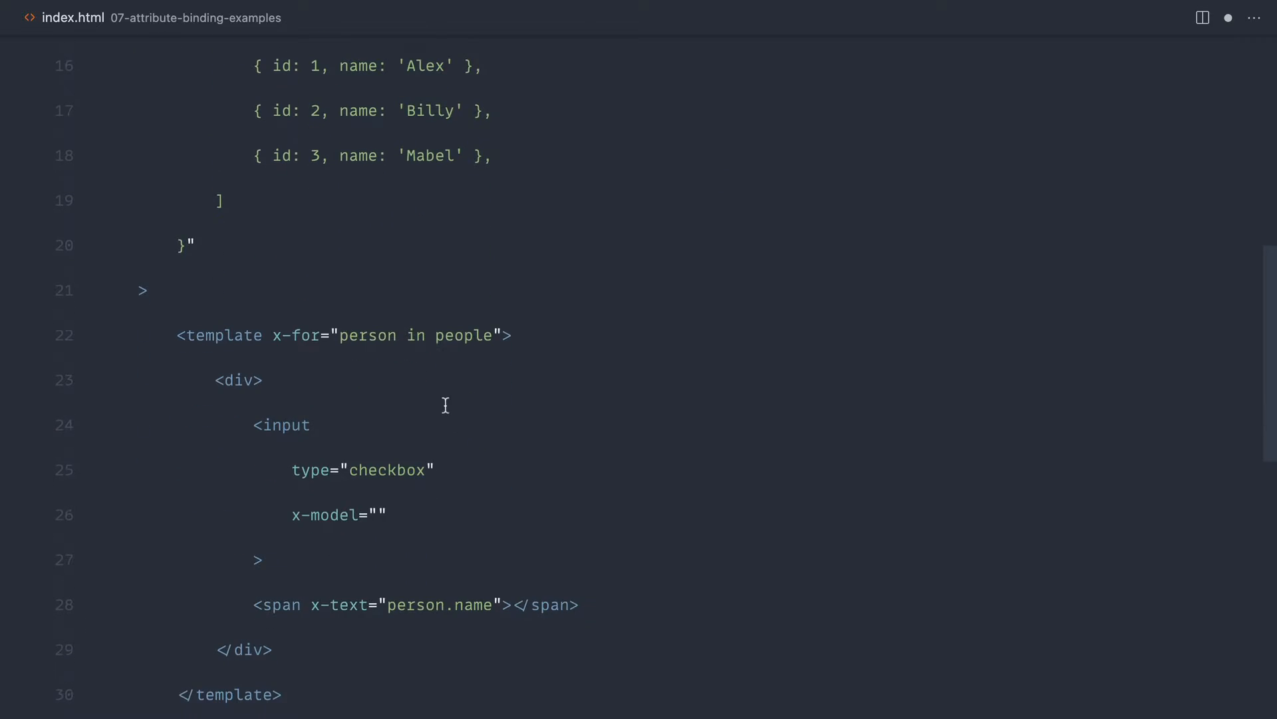
text(selected)
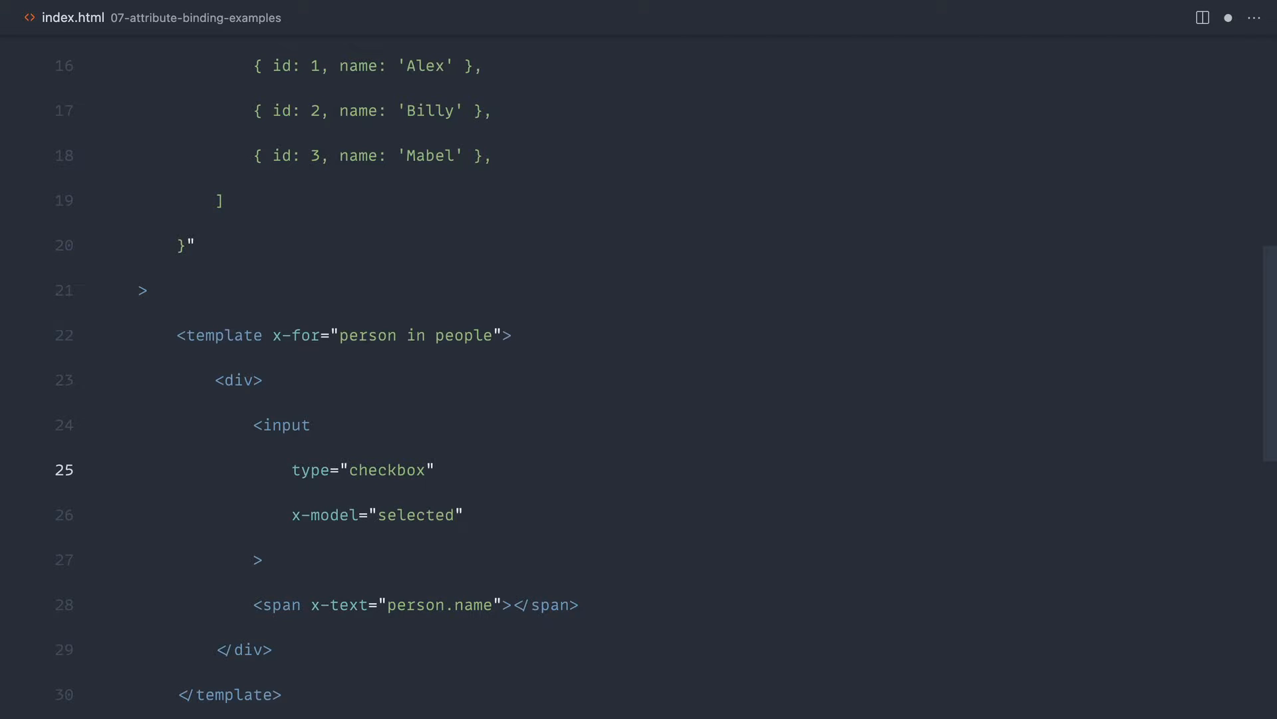
scroll(down, 3)
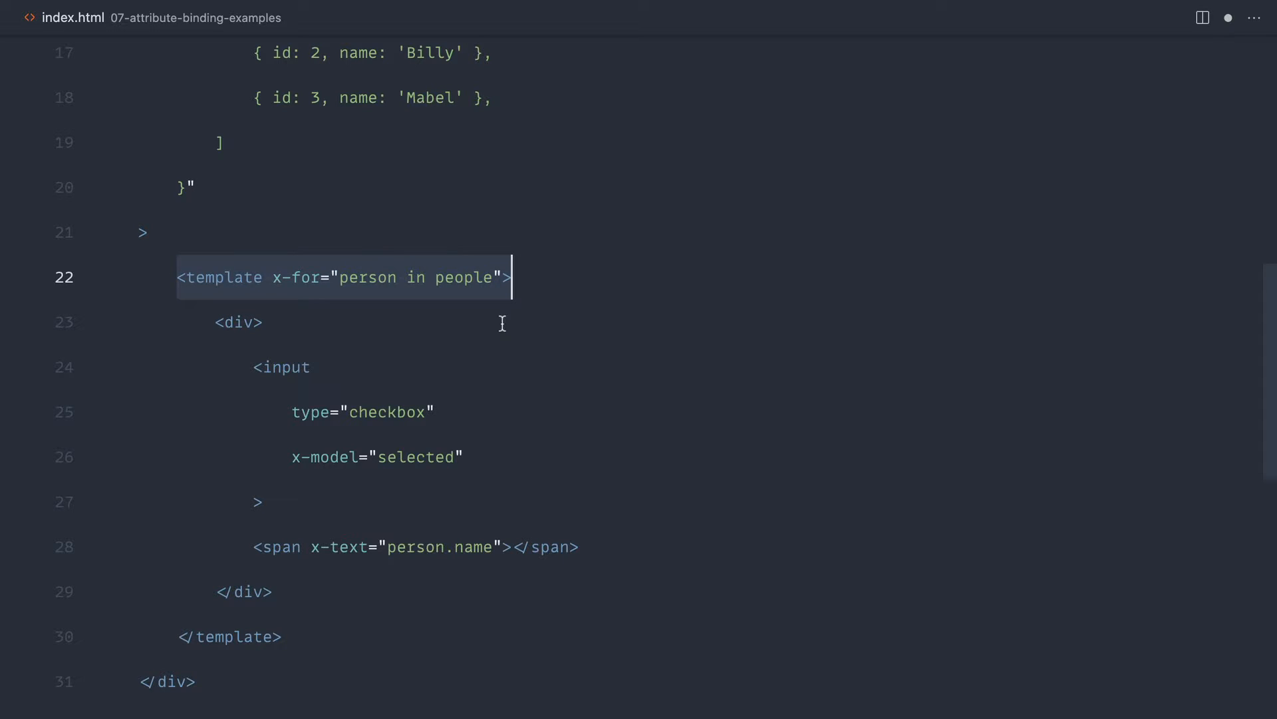
Step: Give the checkbox value="person.id" and add a span with x-text="selected" above the loop
text(value=")
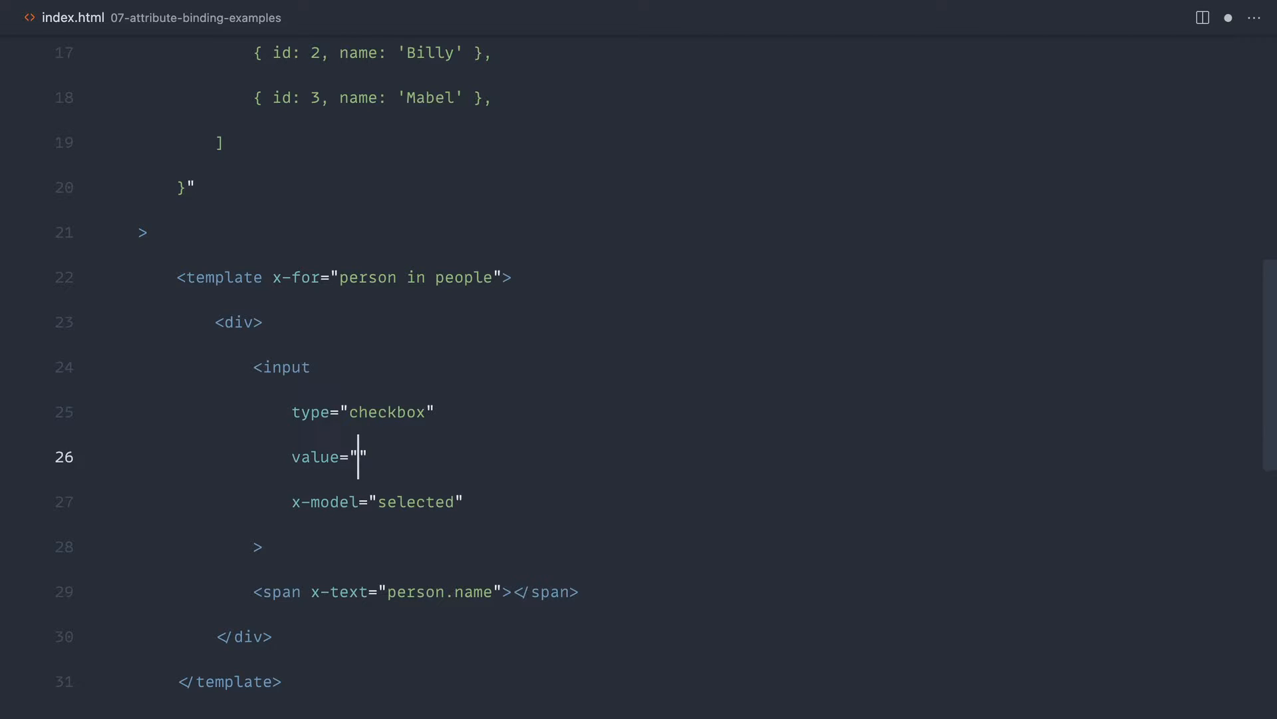
text(person)
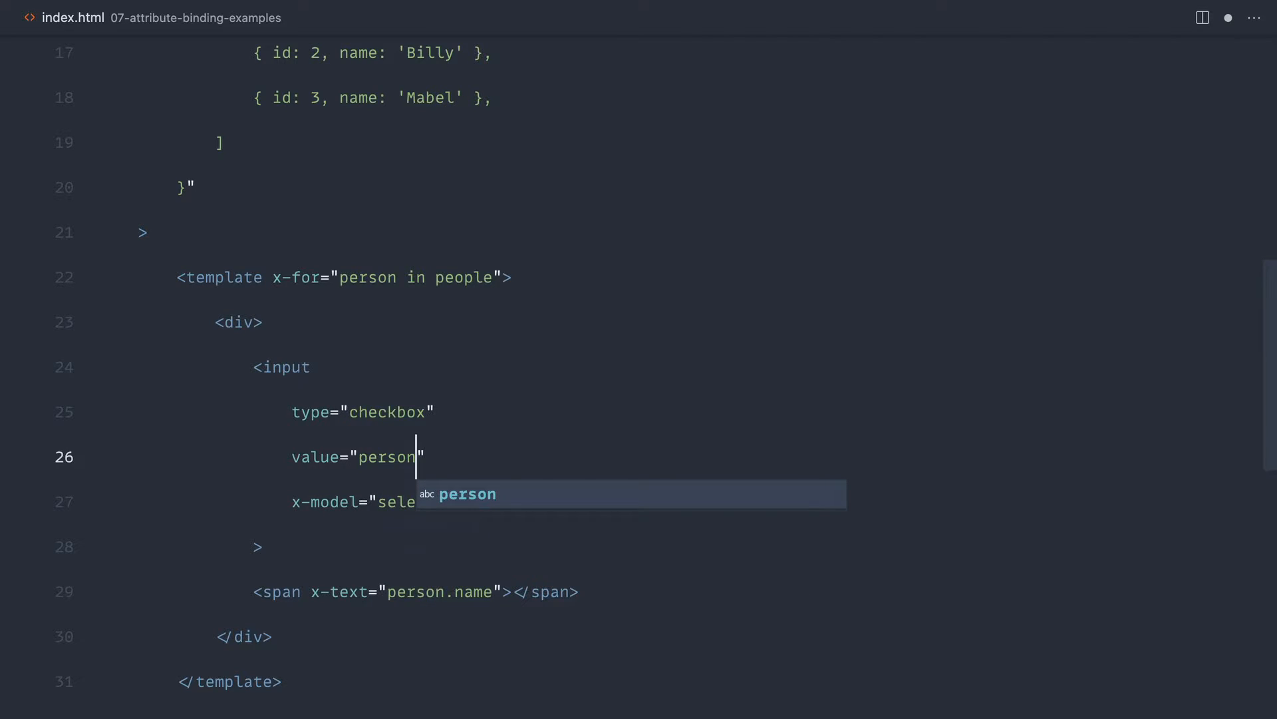
text(.id)
text(<span></span>)
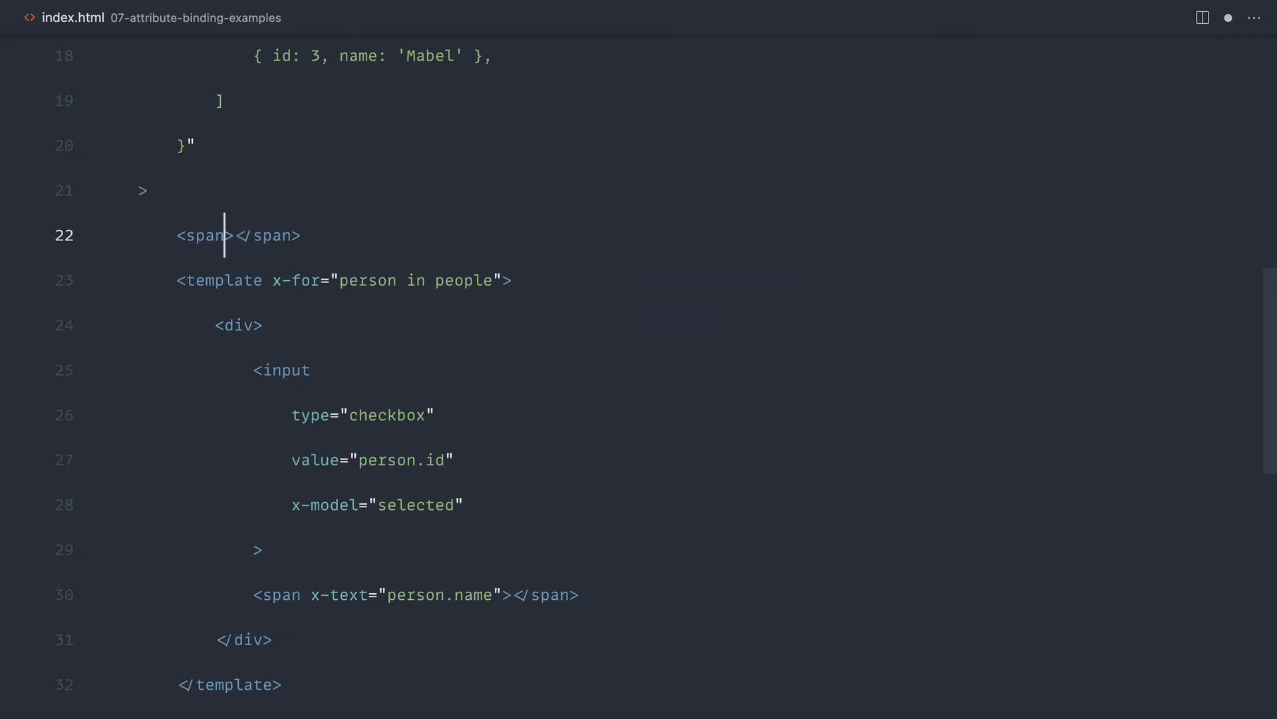
text(x-text="")
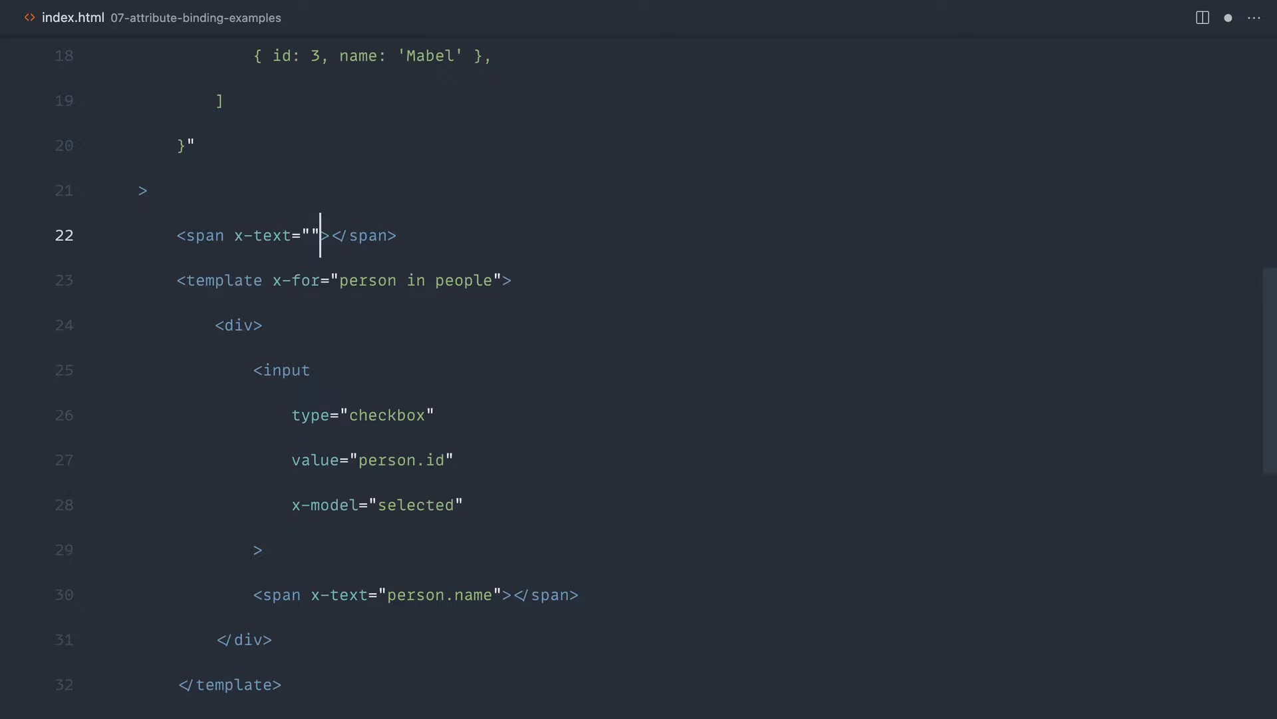
text(selected)
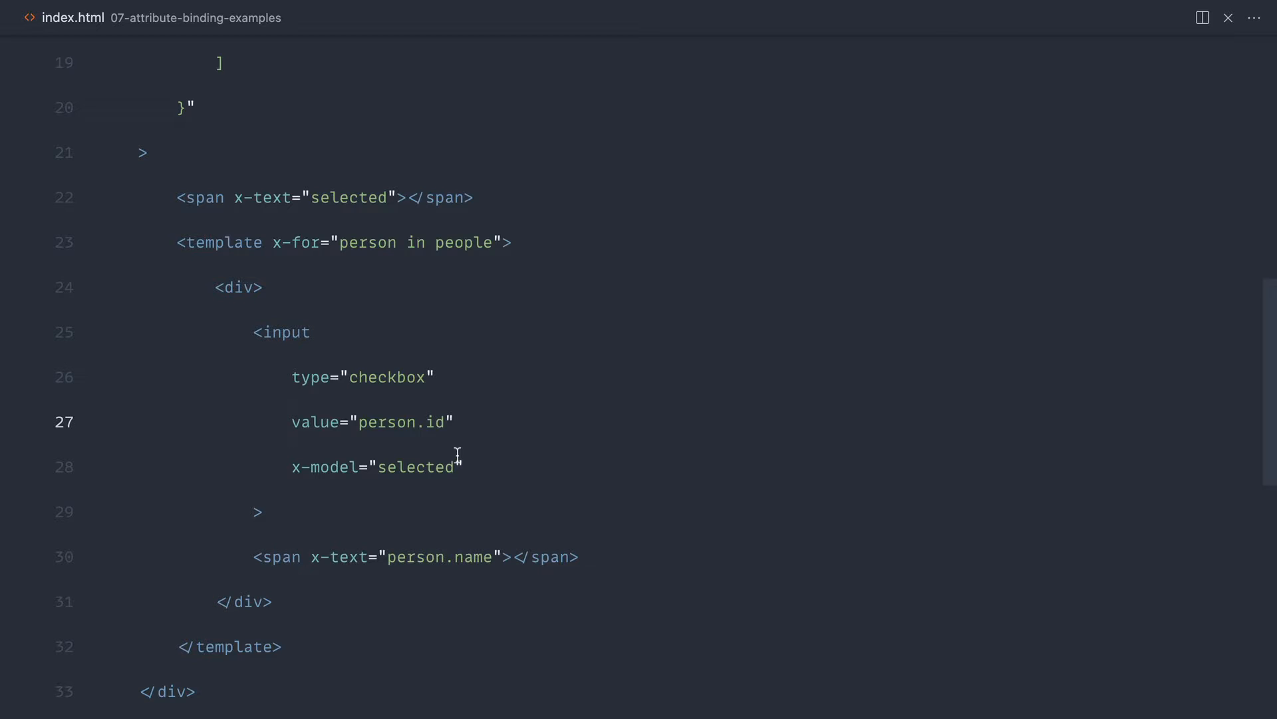
Step: Rewrite the checkbox's value attribute as an x-bind:value binding
text(x-bind:)
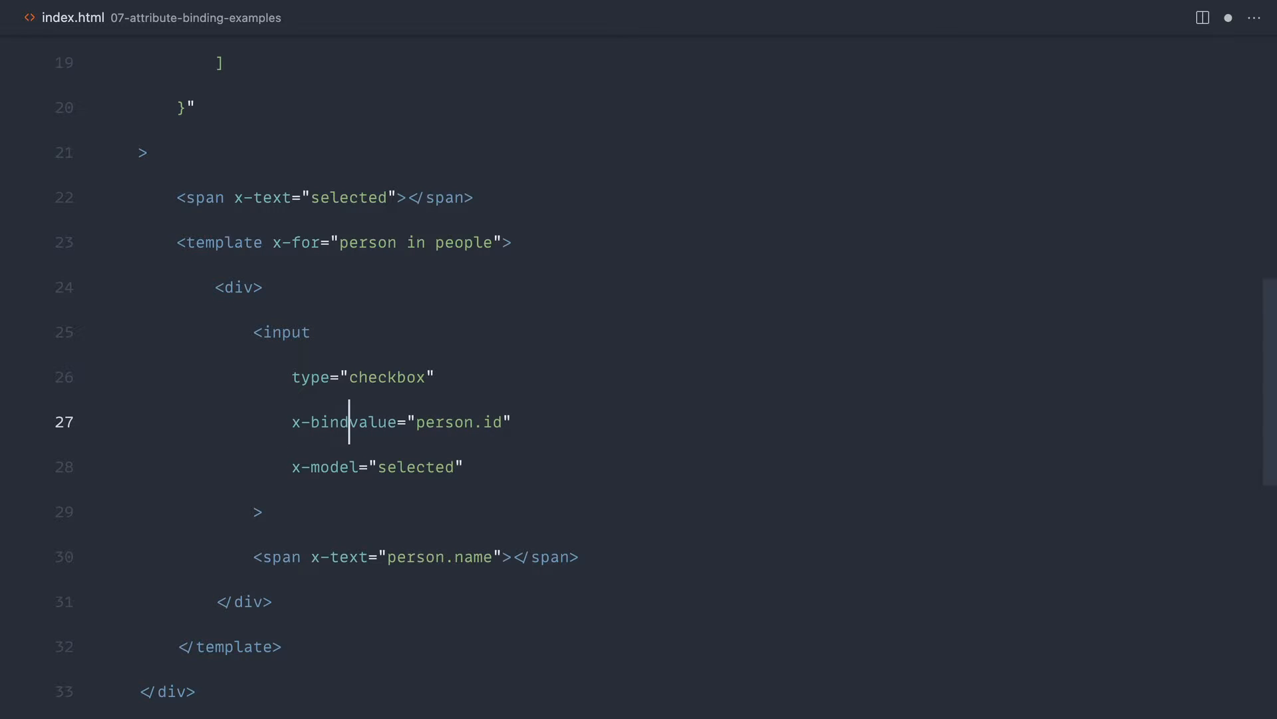
text(:)
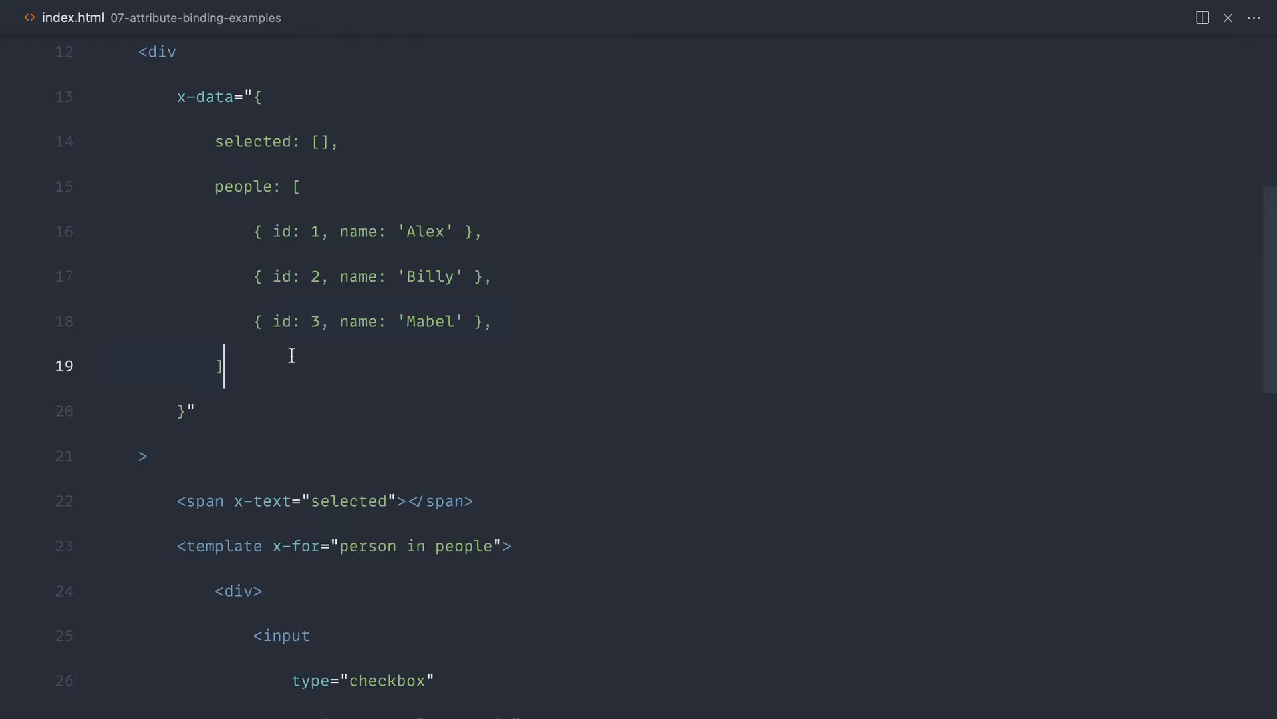
mouse_move(407, 363)
text(x)
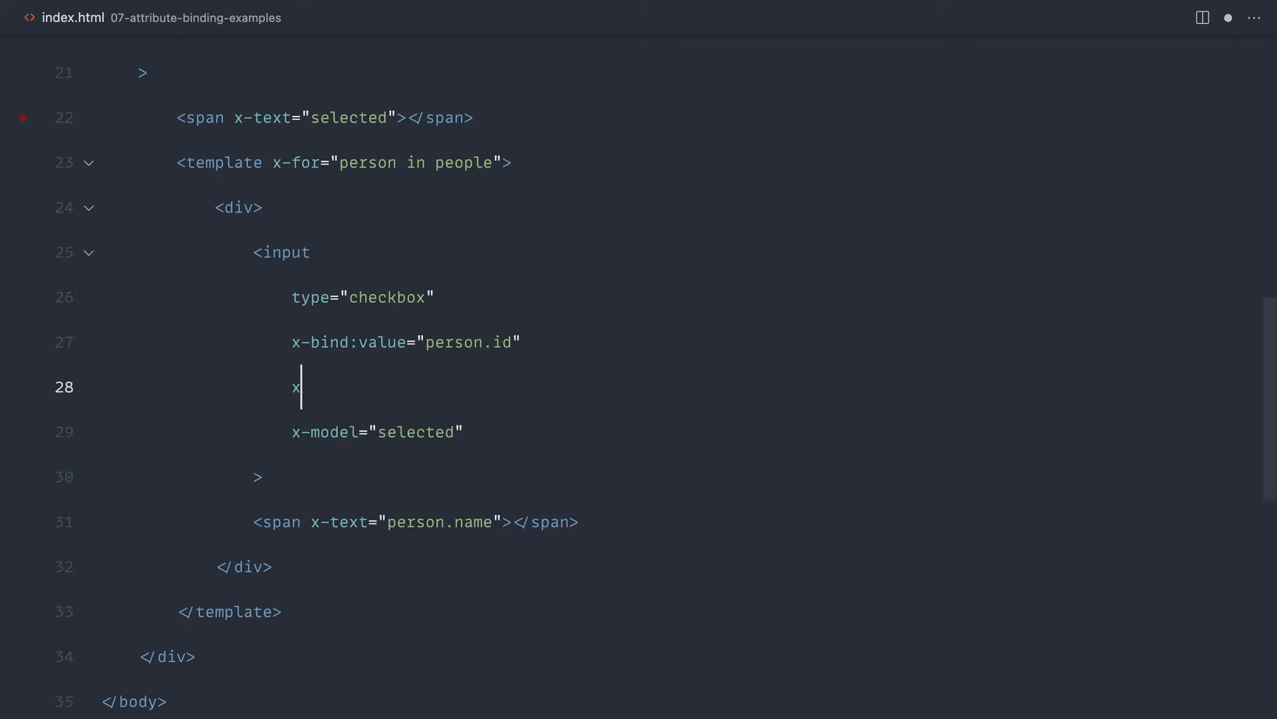
Step: Bind the checkbox id to the template literal `person_${person.id}`
text(d="")
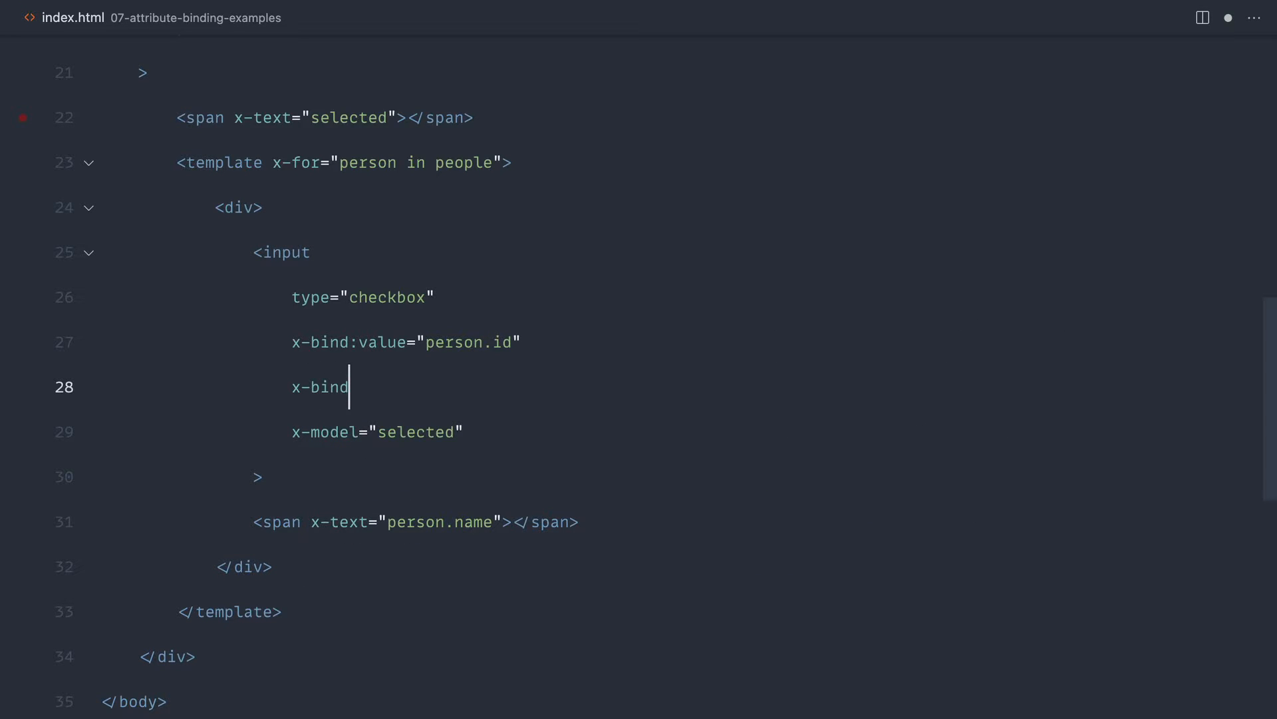
text(:id="")
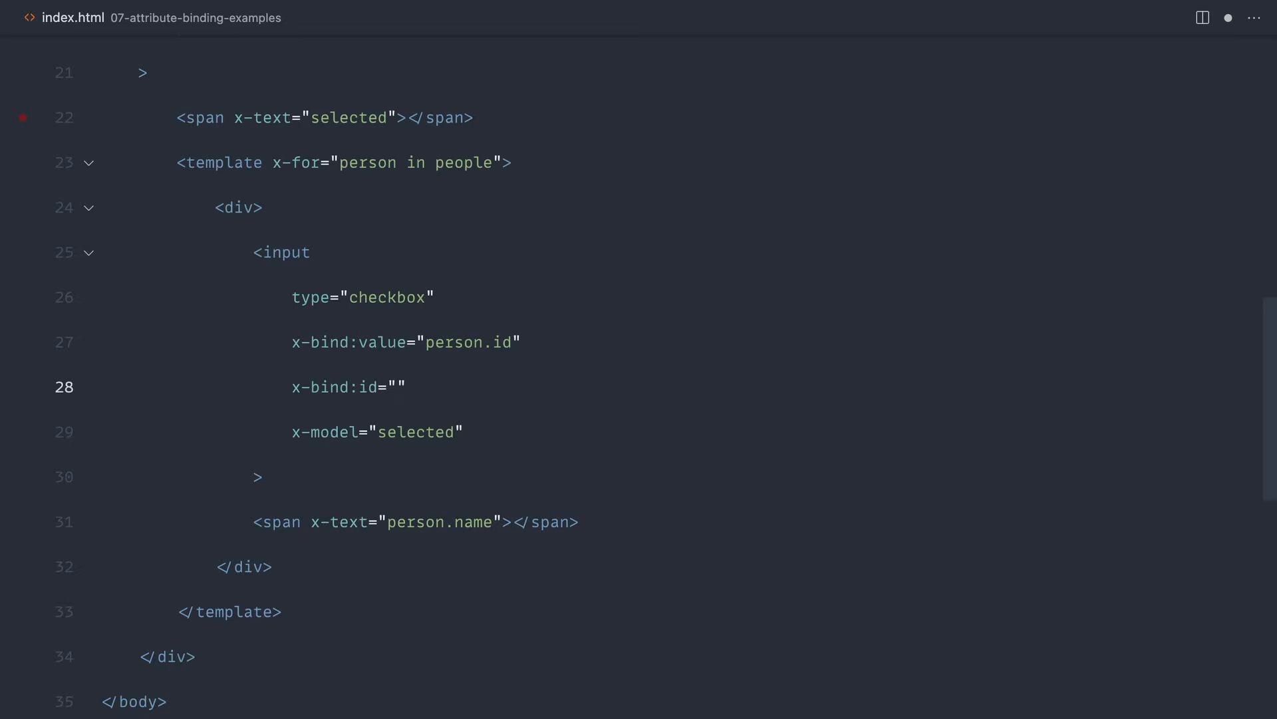
text(person_)
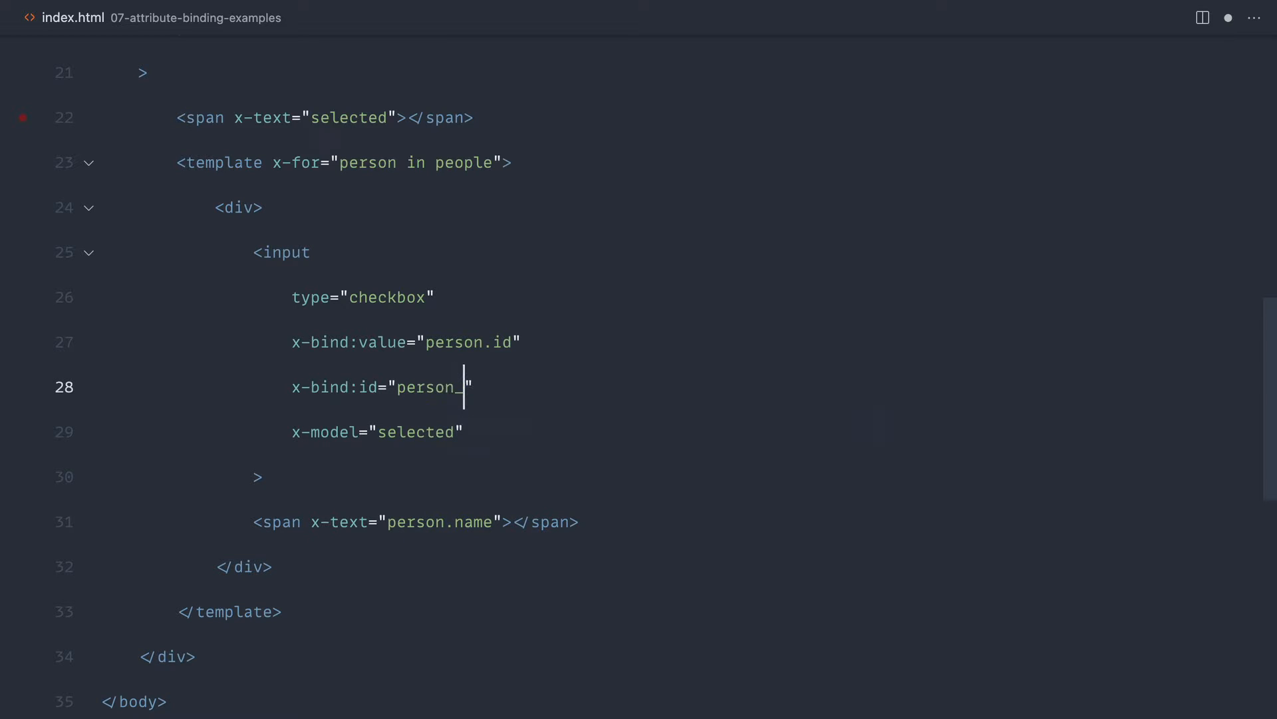
text(${})
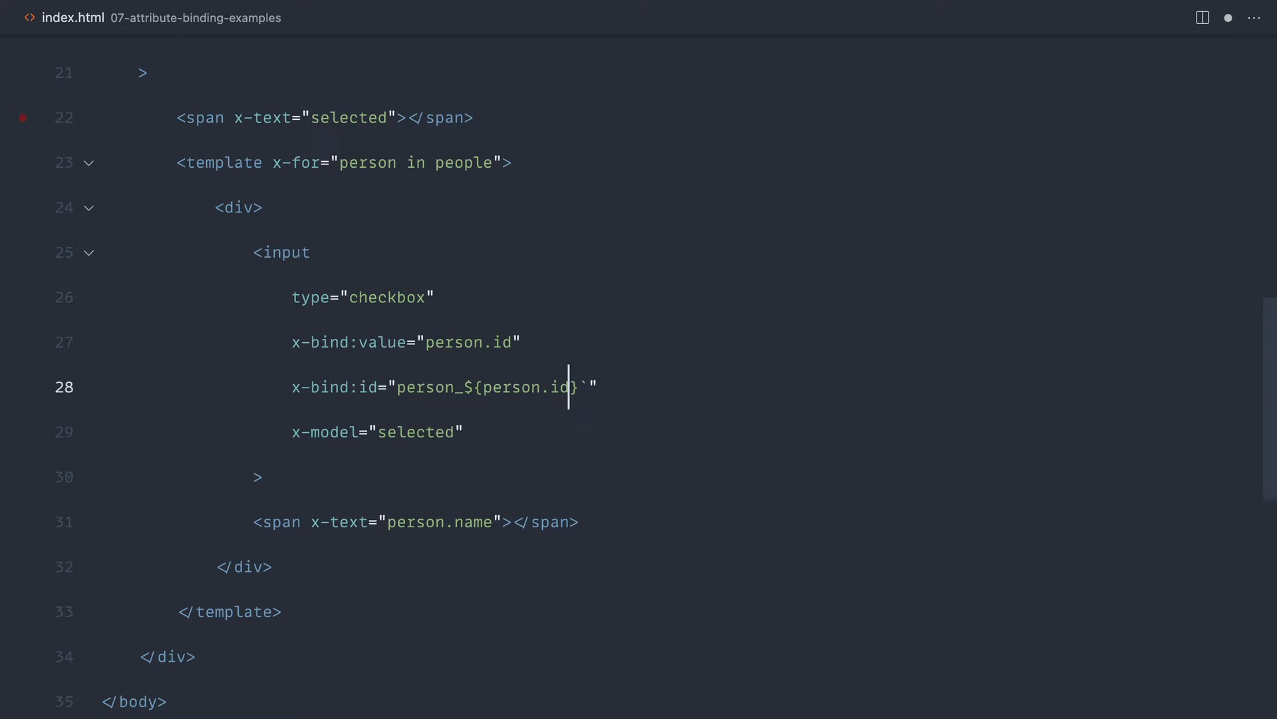
text(`)
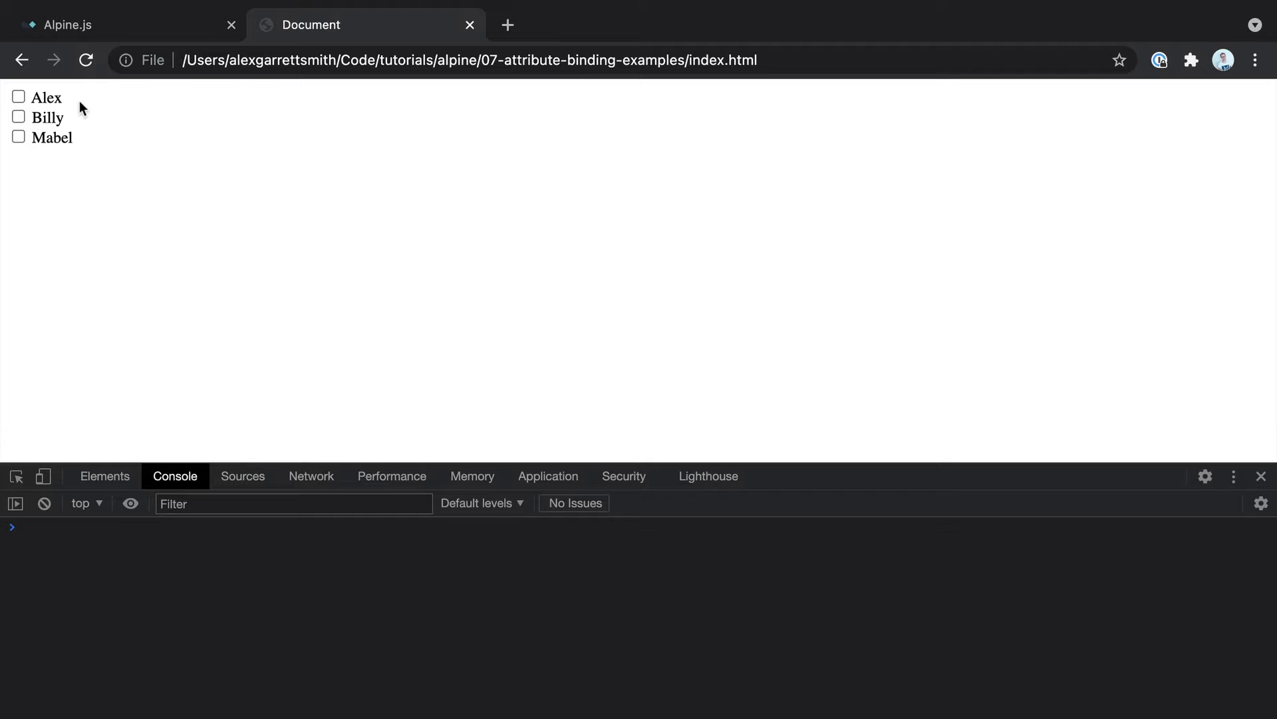
Step: Inspect the Alex checkbox (id person_1), then tick Alex, Billy and Mabel to show 1,2,3
click(105, 475)
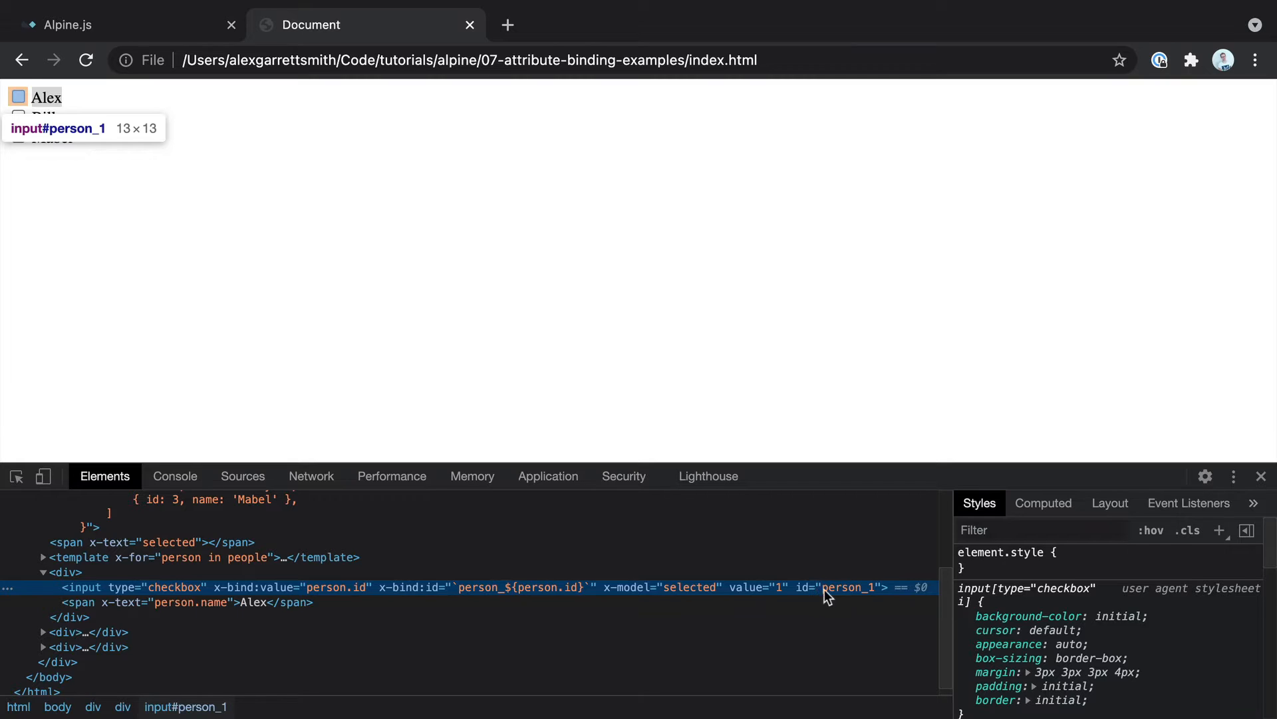
mouse_move(87, 647)
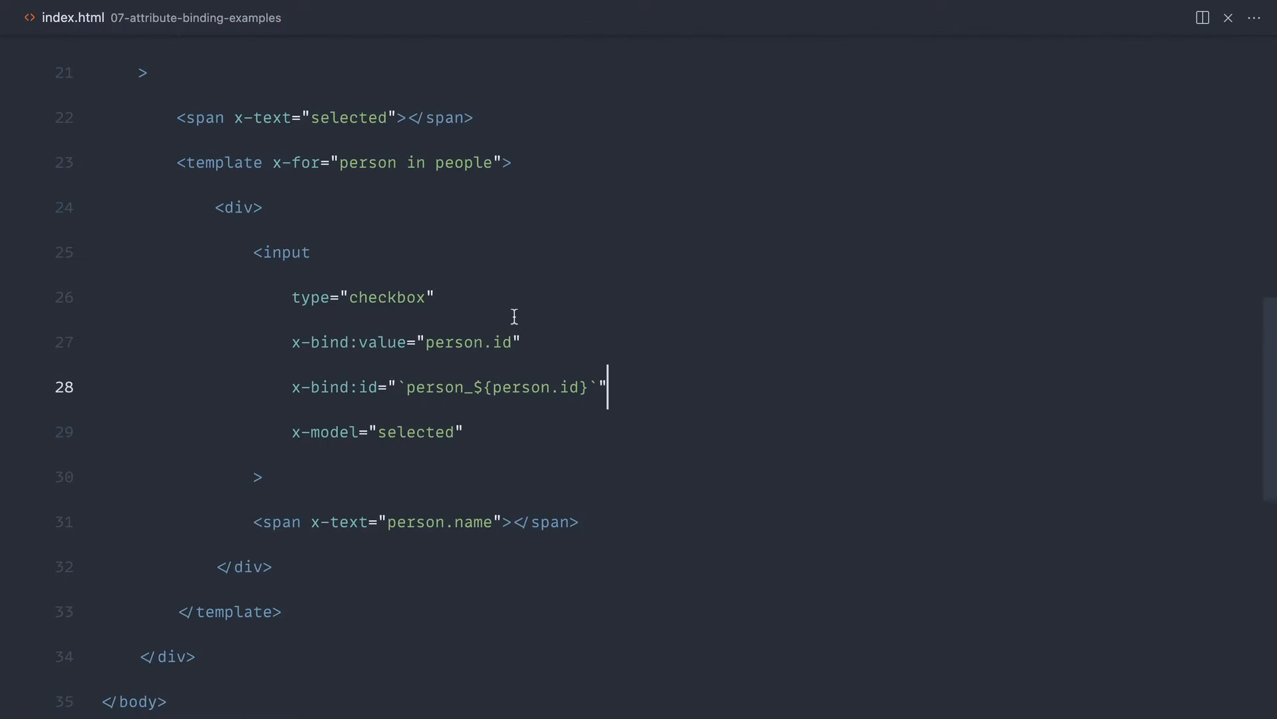
mouse_move(697, 374)
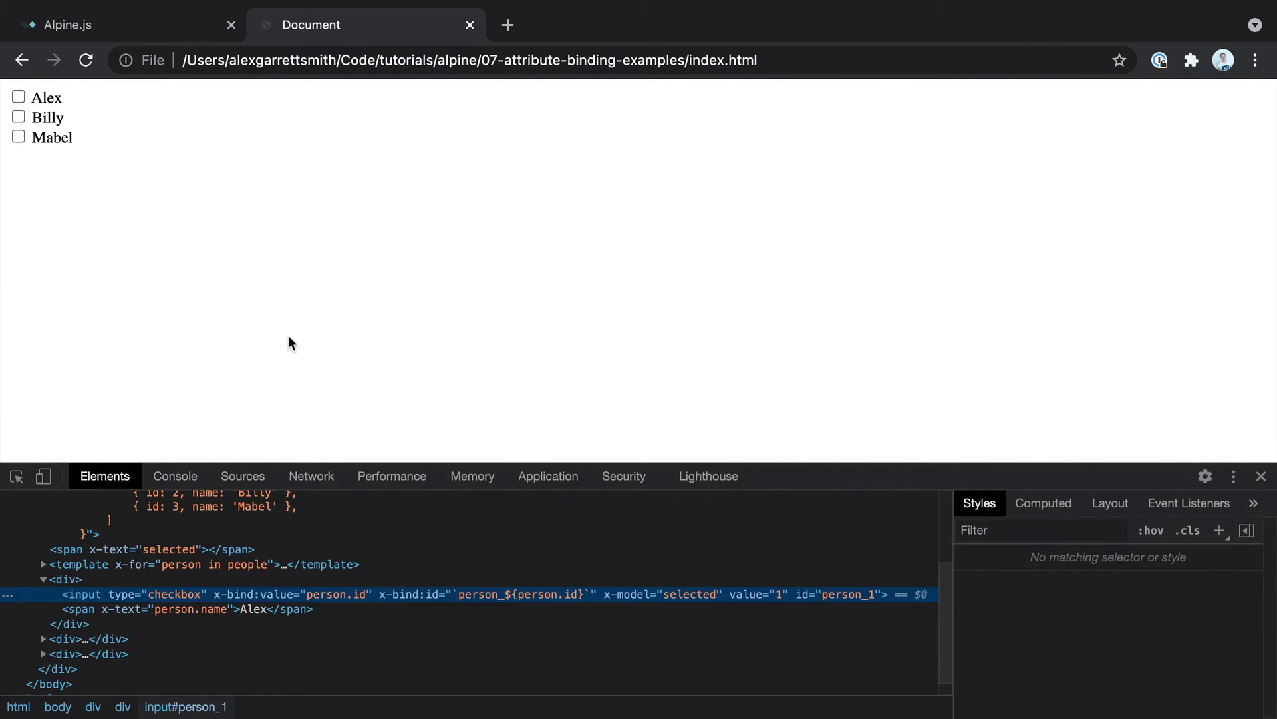
click(18, 156)
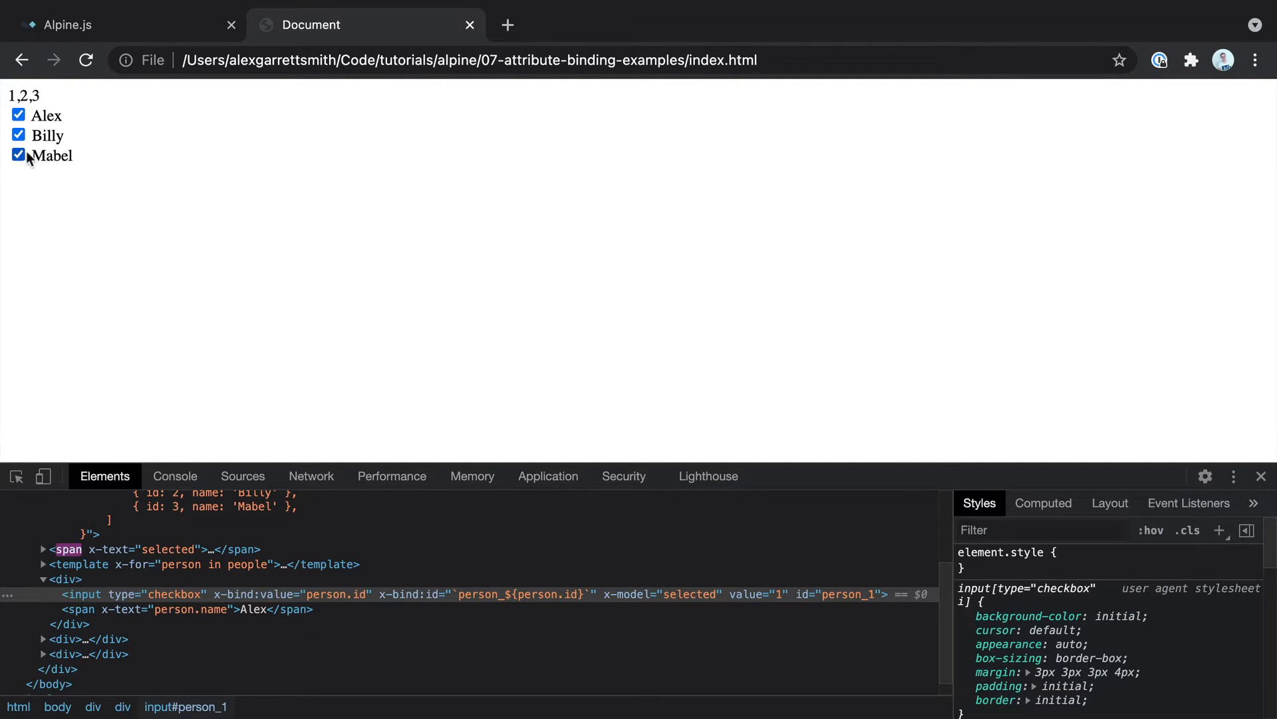
mouse_move(107, 143)
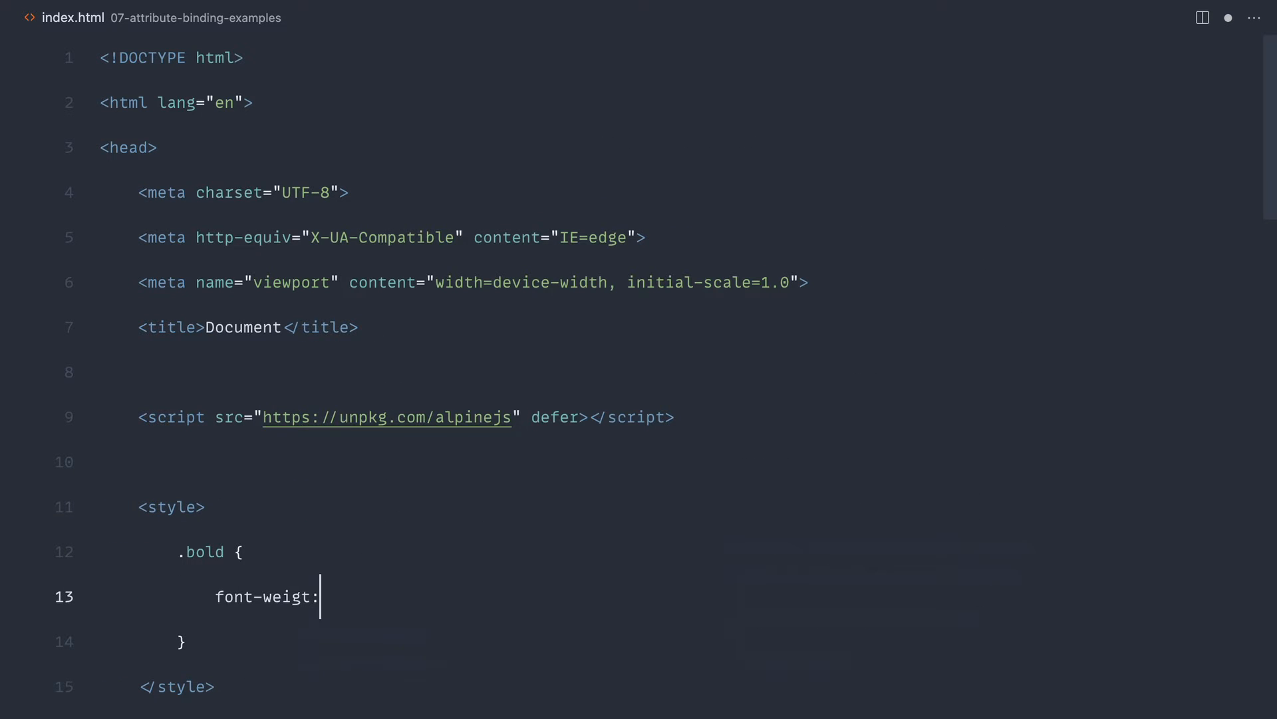
Step: Add a .bold { font-weight: bold; } rule and bind the name span's class to { 'bold': true }
text(bold;)
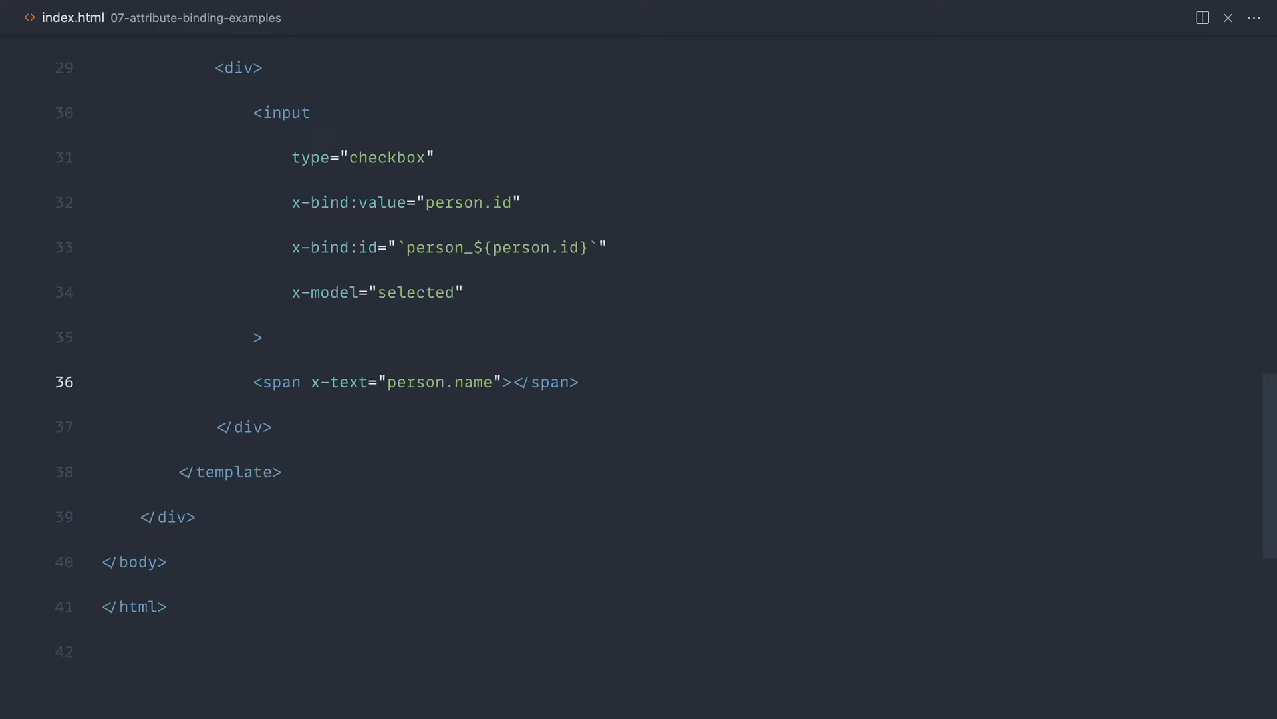
text(x-bind)
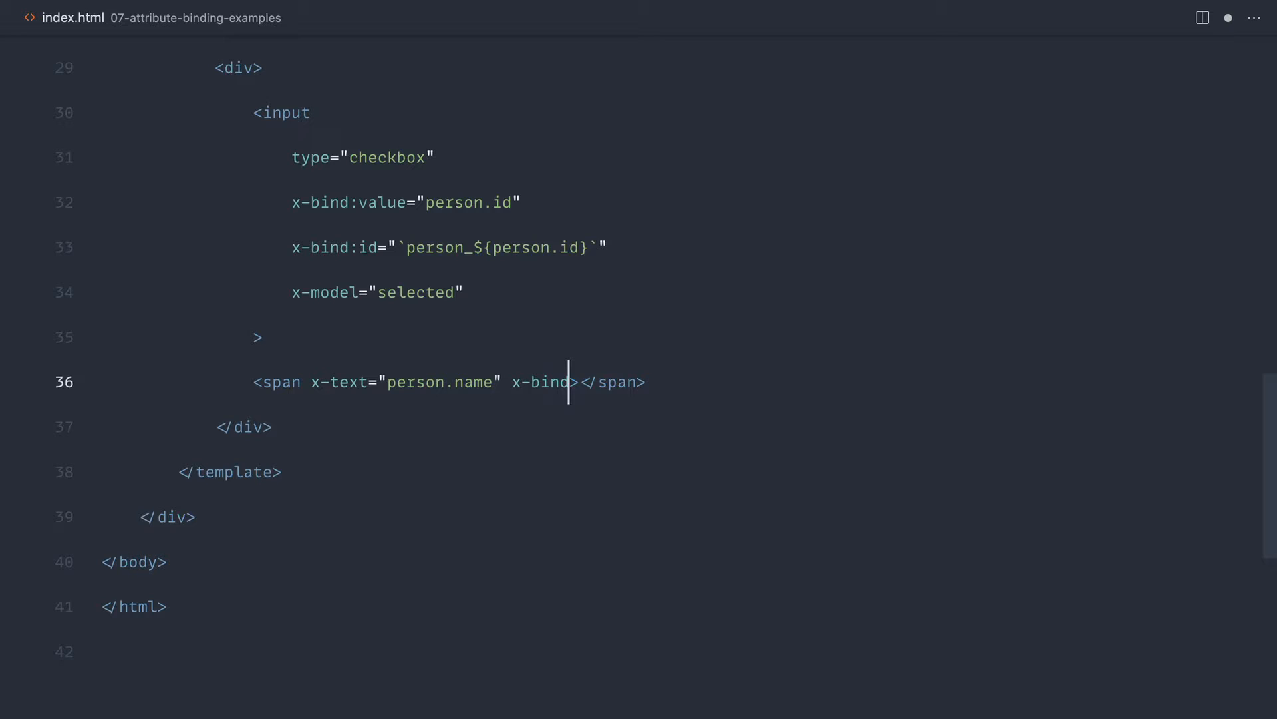
text(:class="{ 'bold':)
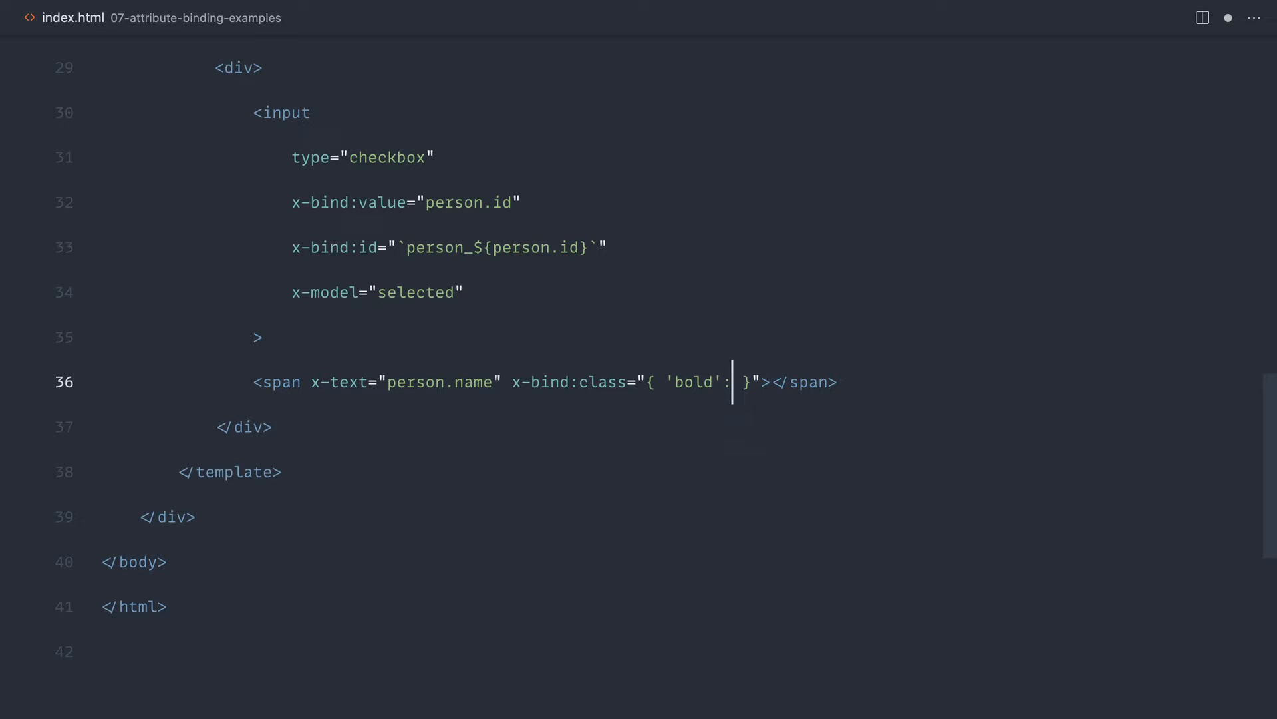
text(true)
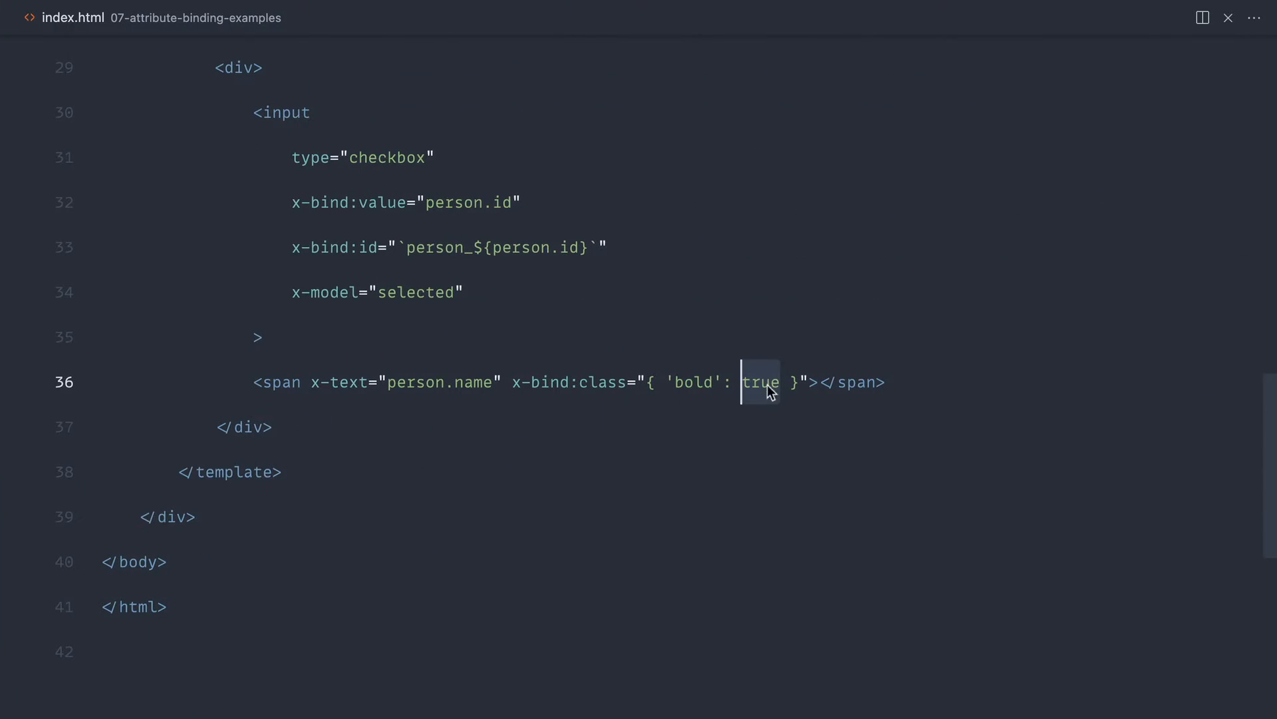
Step: Replace the true condition in the span's class binding with selected.includes(person.id)
key(Delete)
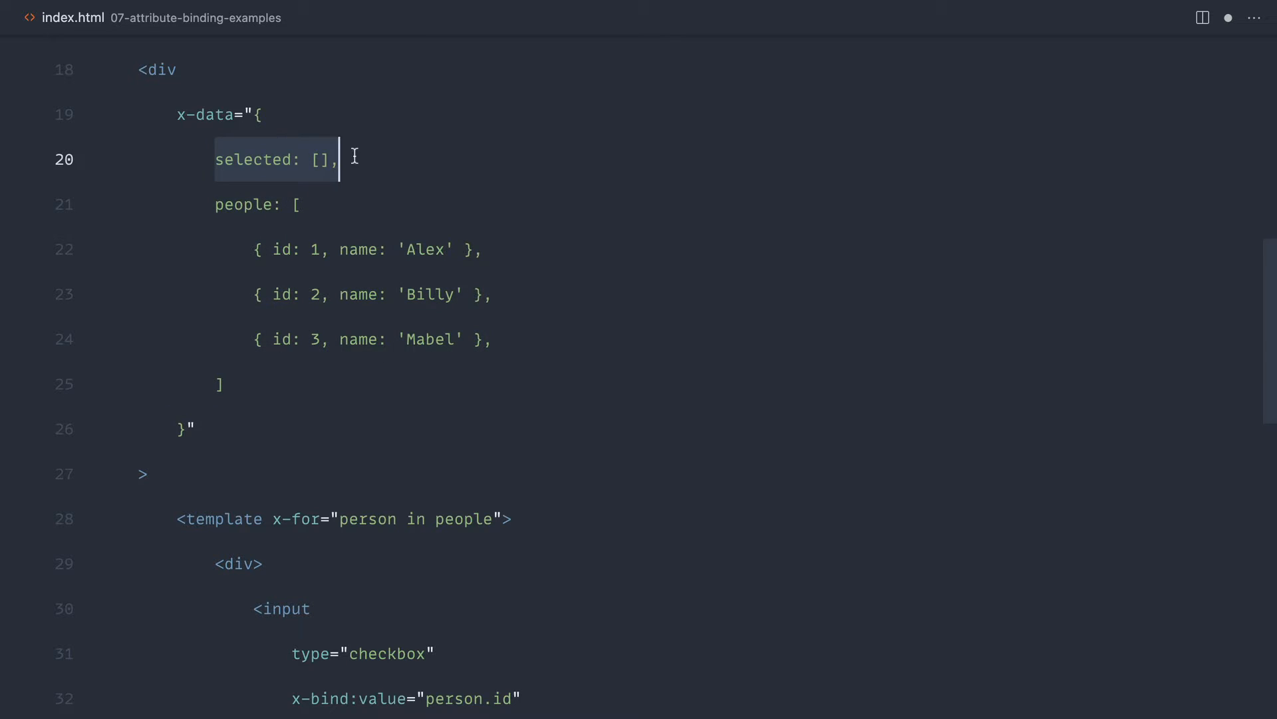
scroll(down, 3)
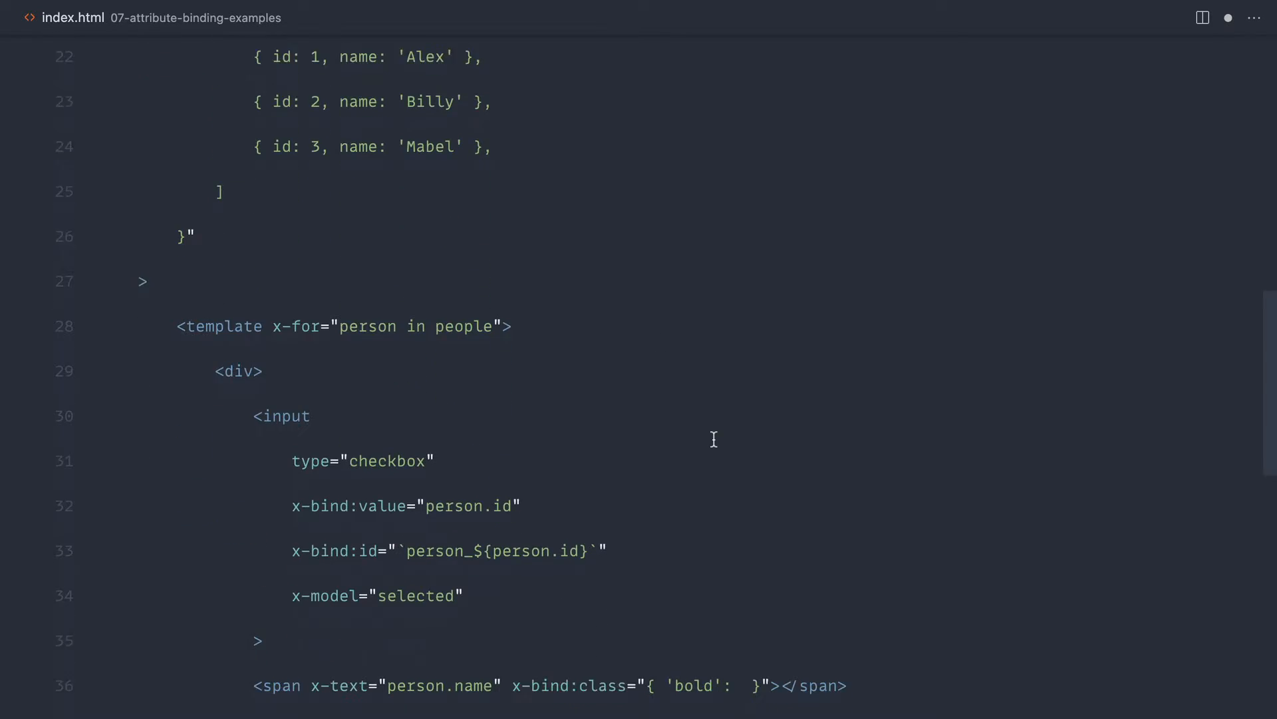
scroll(down, 3)
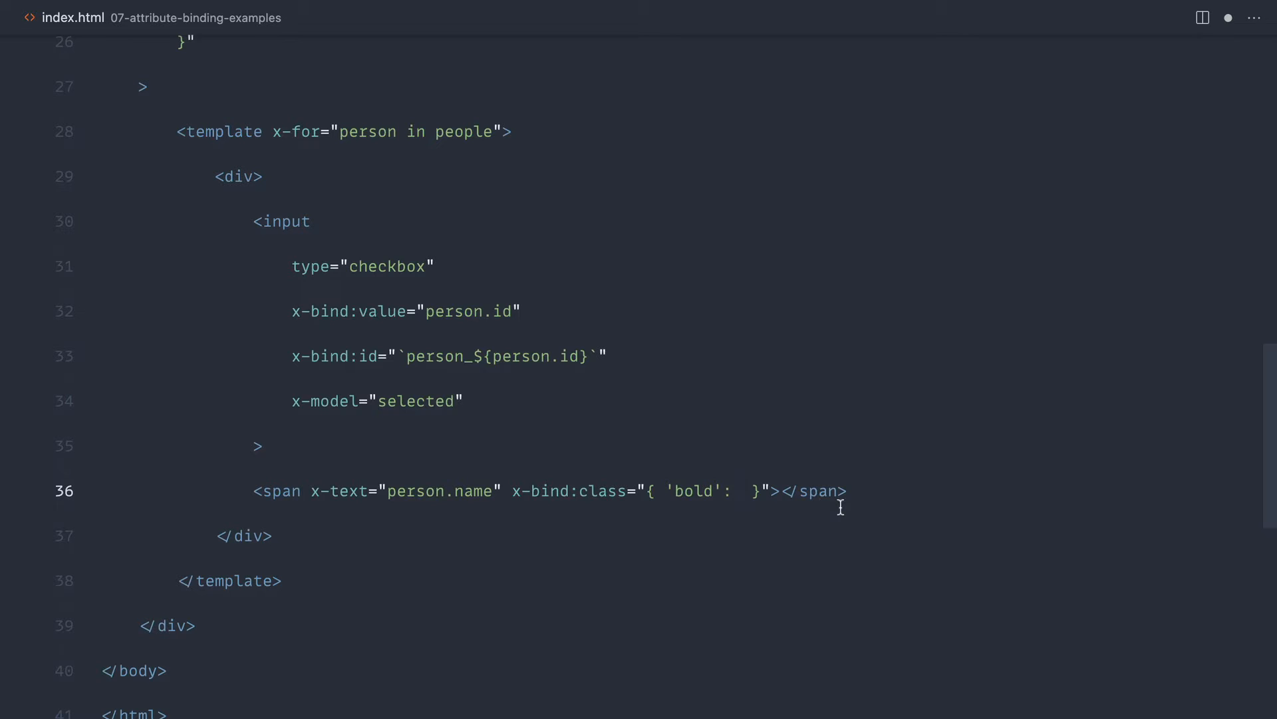
text(selected.include)
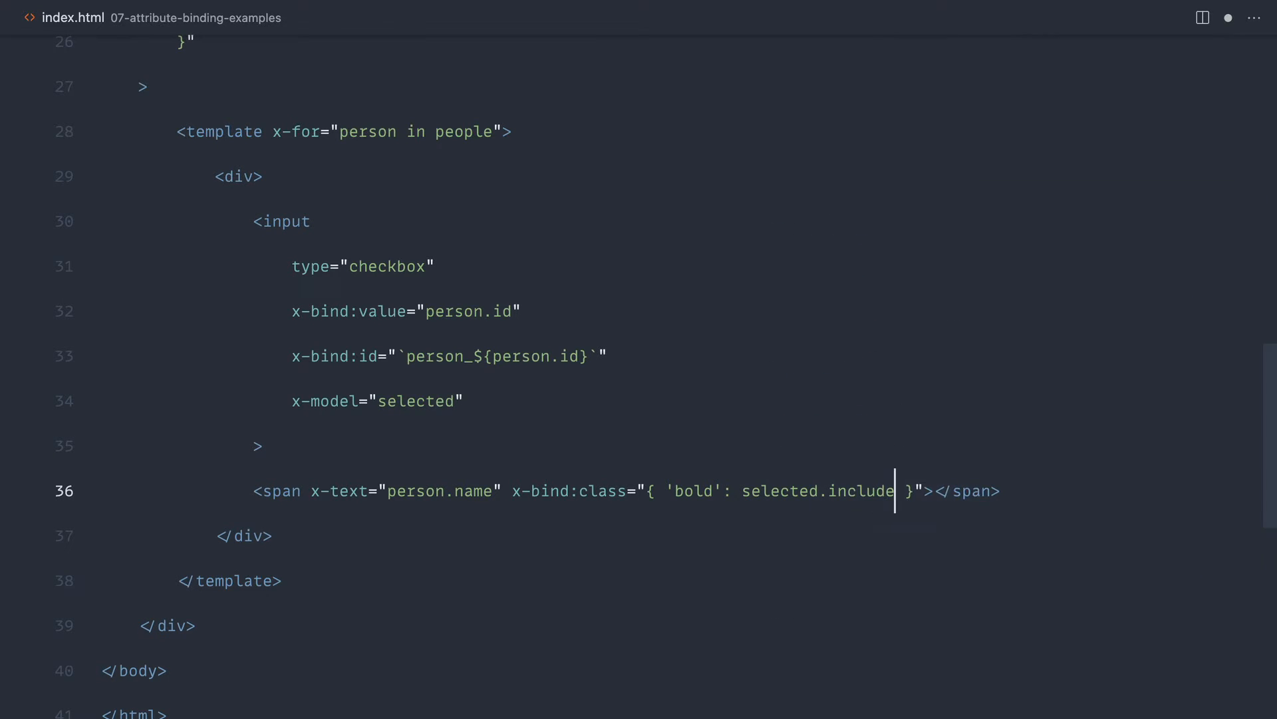
text(s())
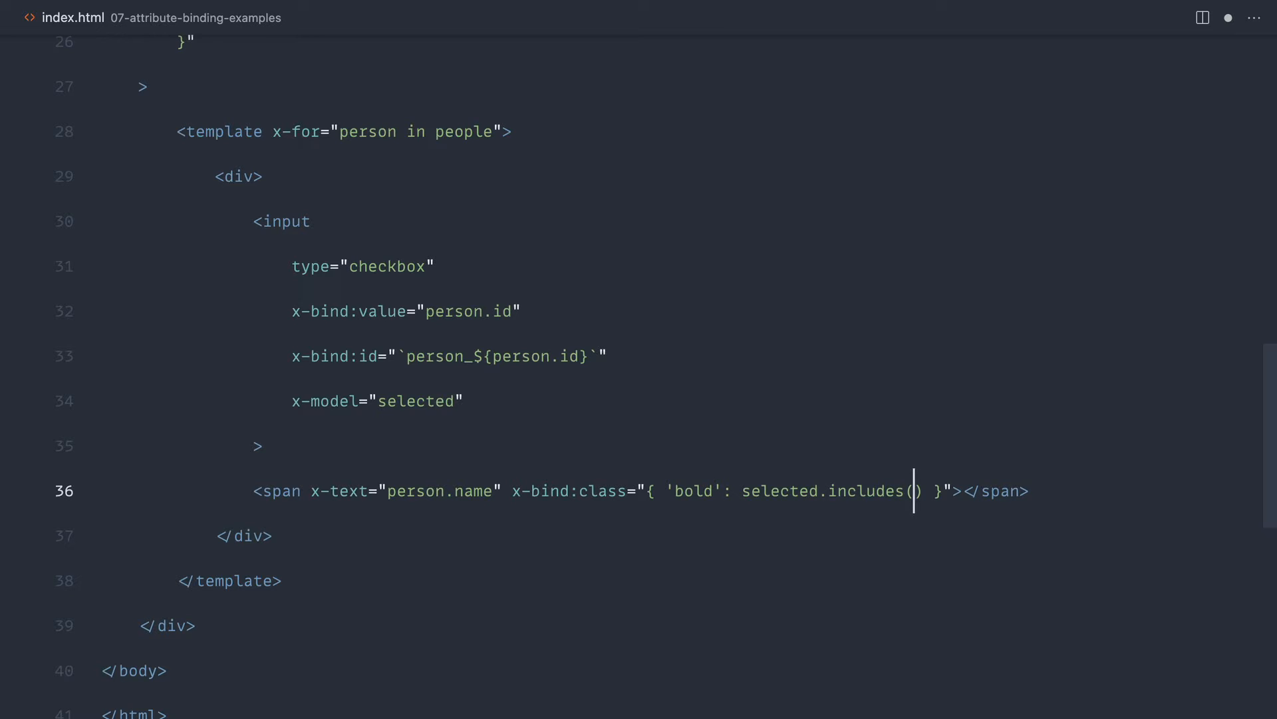
text(person.id)
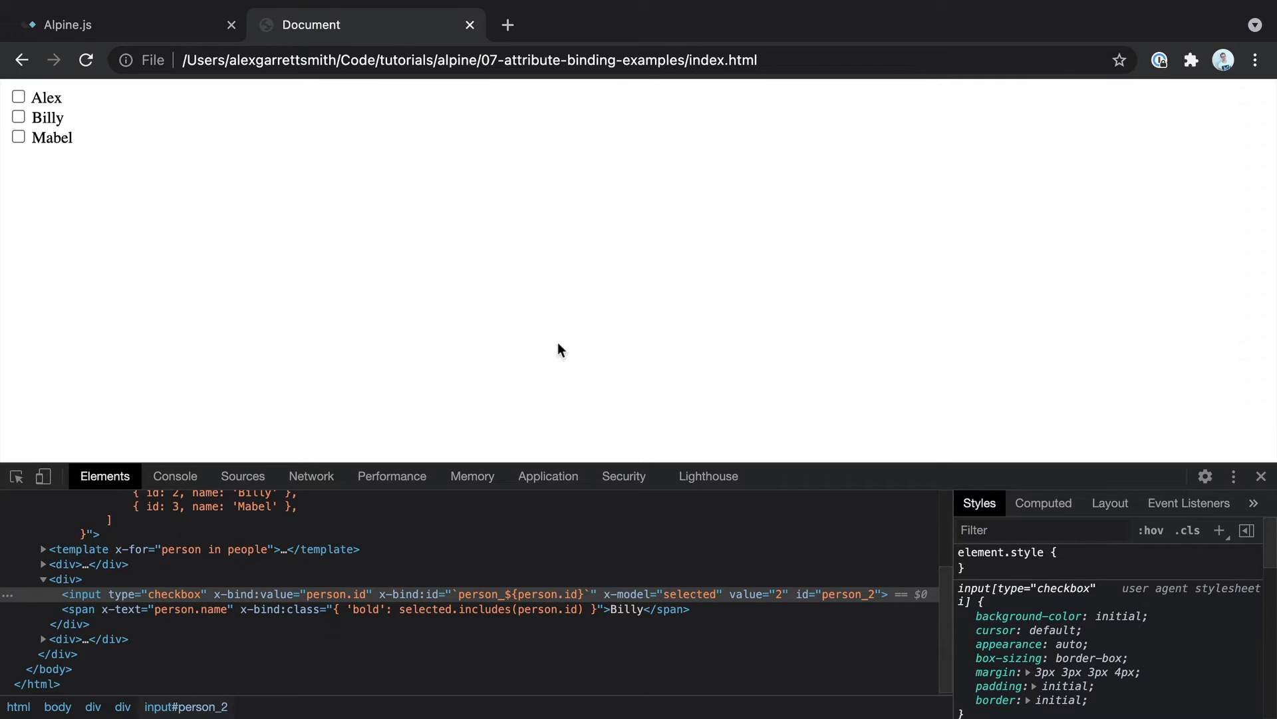
Step: Reload Chrome to test the checkboxes, then return to the empty selected array in VS Code
click(18, 115)
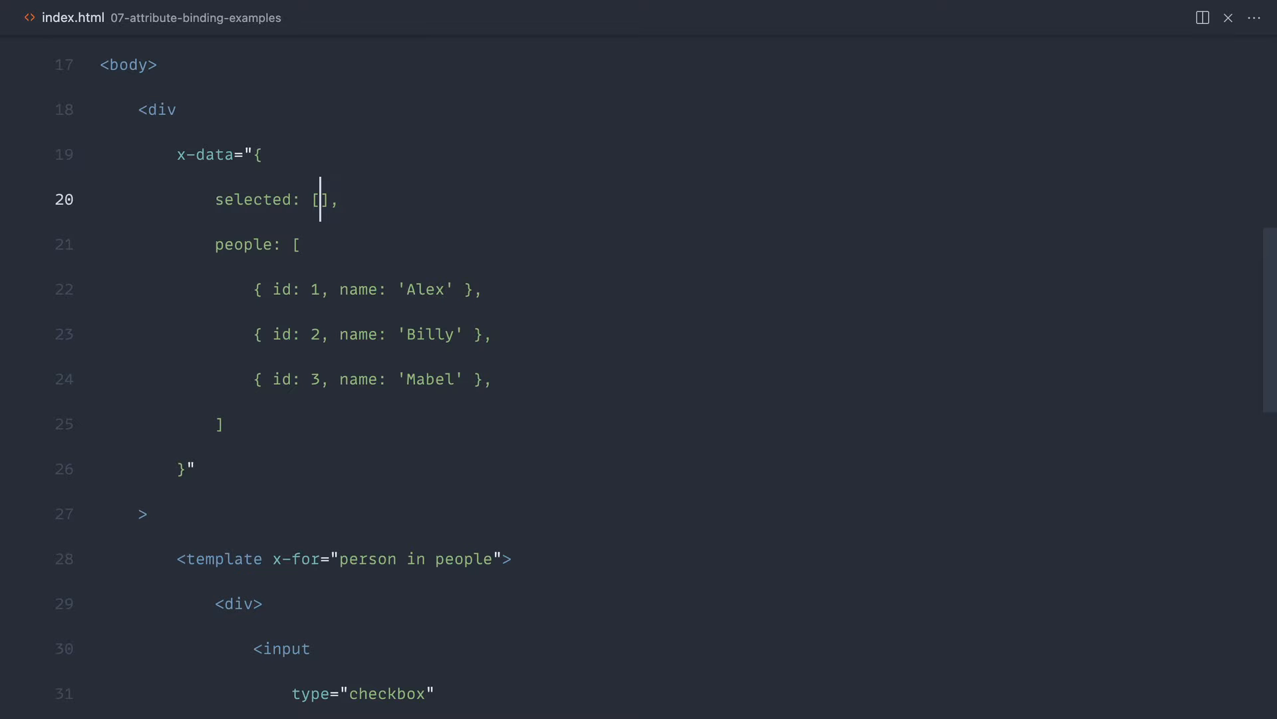
Step: Change selected: [] to selected: ['1',] and return to the includes(person.id) binding
text(1, 2, 3)
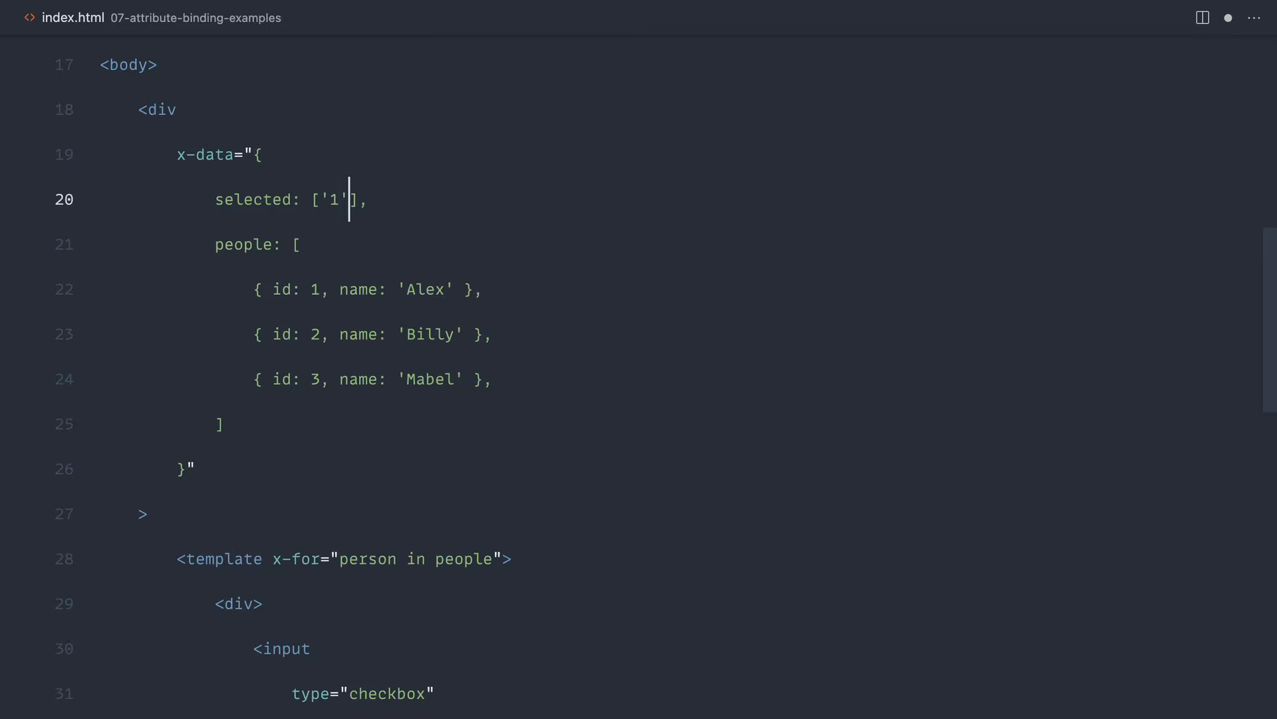
text(,)
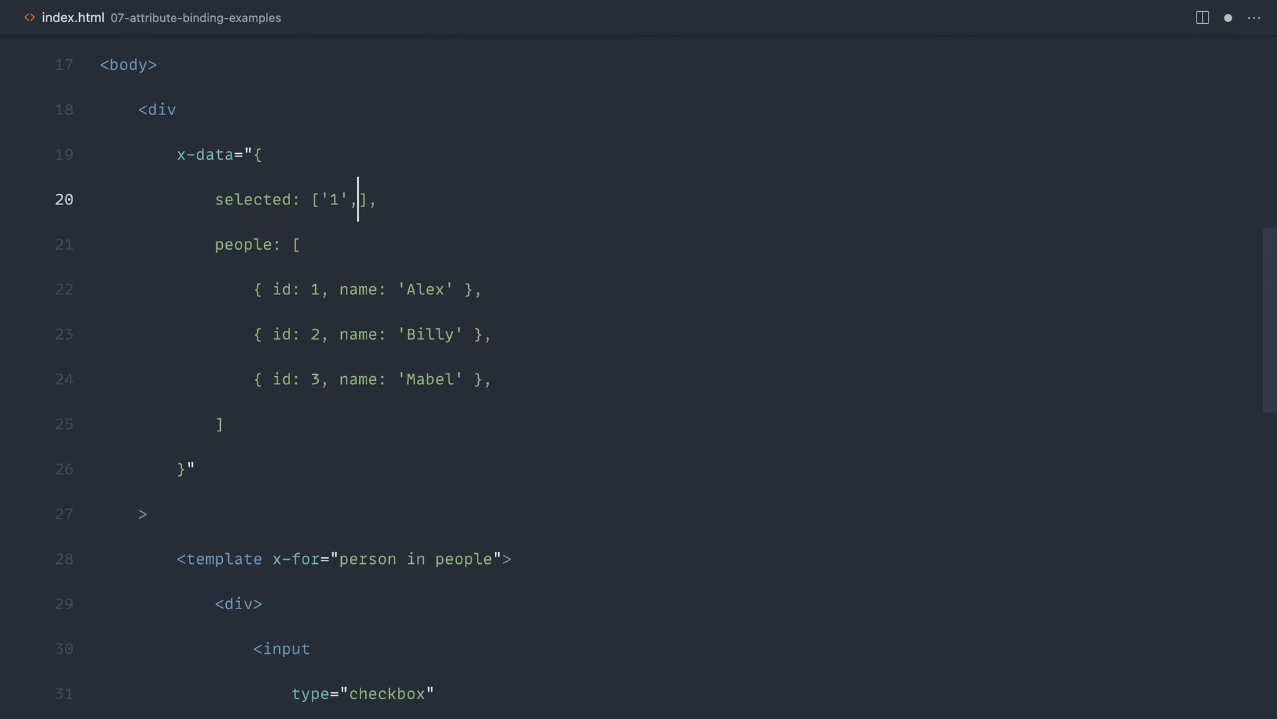
scroll(down, 3)
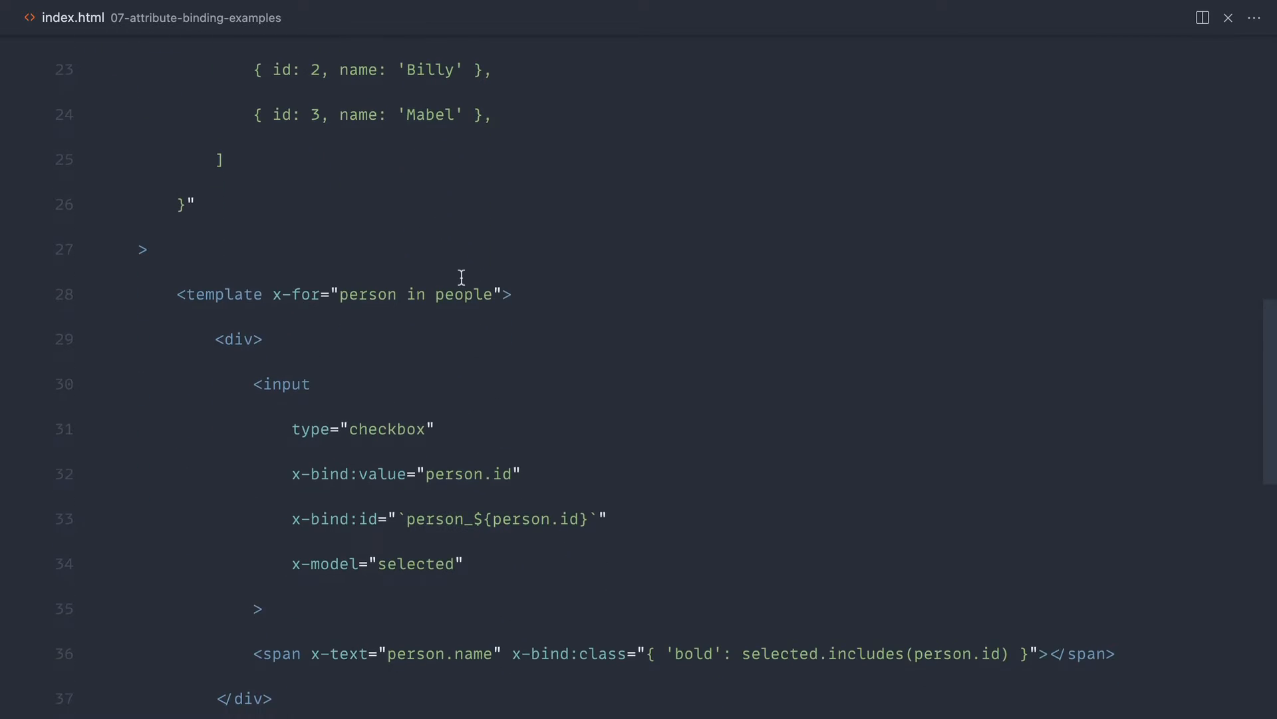
scroll(down, 3)
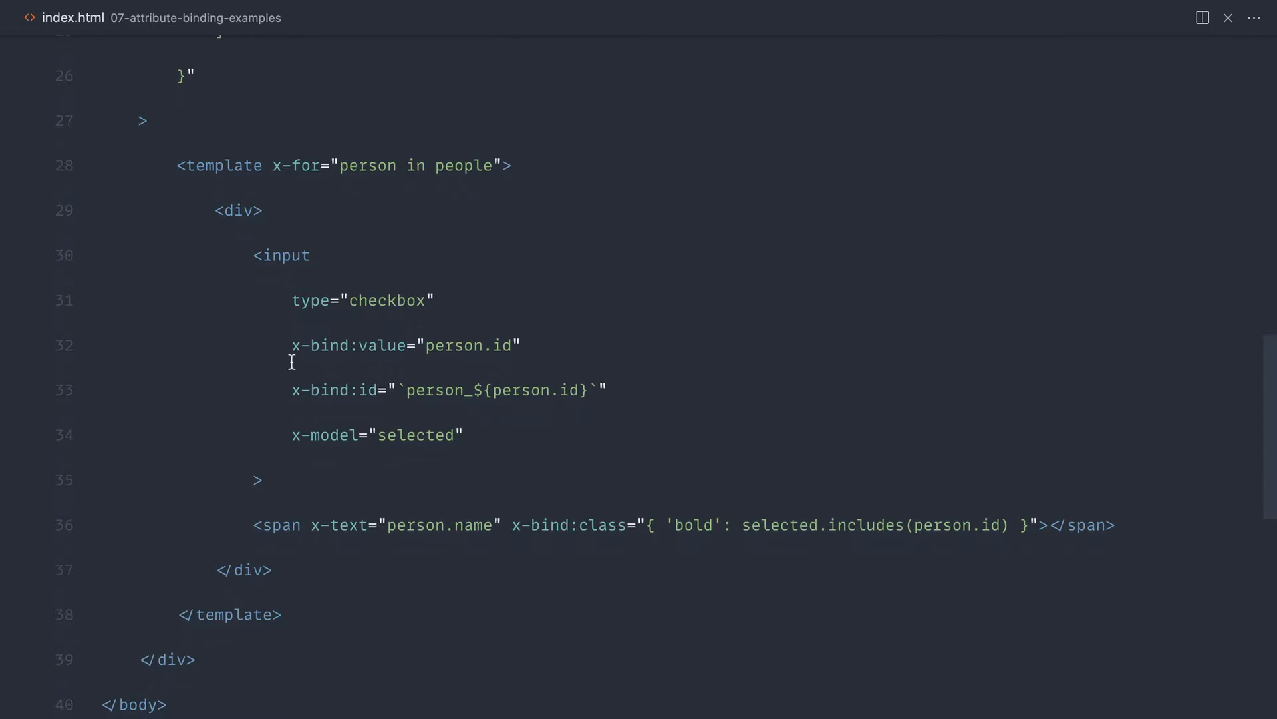
click(520, 345)
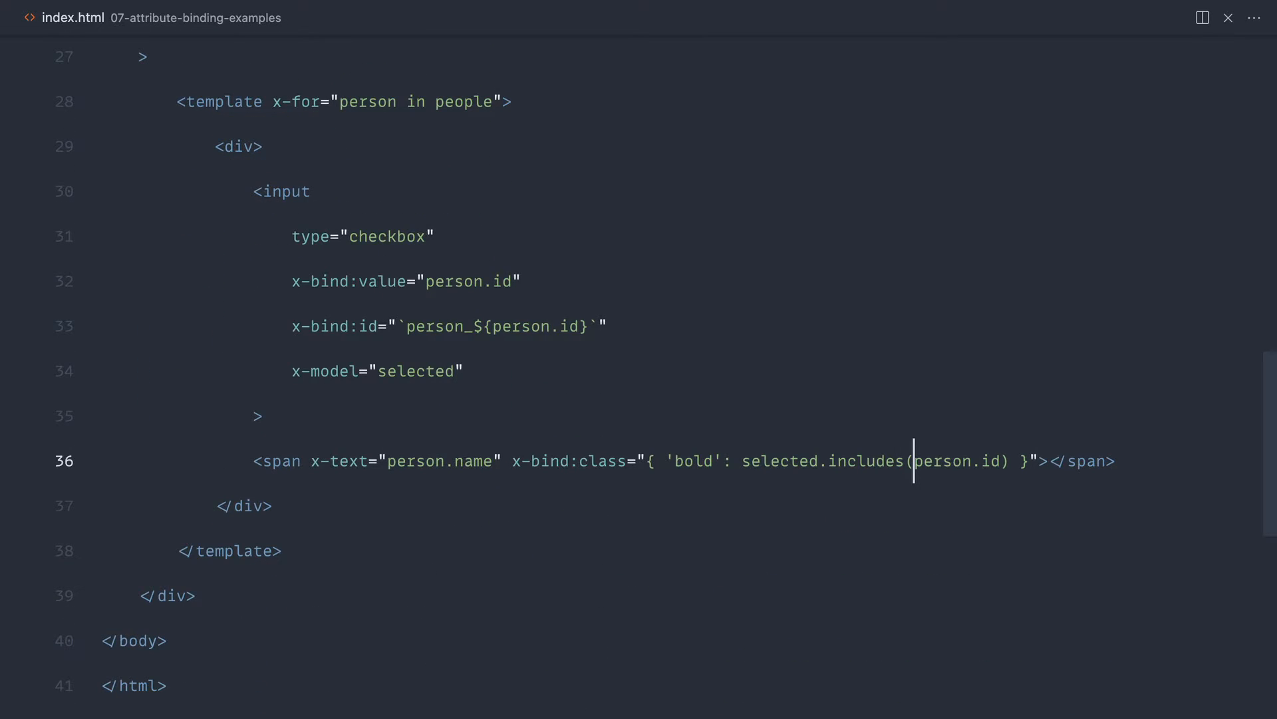
Step: Change the checkbox's x-model="selected" to x-model.number="selected"
double_click(945, 461)
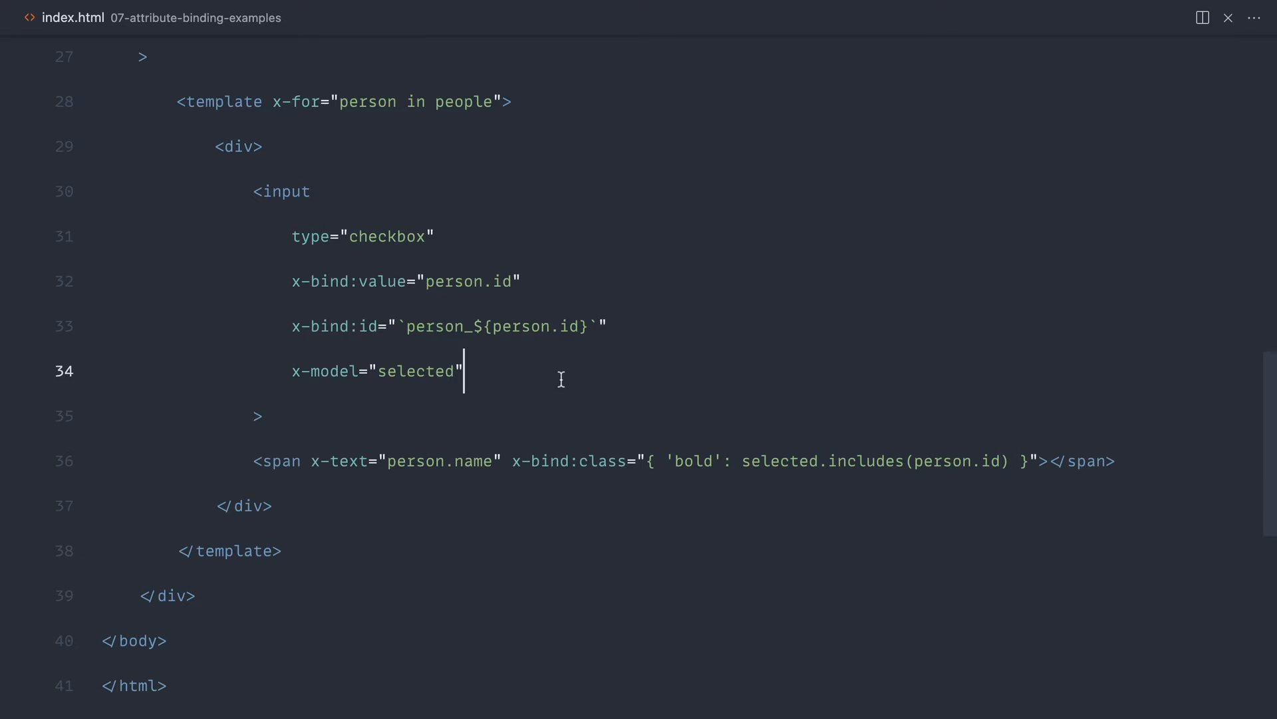
click(358, 370)
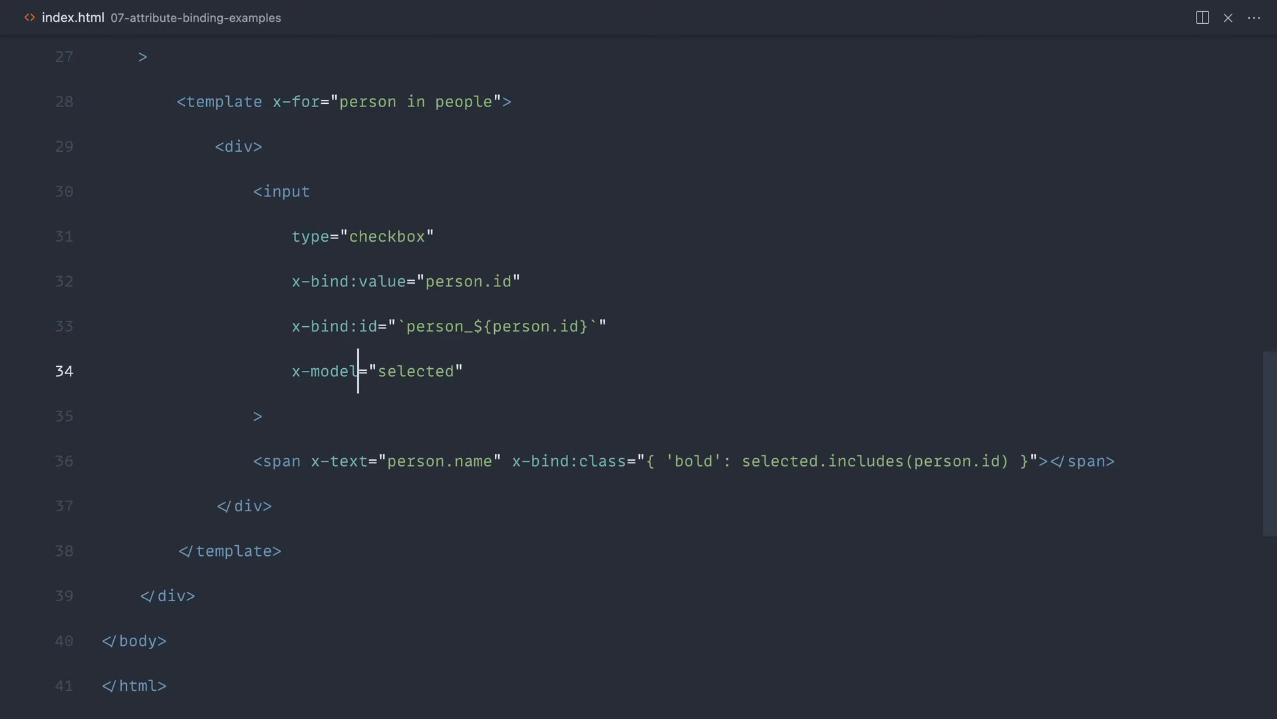
text(•)
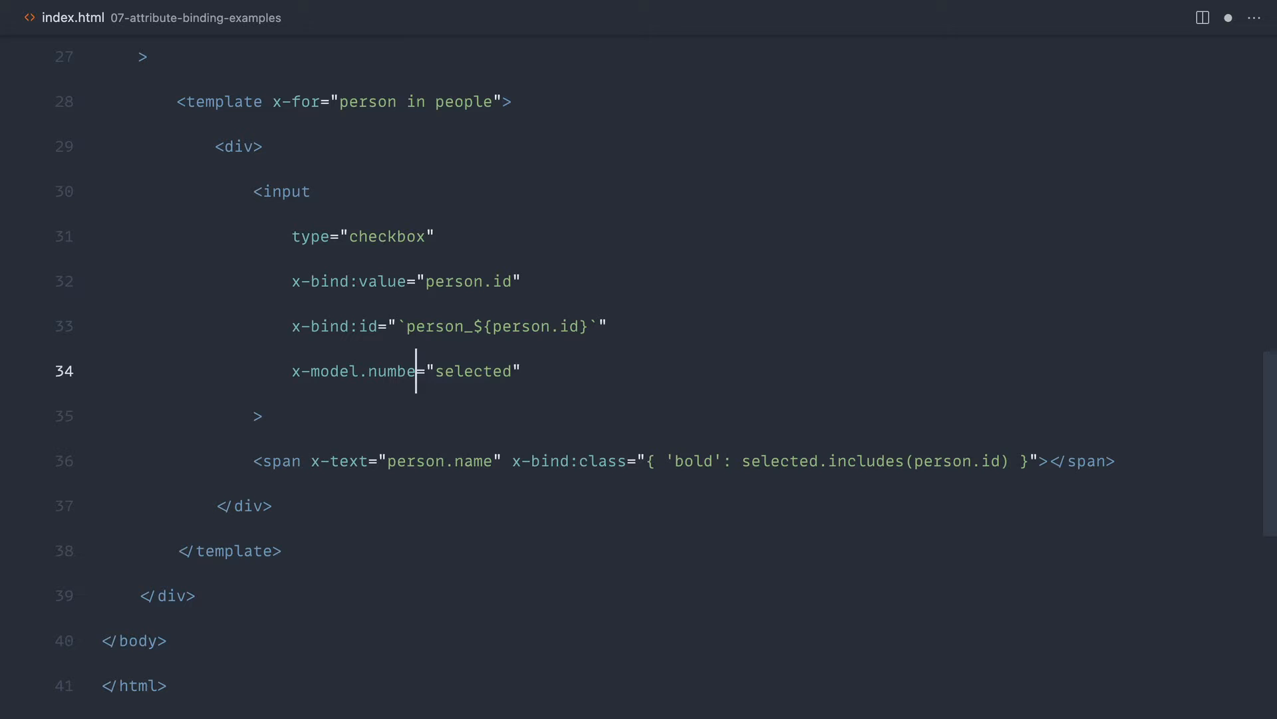
double_click(395, 371)
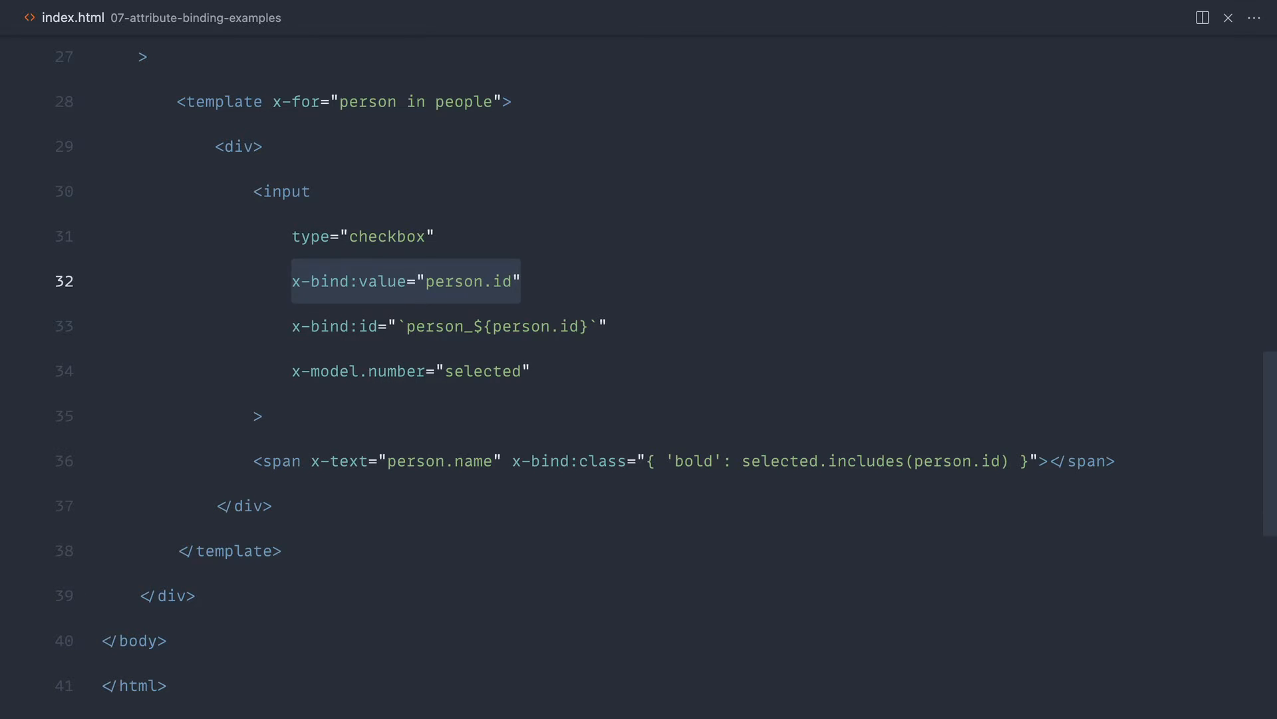
click(261, 415)
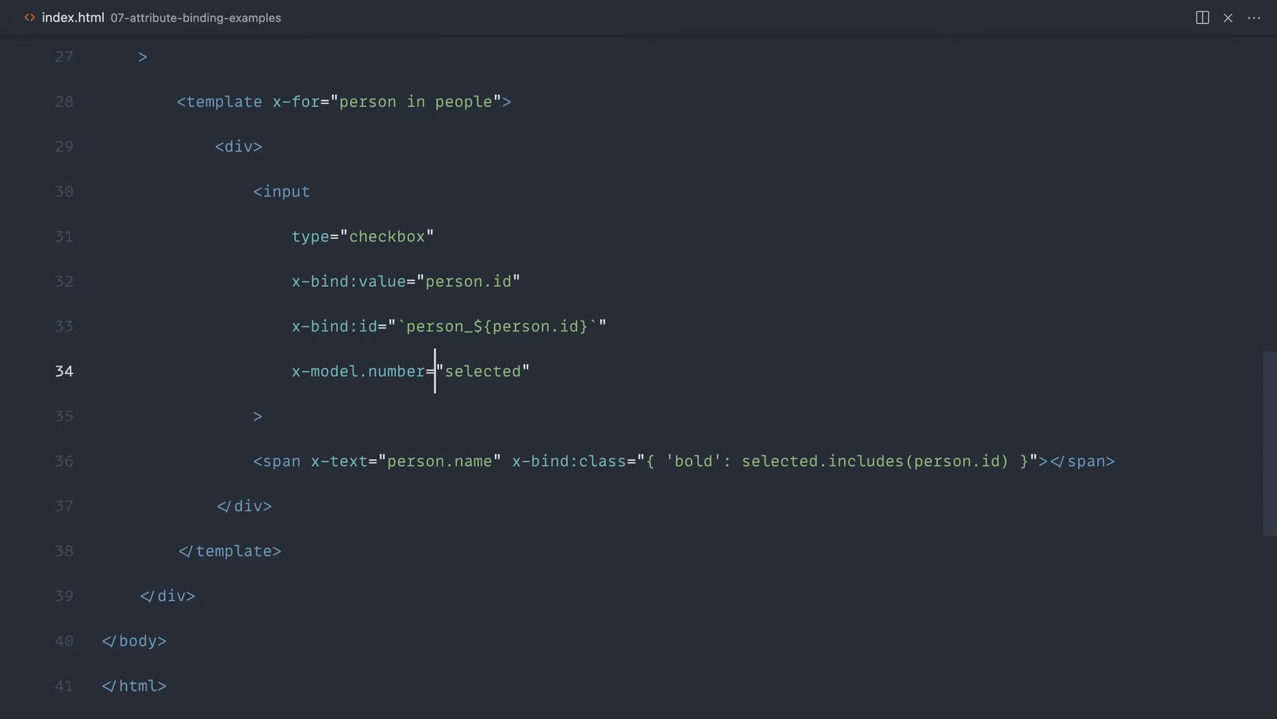
click(368, 371)
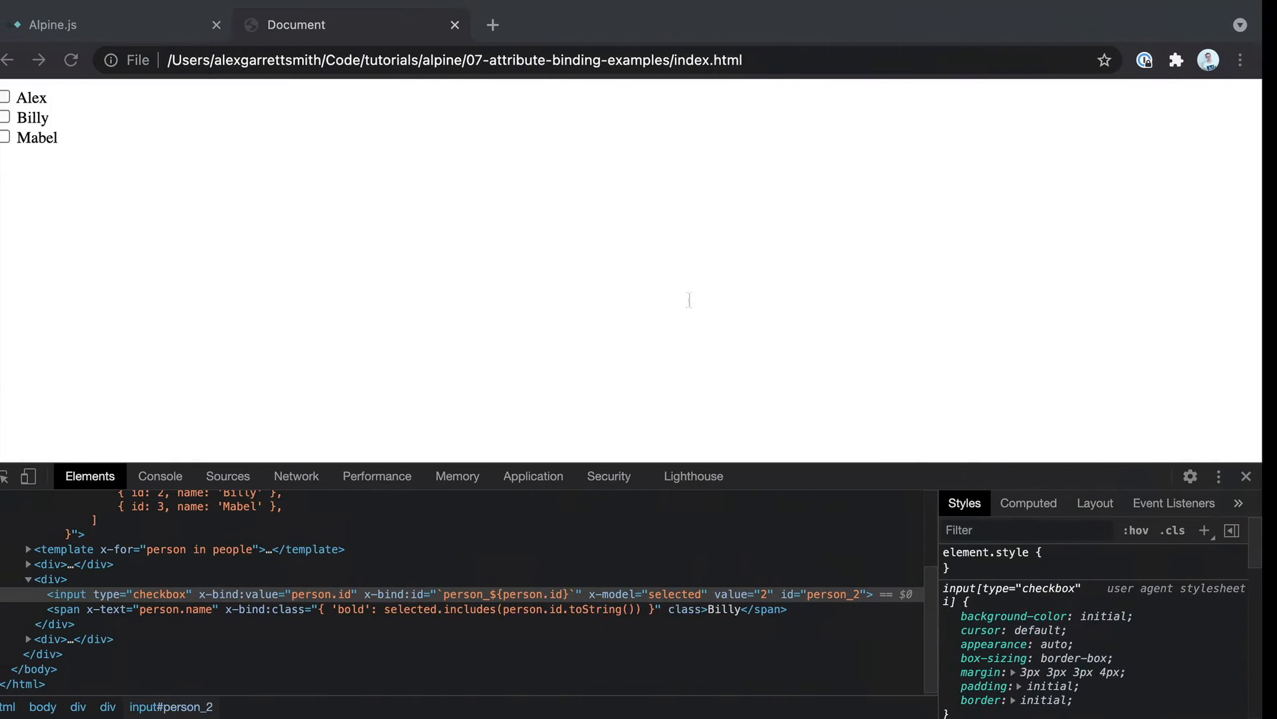
Step: Inspect the Billy checkbox in DevTools Elements, showing value 2 and id person_2
click(6, 97)
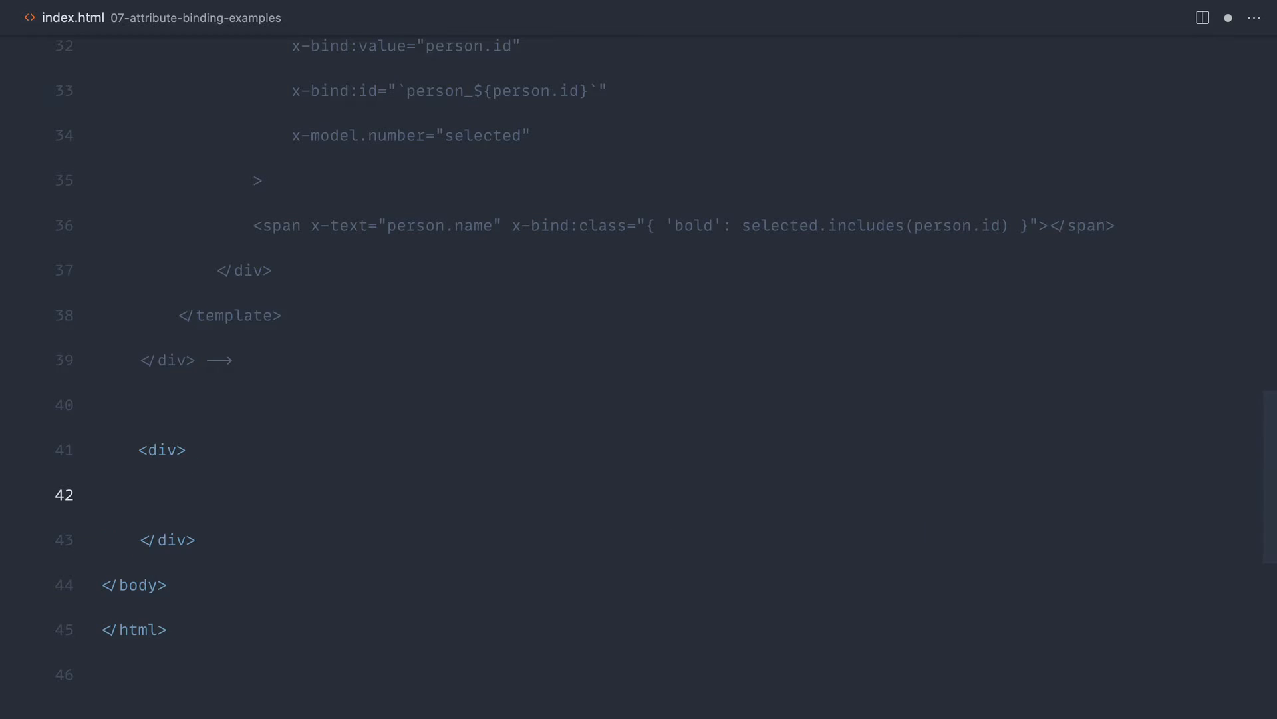
Step: Add a progress div wrapping a progress-inner div, with empty <style></style> tags above
text(<div>)
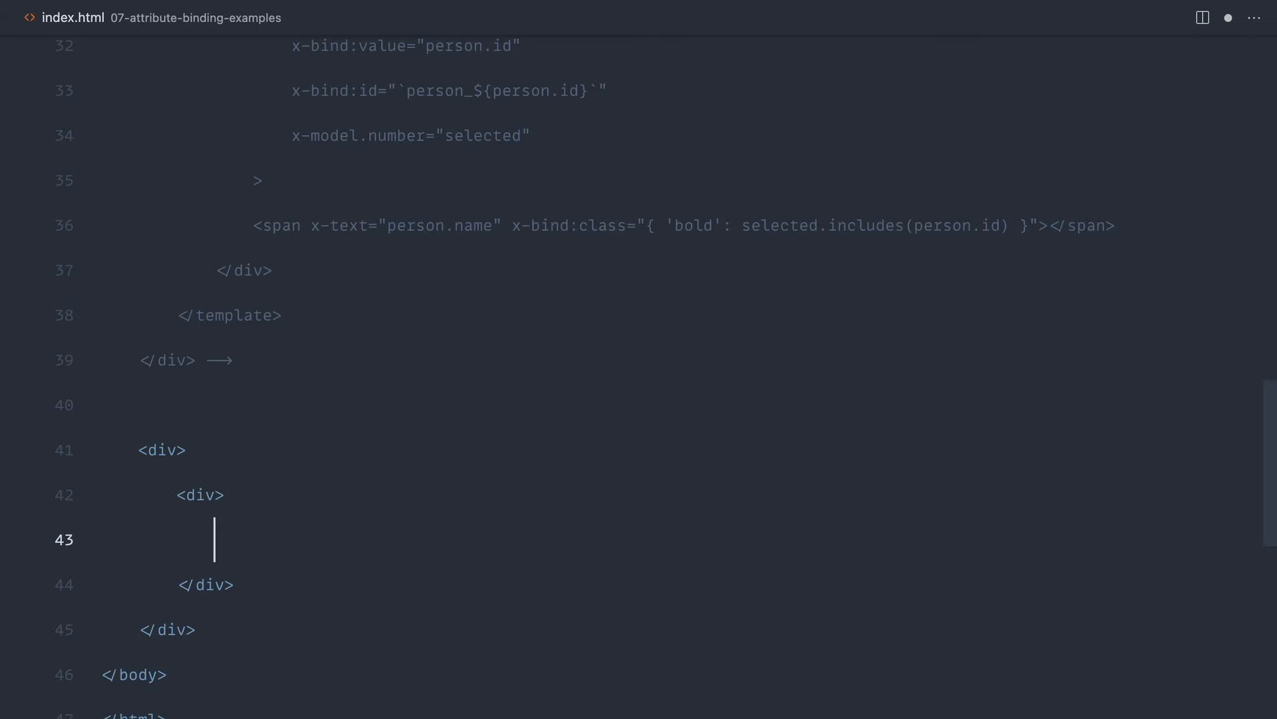
text(class=")
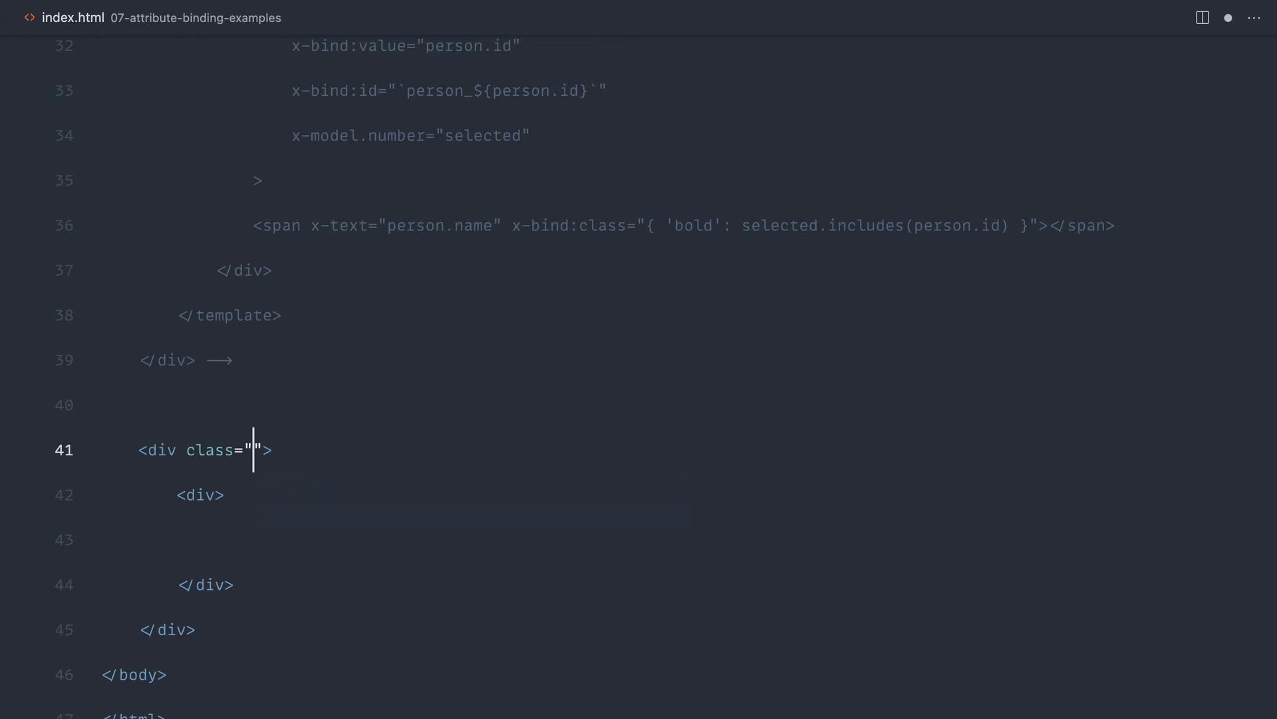
text(progress)
click(204, 495)
text( class)
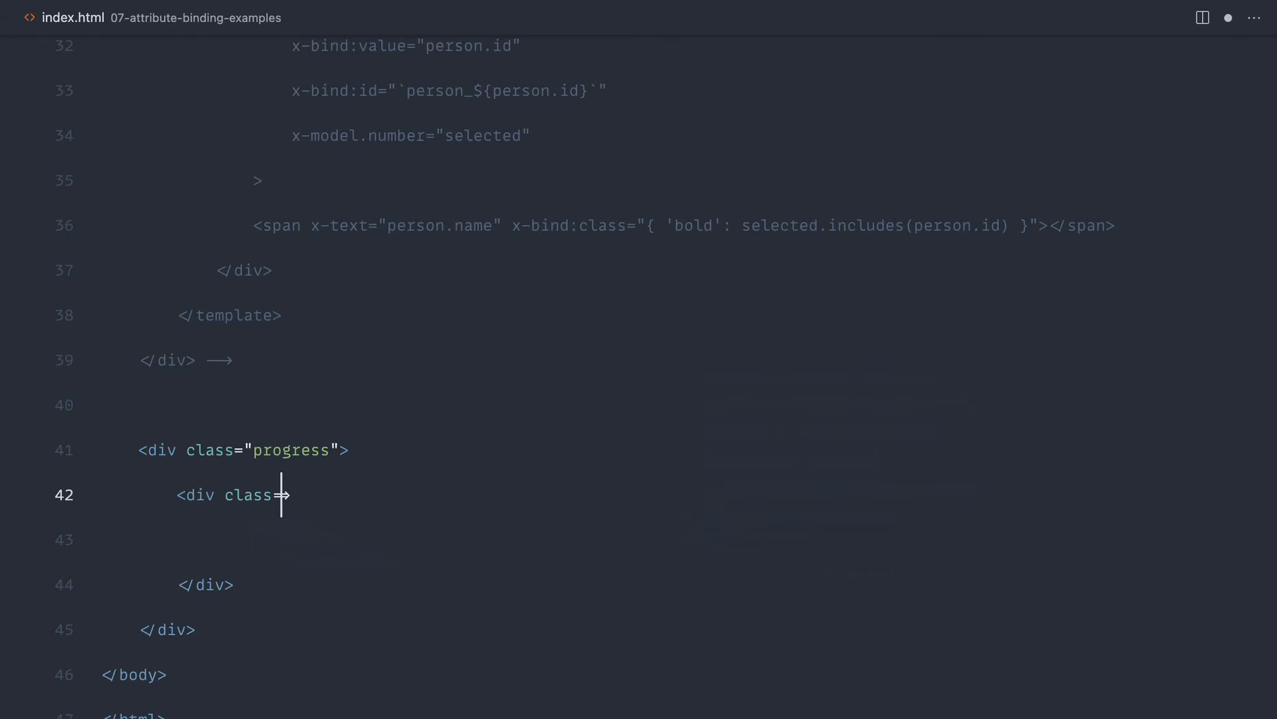
text(="")
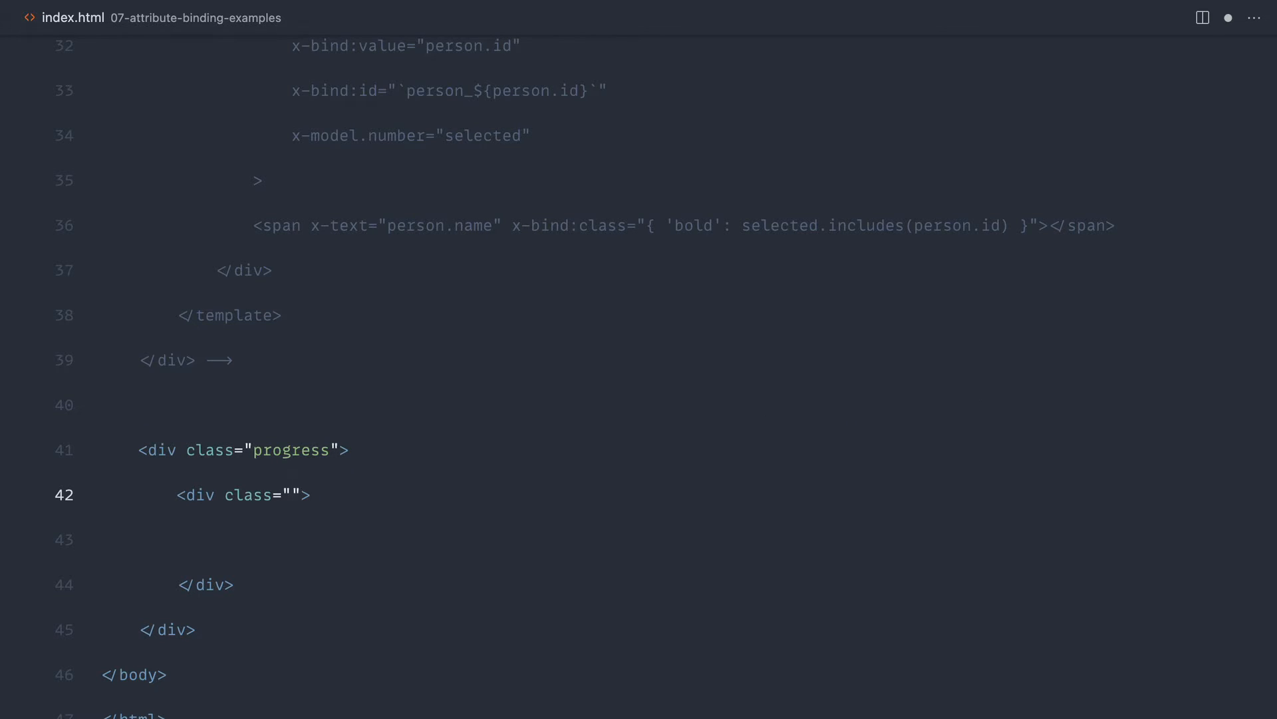
text(progress-i)
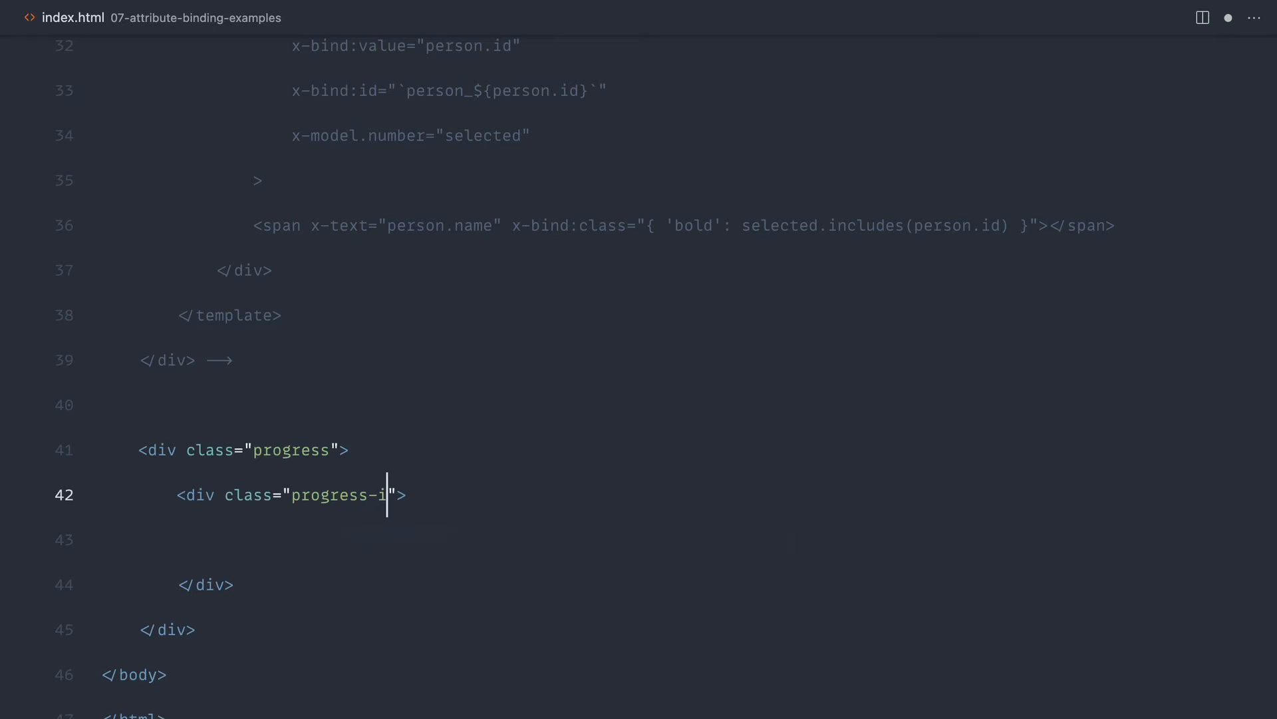
text(nner)
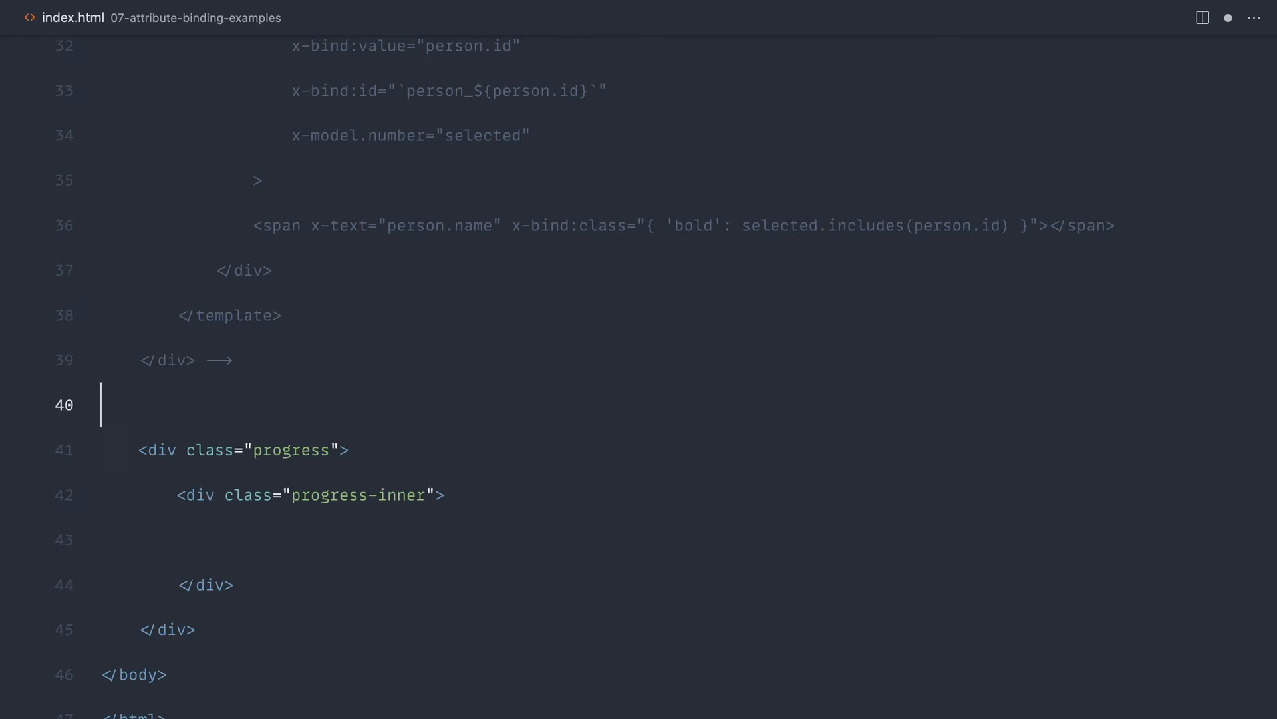
text(<style>)
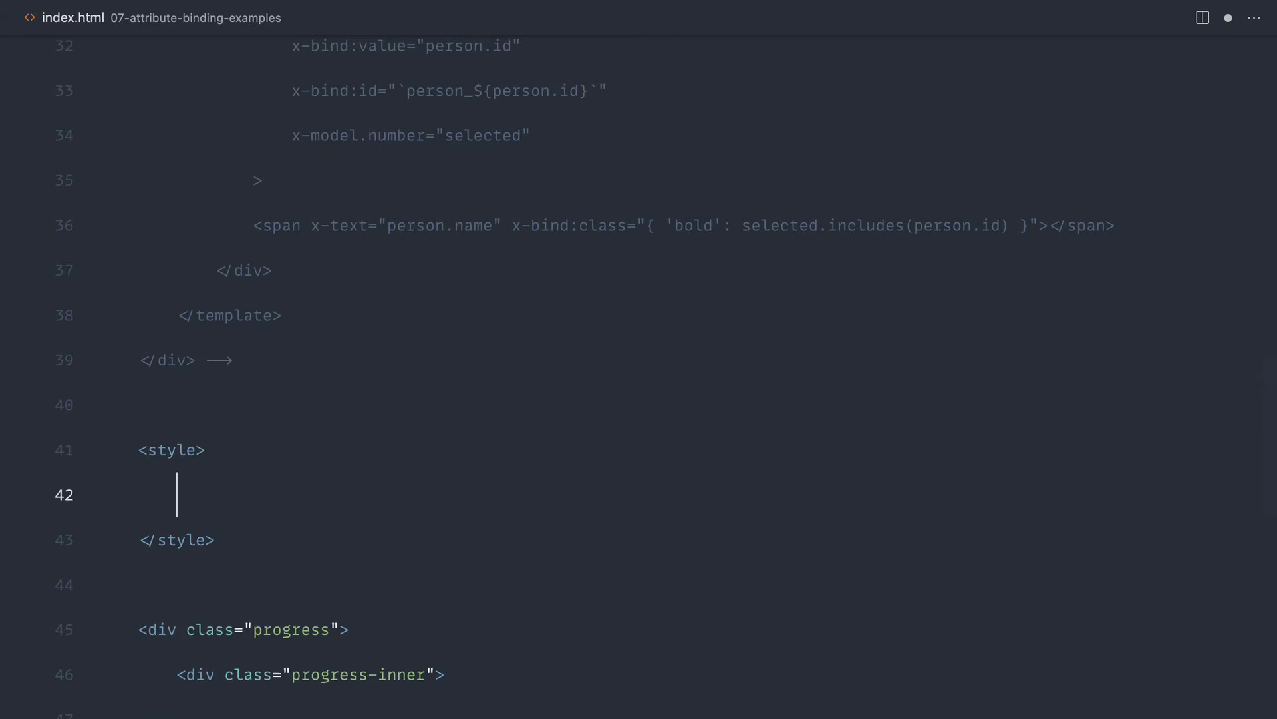
Step: Style .progress with 10px height, 300px width and a #ccc background
text(.progress {)
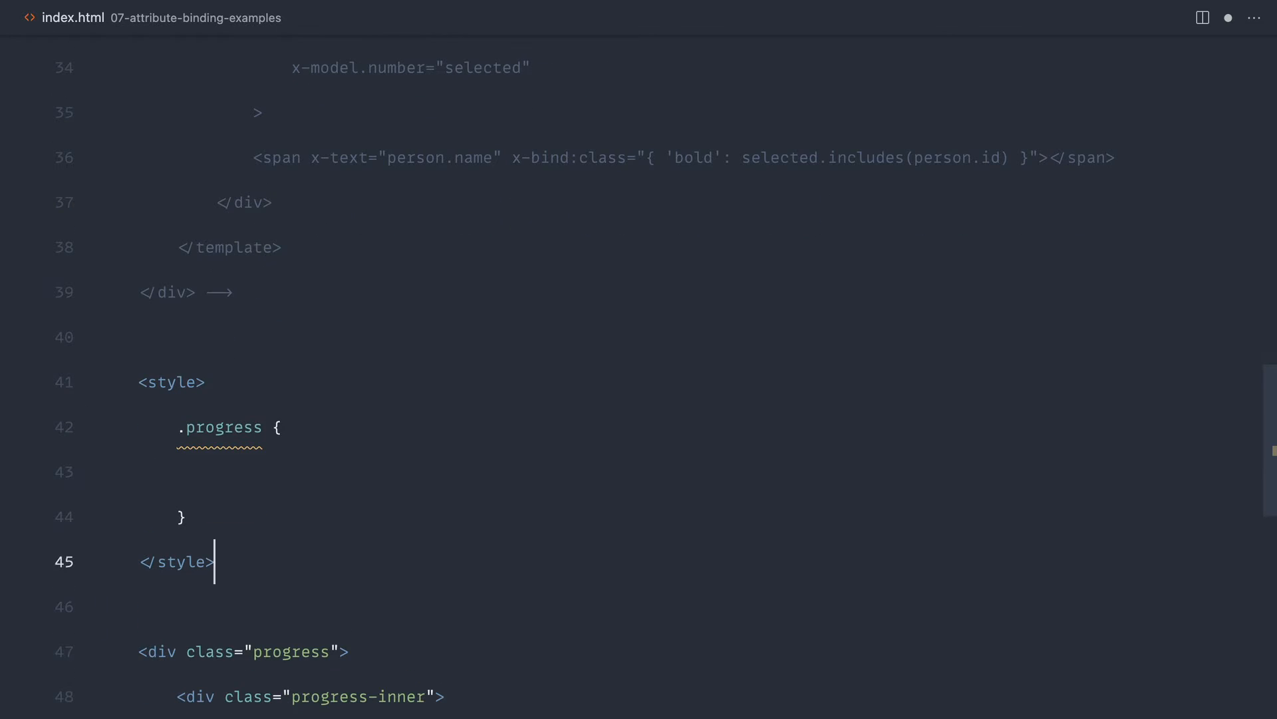
text(.progress-inner {)
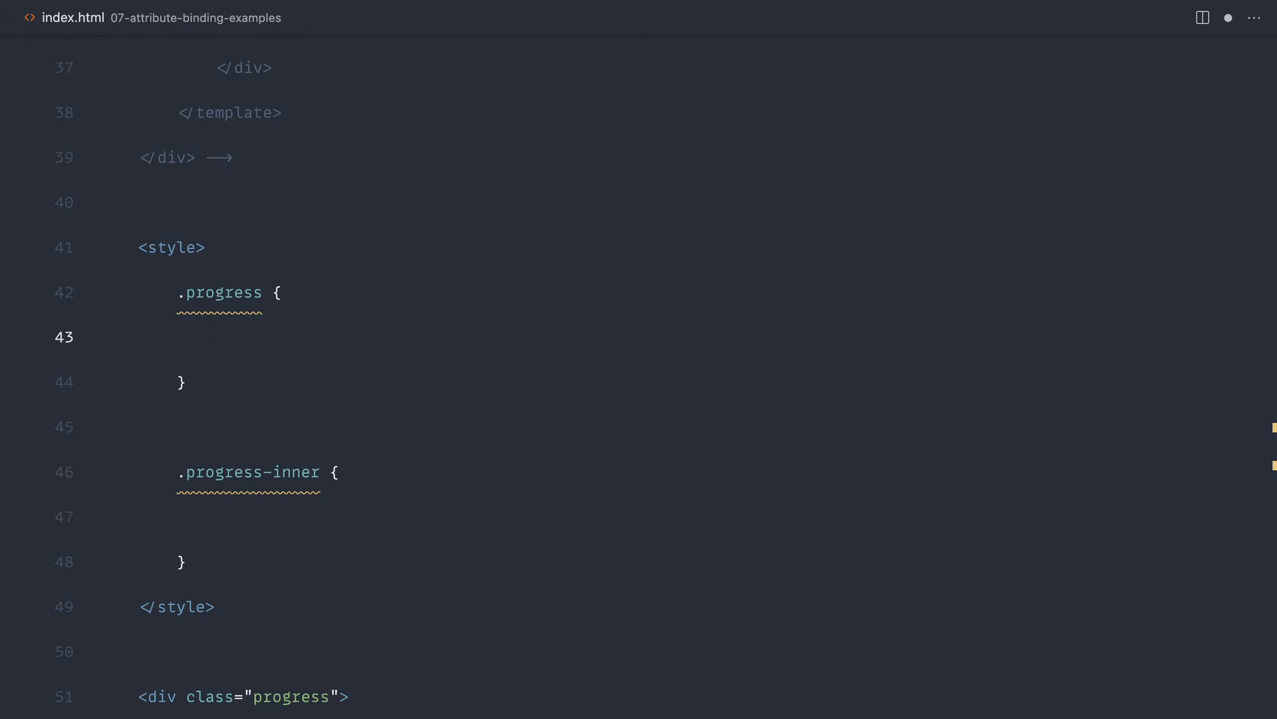
text(height: 10px;)
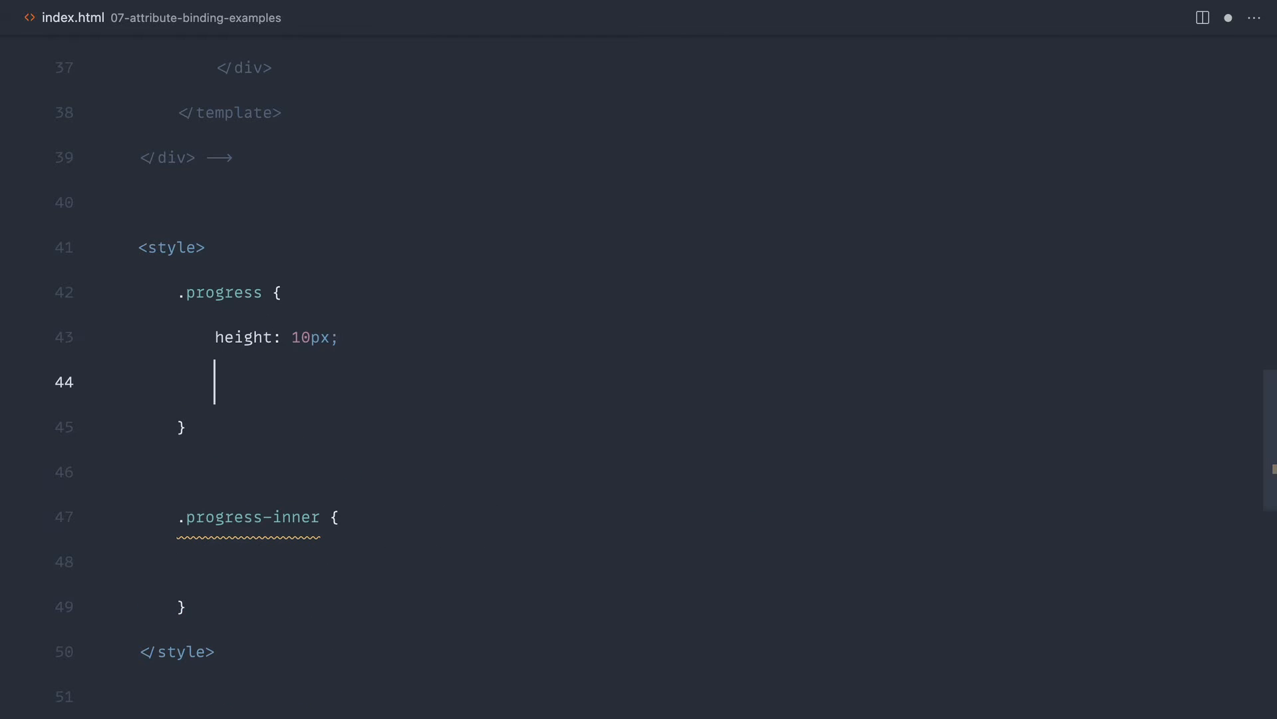
text(width: 300px)
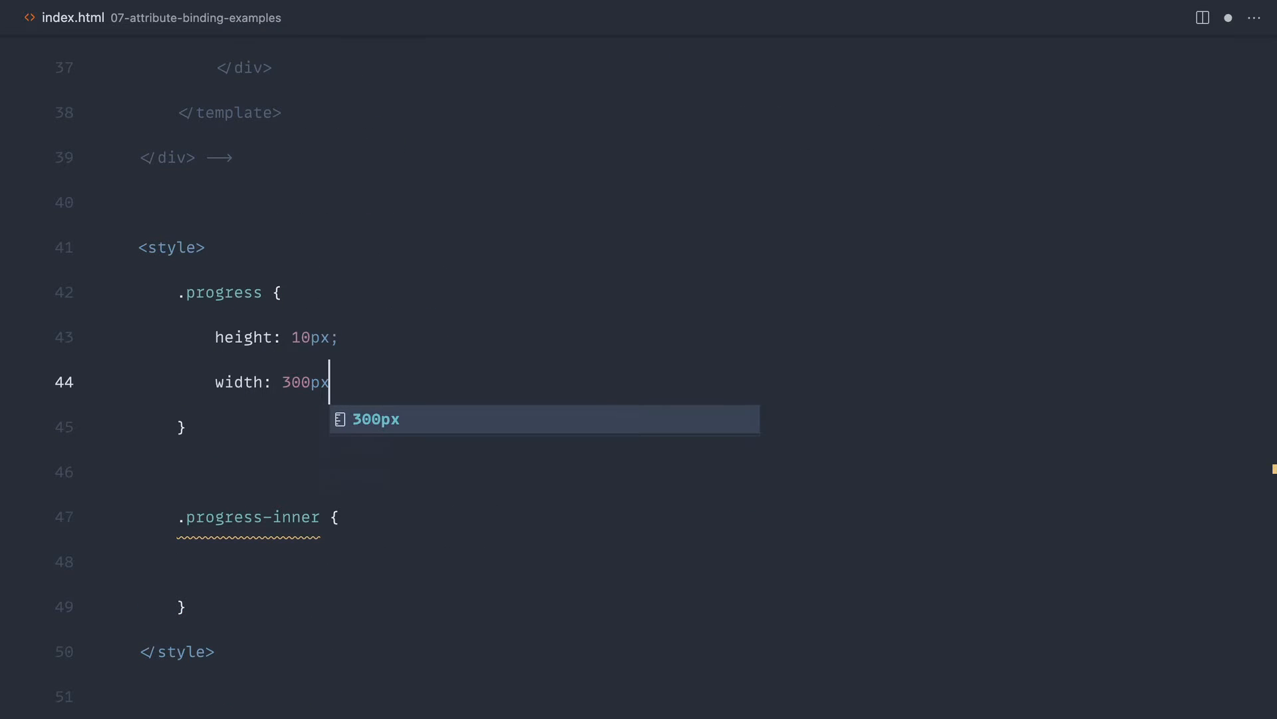
text(background-color: #)
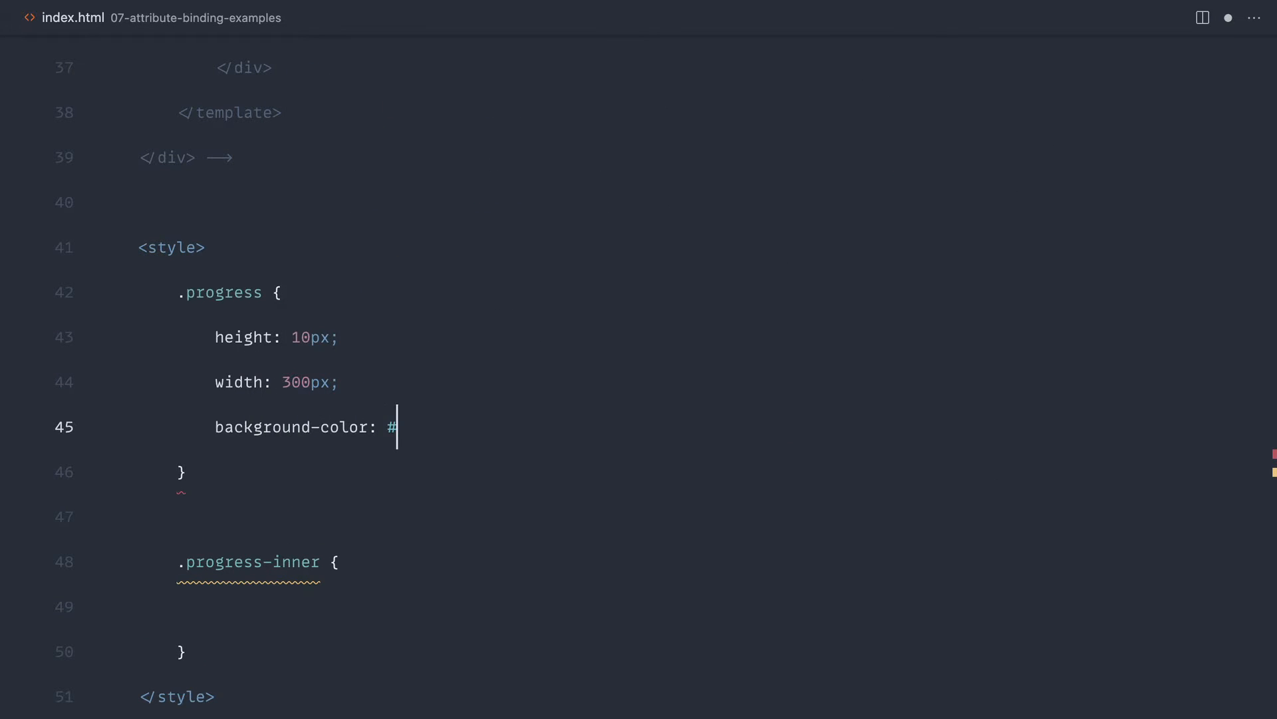
text(ccc;)
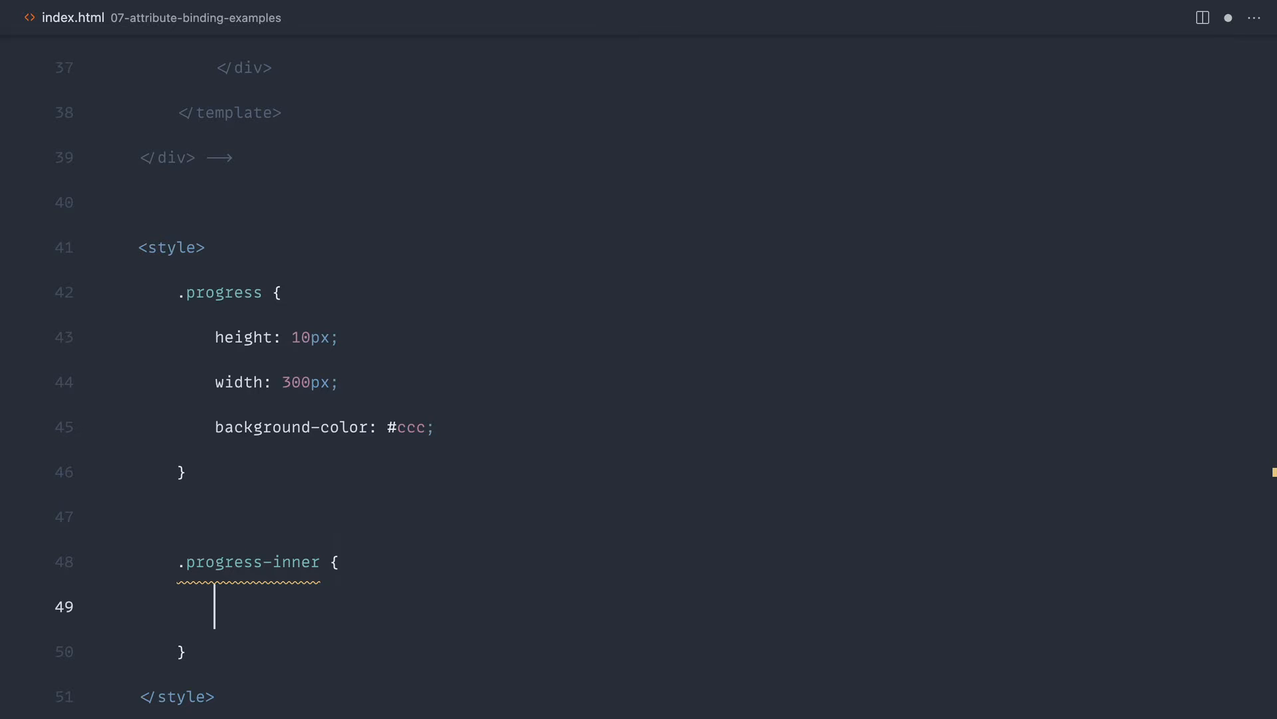
Step: Give .progress-inner a 10px height and a slategray background
text(height:)
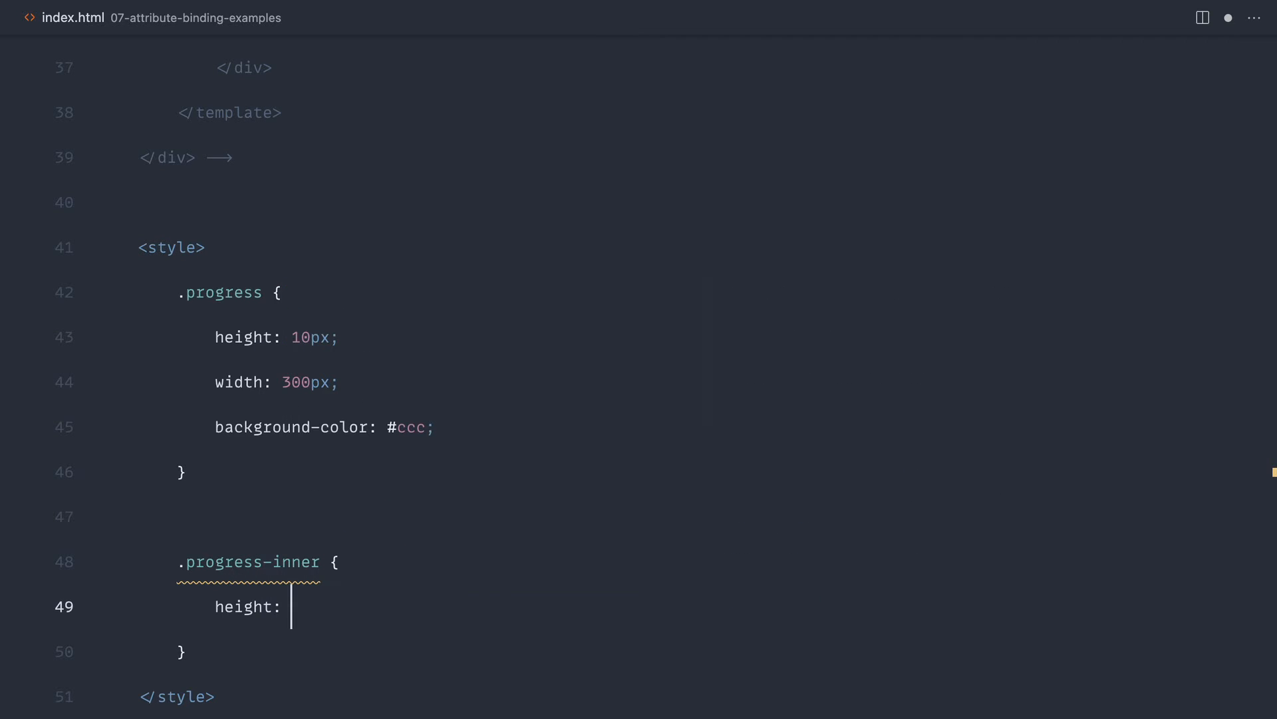
text(10px;)
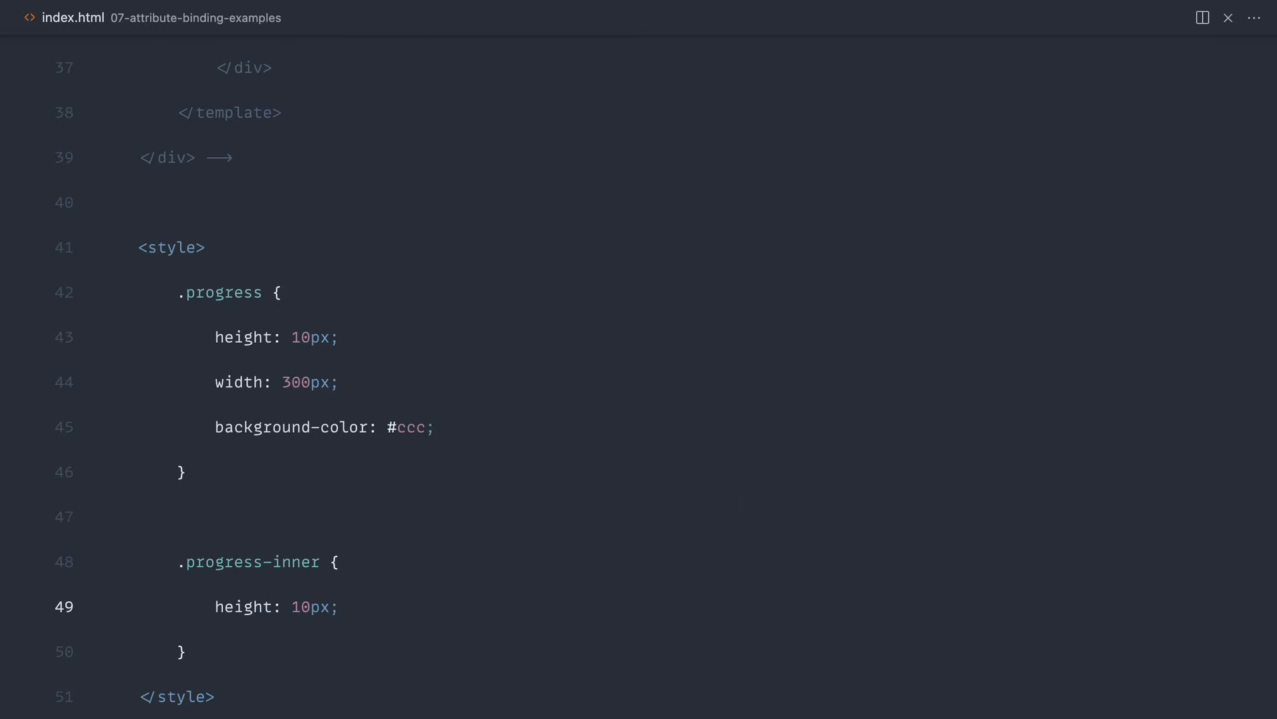
text(background-color)
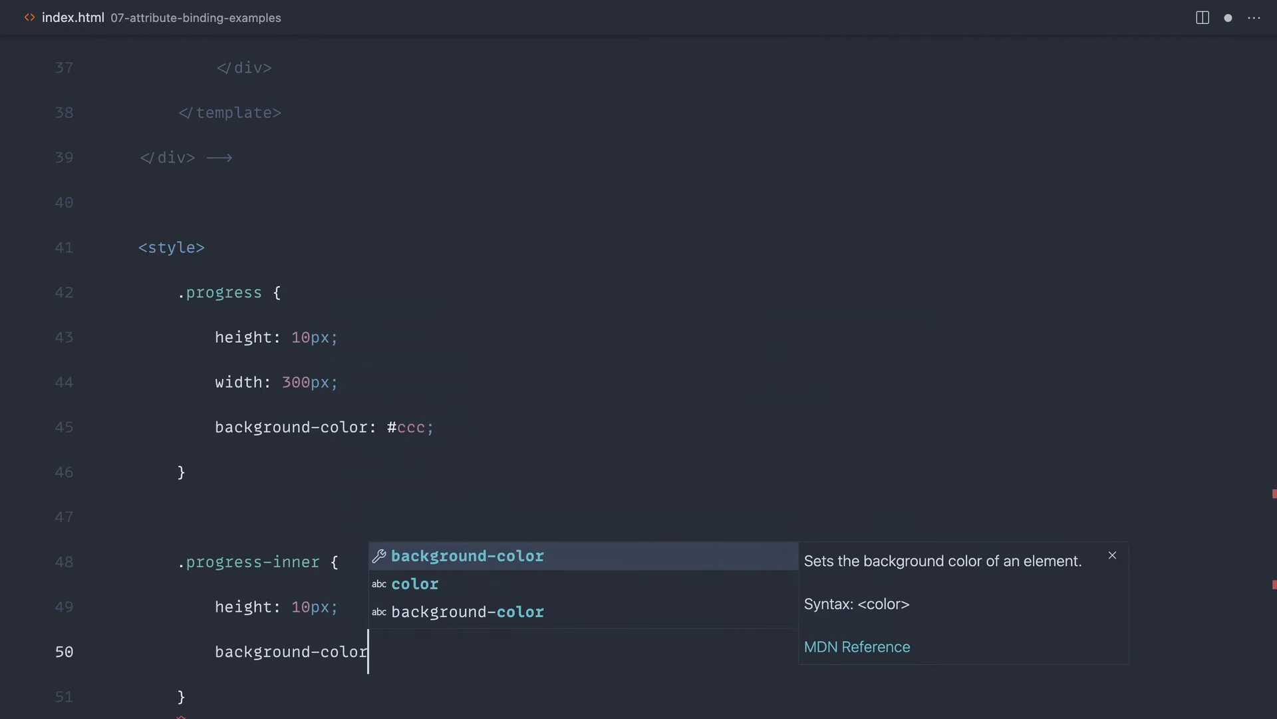
text(: slateblue)
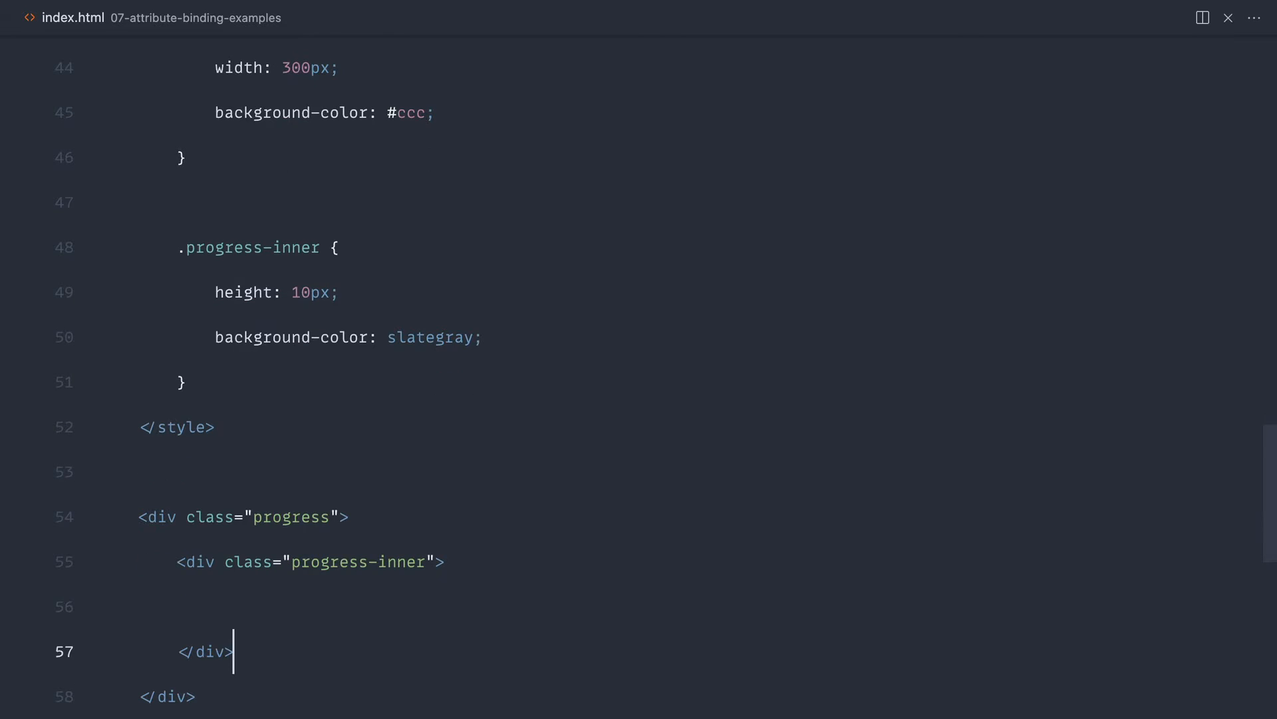
Step: Give the progress-inner div an inline style width of 50% instead of 50px
click(439, 562)
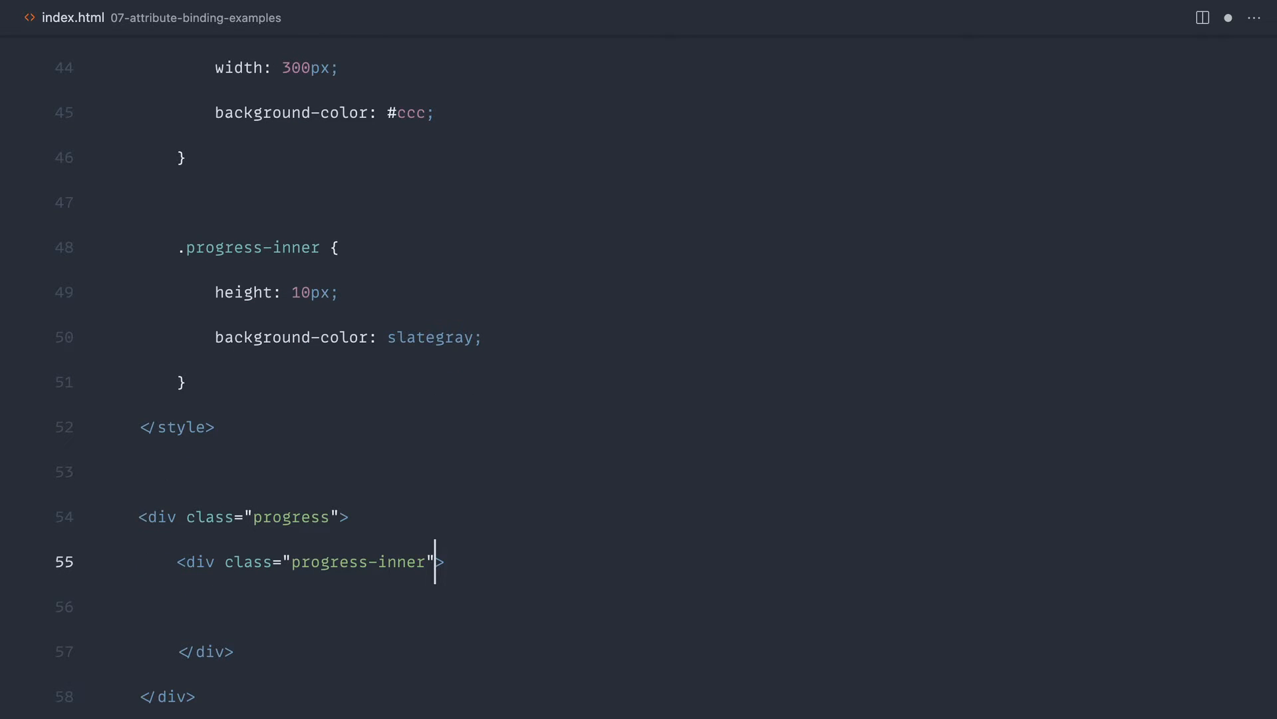
text(style=)
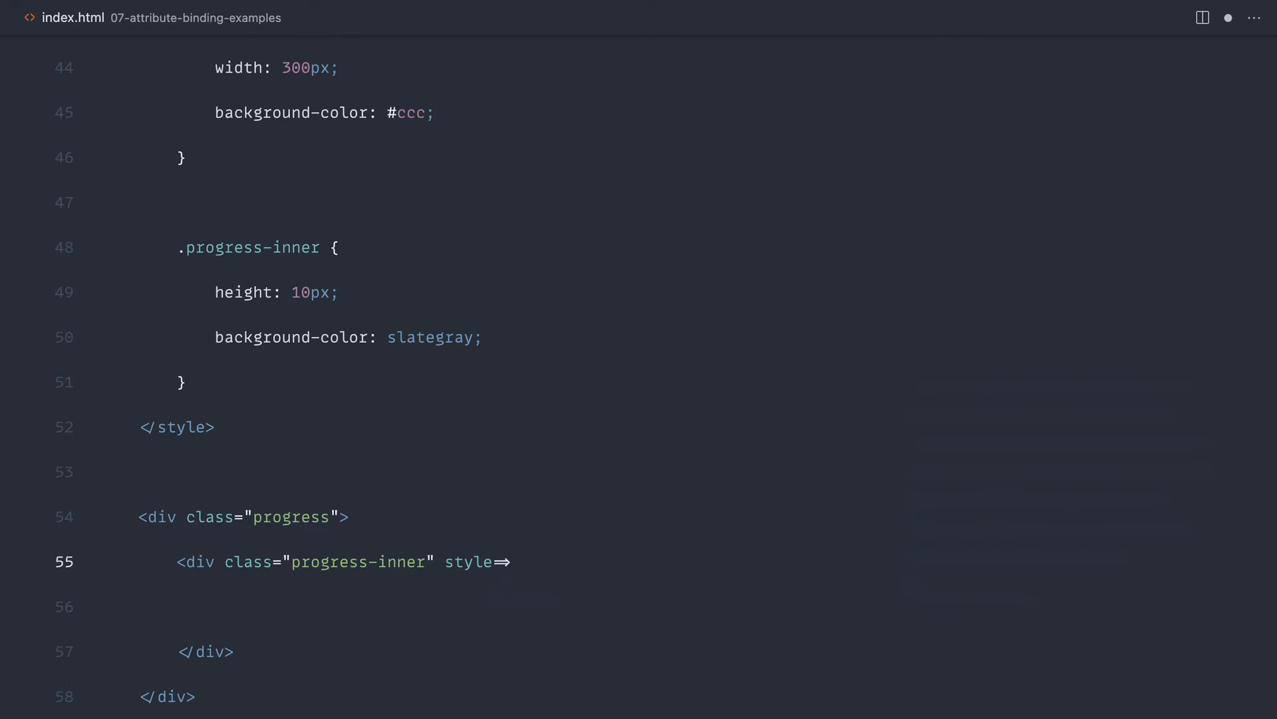
text(=")
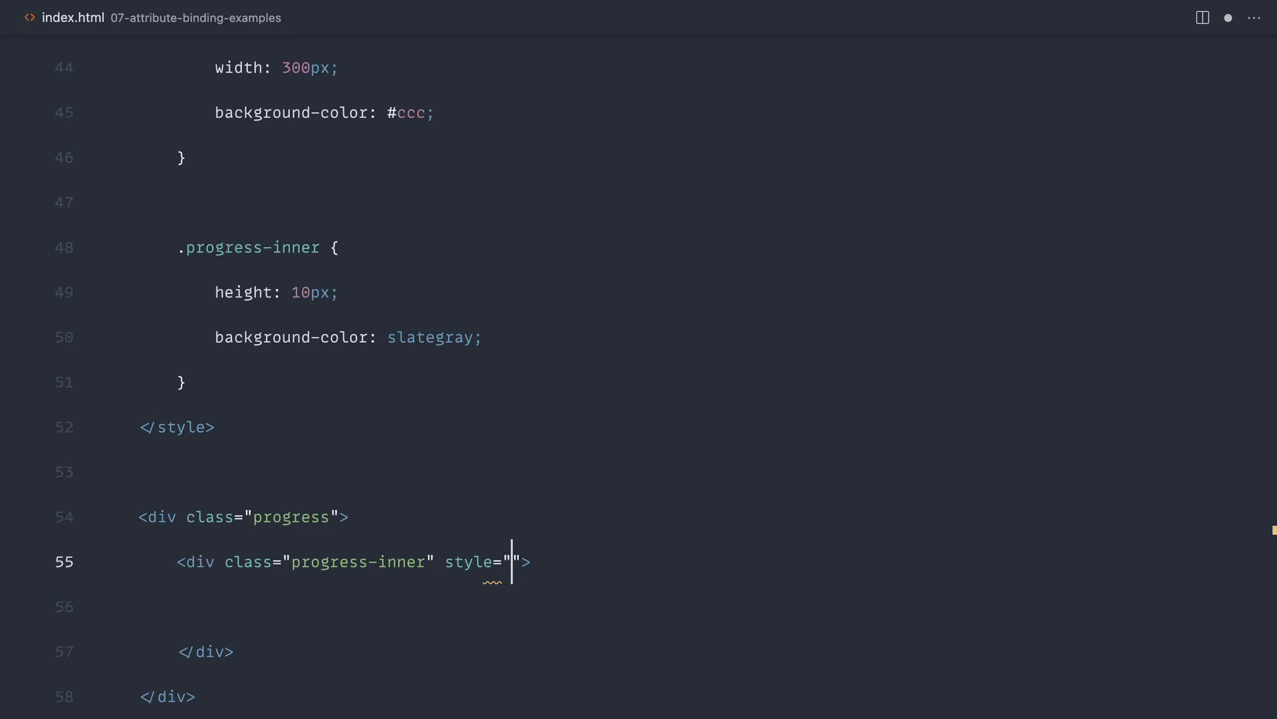
text(width: 50)
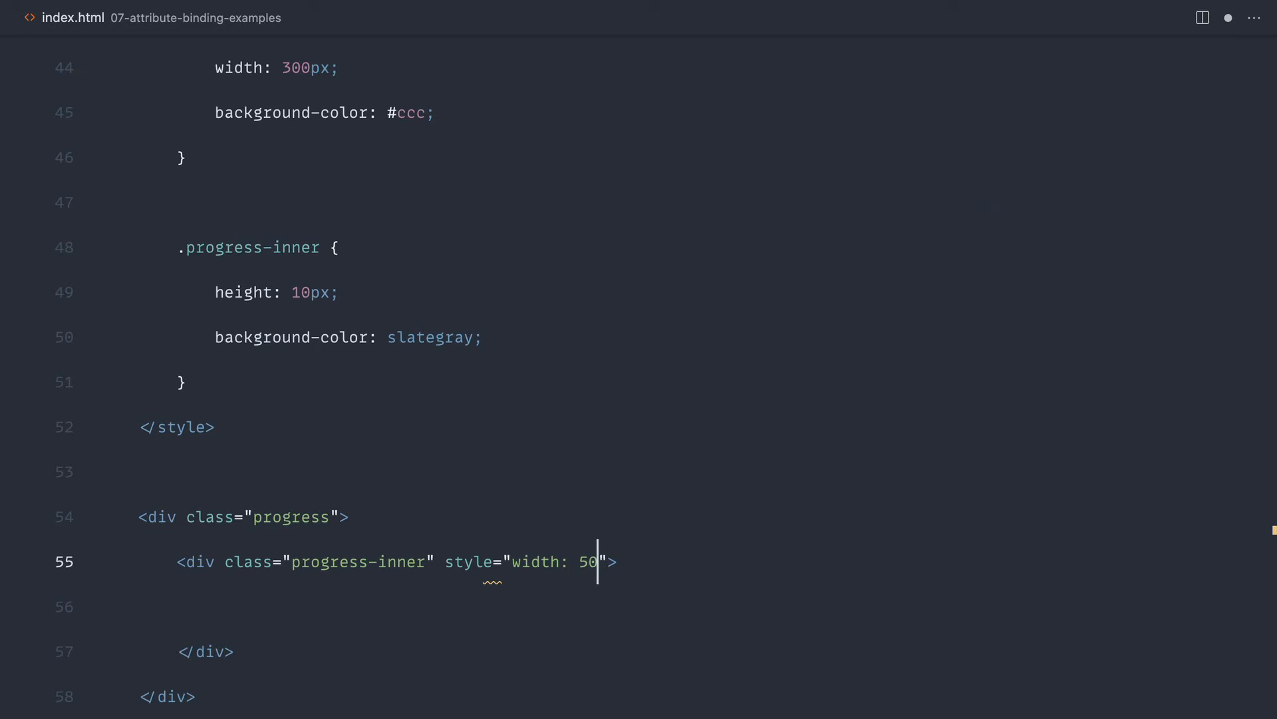
text(px;)
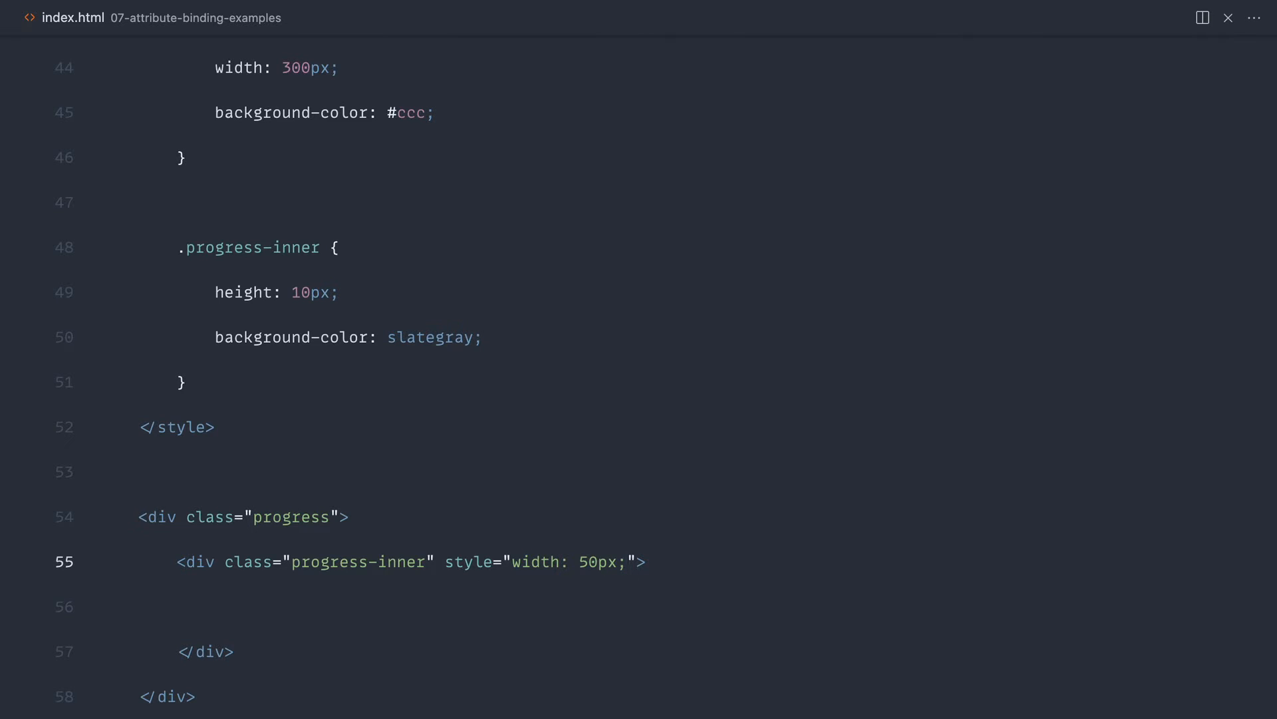
text(50%)
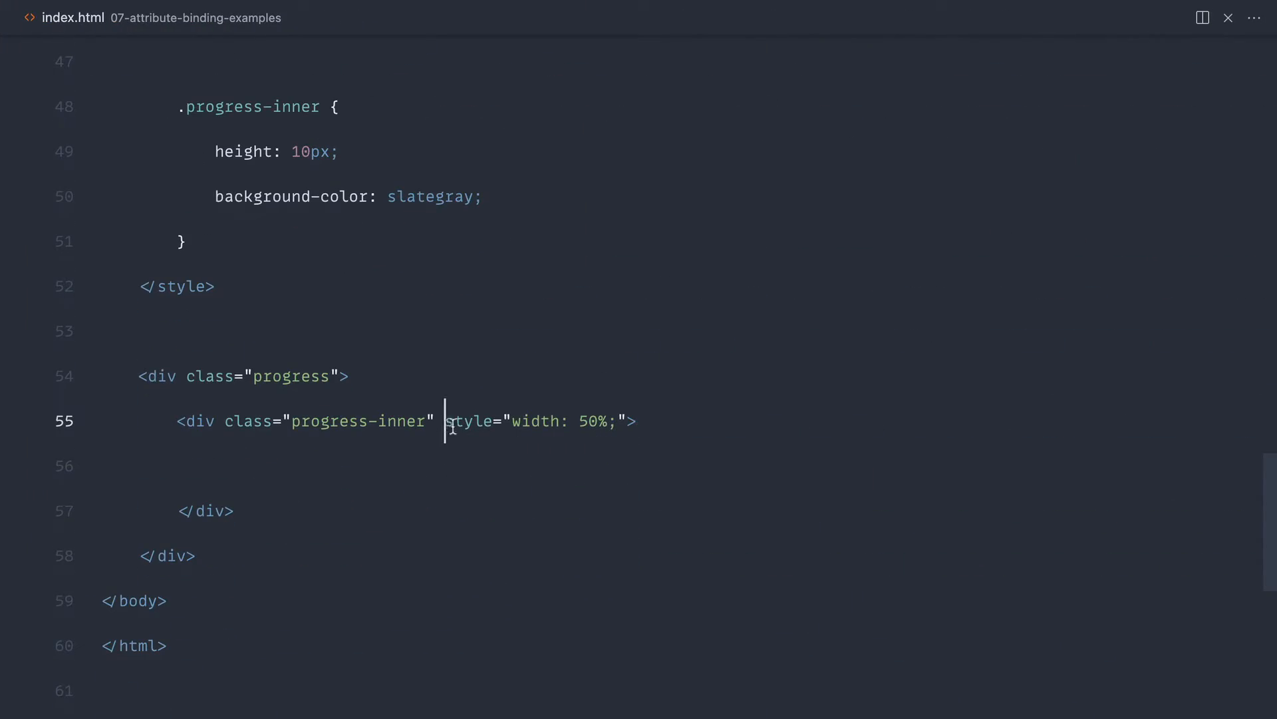
drag(446, 421, 625, 421)
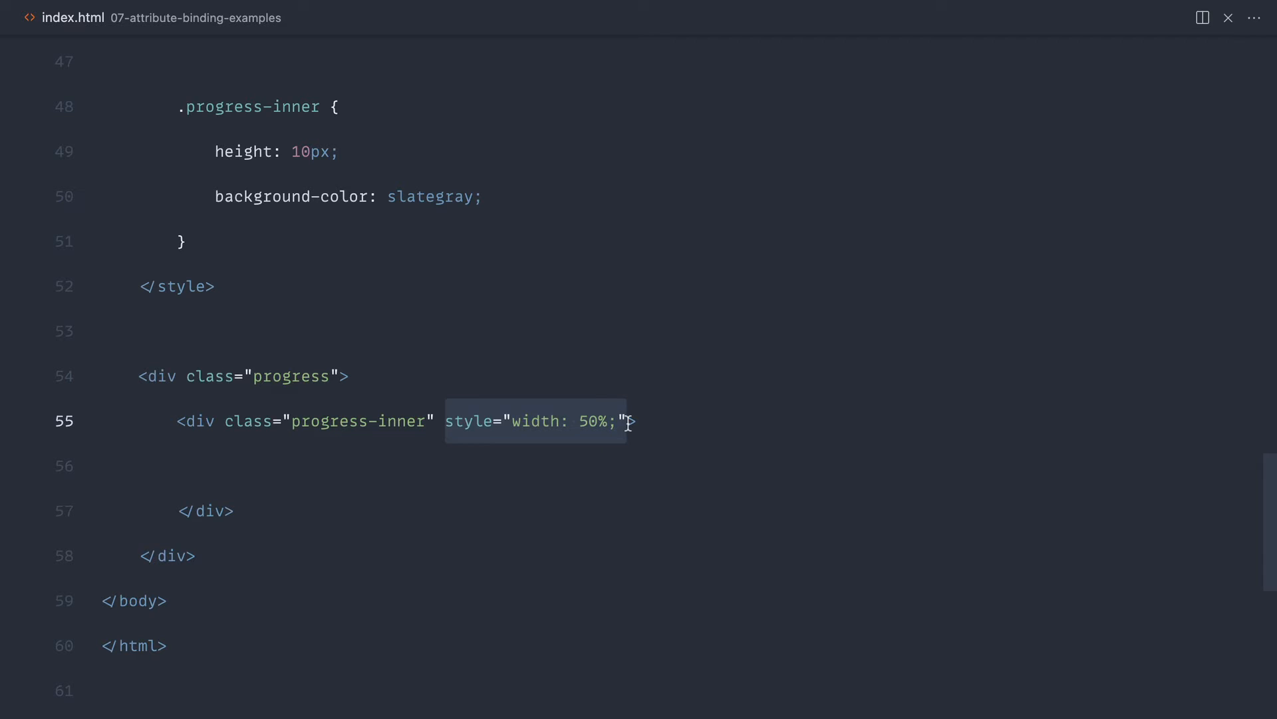
Step: Add x-data="{ progress: 50 }" to the progress div
text(x)
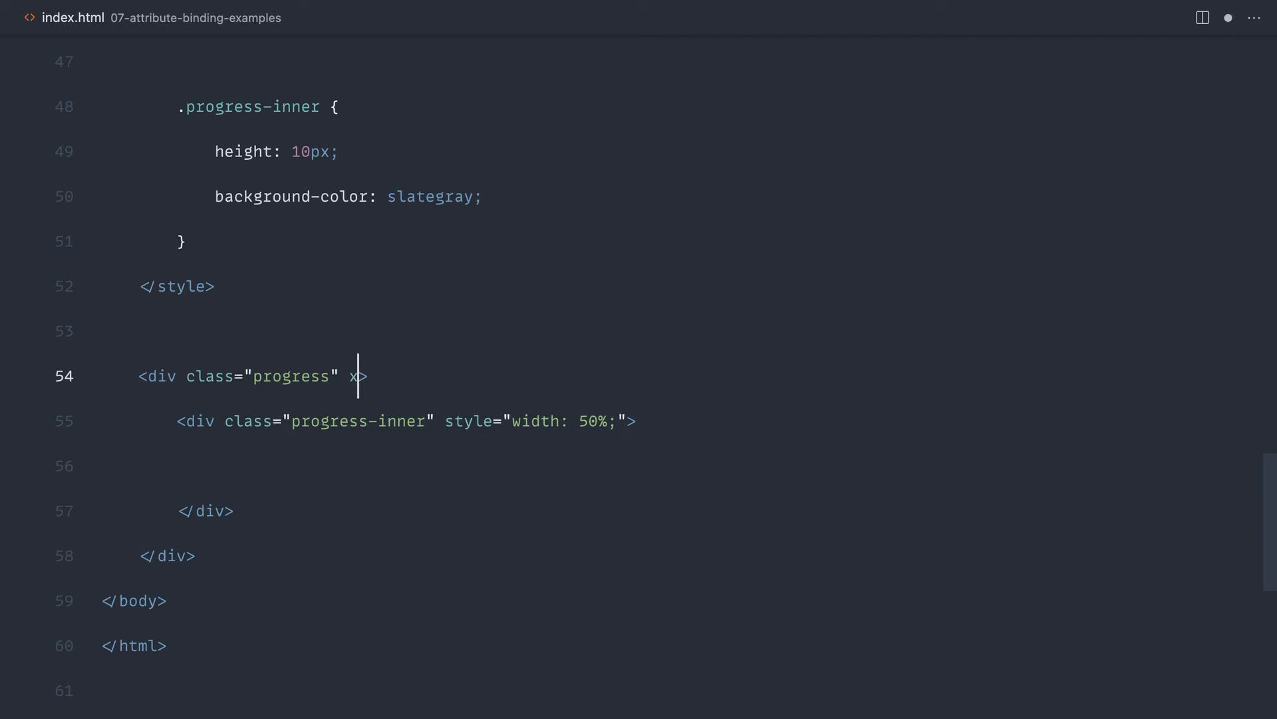
text(-data="")
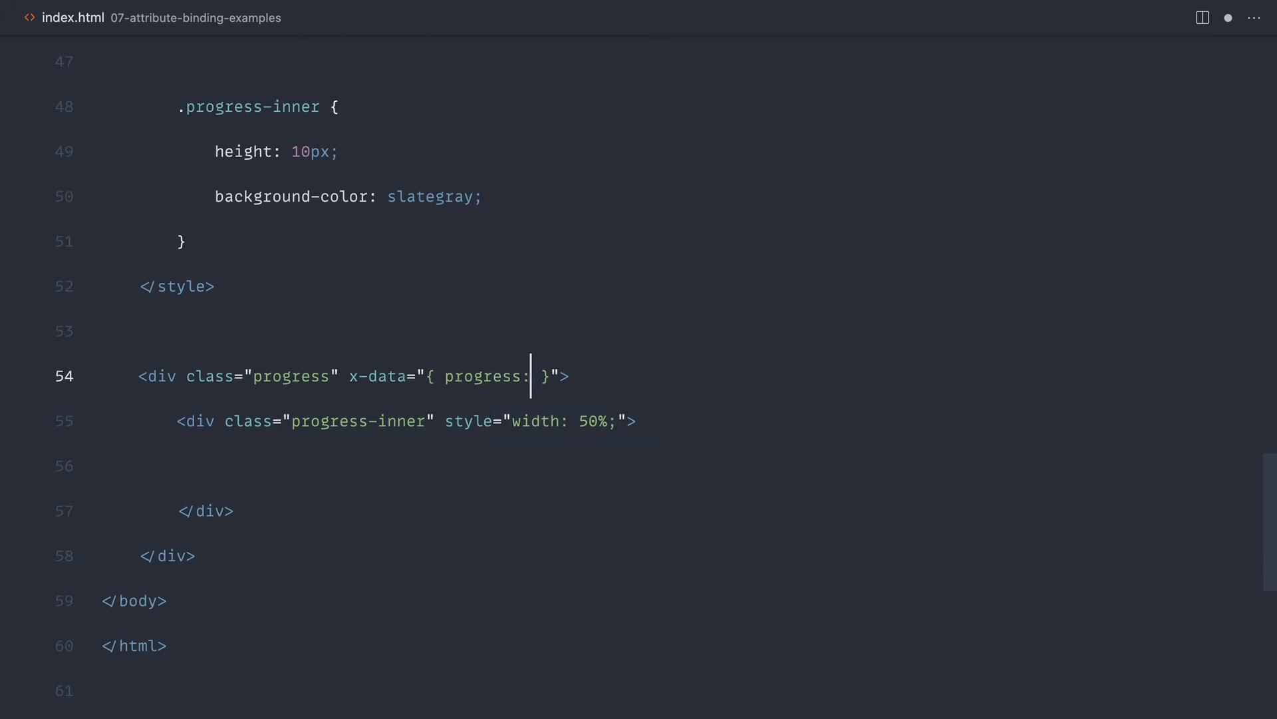
text('')
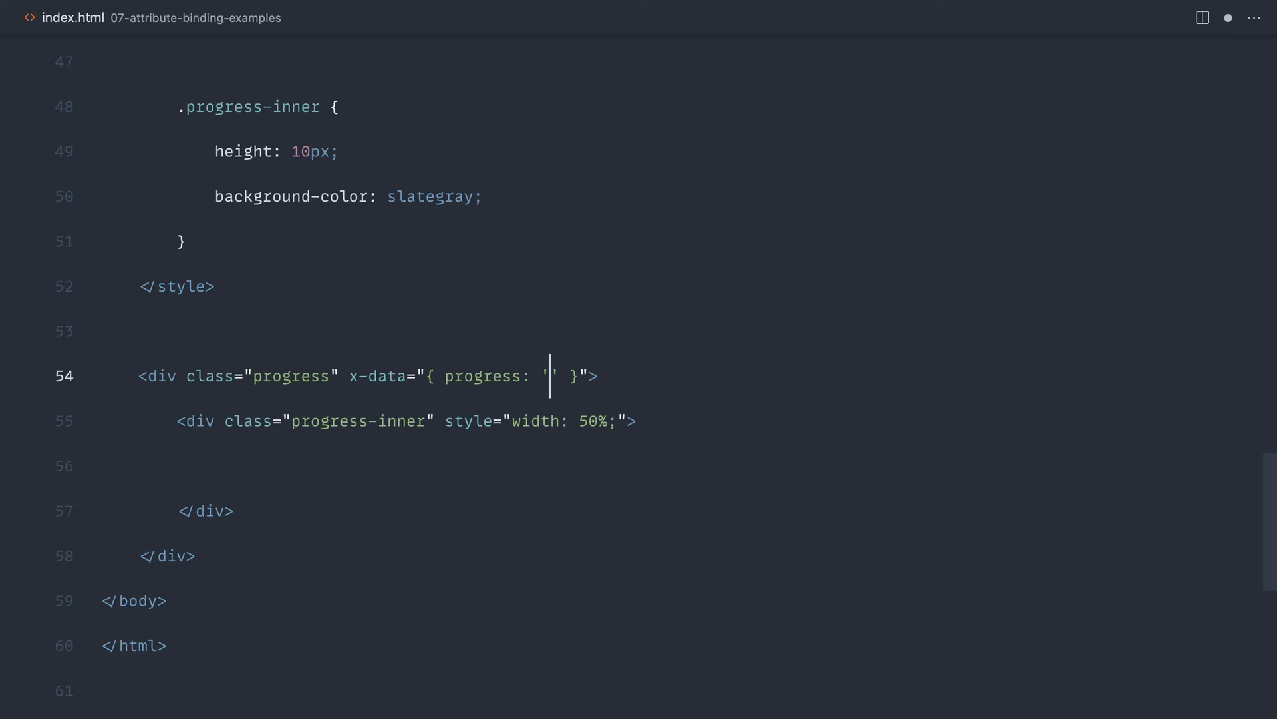
text(50)
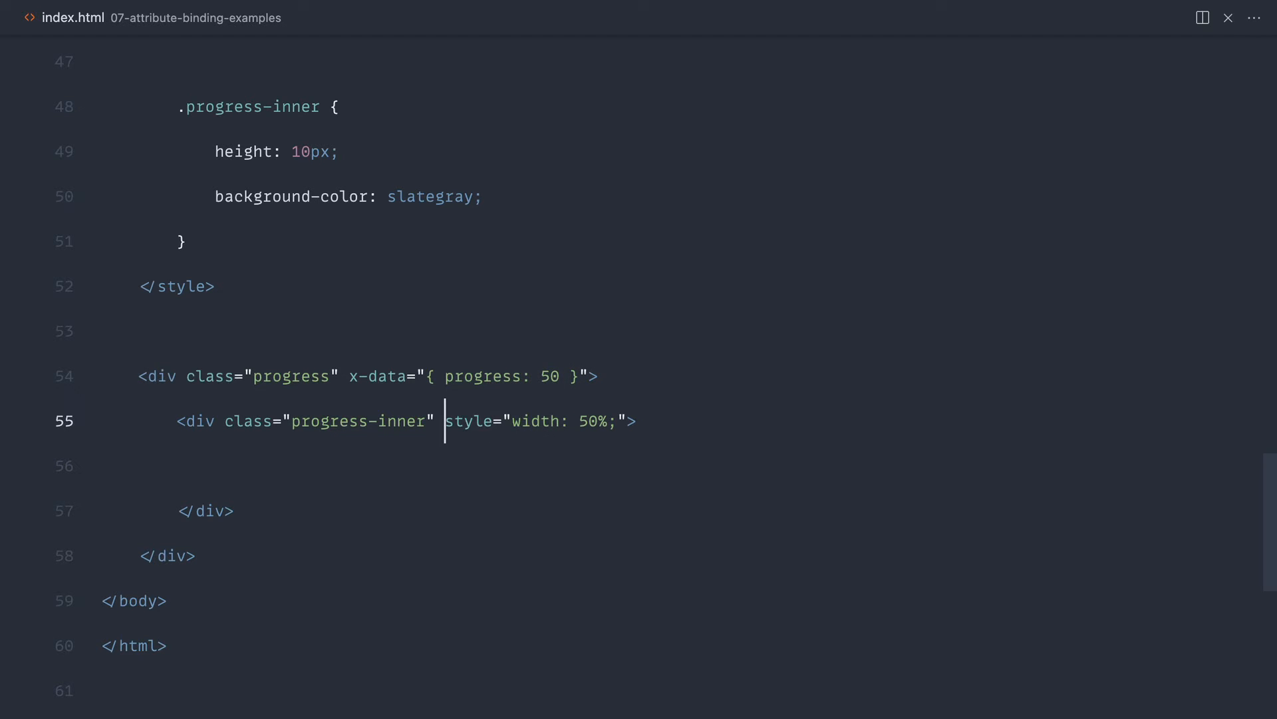
Step: Change the inner bar's style to x-bind:style with width `${progress}%`
text(x-bind:)
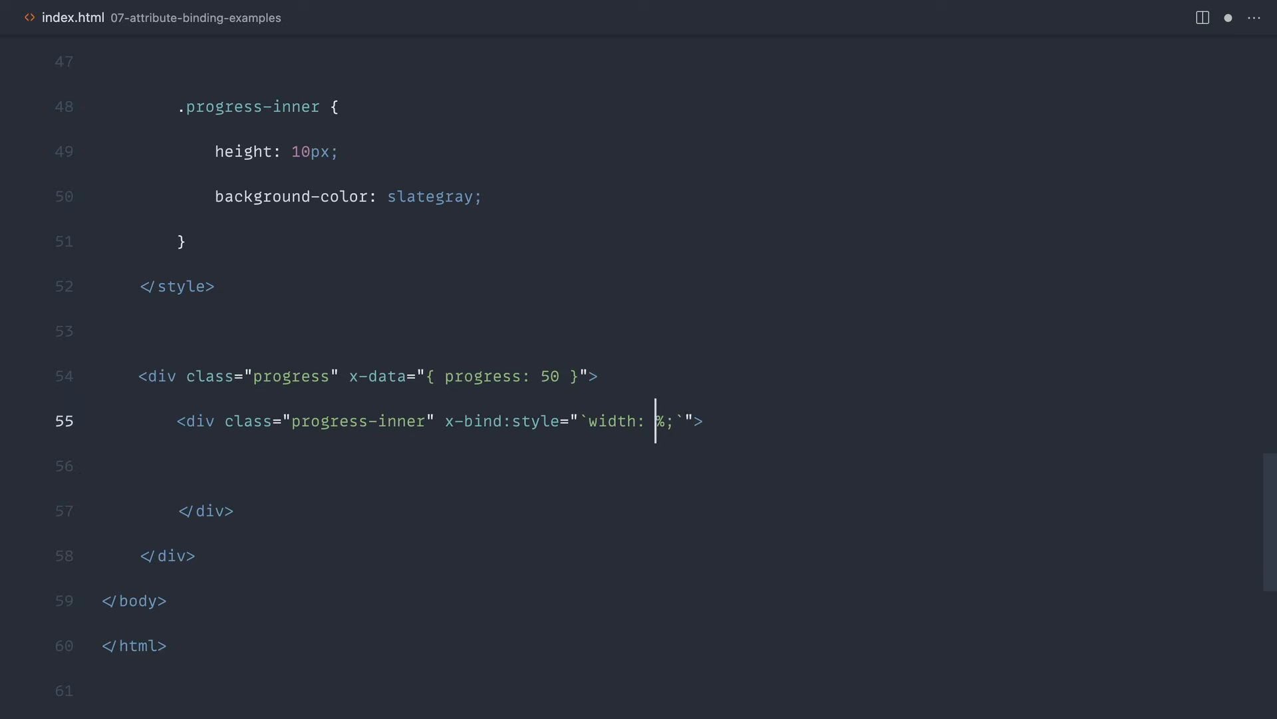
text(${pro)
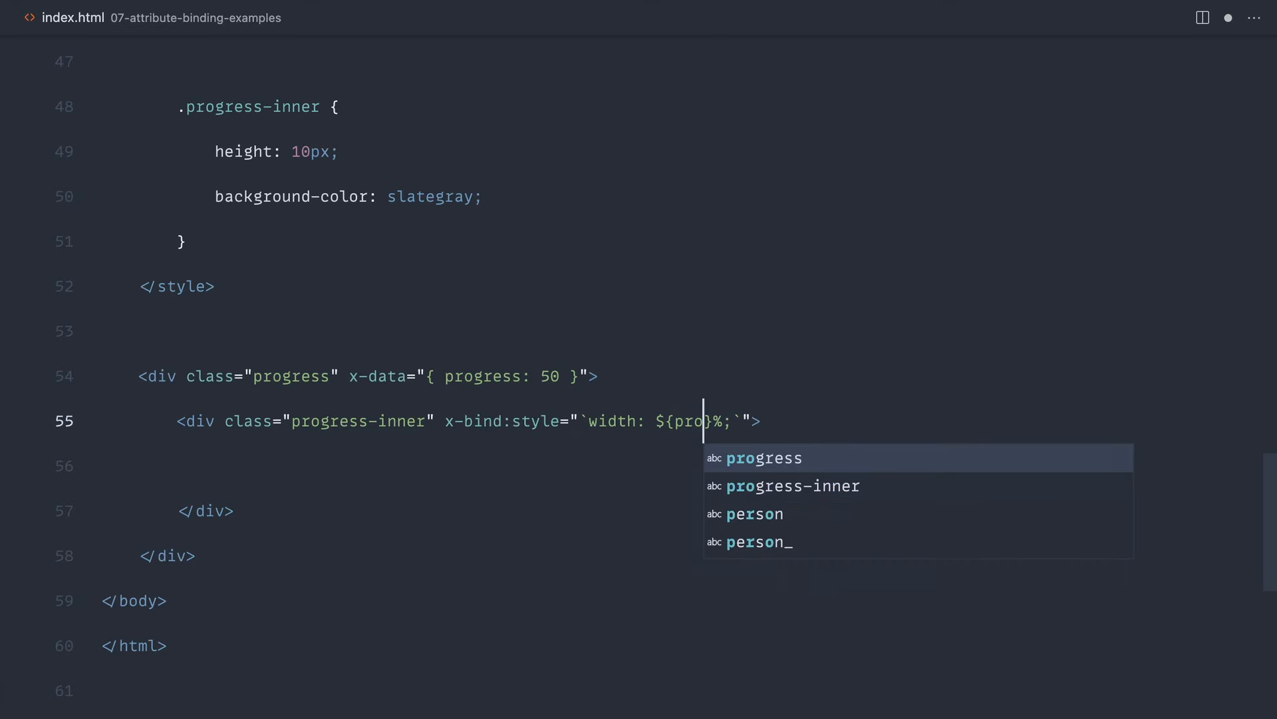
key(Tab)
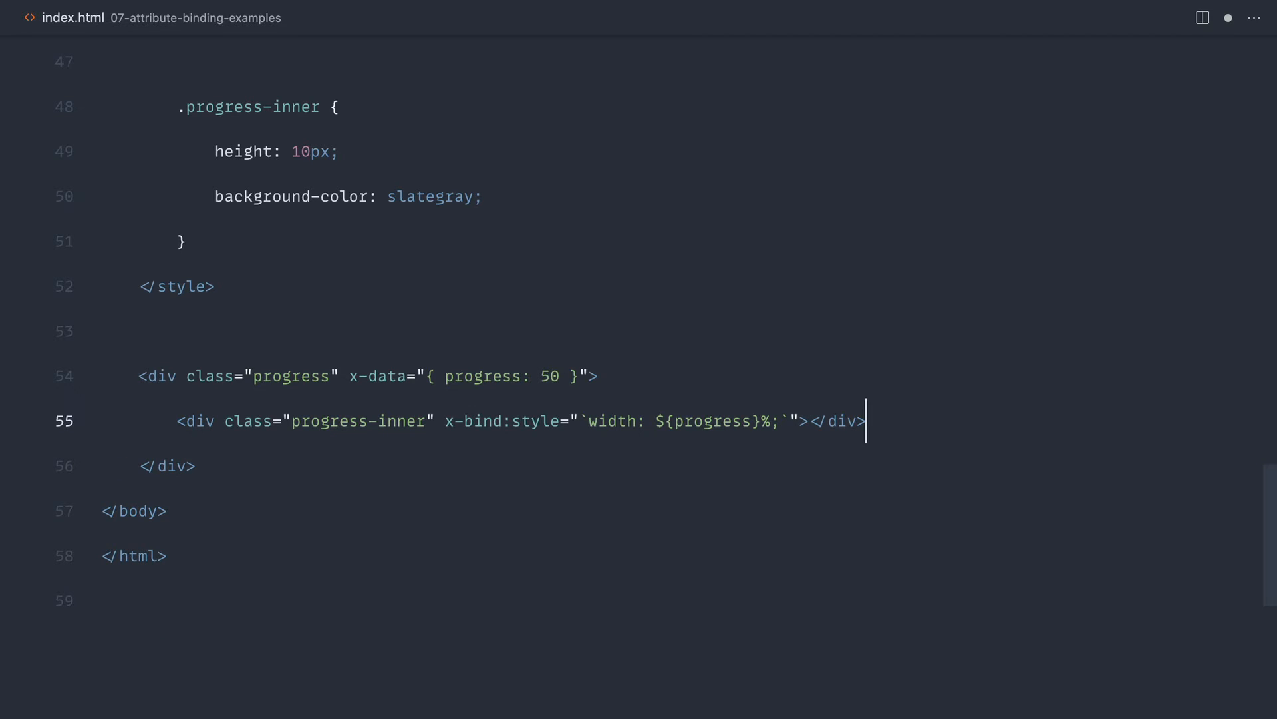
Step: Wrap the bar in an outer div and add an Increment button running progress++, then test it
key(enter)
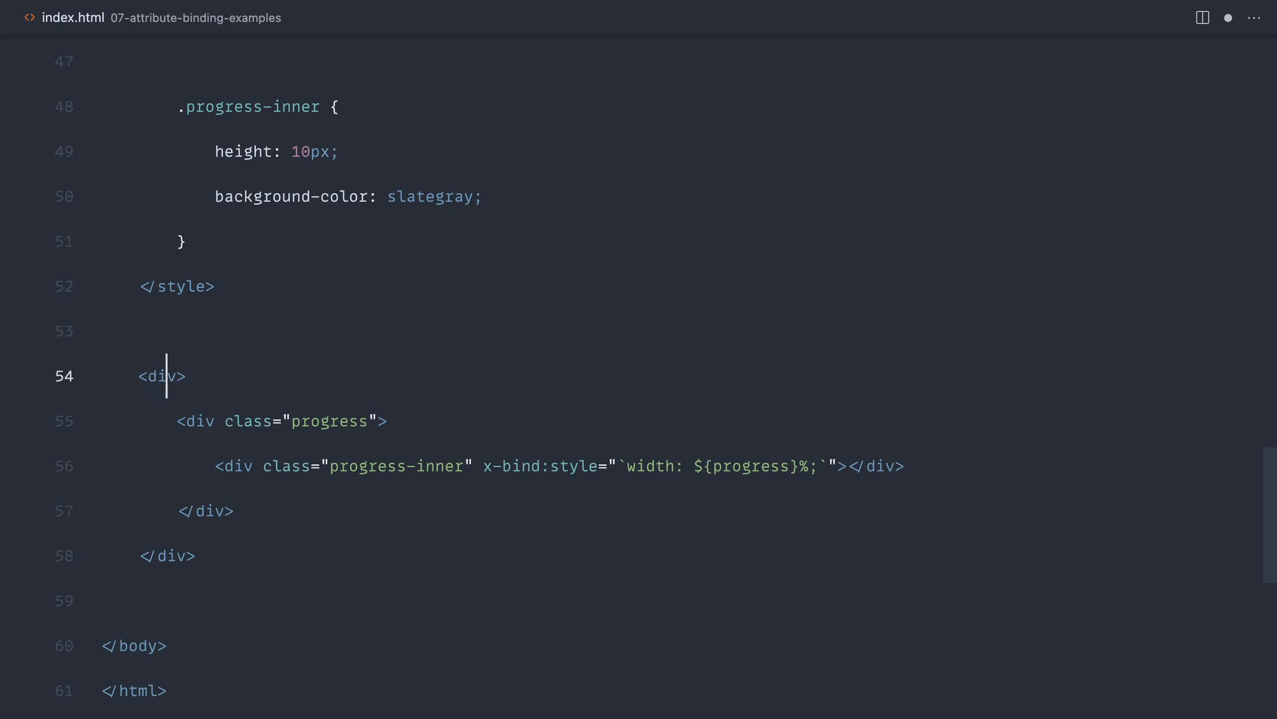
text(button></button>)
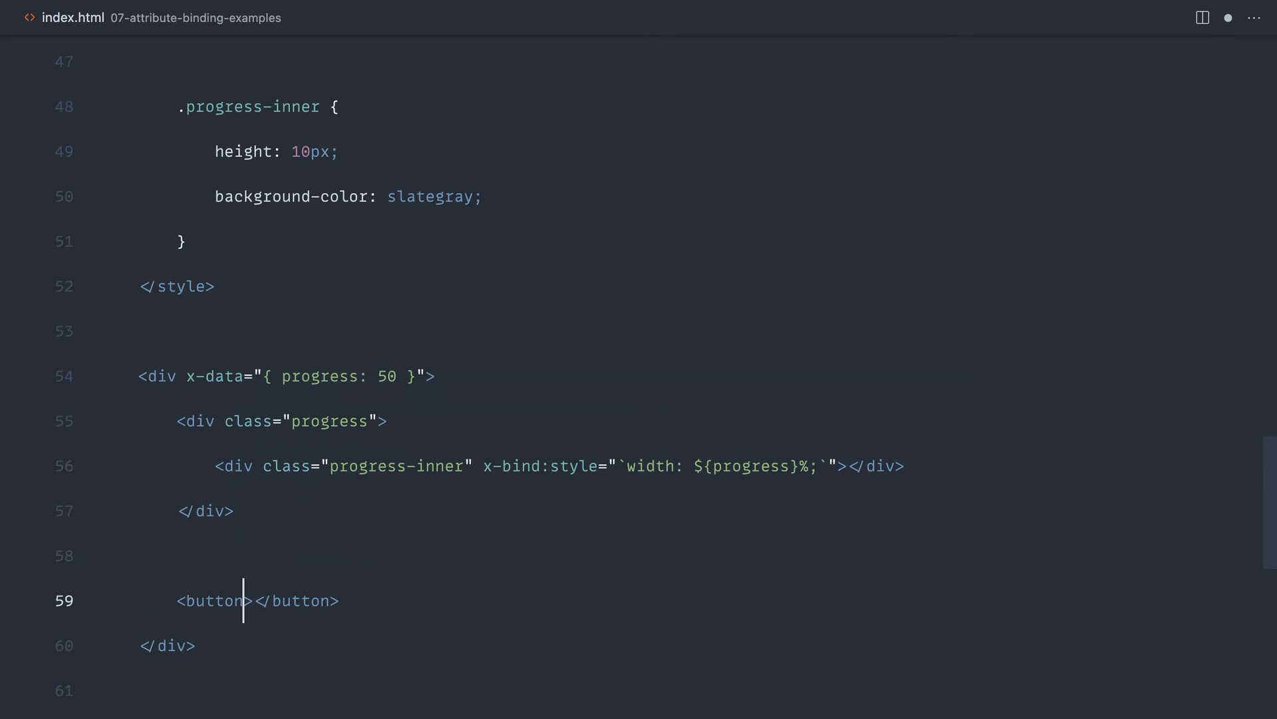
text(x-on:click)
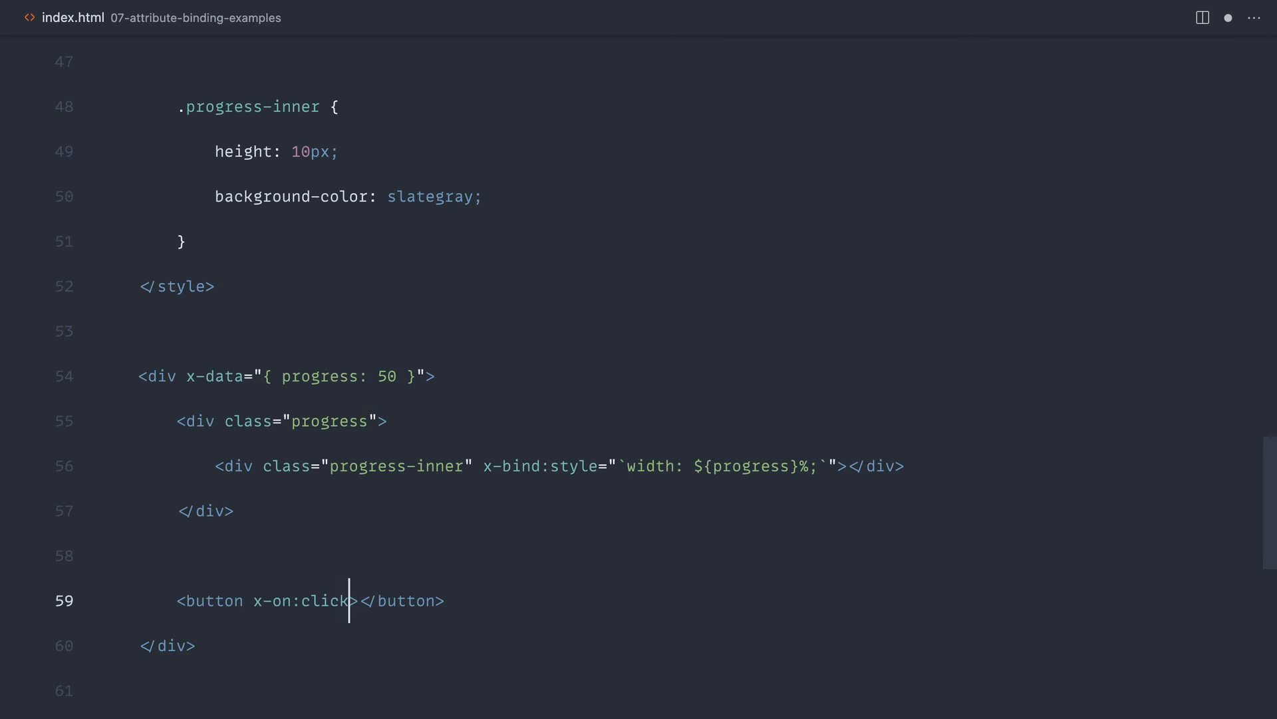
text(=")
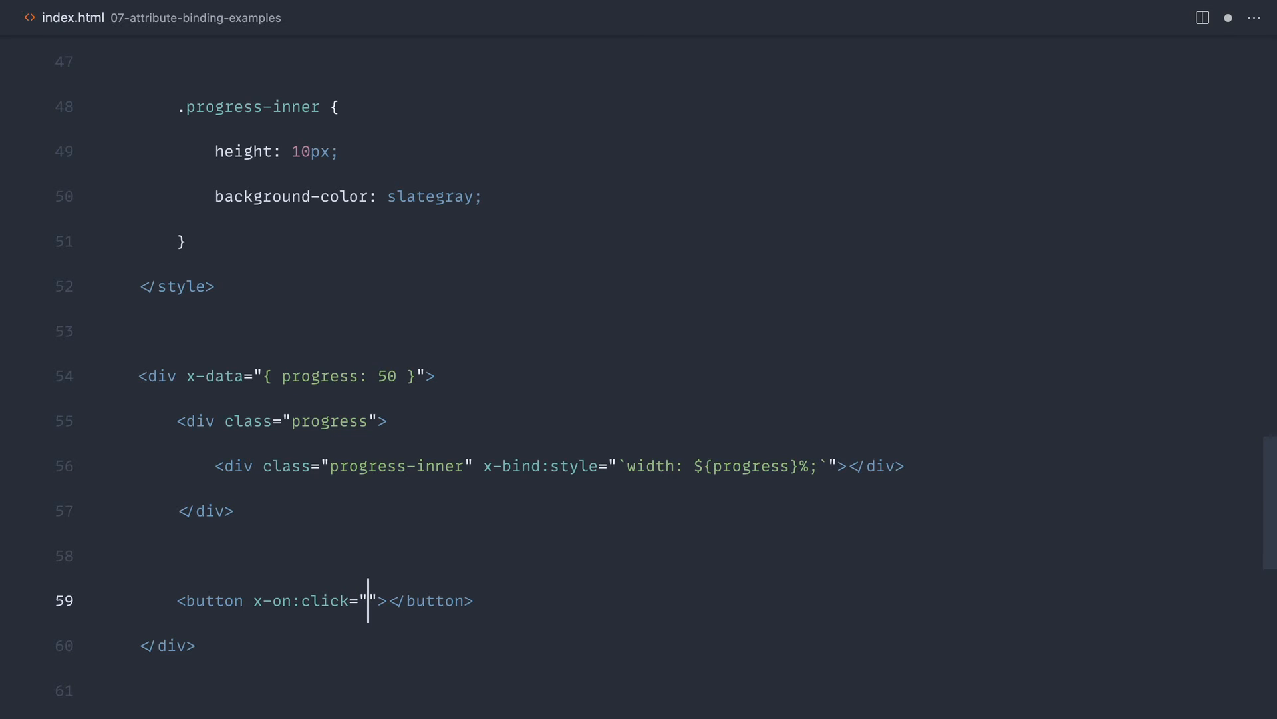
text(progress)
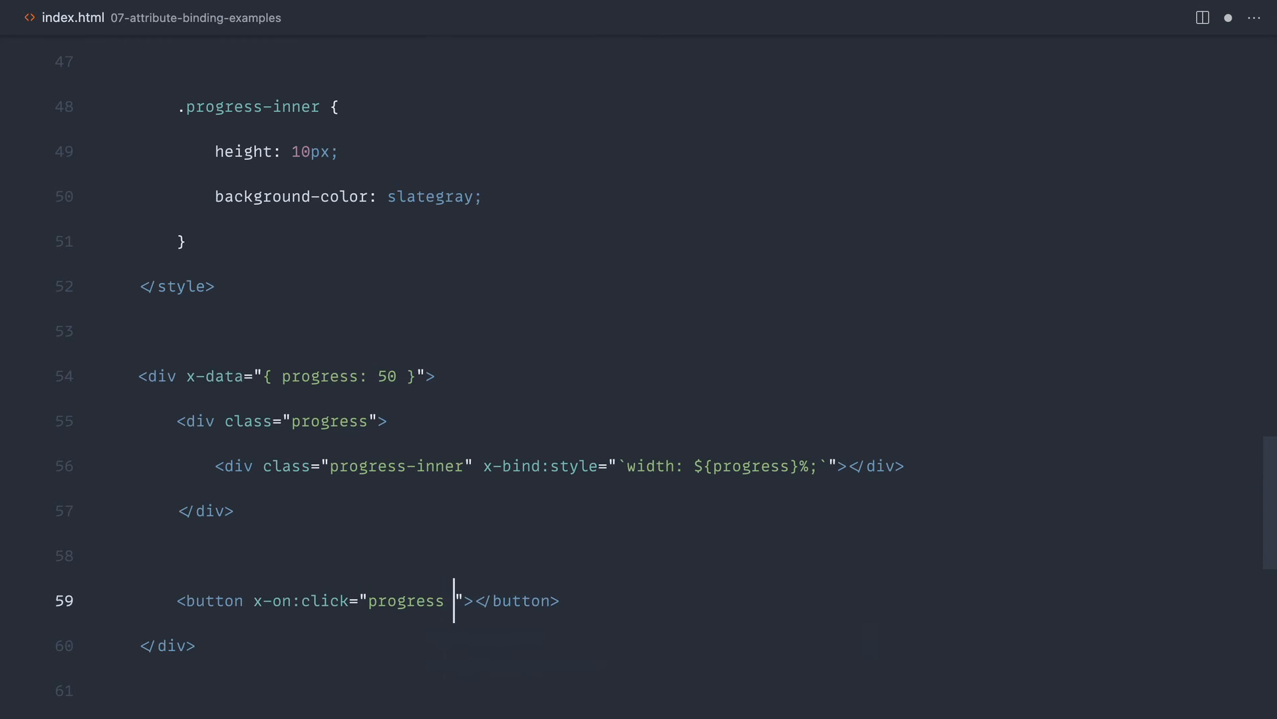
text(= pro)
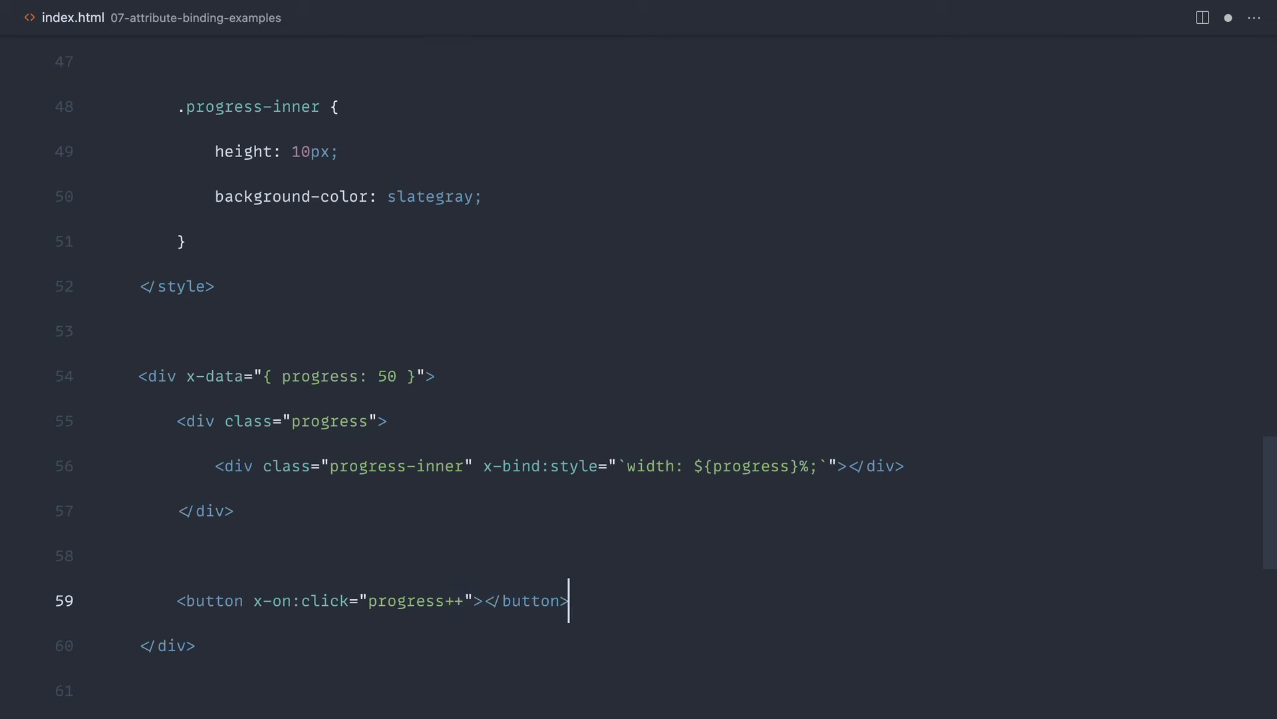
text(Inc)
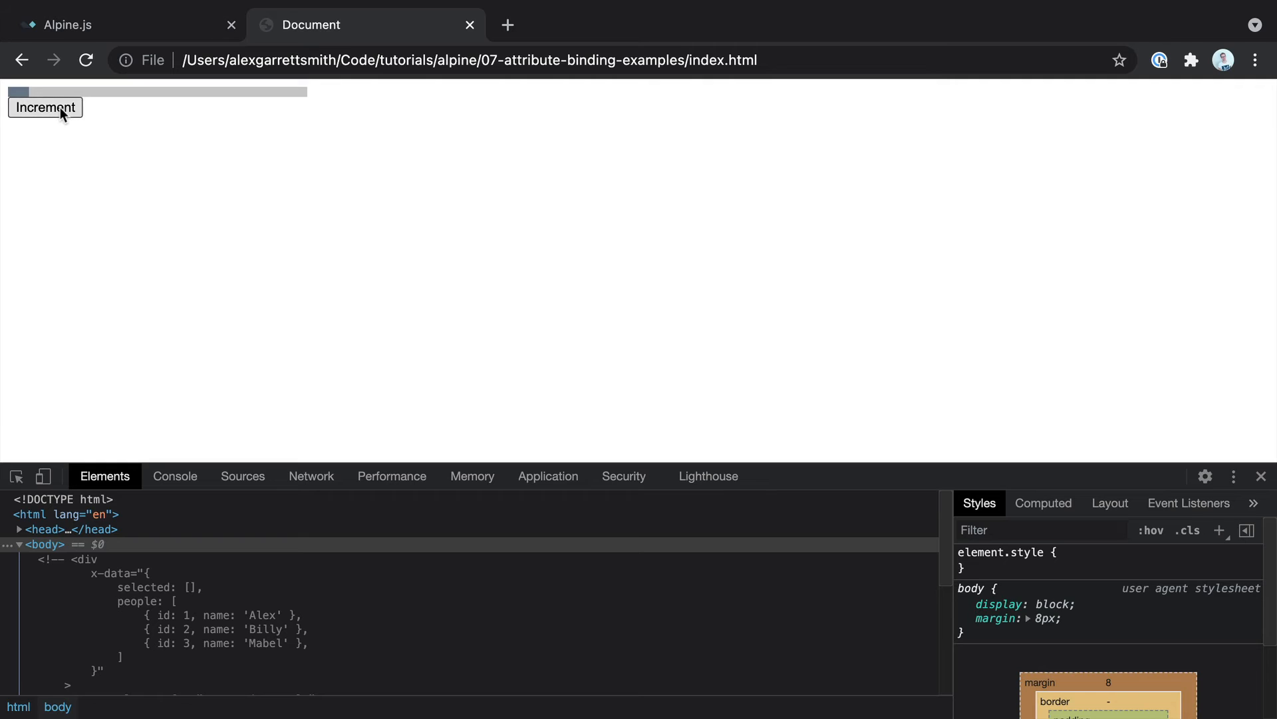
click(44, 106)
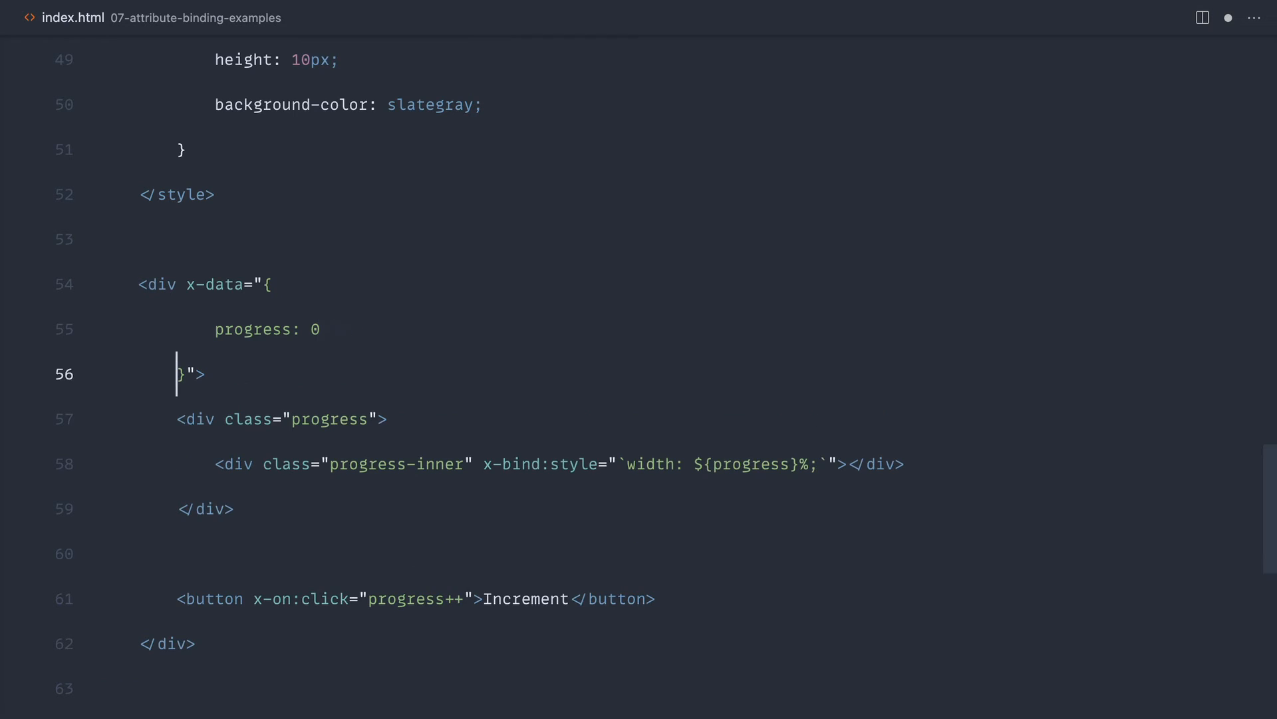
Step: Define increment() raising this.progress and make the button's click handler call increment
text(i)
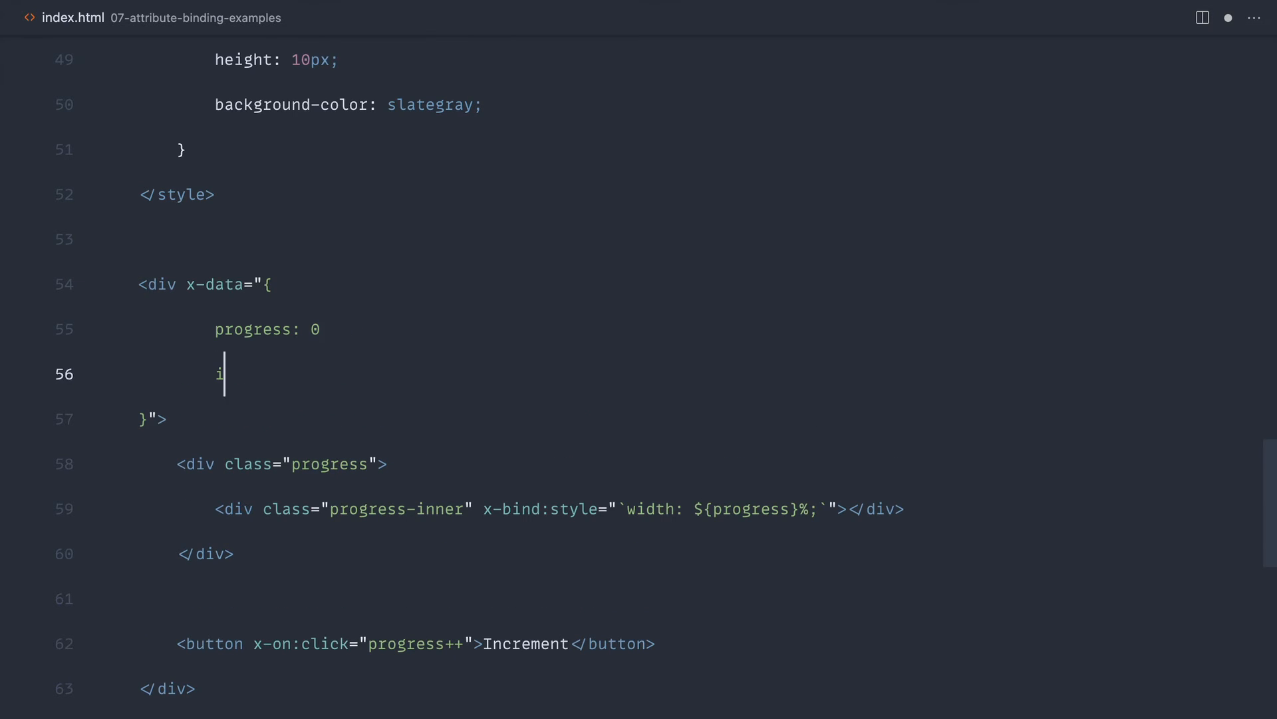
text(ncrement () {)
text(this.progress++)
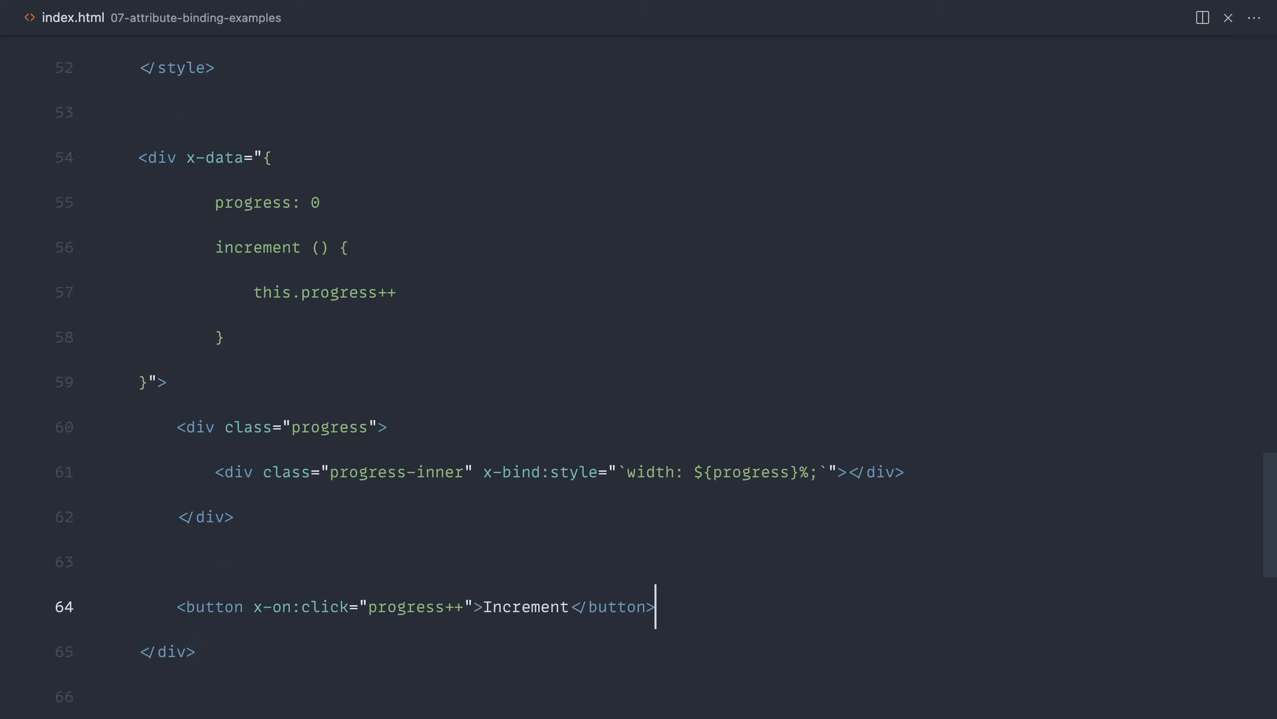
double_click(406, 606)
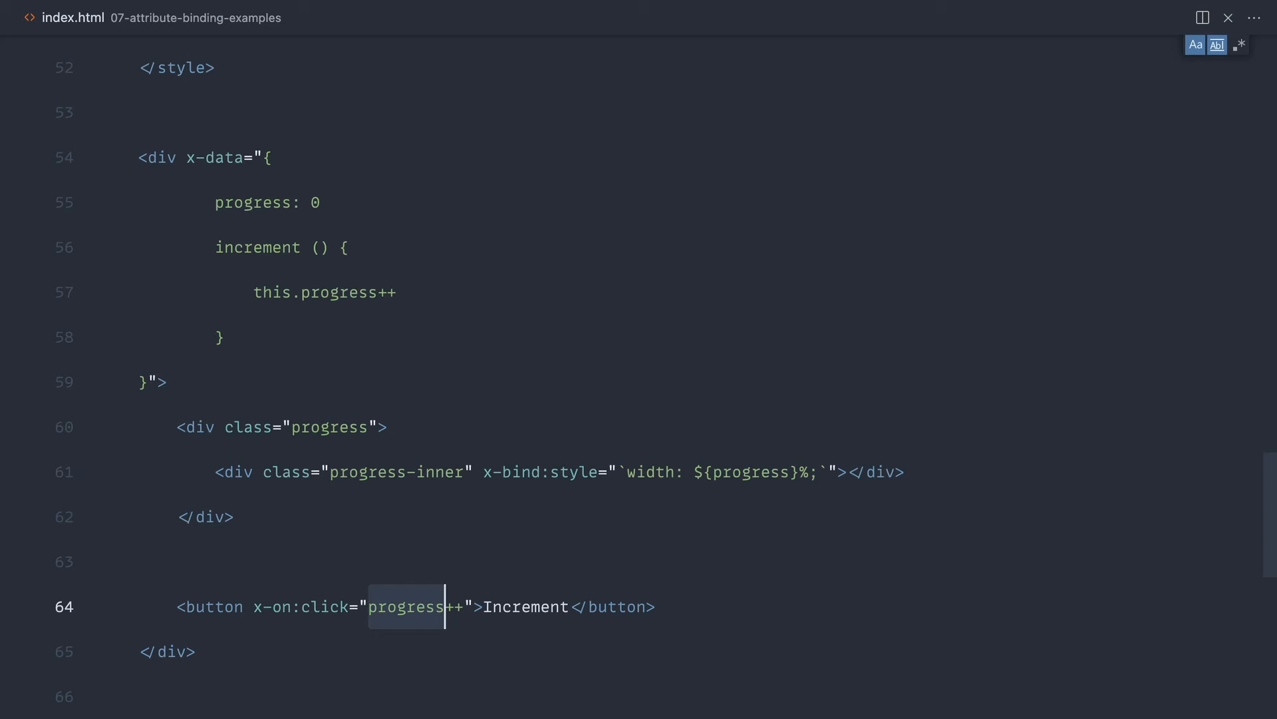
text(increment)
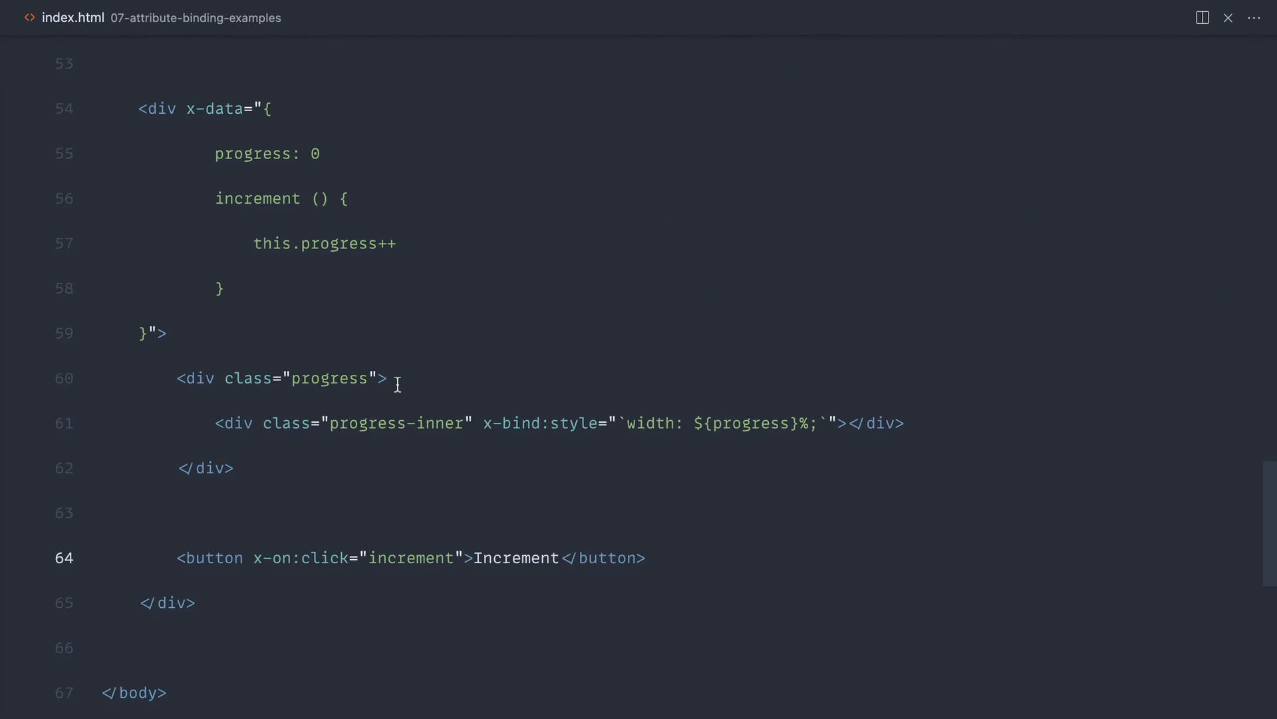
text(,)
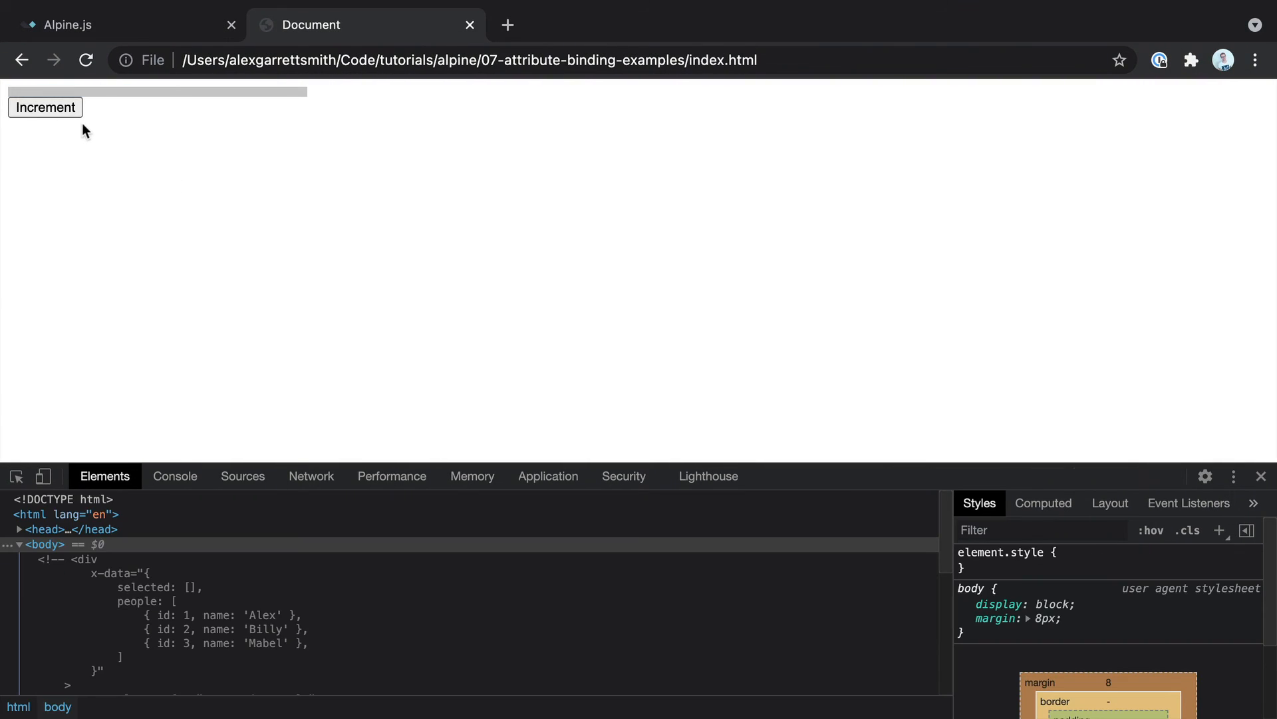
click(45, 107)
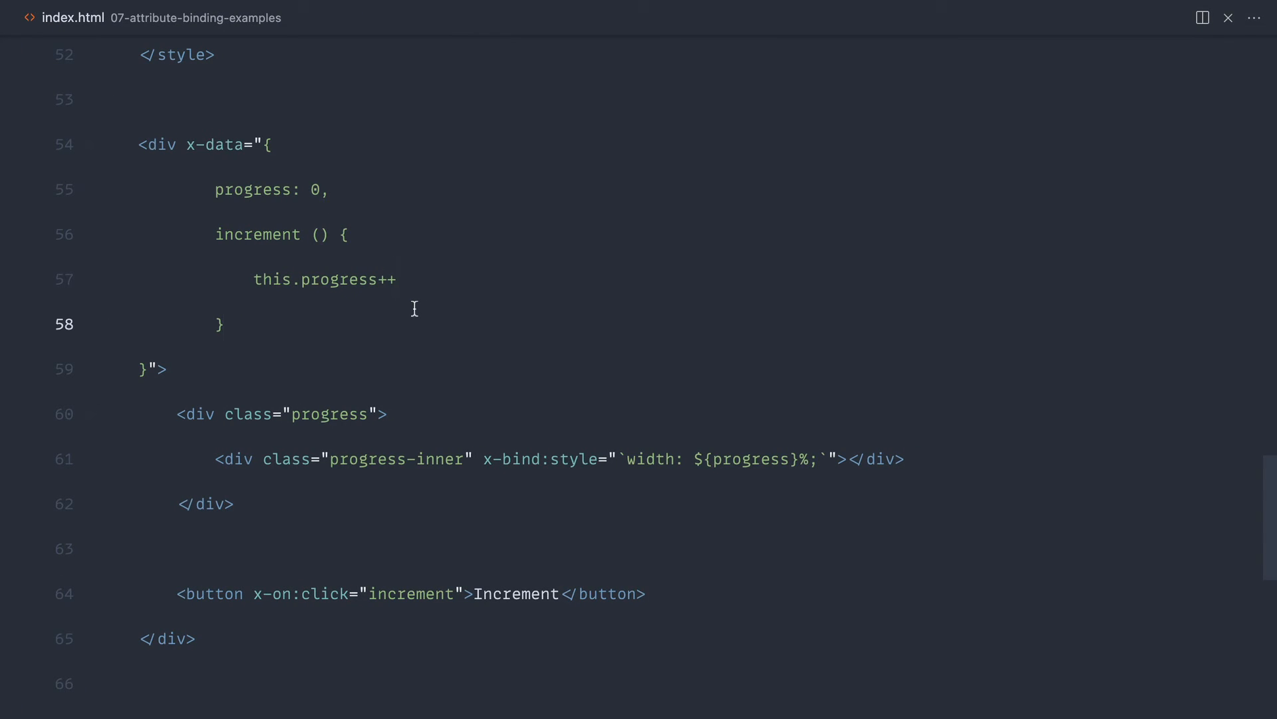
Step: Add init() { console.log('init') } to x-data and check the DevTools console
click(222, 323)
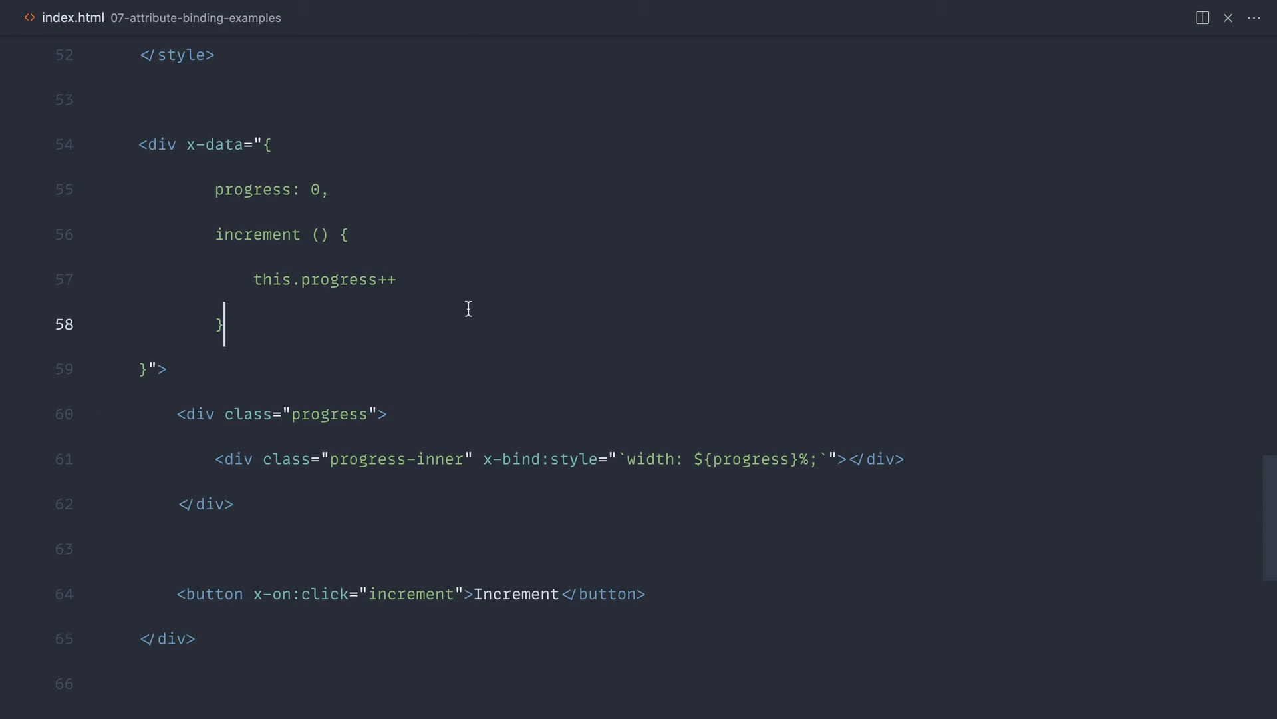
click(214, 145)
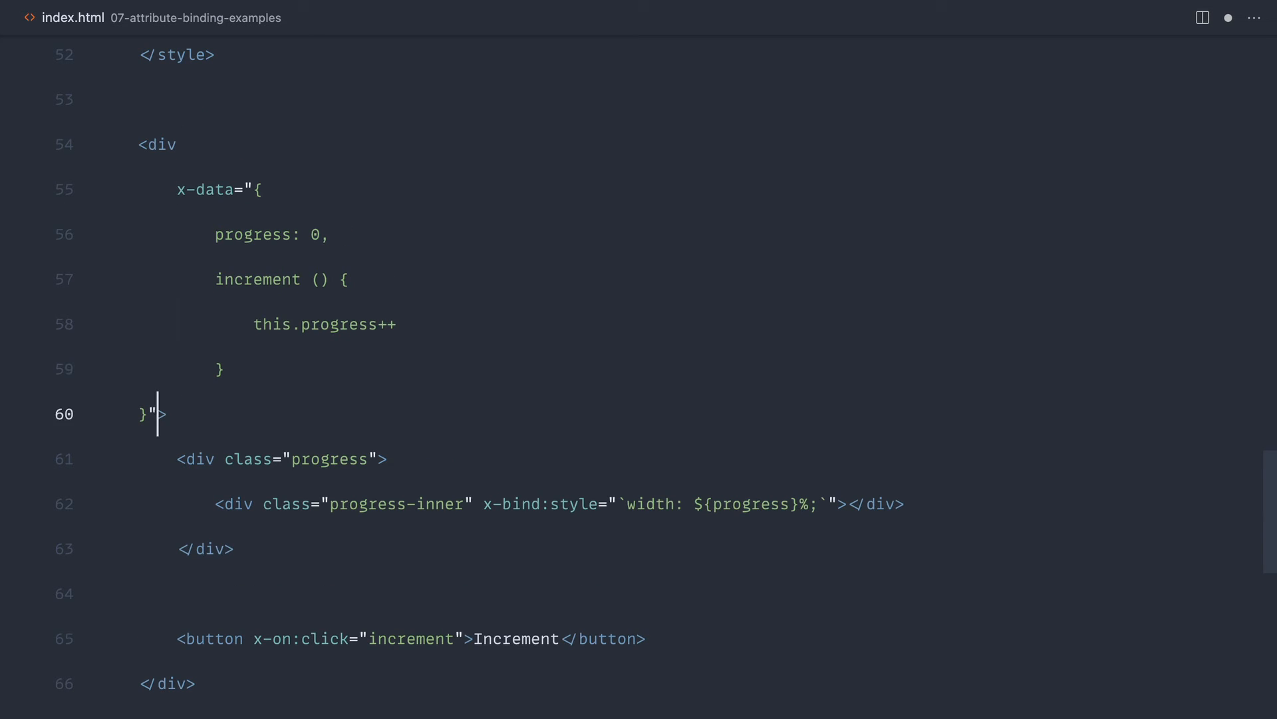
key(enter)
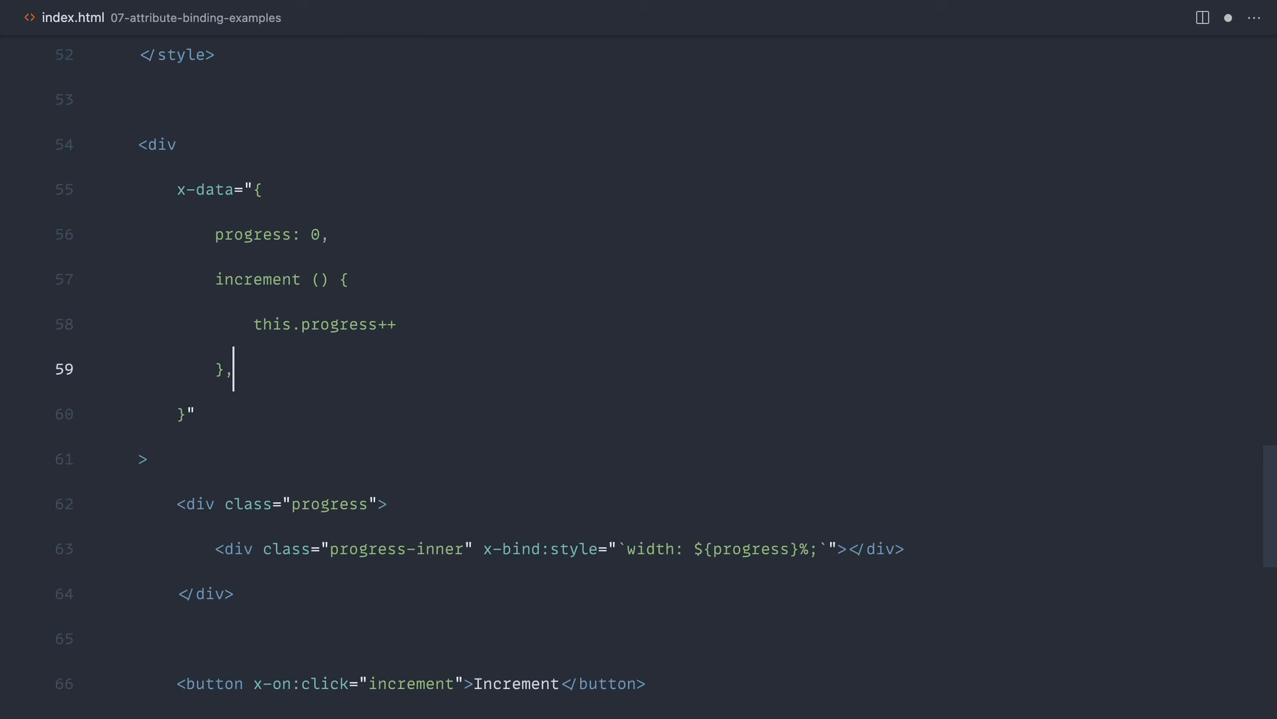
text(init () {)
text(console.log(')
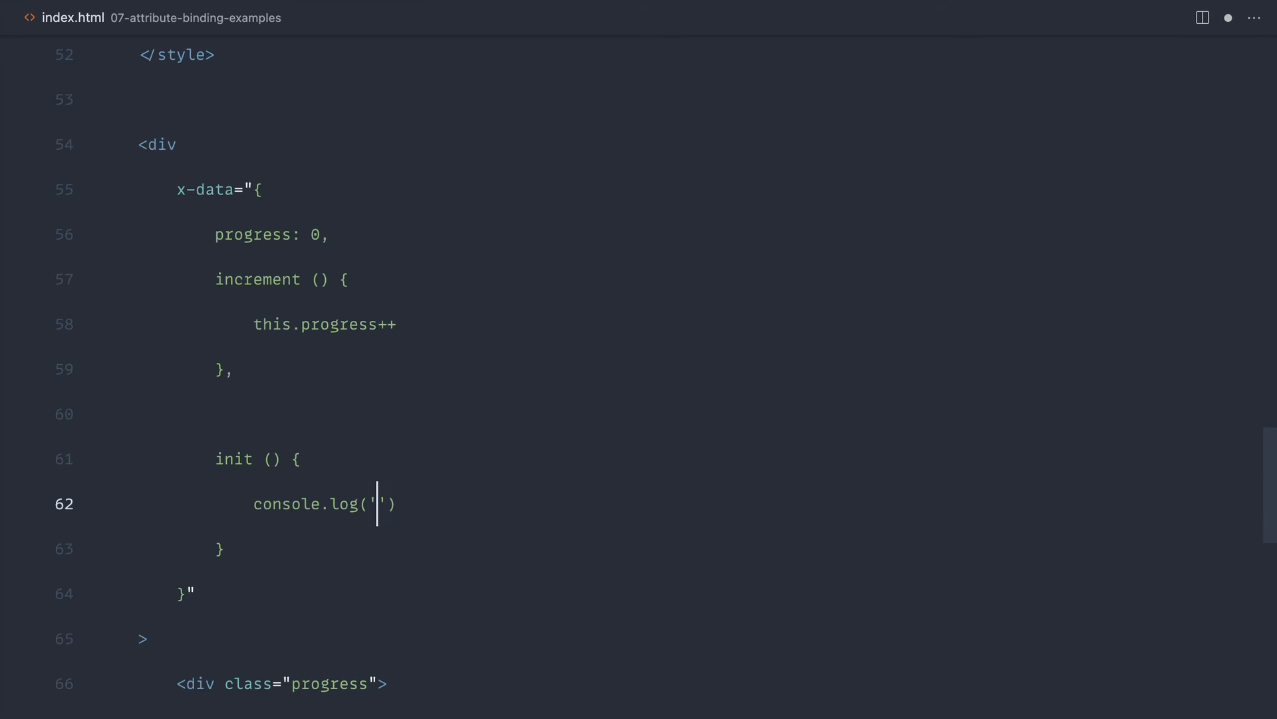
text(init)
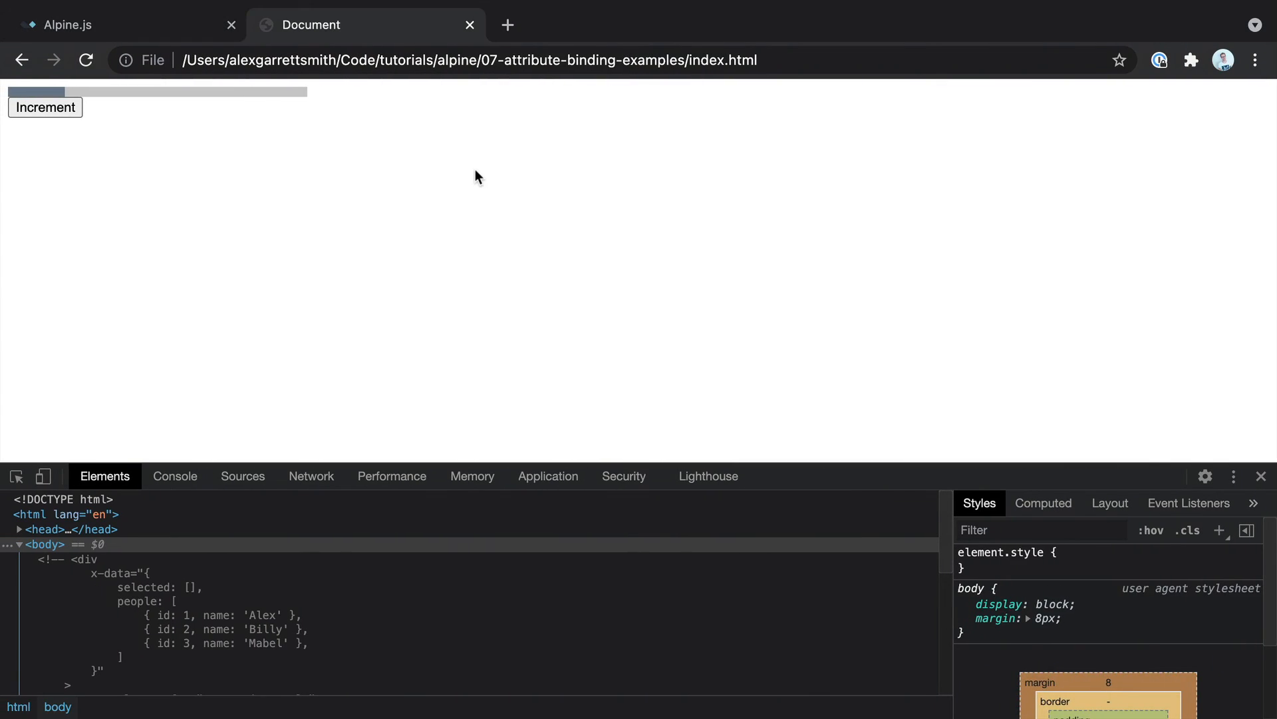
click(175, 475)
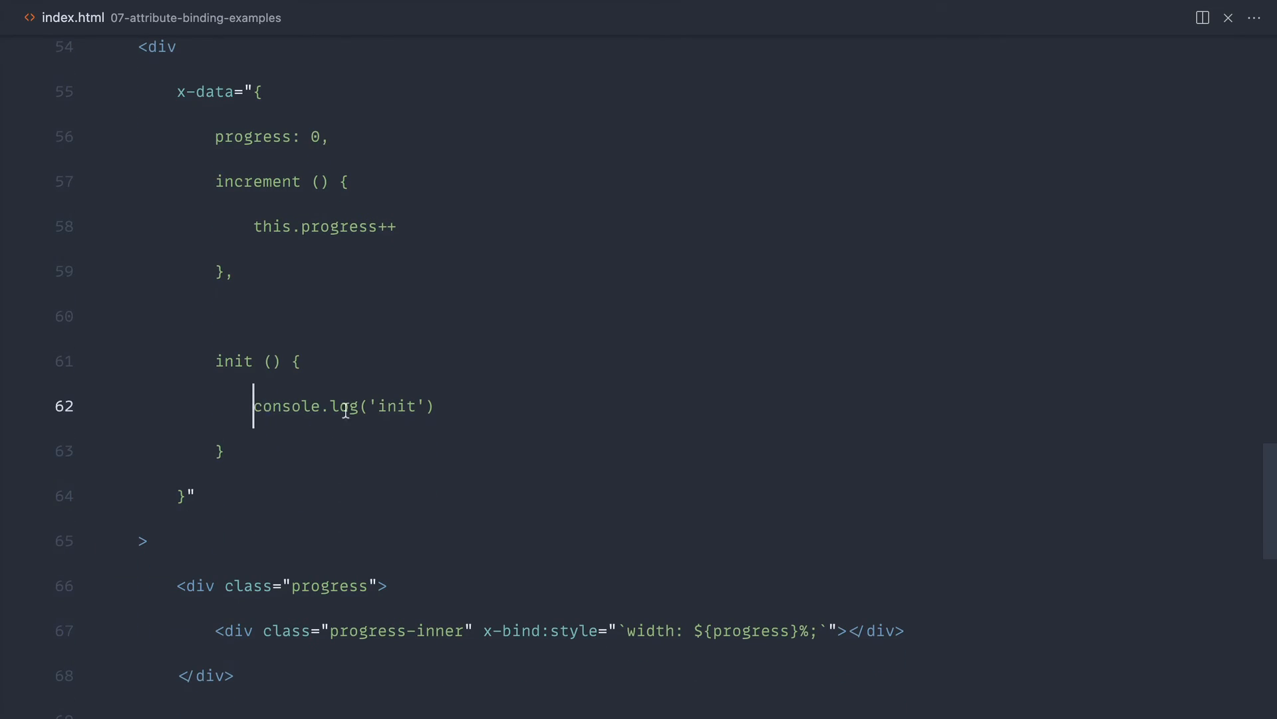
Step: Replace init's log with setInterval calling this.increment() every 500 ms
text(setT)
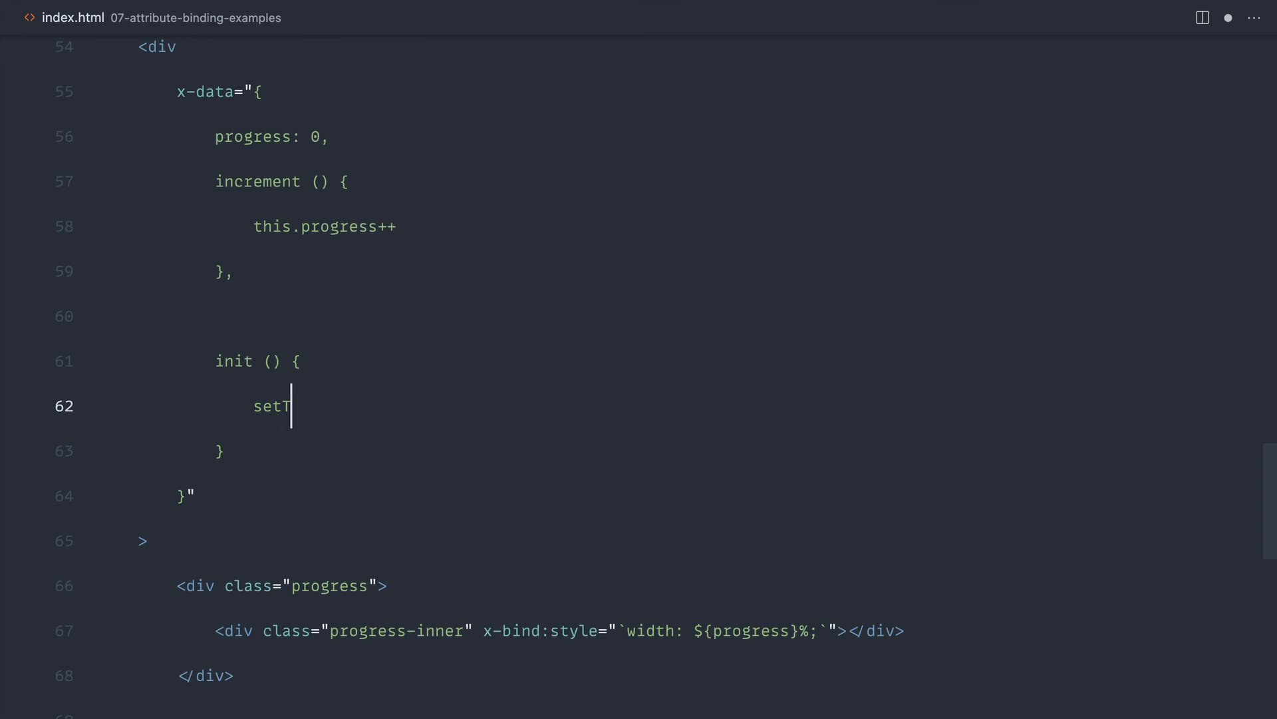
text(Interval())
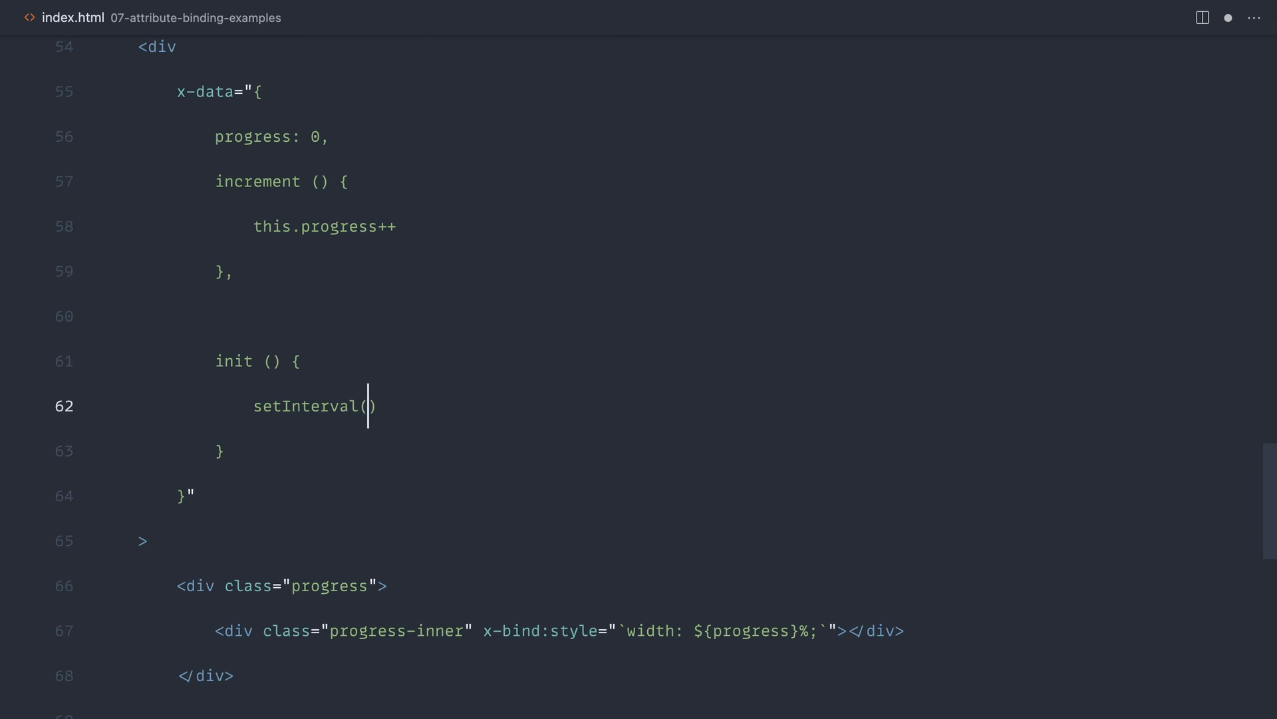
text(() => {)
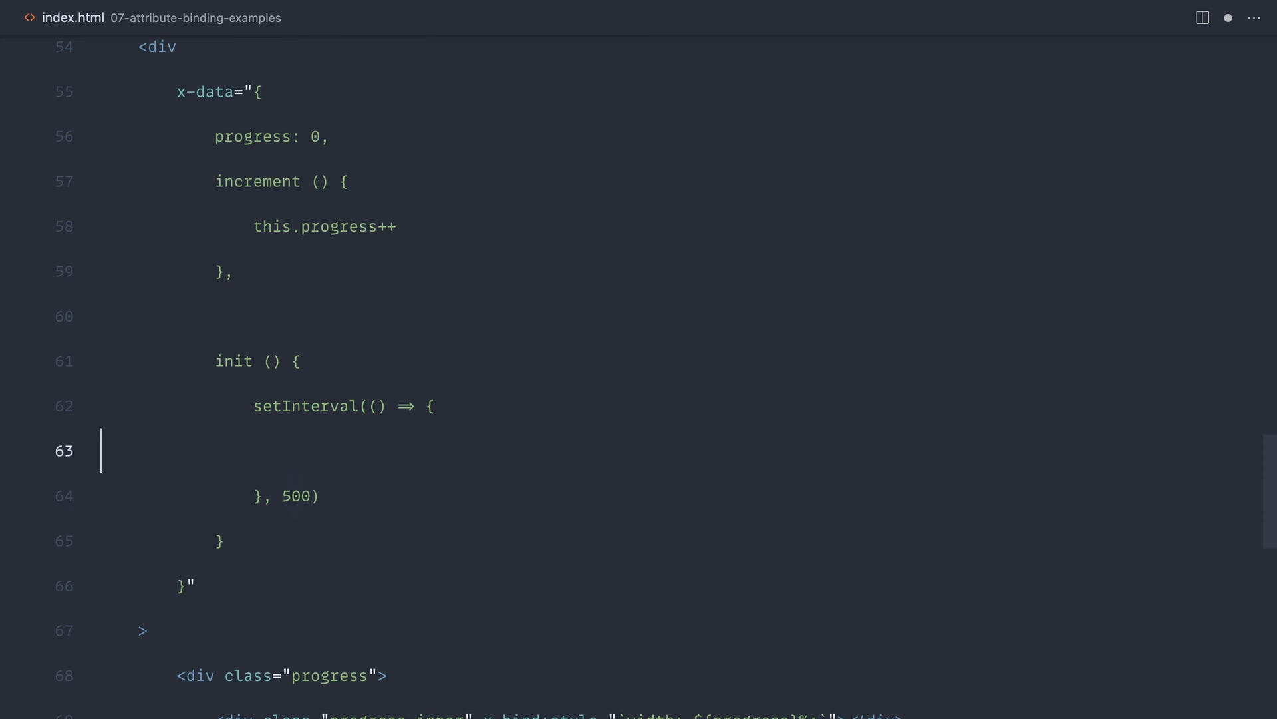
text(this.i)
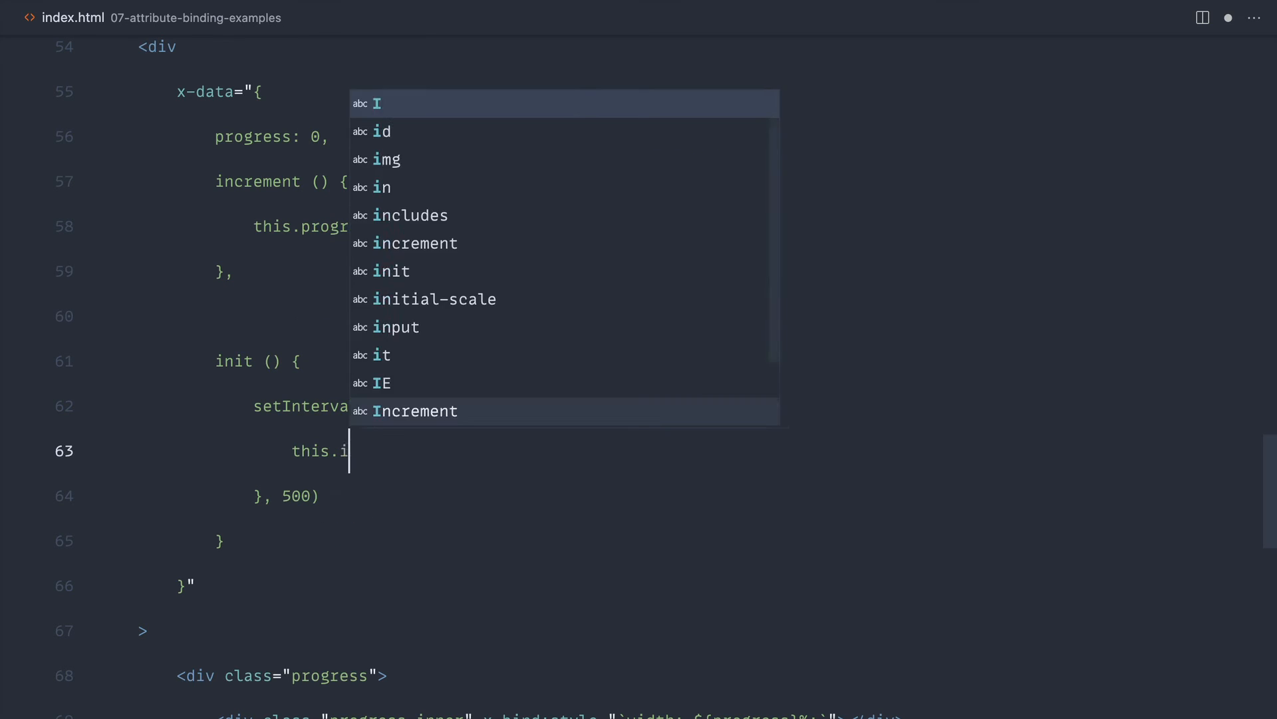
key(Tab)
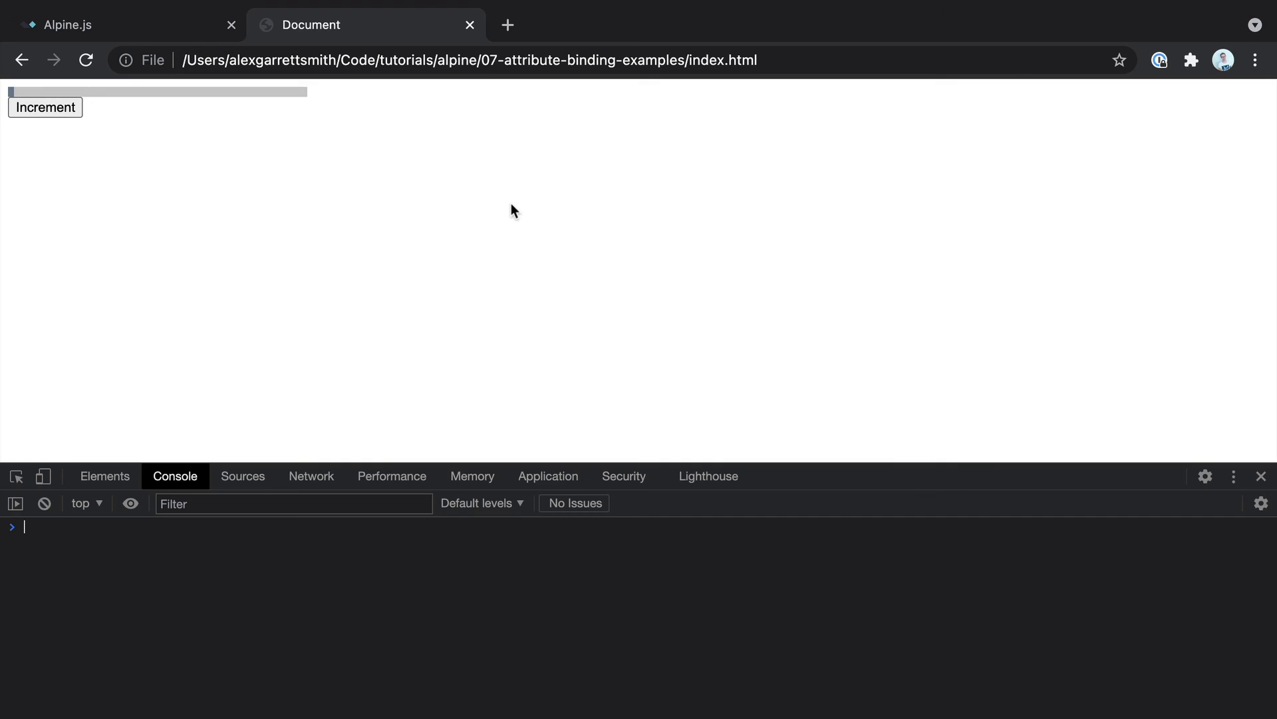
Step: Set the interval delay to 100 ms and watch the bar fill in Chrome
click(44, 106)
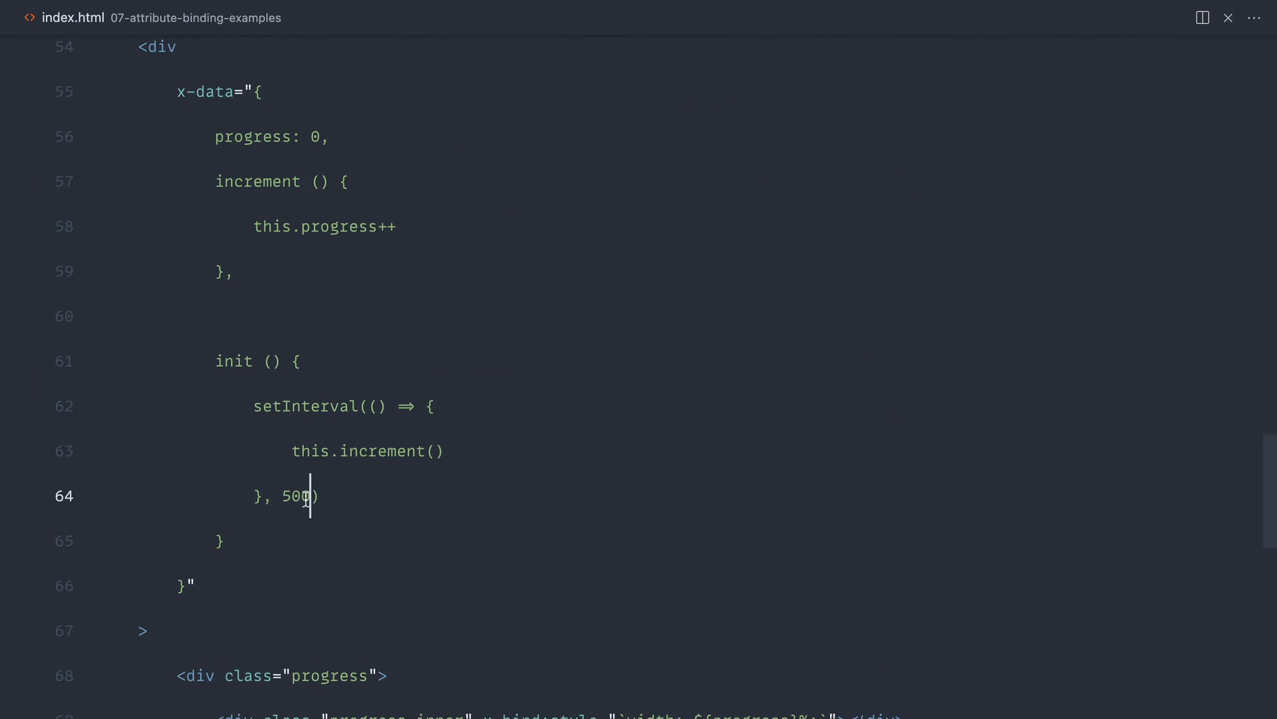
text(100)
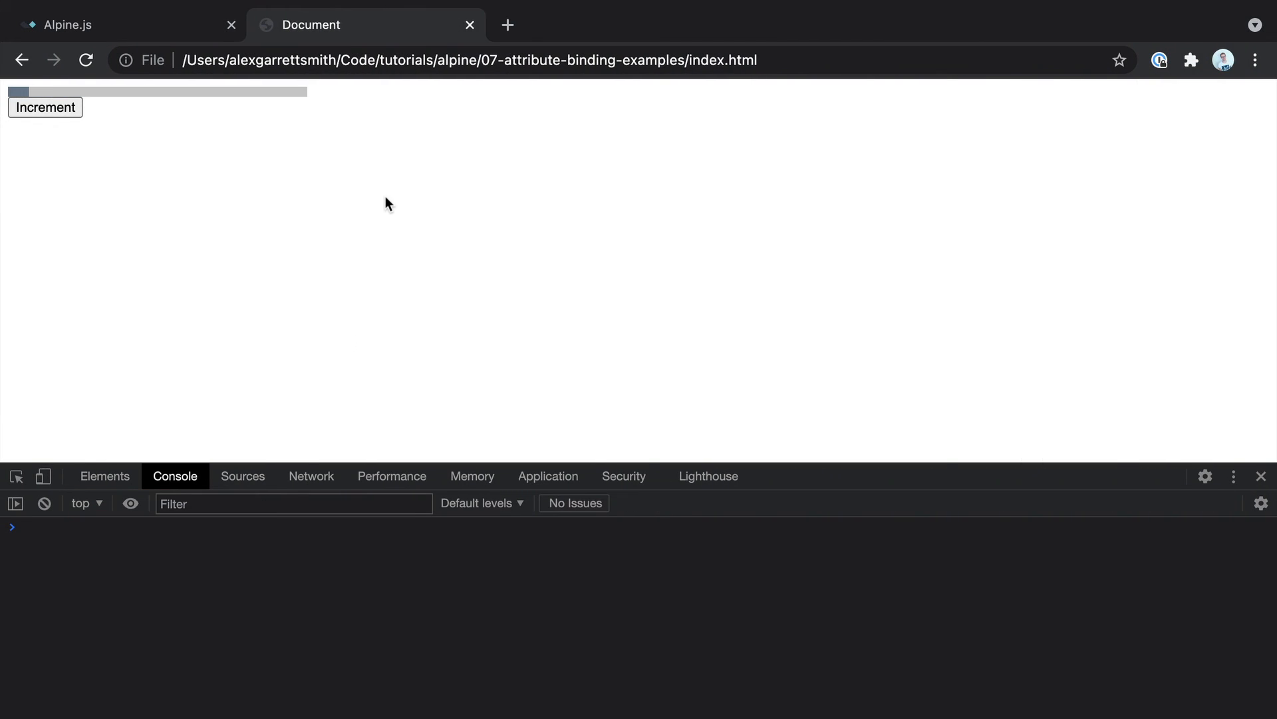
click(45, 106)
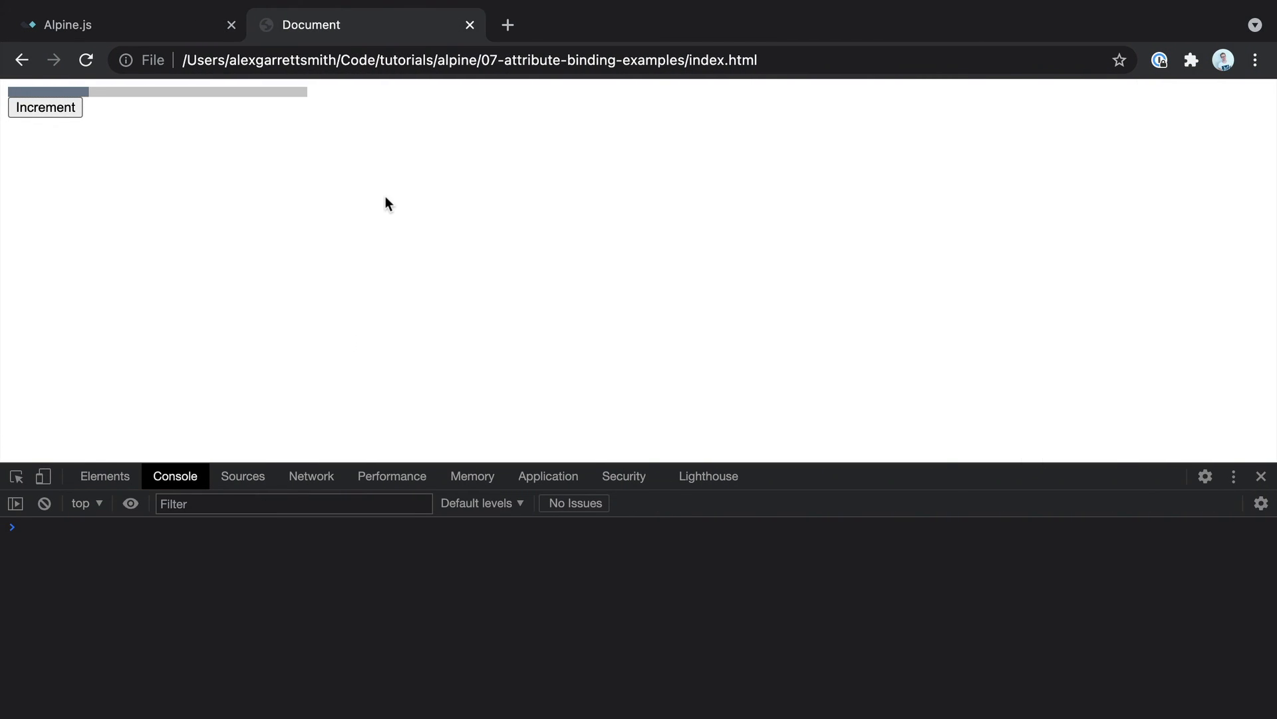
click(44, 106)
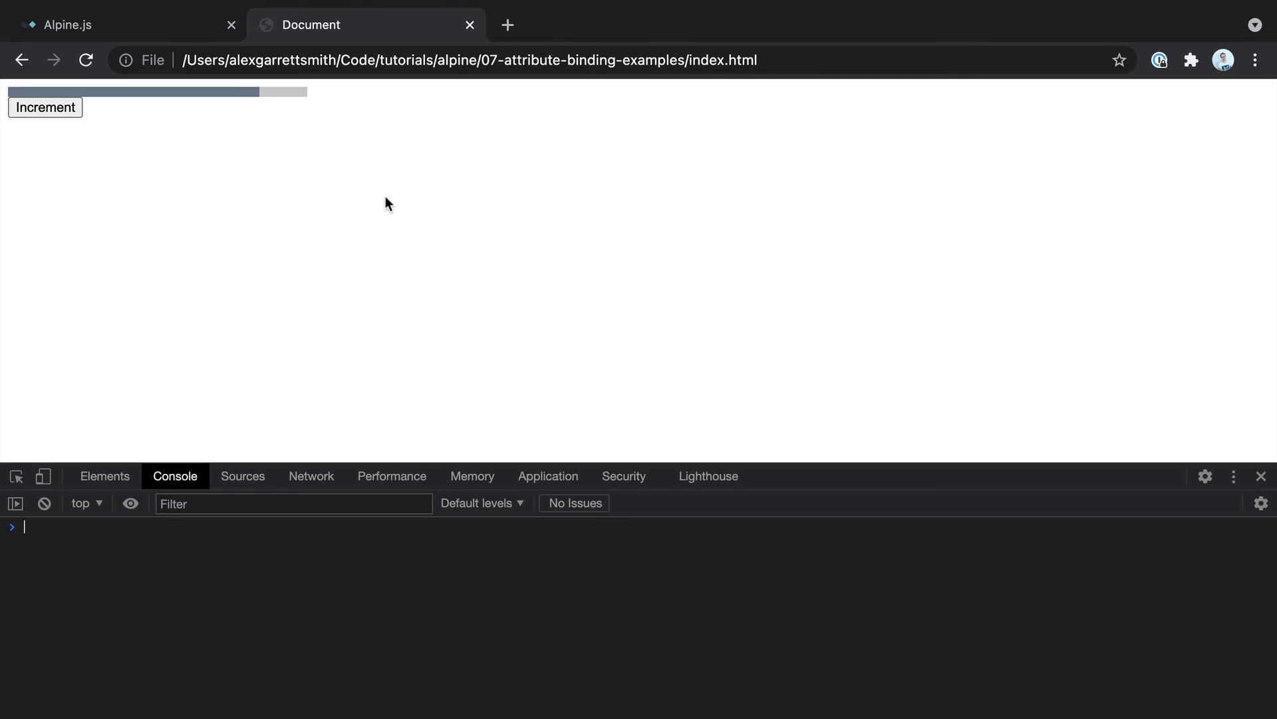
click(45, 106)
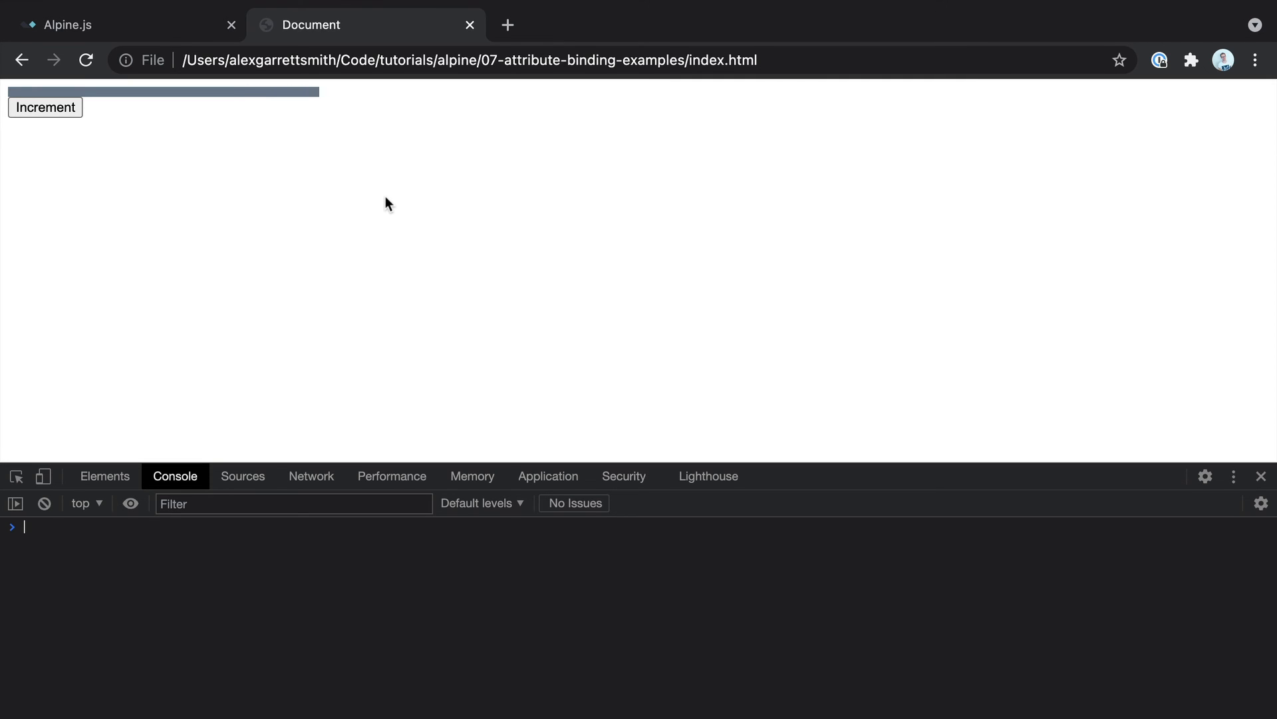
click(45, 106)
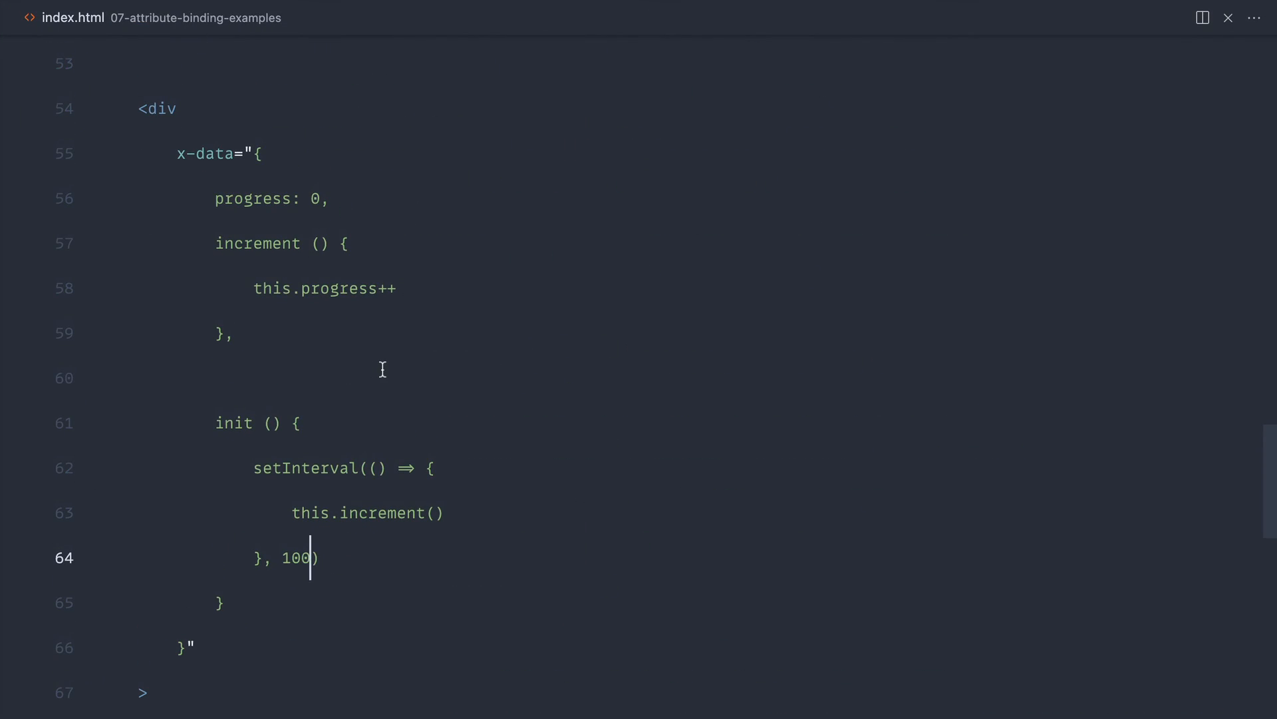
mouse_move(226, 189)
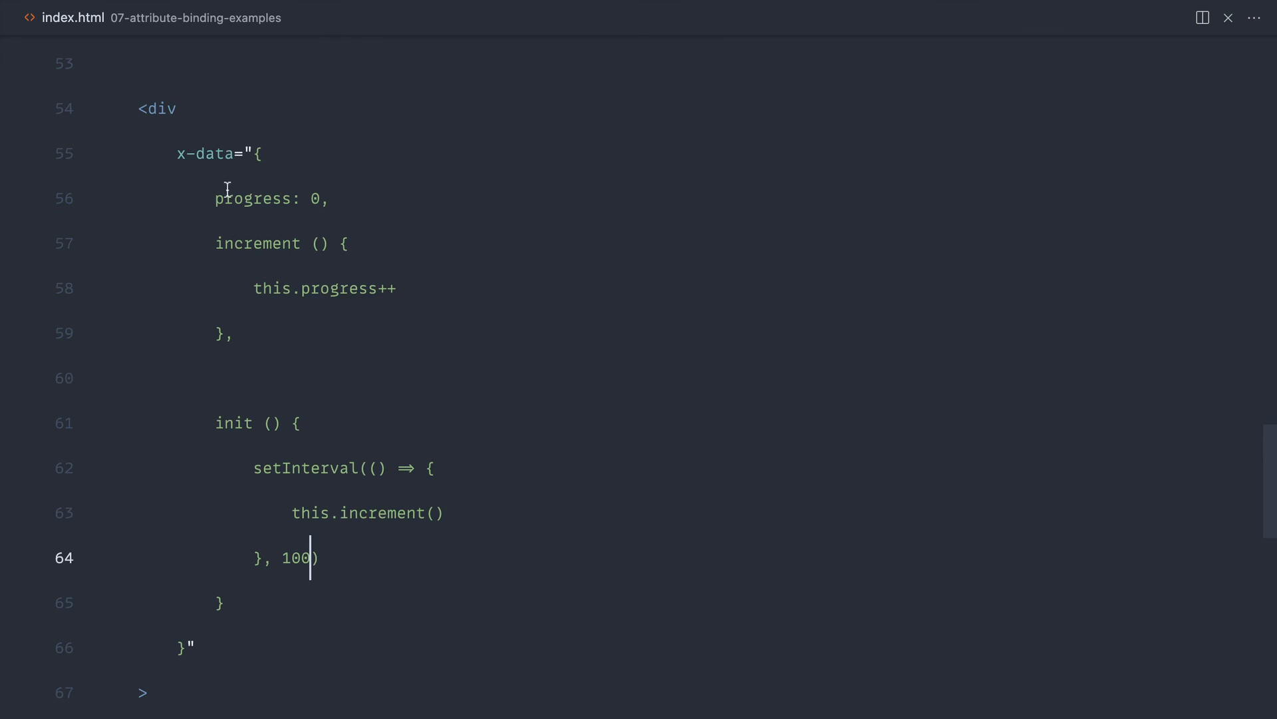
mouse_move(454, 385)
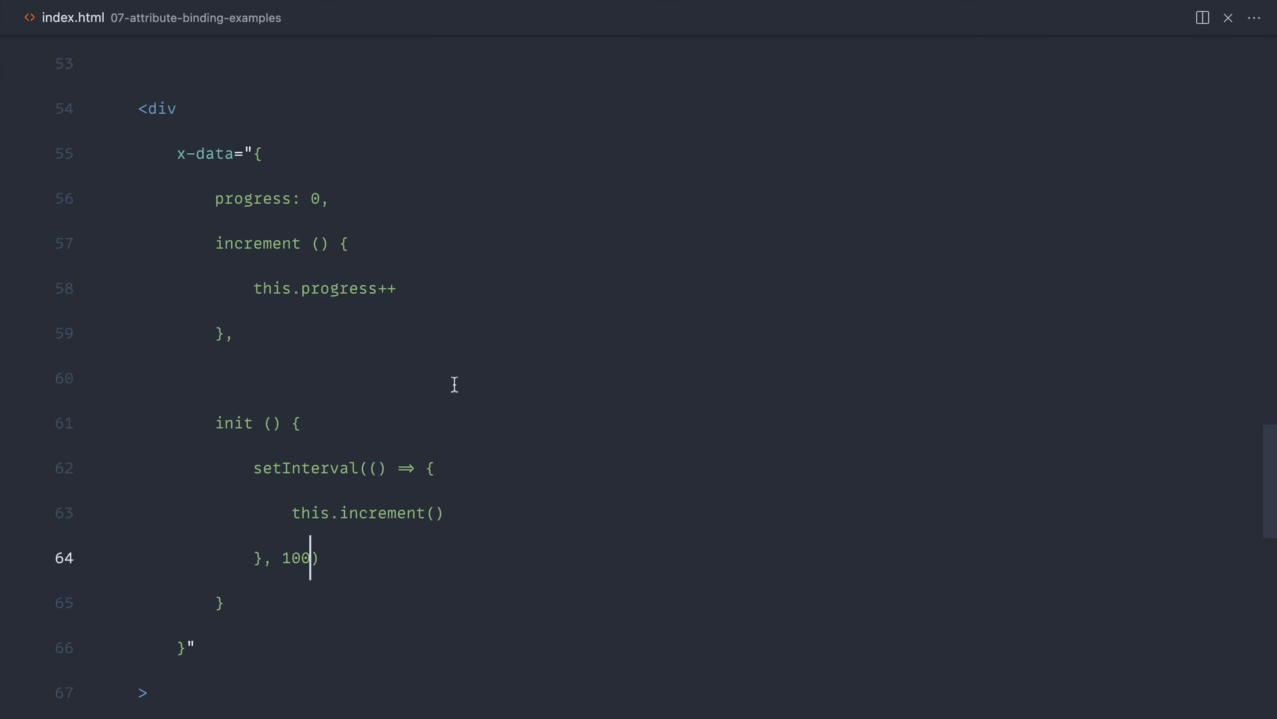
Step: Save the timer as interval and clearInterval(interval) when this.progress >= 100
scroll(down, 3)
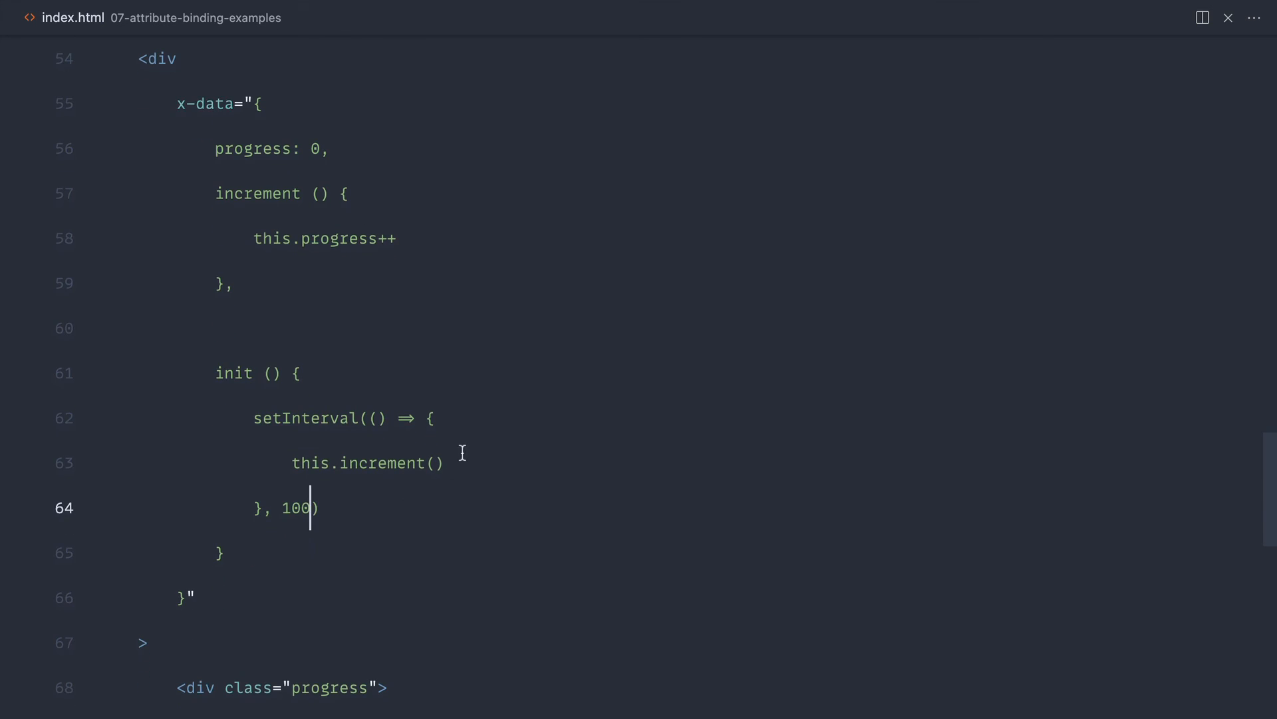
text(let interval = )
key(Enter)
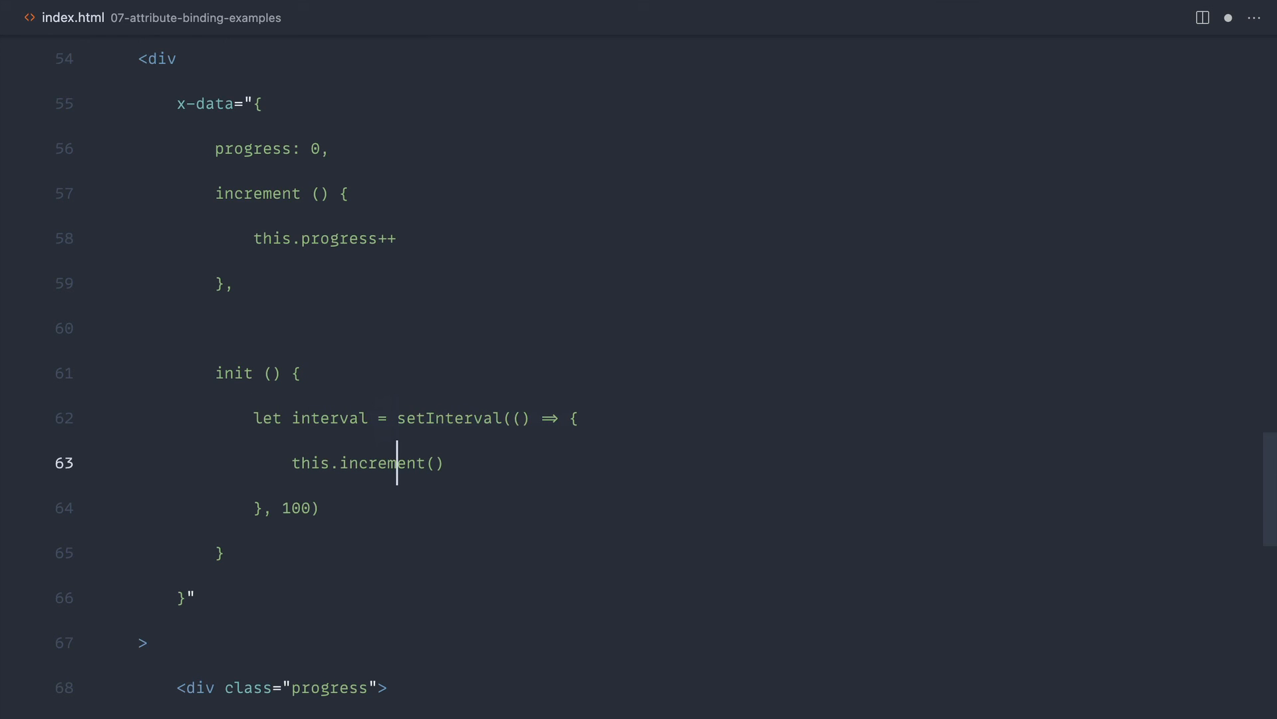
text(if ())
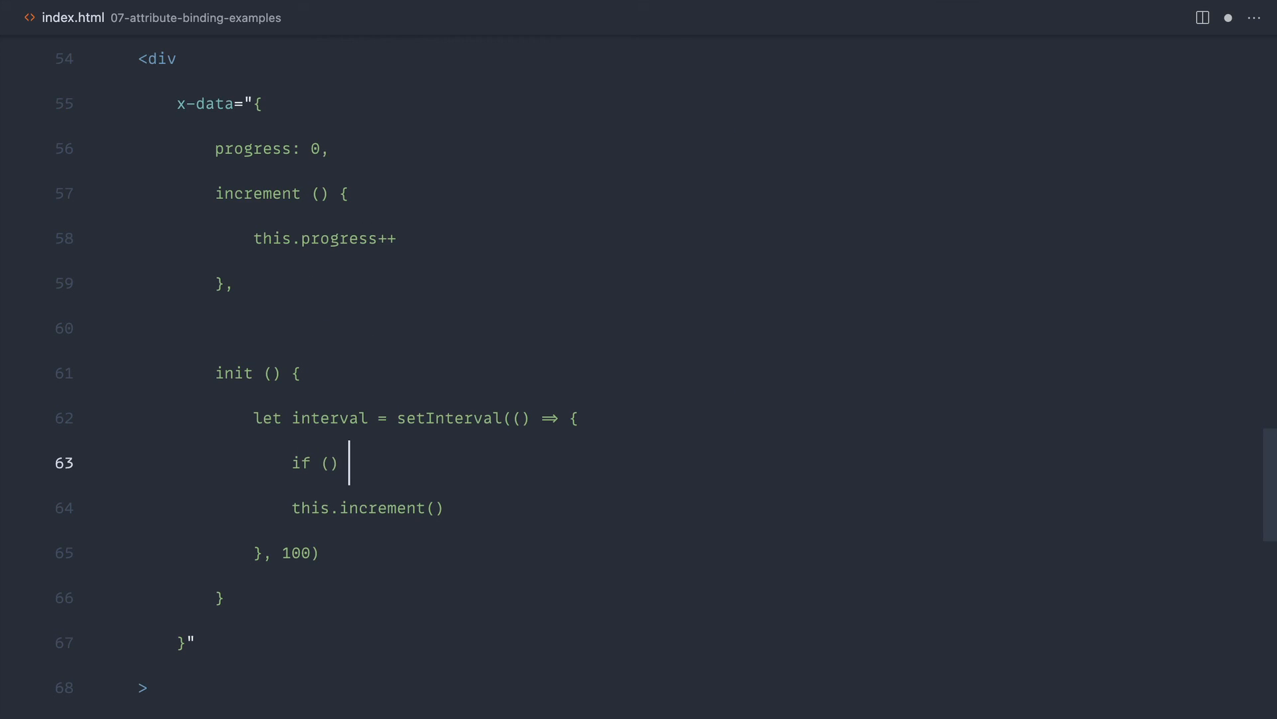
text(this.progress >= 100)
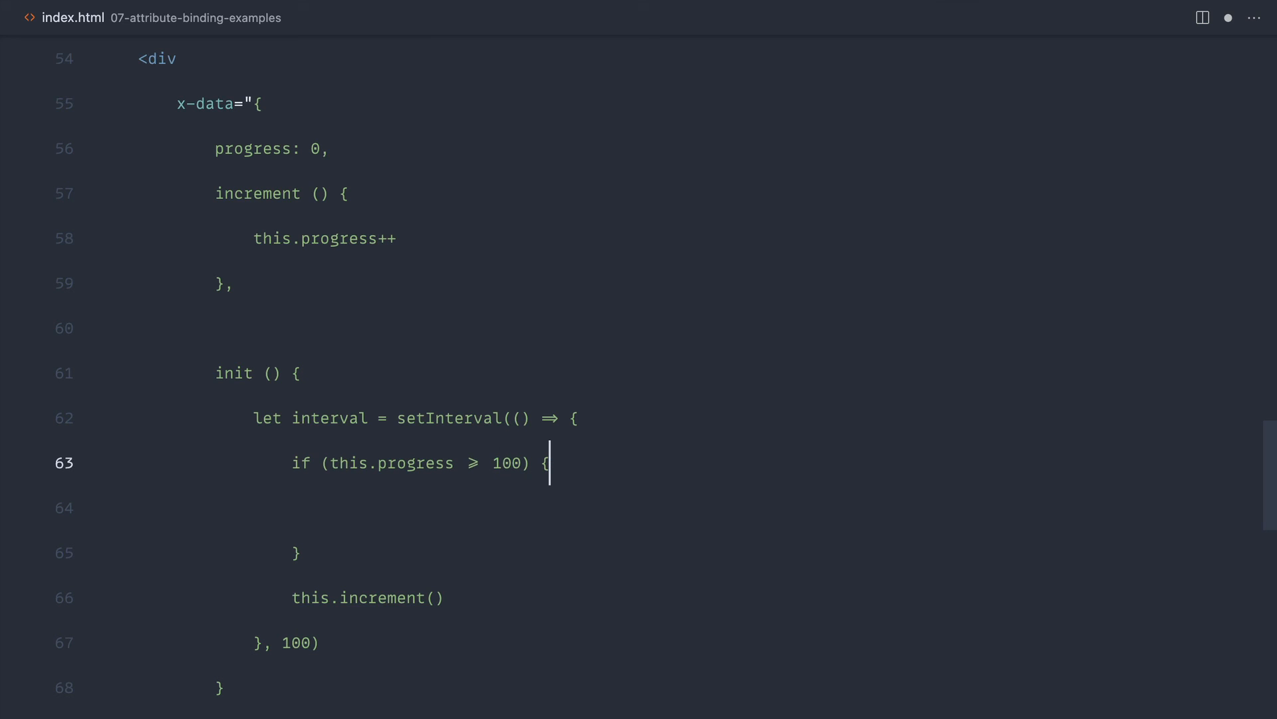
text(clearIn)
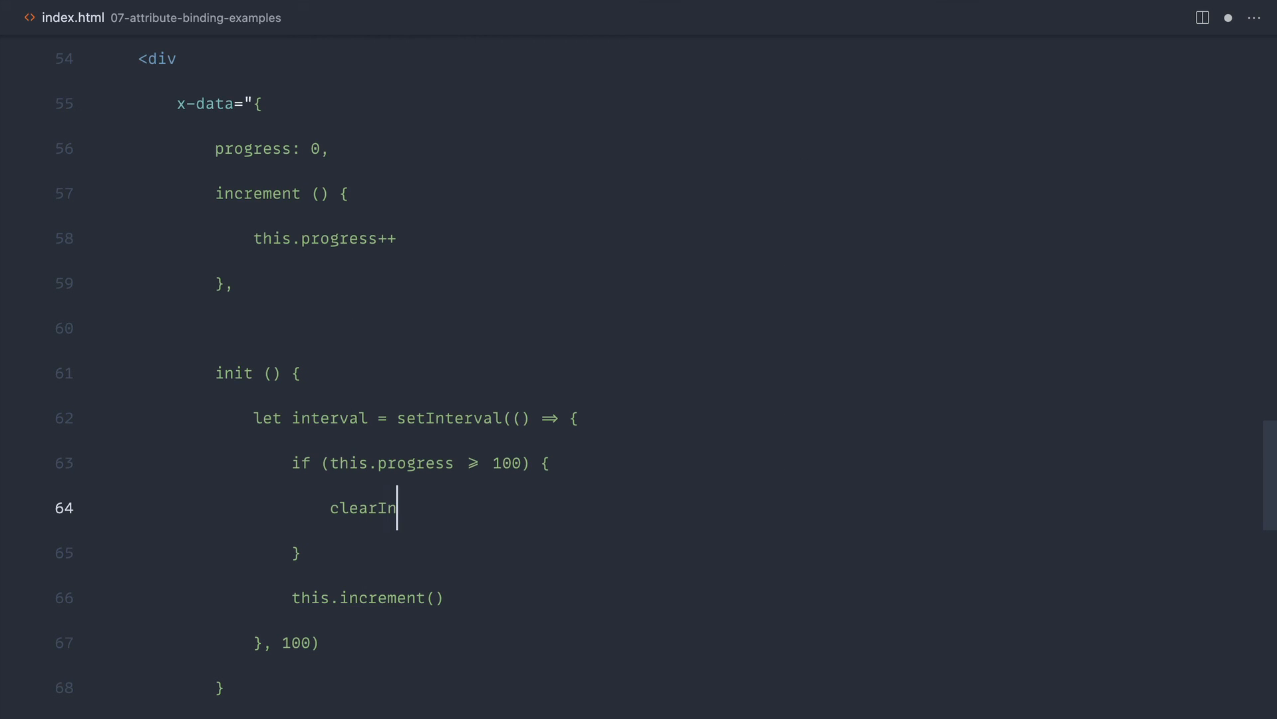
text(terva)
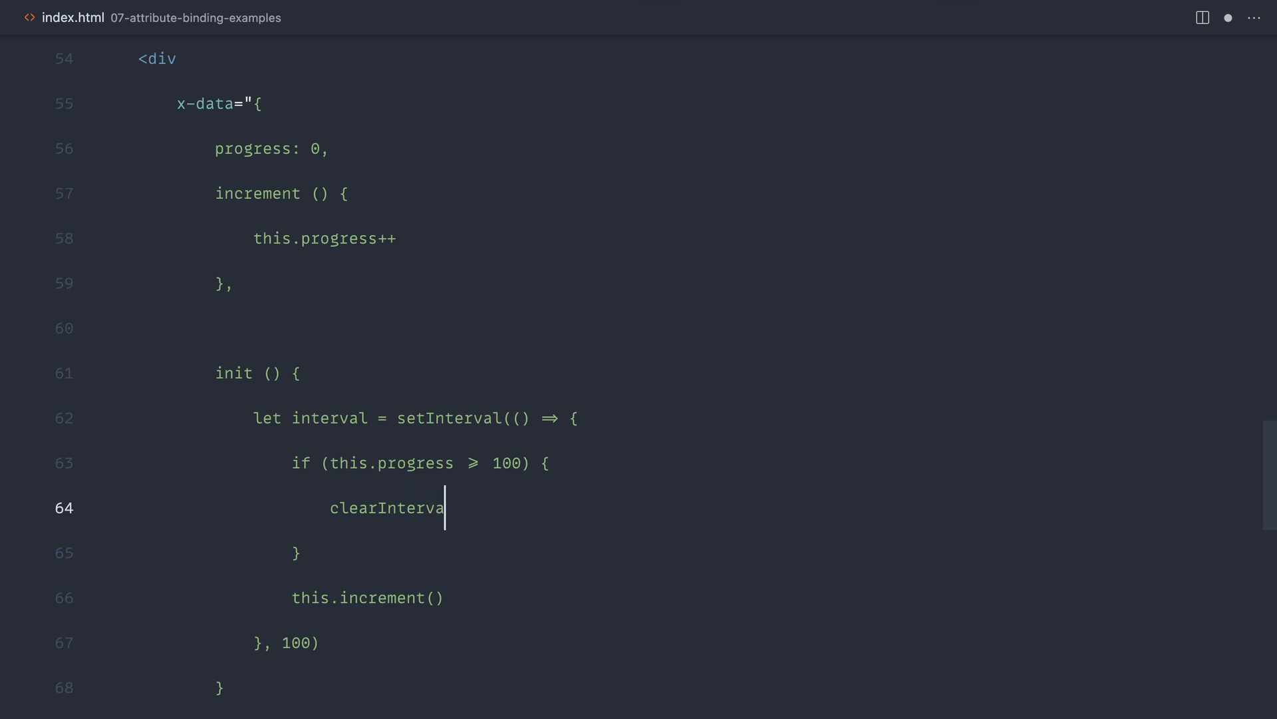
text(l())
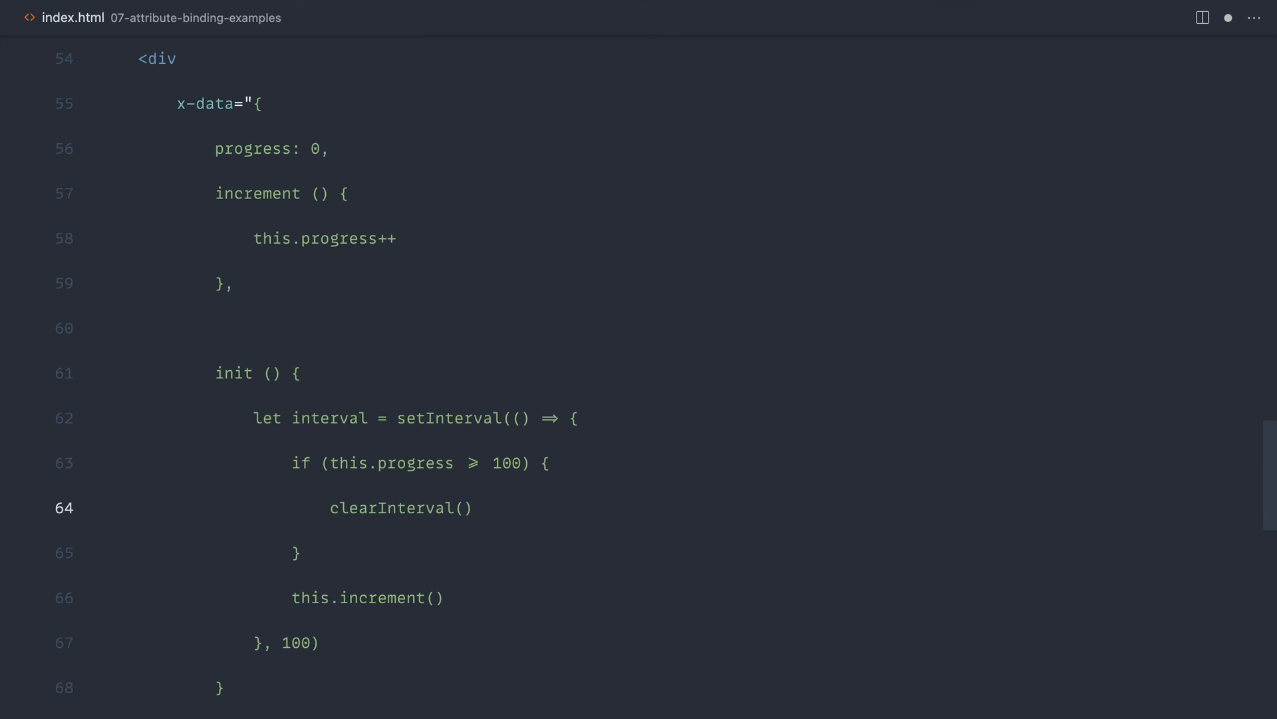
text(i)
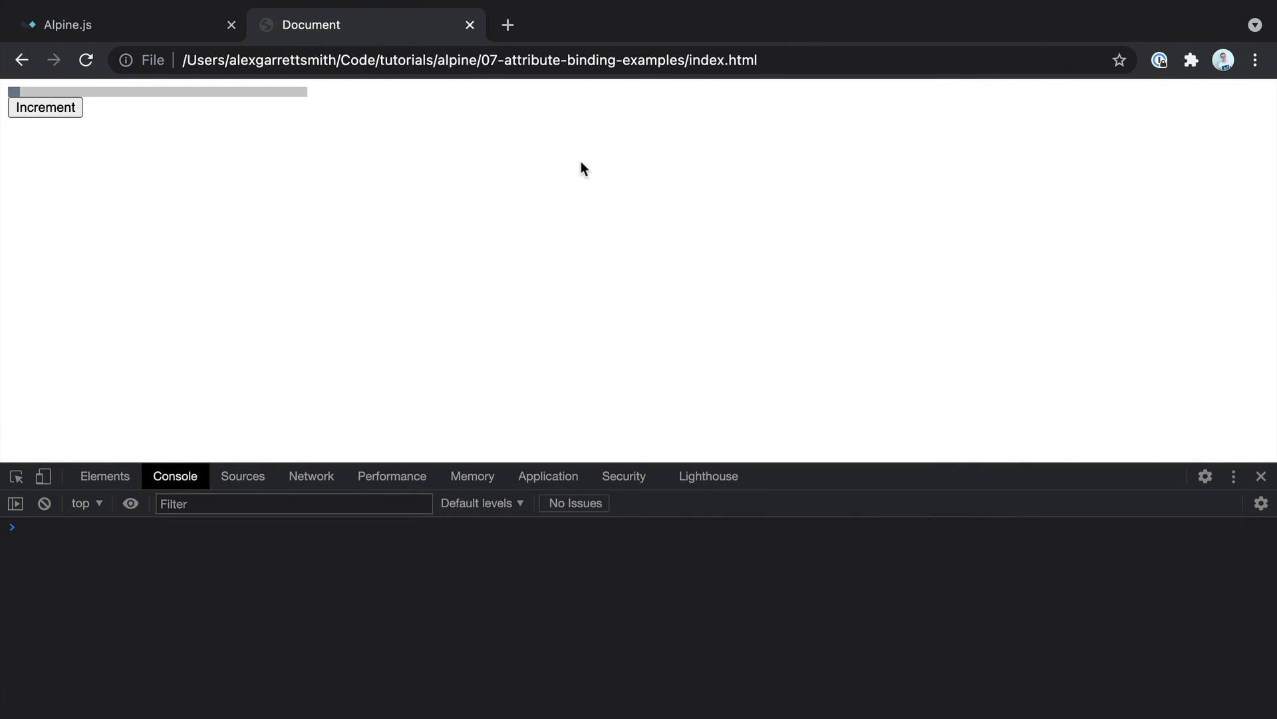
Step: Reload the page in Chrome and watch the bar fill to 100 and stop
click(45, 107)
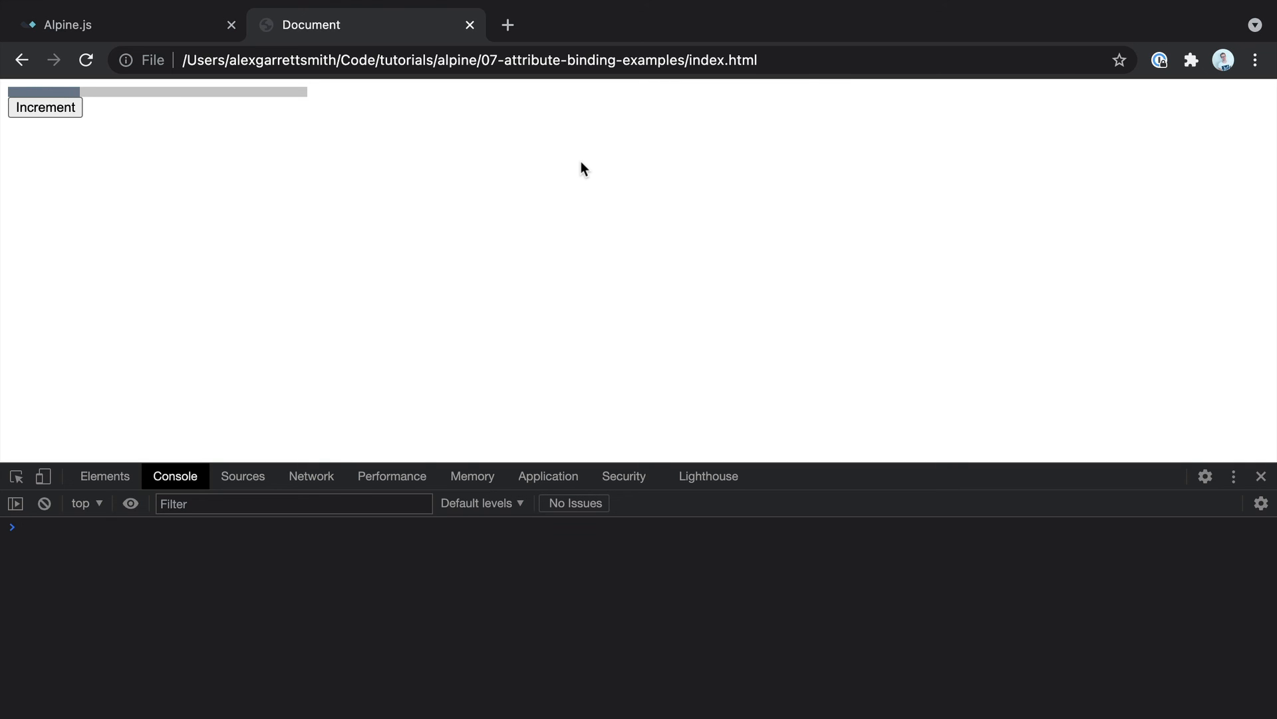
click(45, 106)
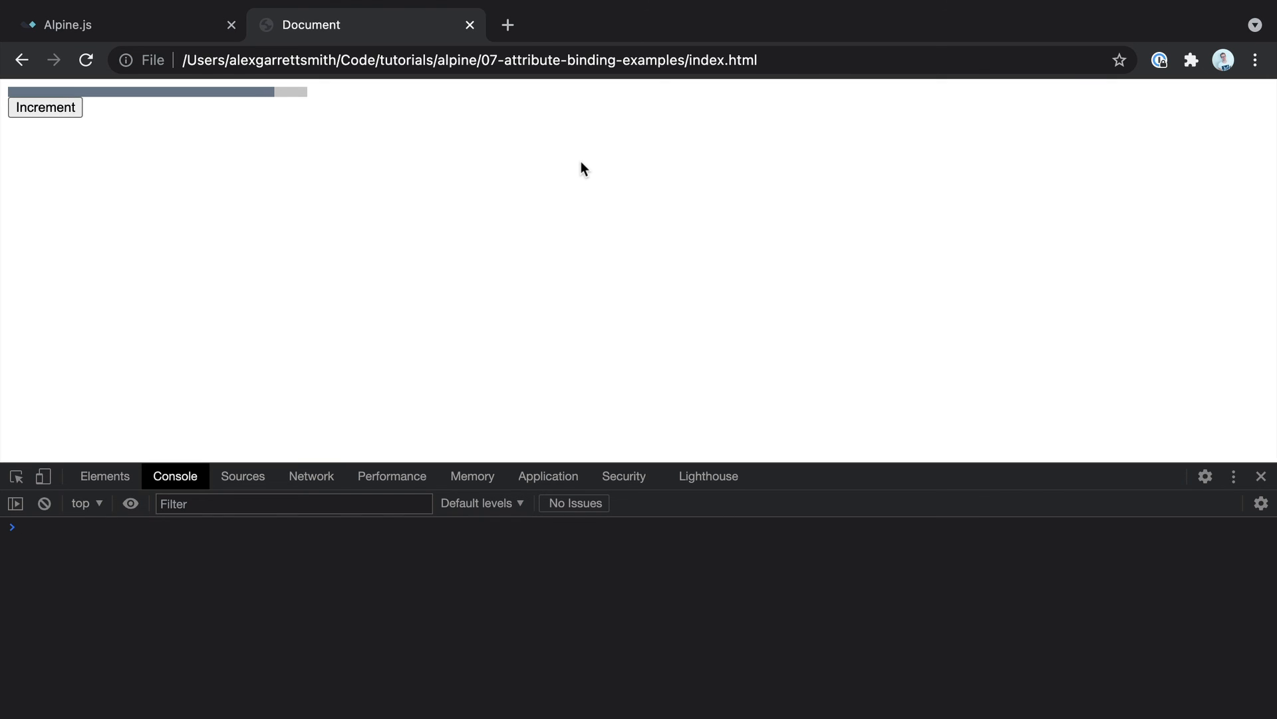
click(44, 106)
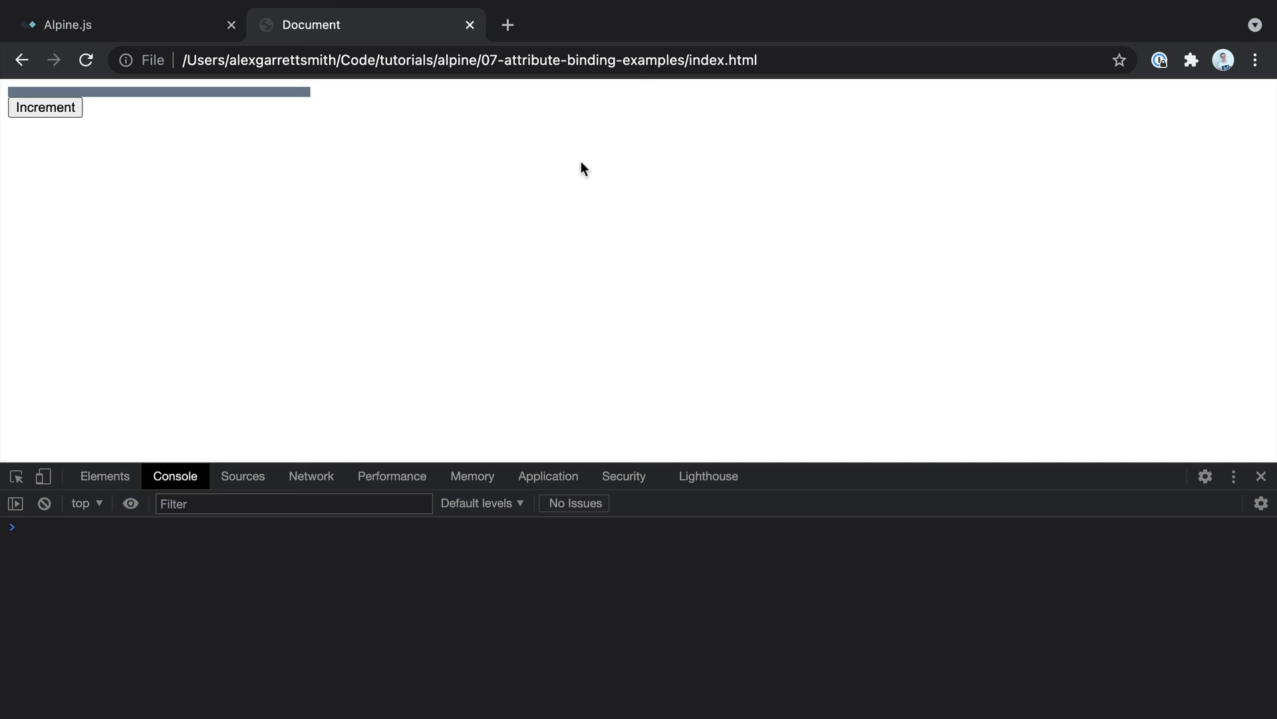